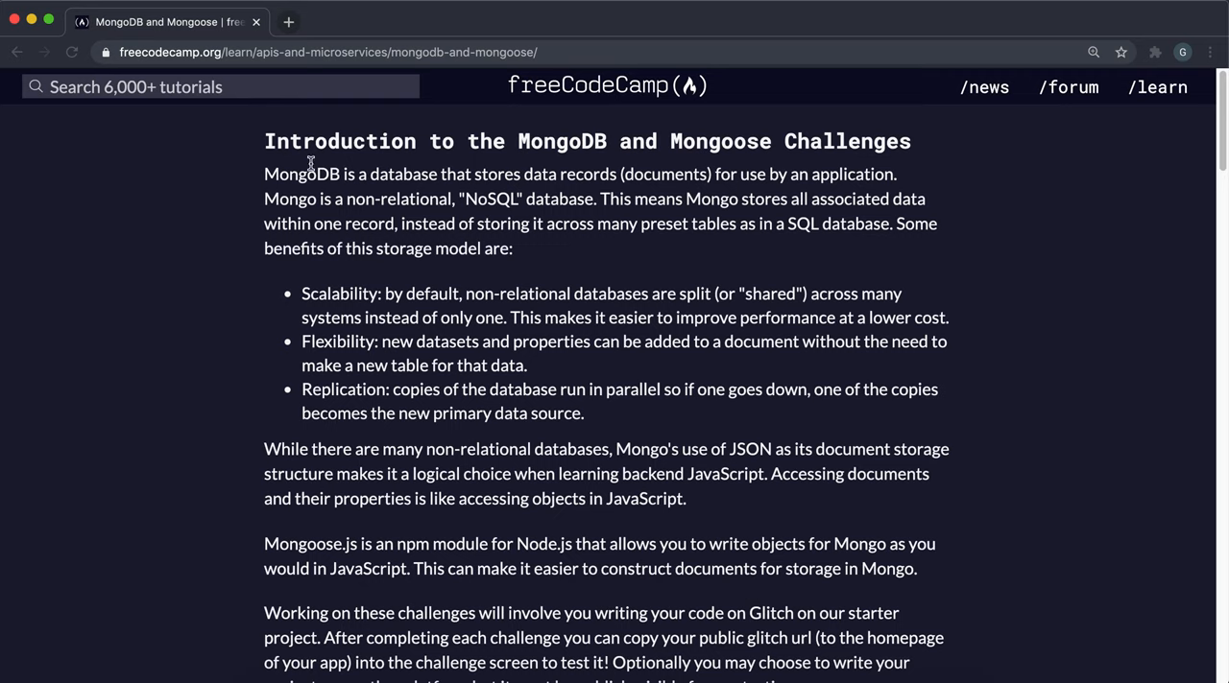
mouse_move(469, 172)
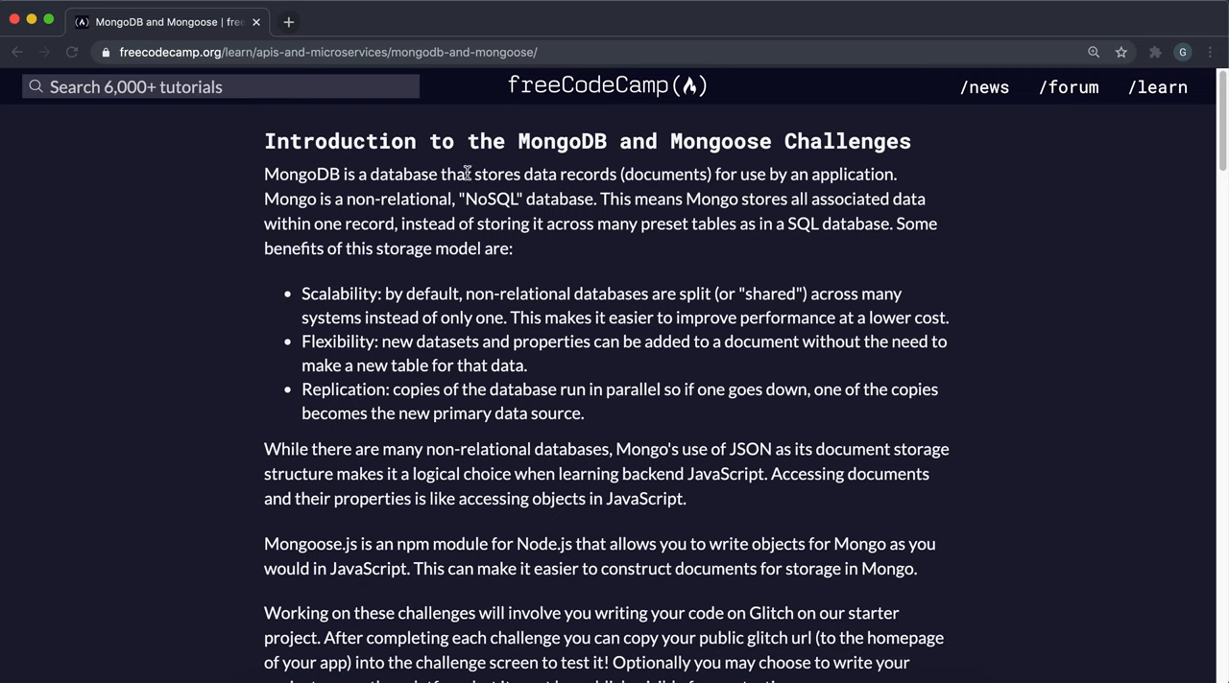
mouse_move(374, 249)
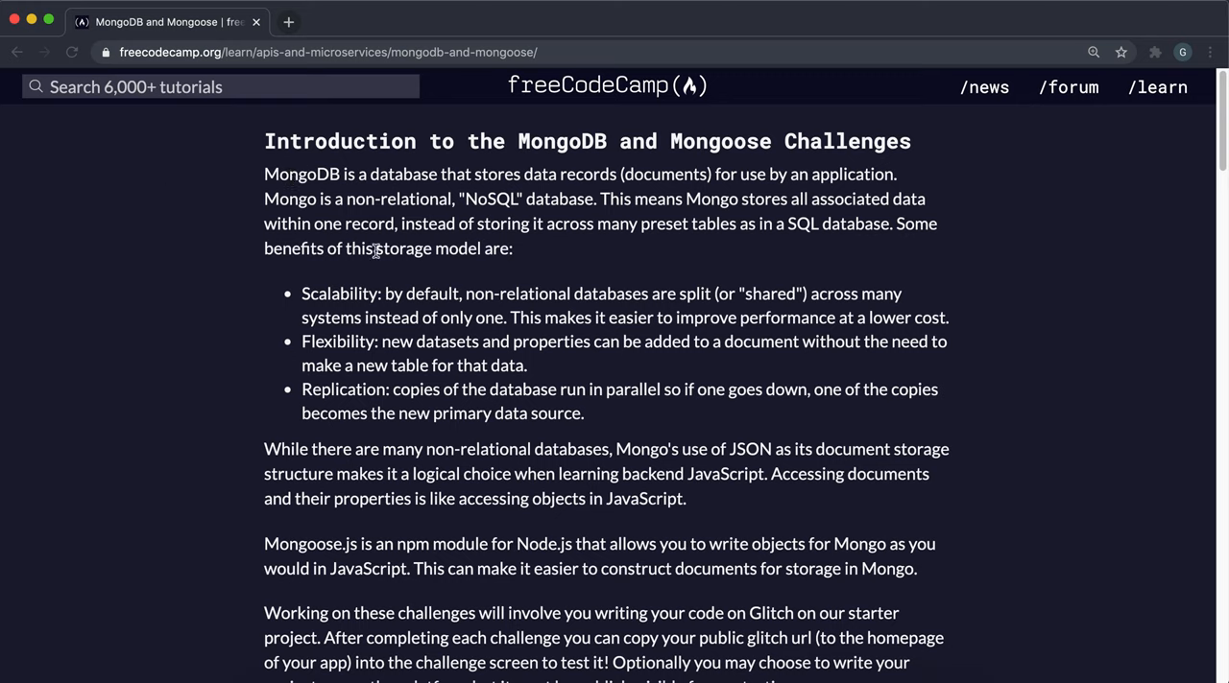
mouse_move(309, 213)
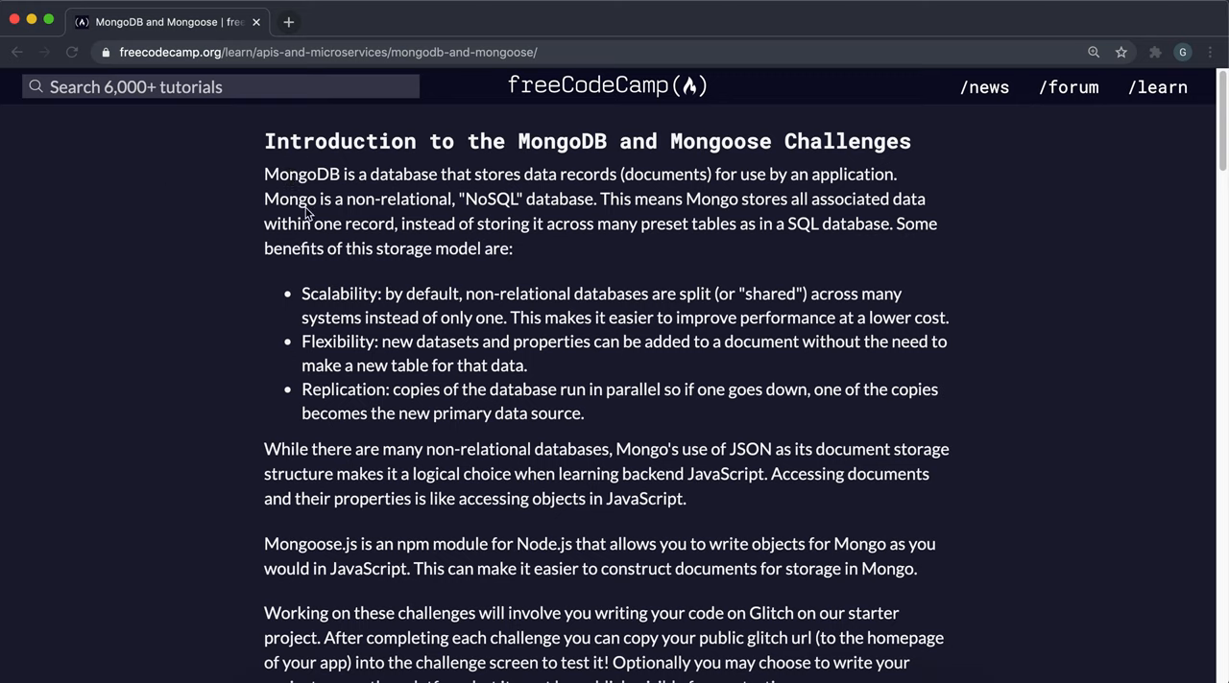
mouse_move(259, 226)
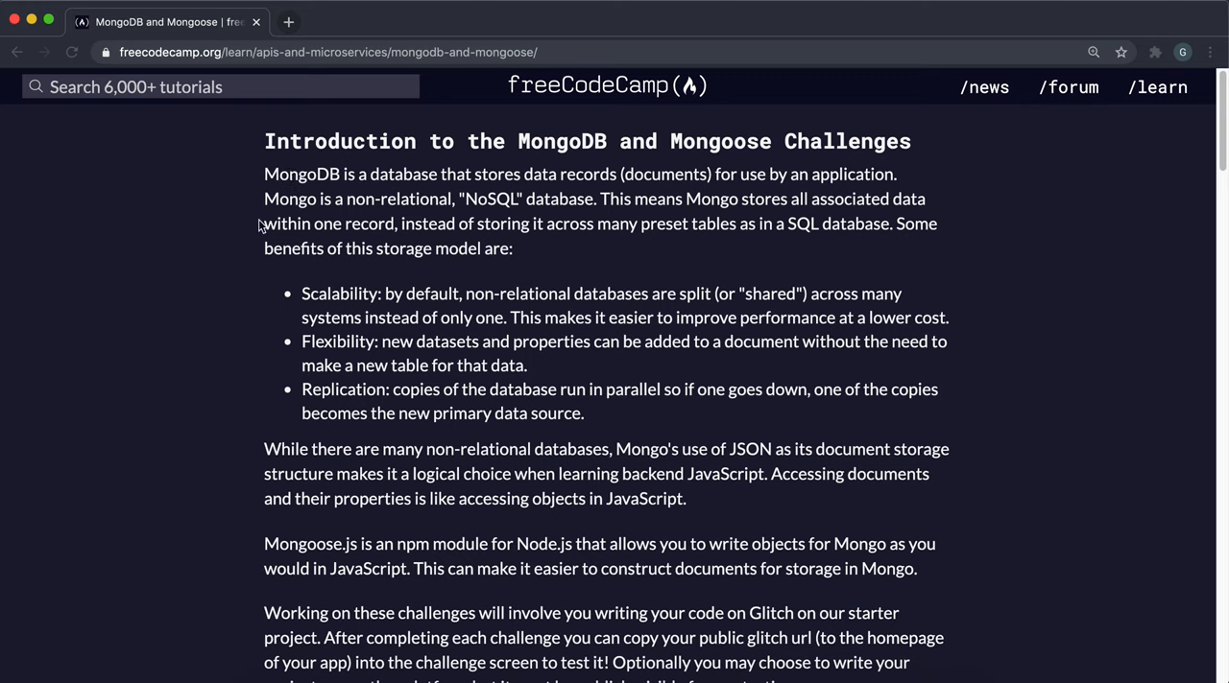
- Open the 'going to MongoDB Atlas' link from the challenge article in a new browser tab
scroll("down", 3)
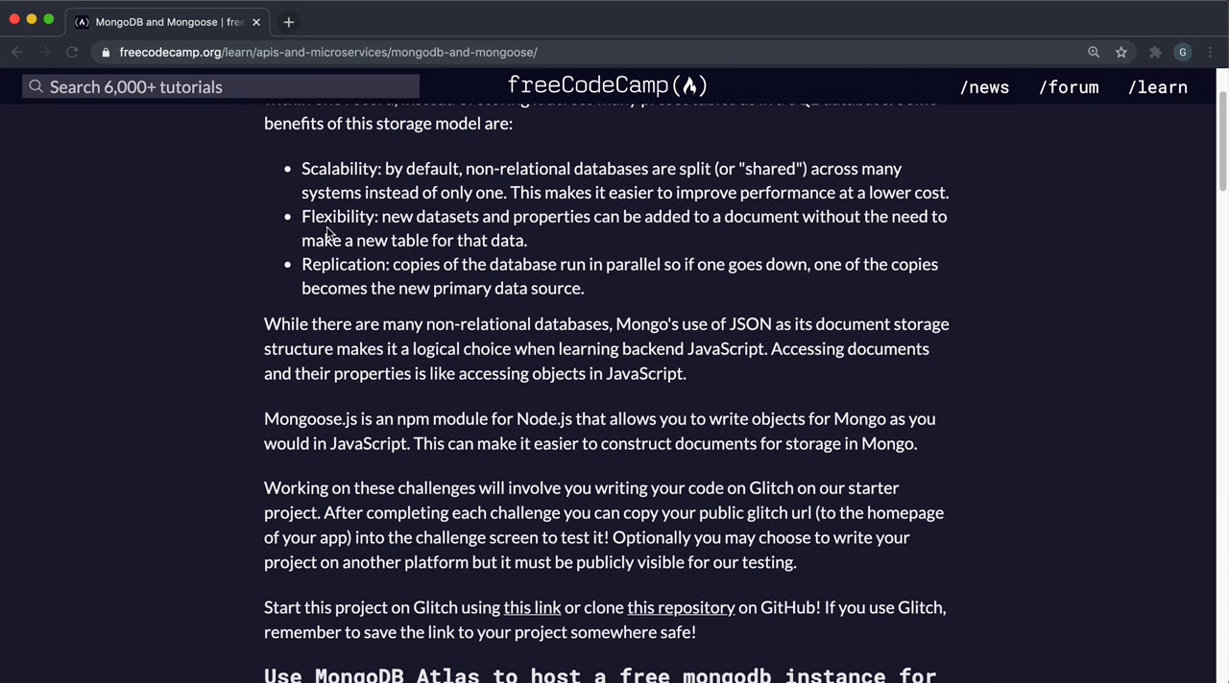
scroll("down", 3)
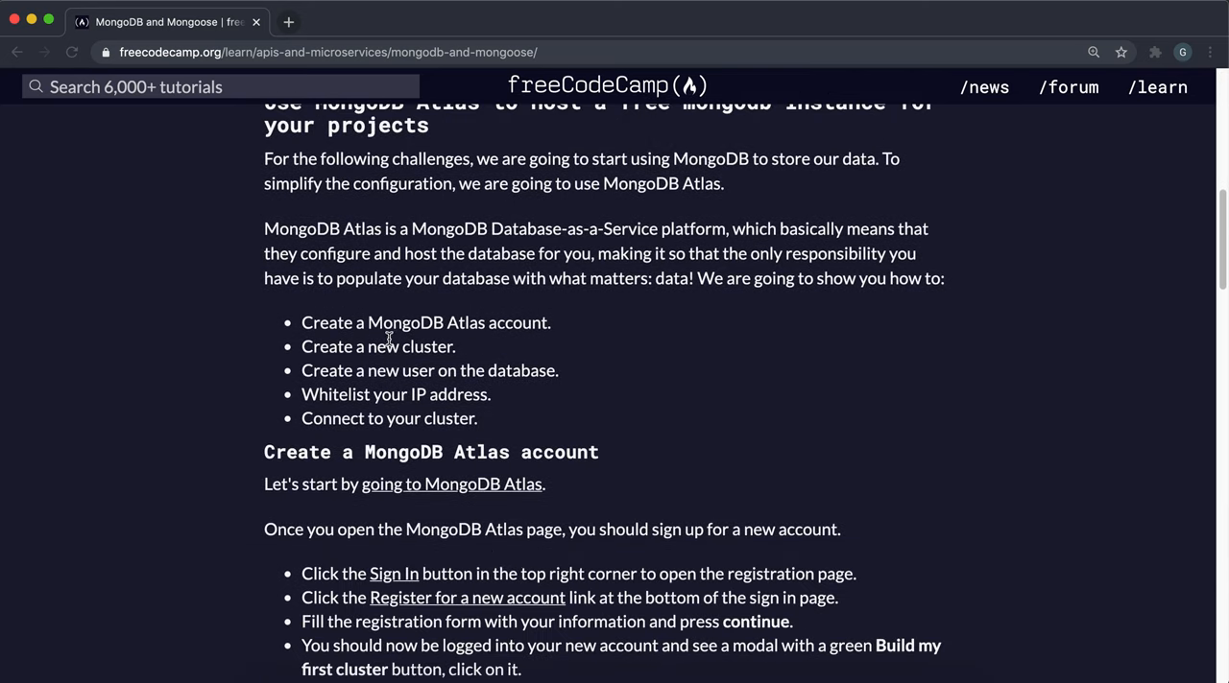
right_click(451, 484)
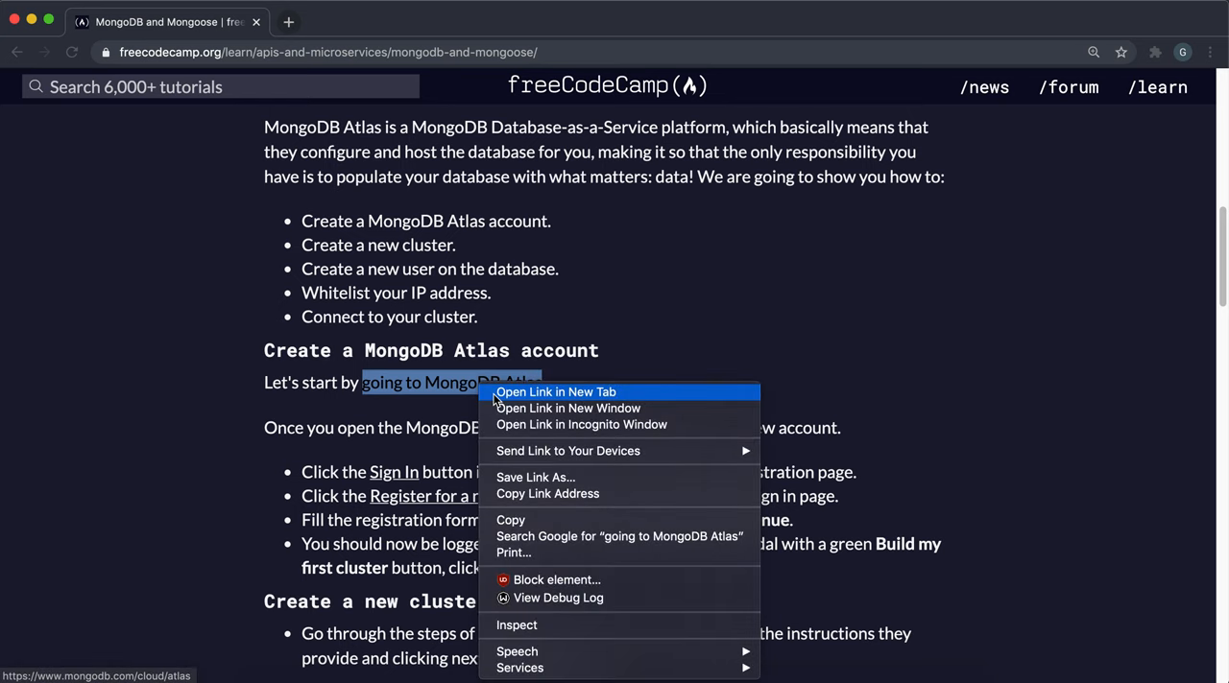
left_click(554, 391)
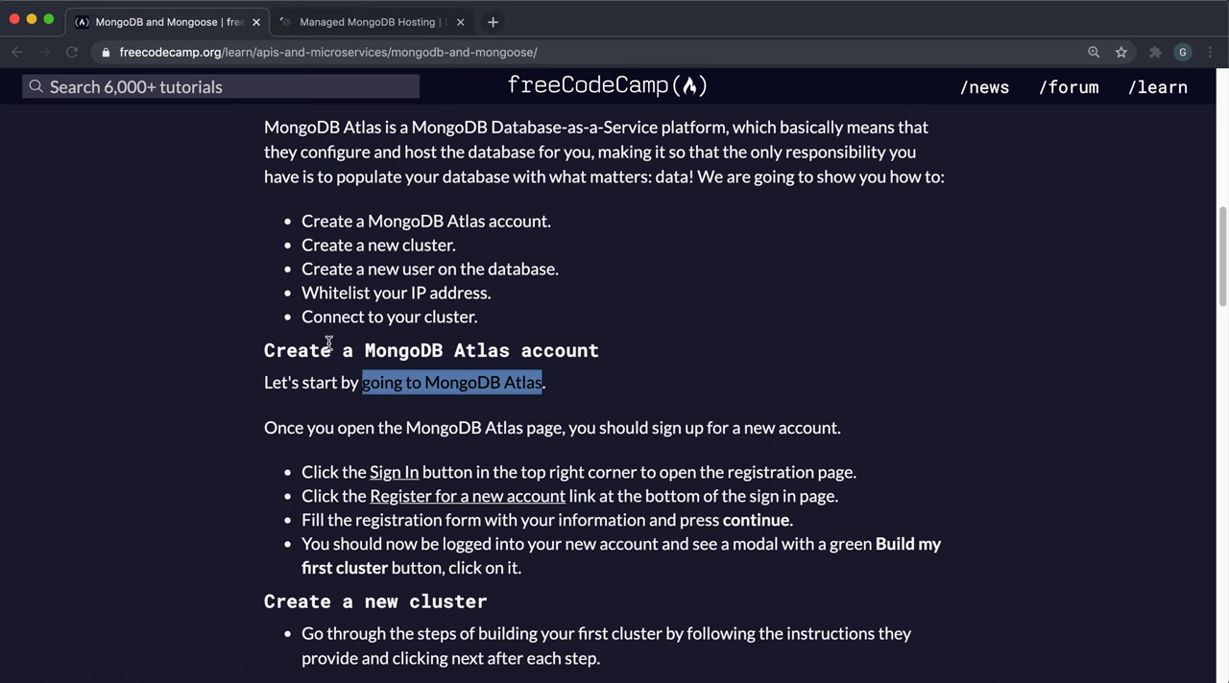
scroll("up", 3)
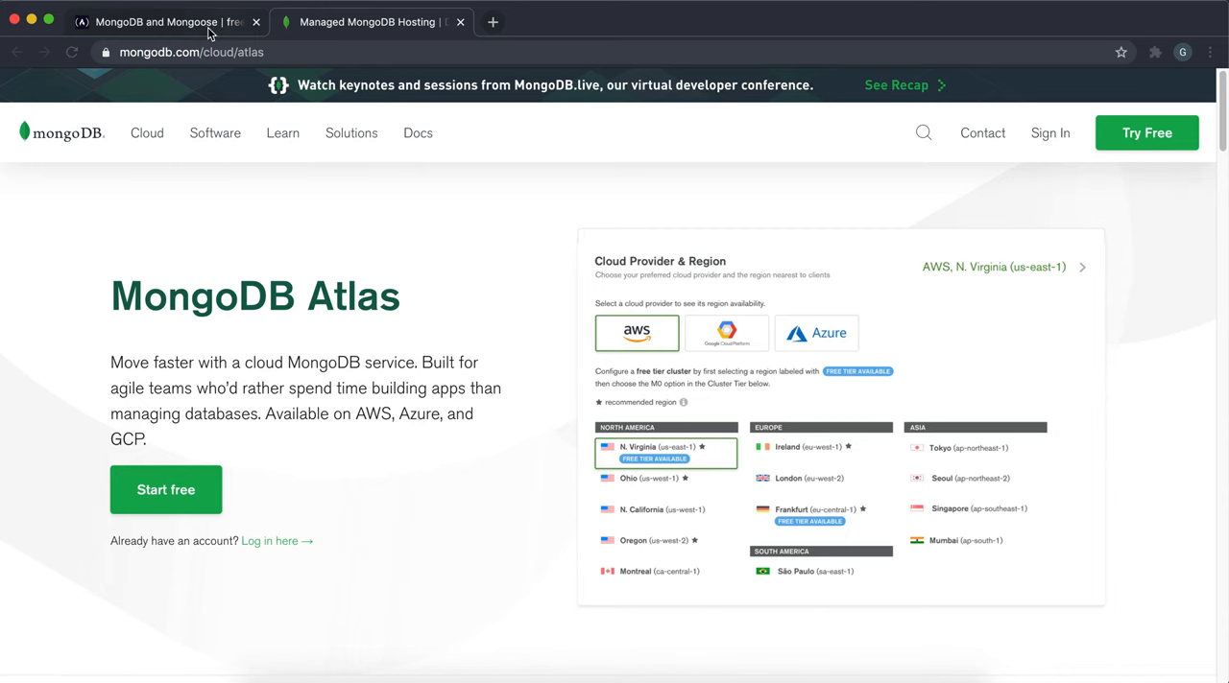
- Log into MongoDB Atlas with Google, landing on the empty Clusters page of Project 0
left_click(164, 21)
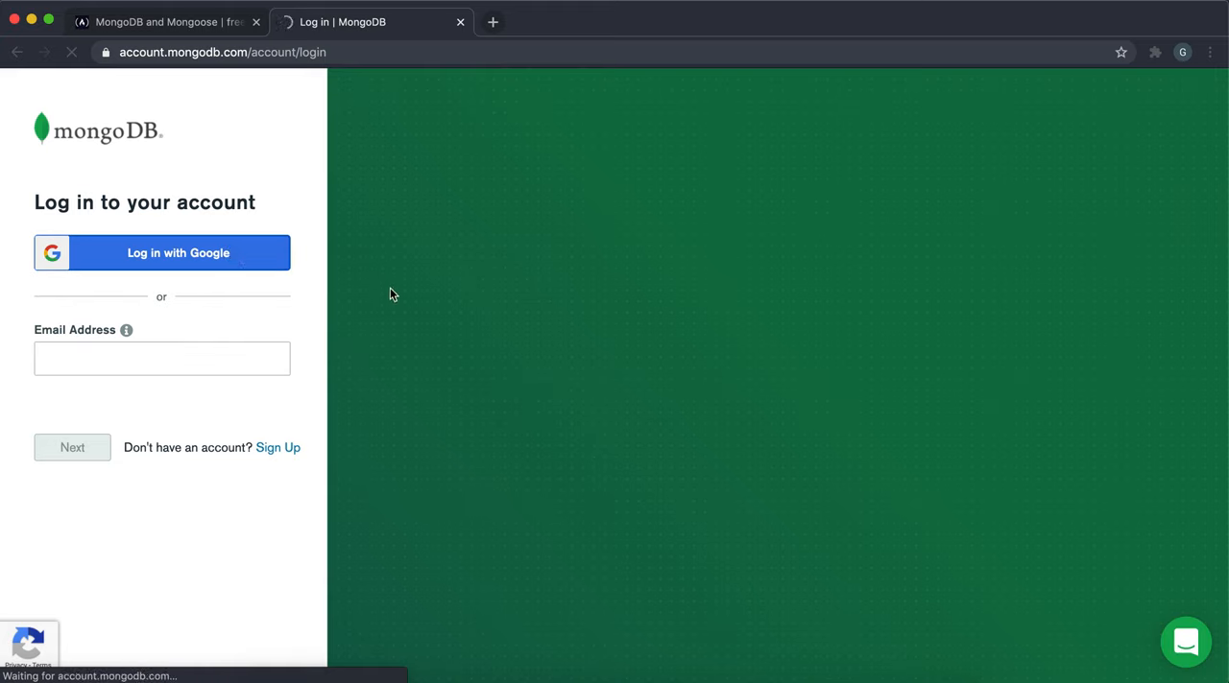
left_click(161, 253)
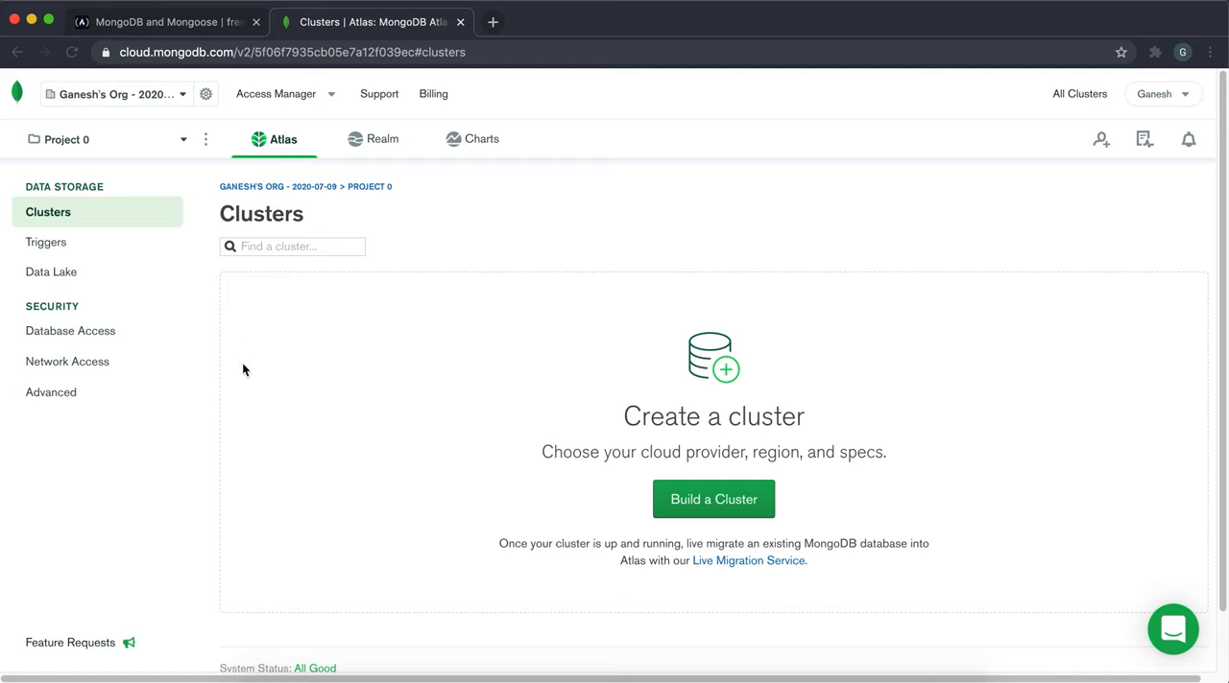
mouse_move(323, 415)
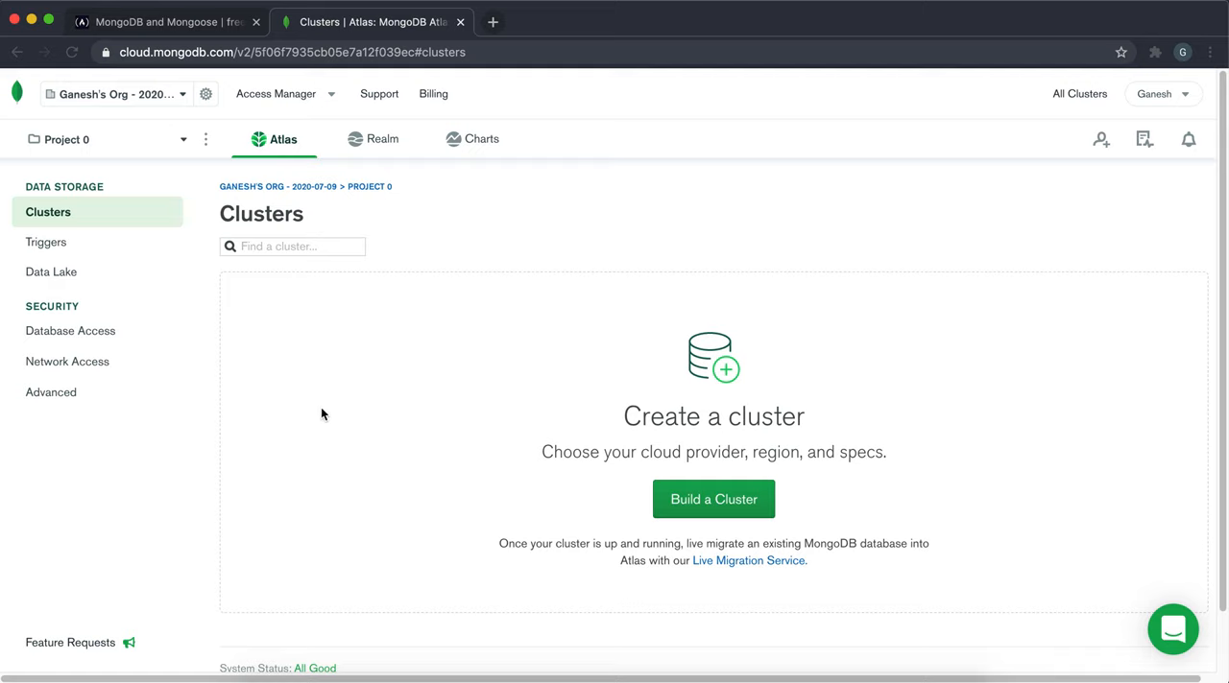
mouse_move(605, 497)
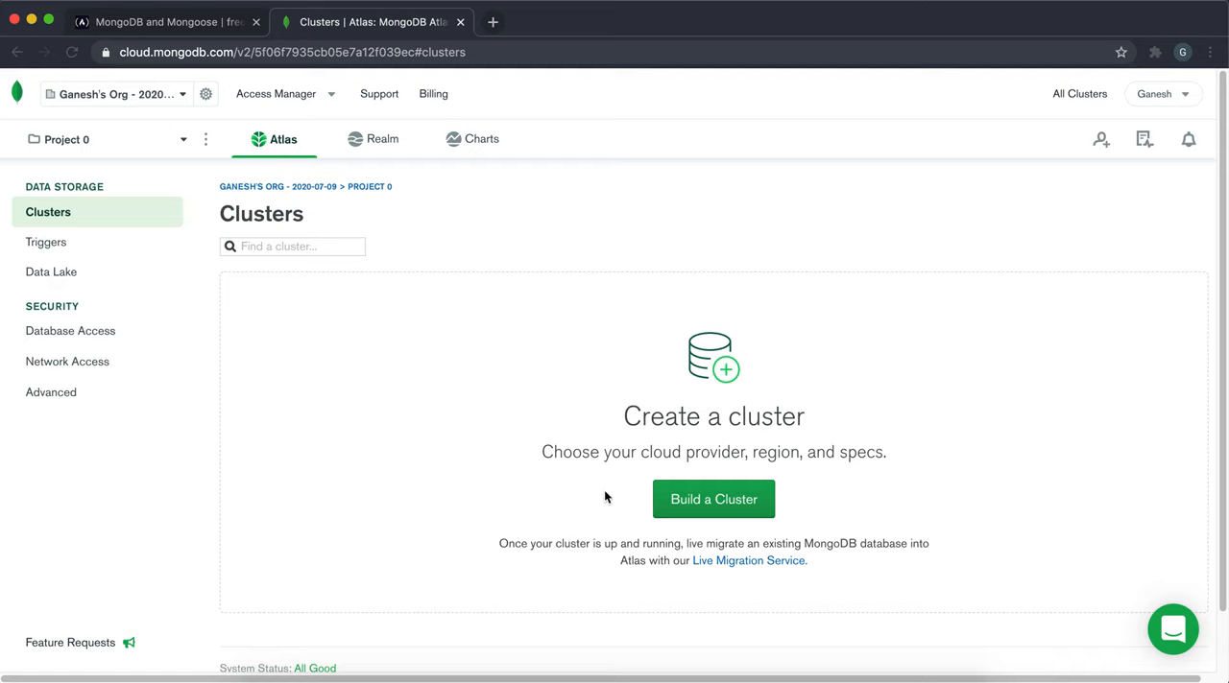
- Start a free shared cluster on AWS with the region set to Frankfurt (eu-central-1)
left_click(714, 499)
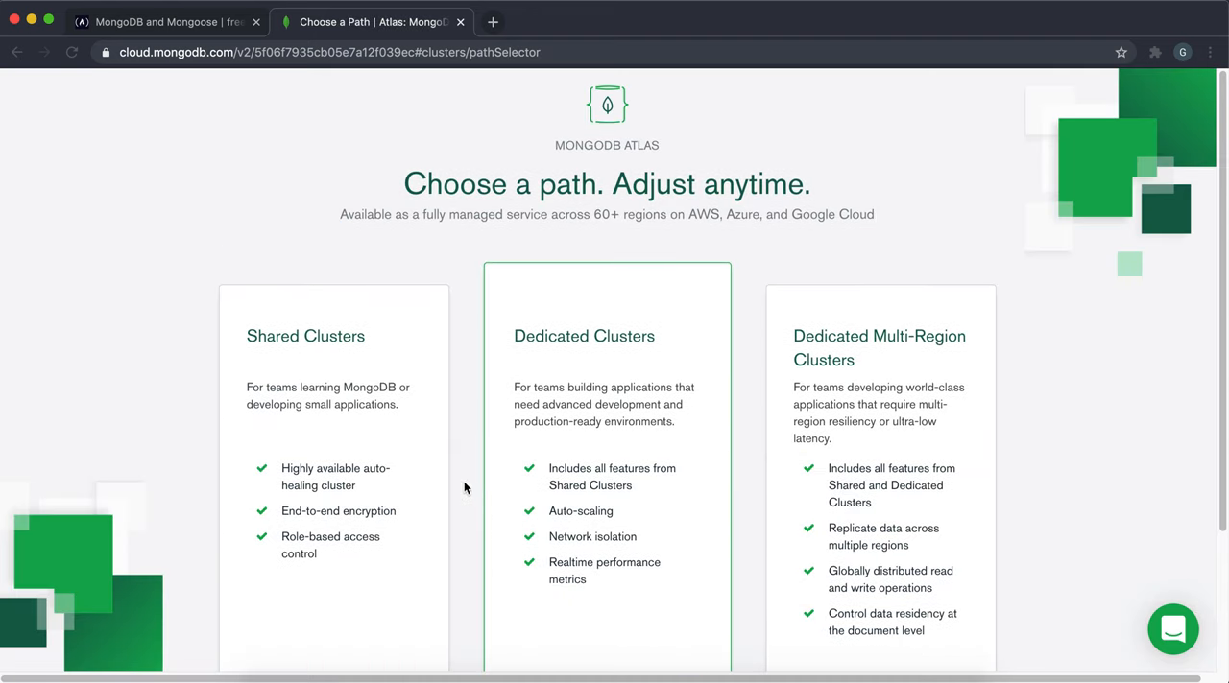
scroll("down", 3)
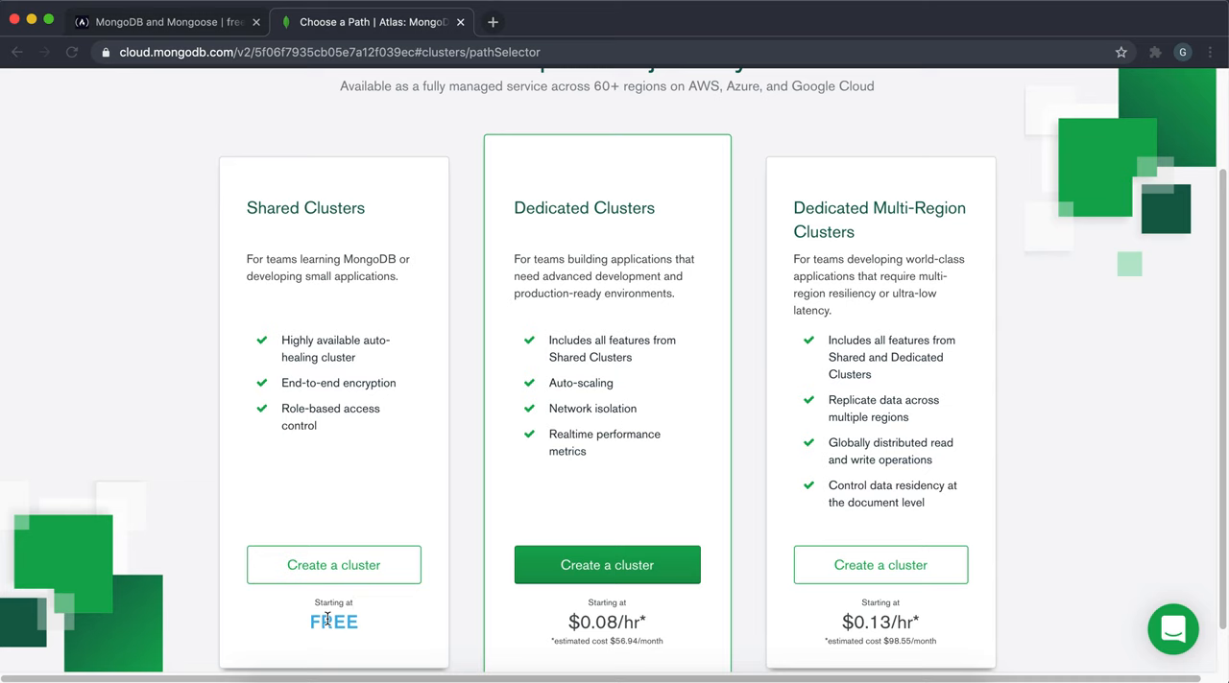
left_click(334, 564)
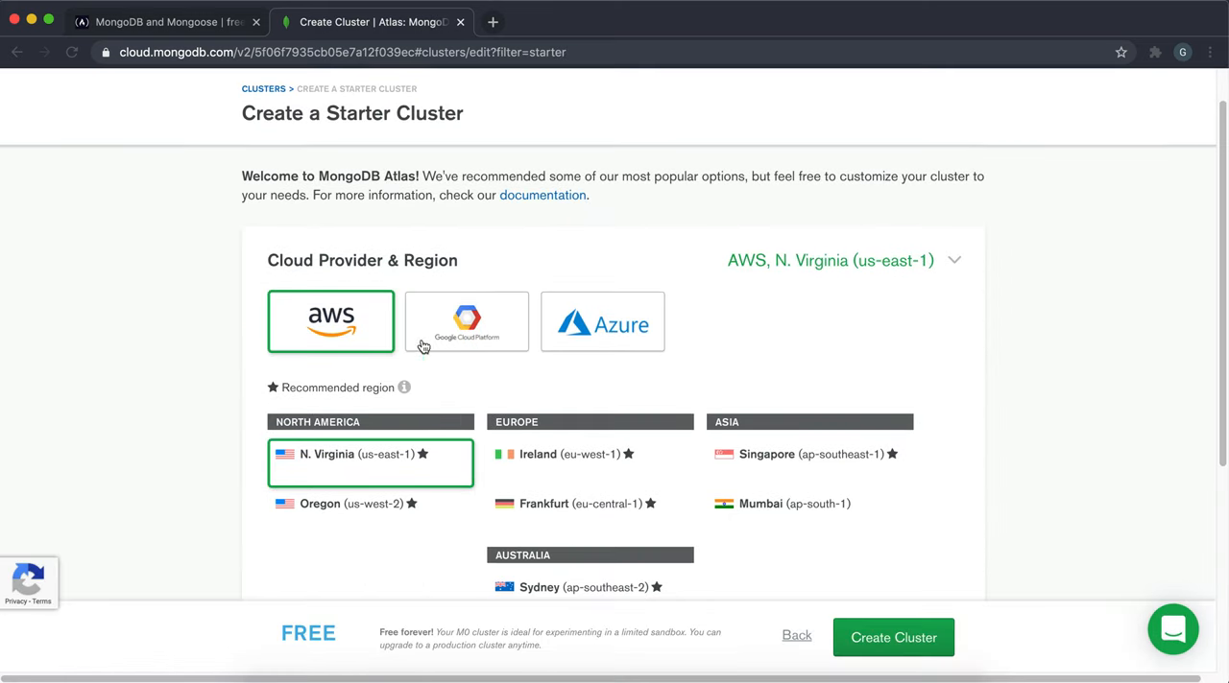
mouse_move(353, 353)
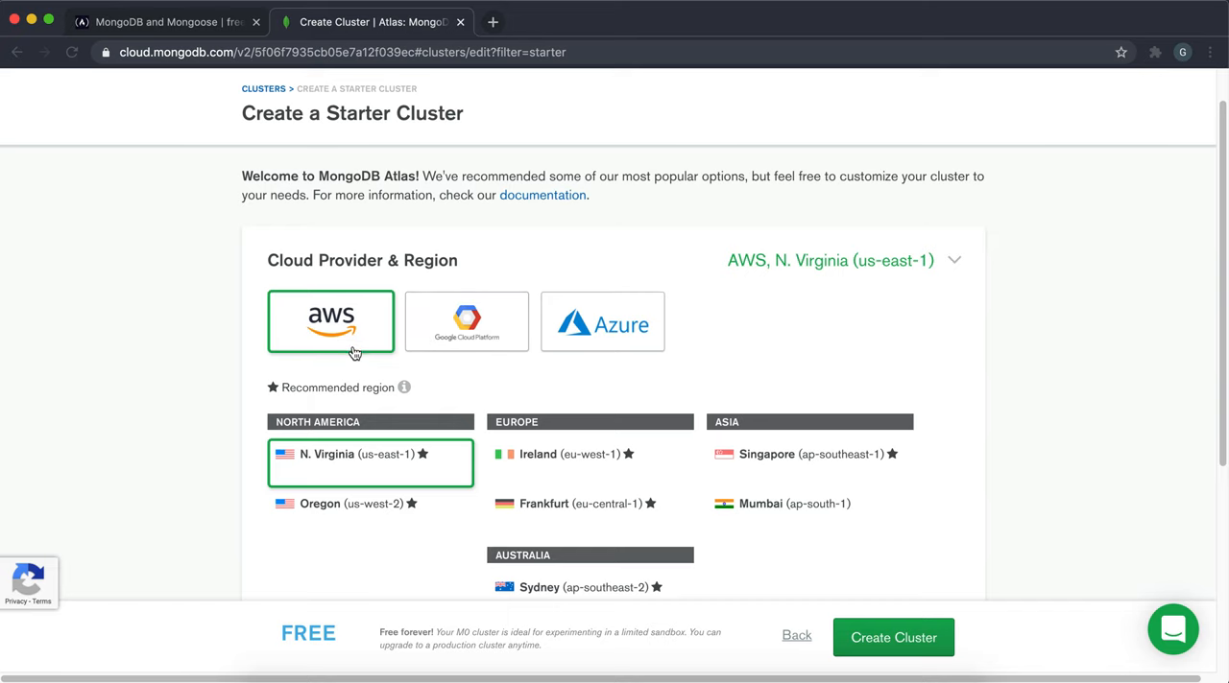
scroll("up", 3)
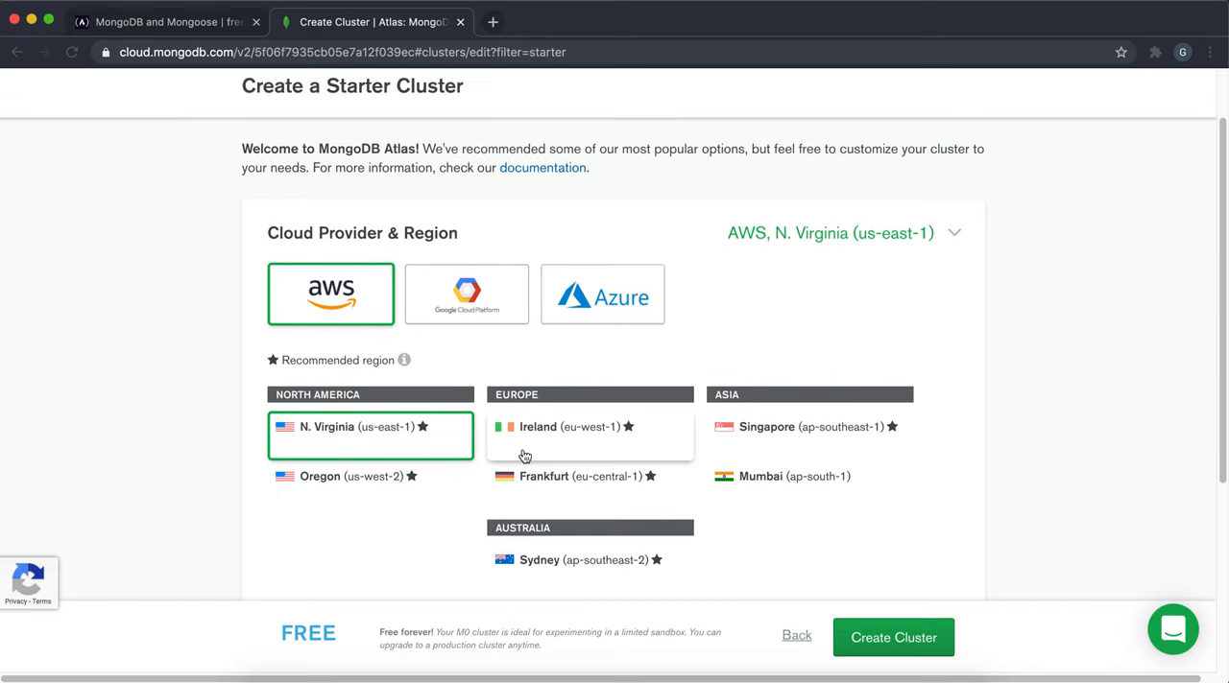
left_click(580, 476)
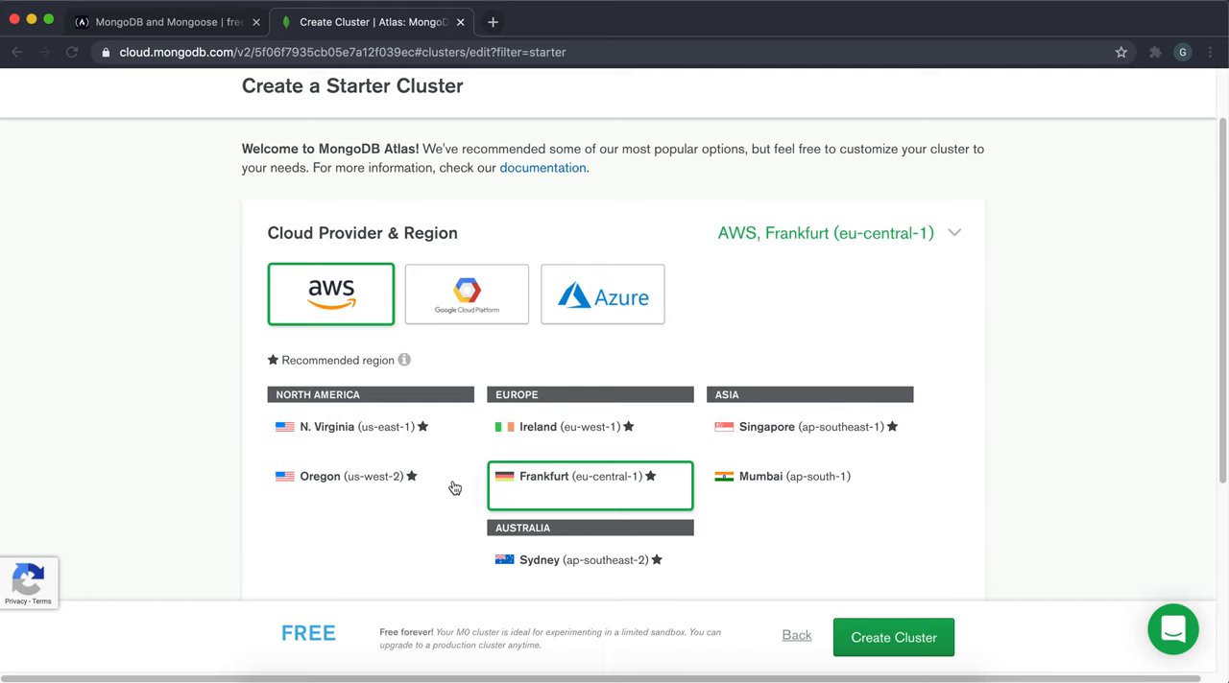
mouse_move(591, 474)
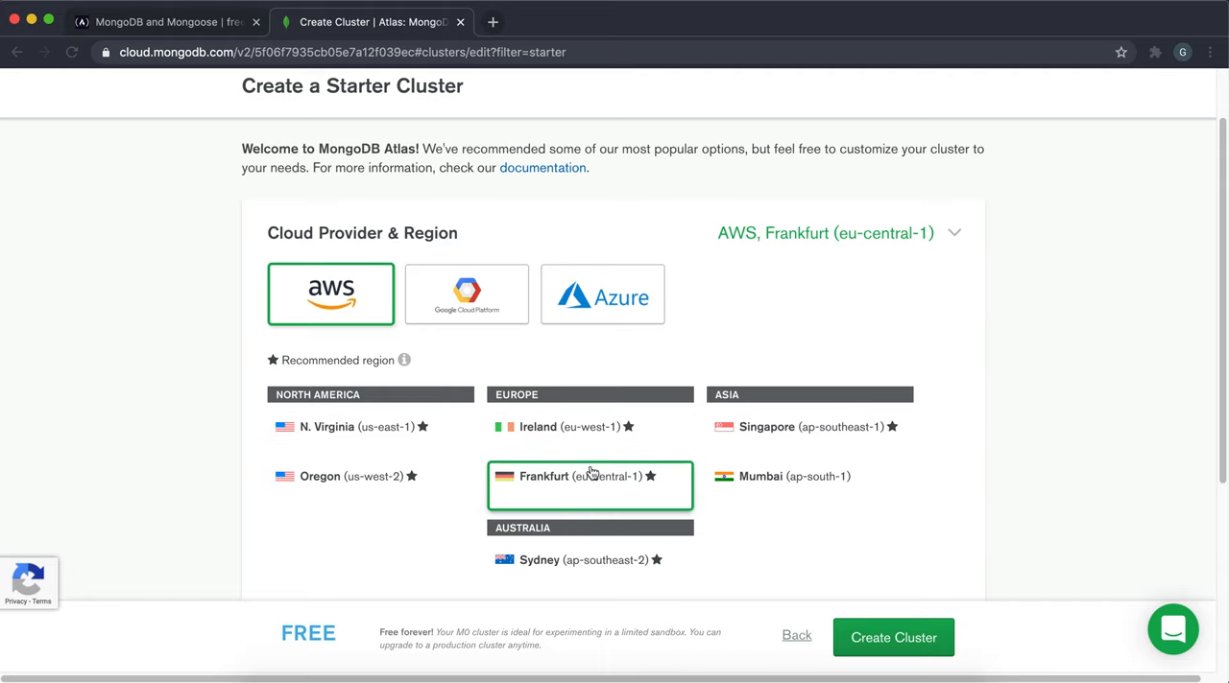
- Name the M0 Sandbox cluster freecodecamp, trimming the mistyped suffix
scroll("down", 3)
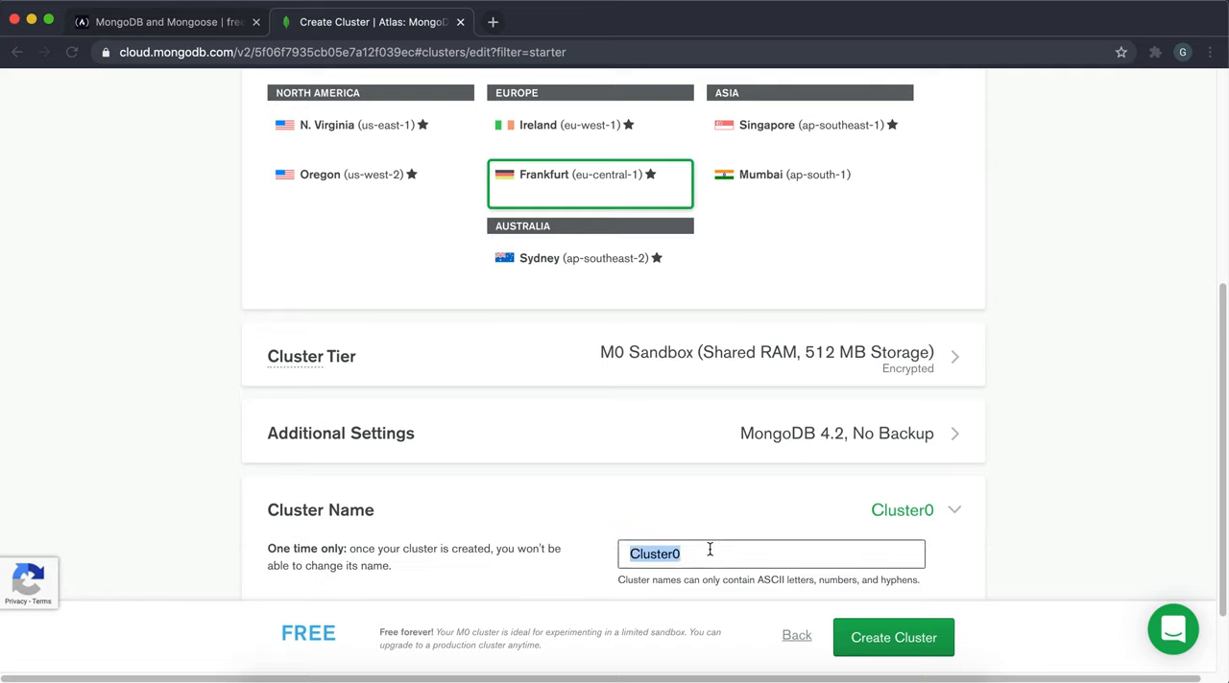
type("fre")
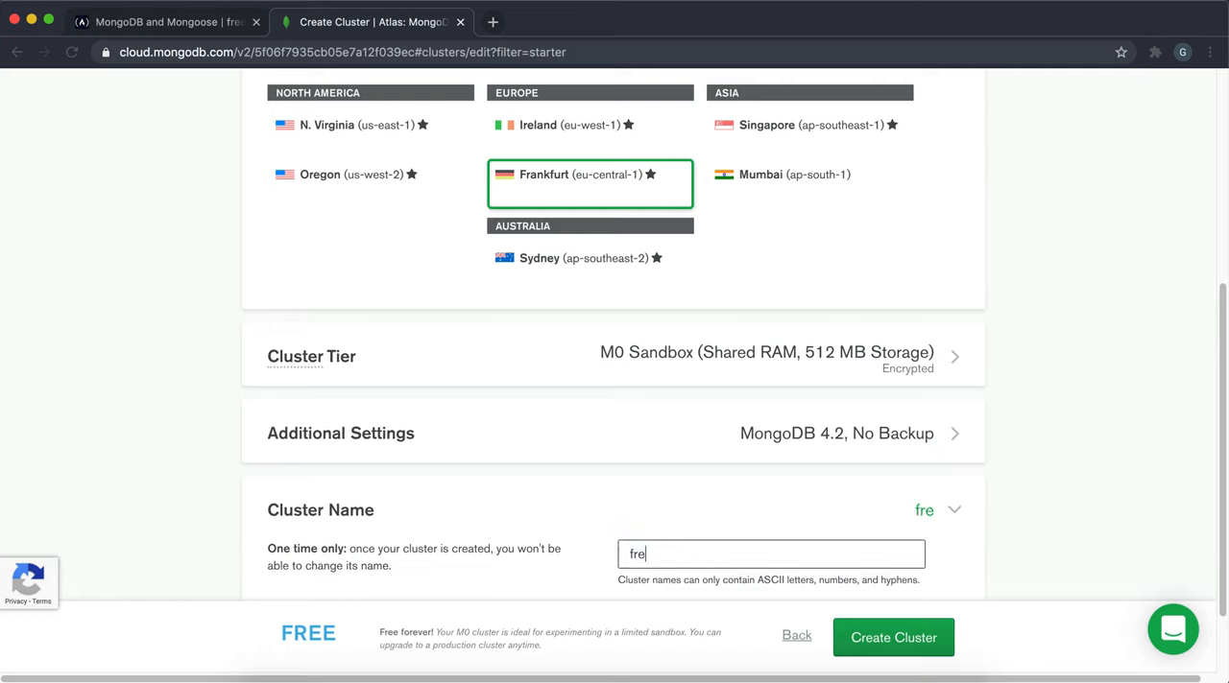
type("ecod")
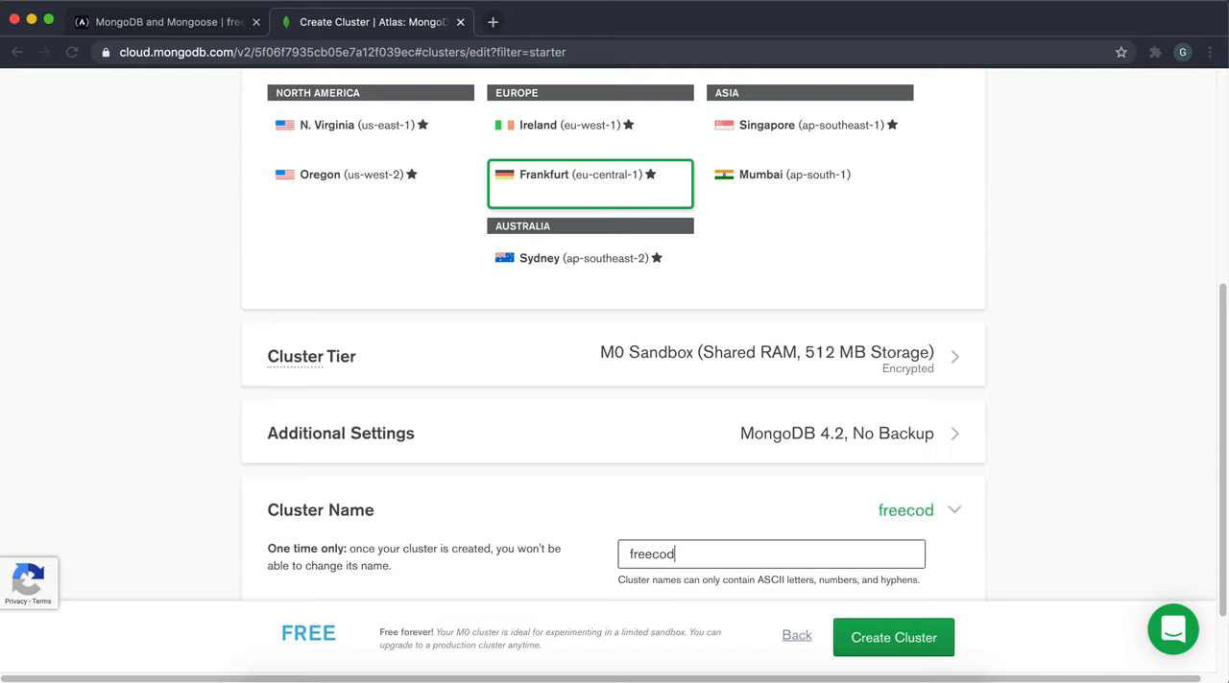
type("ecamp-pro")
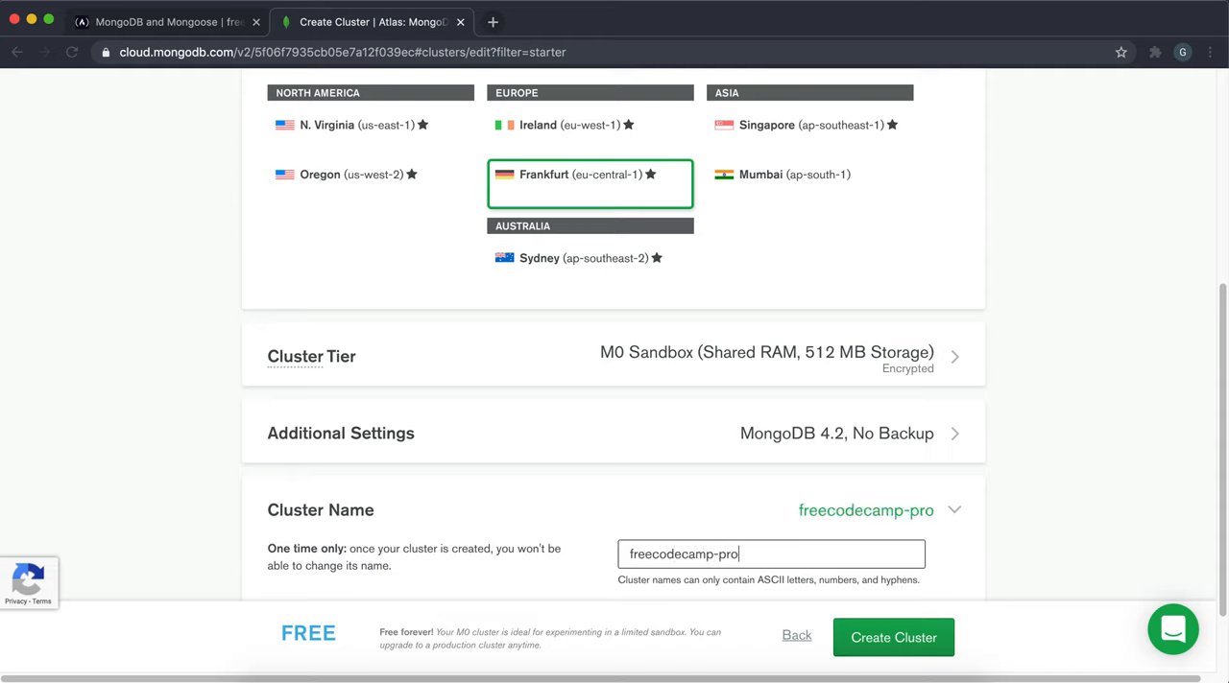
key("Backspace")
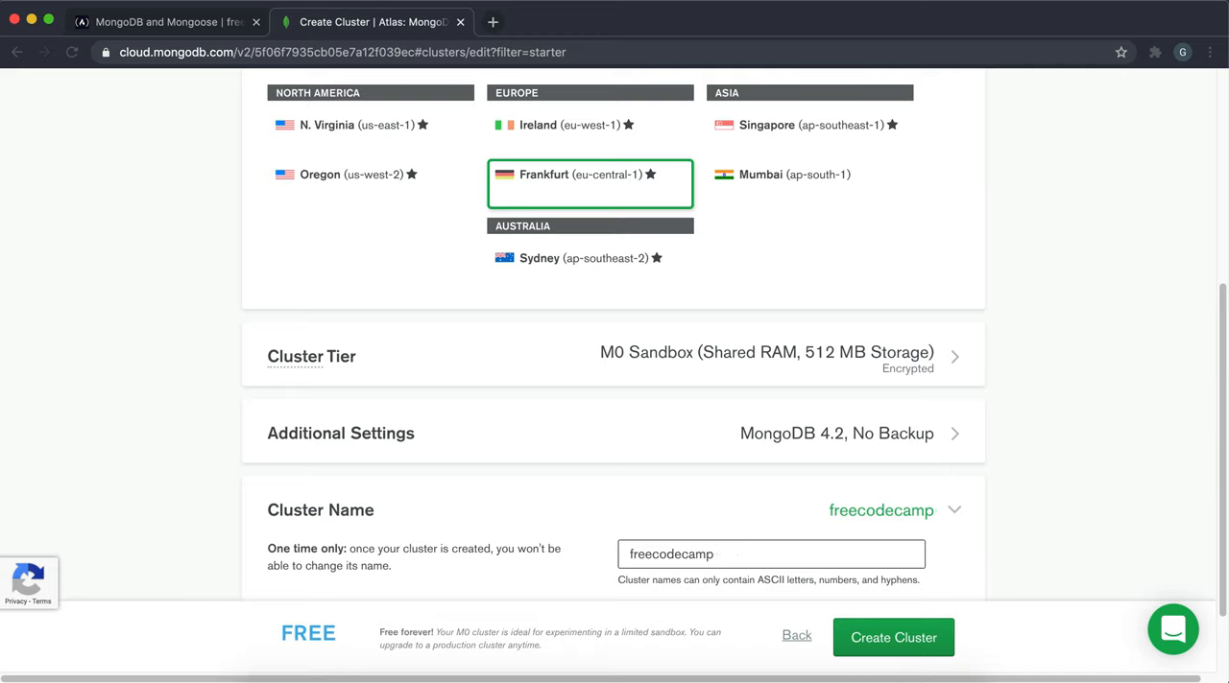
mouse_move(862, 510)
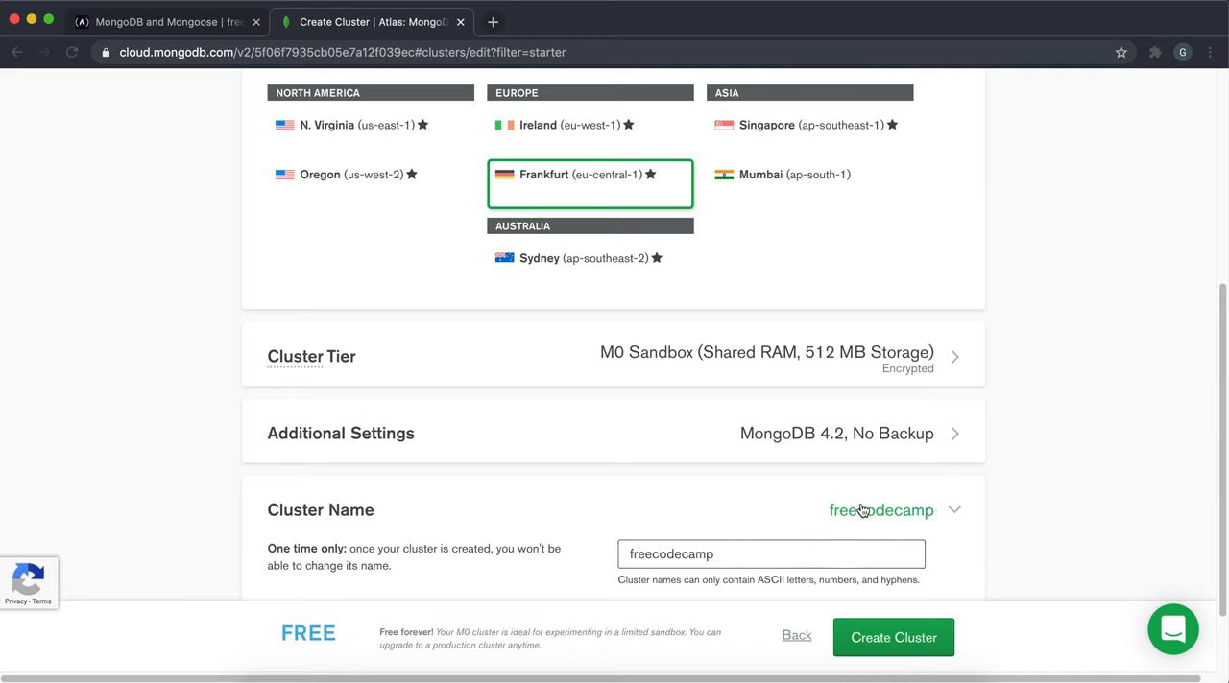
mouse_move(964, 538)
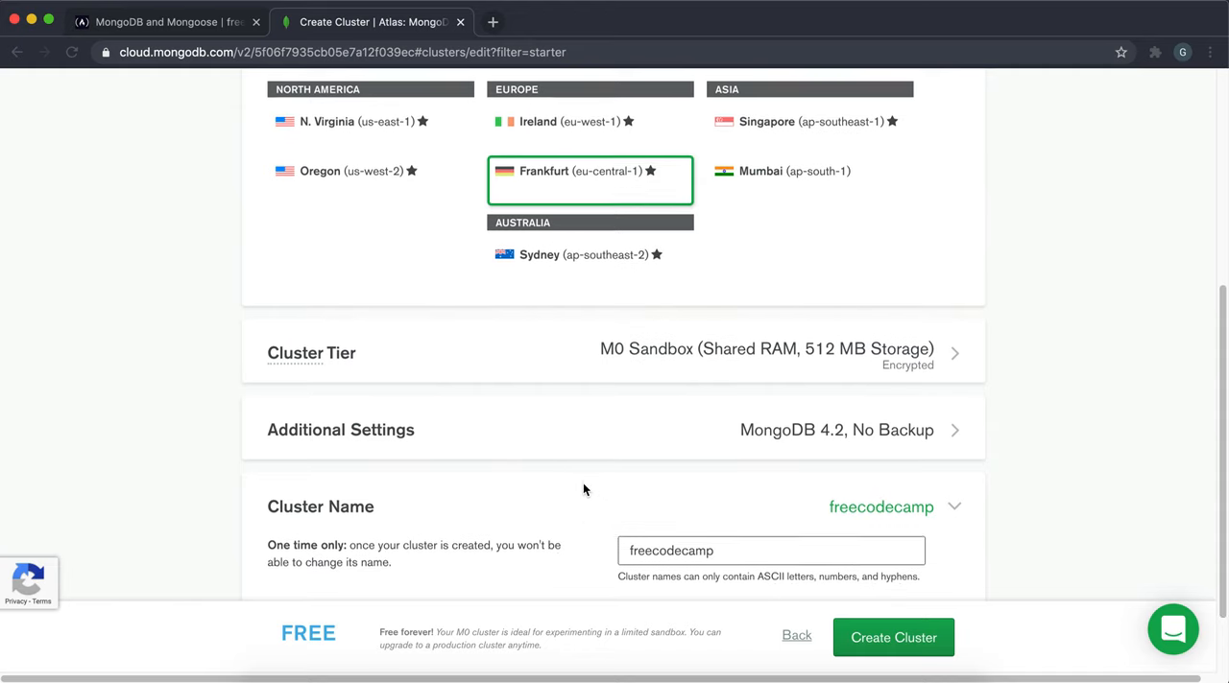
scroll("down", 3)
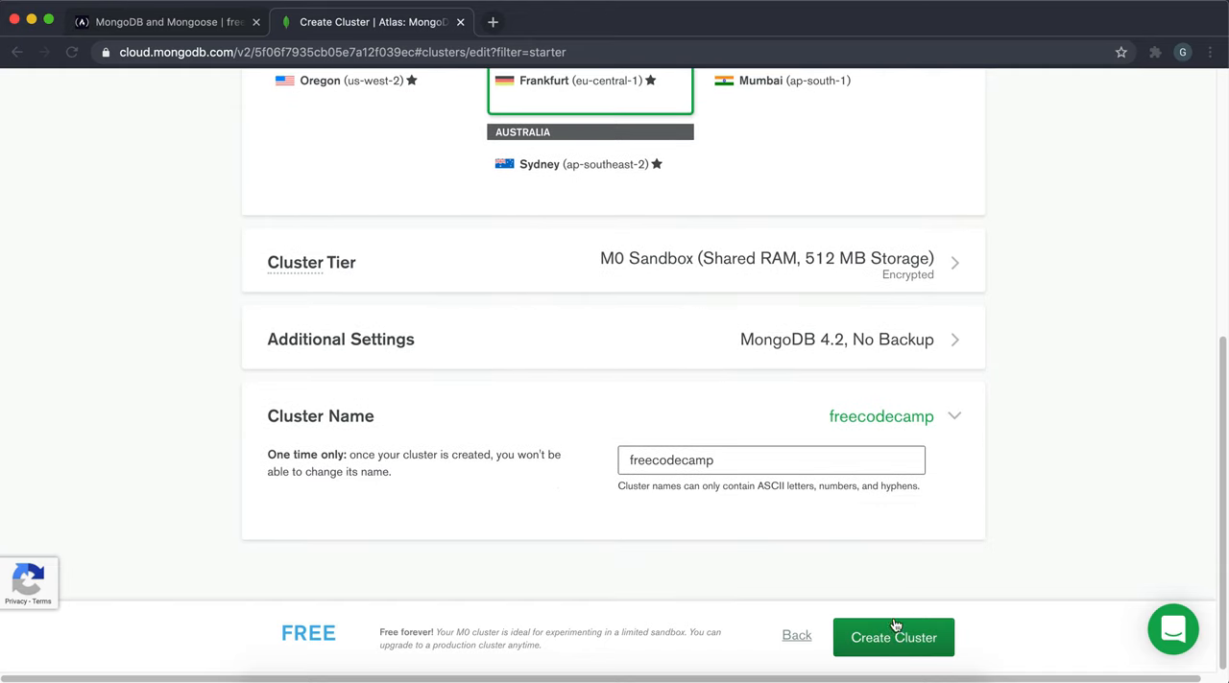
left_click(892, 638)
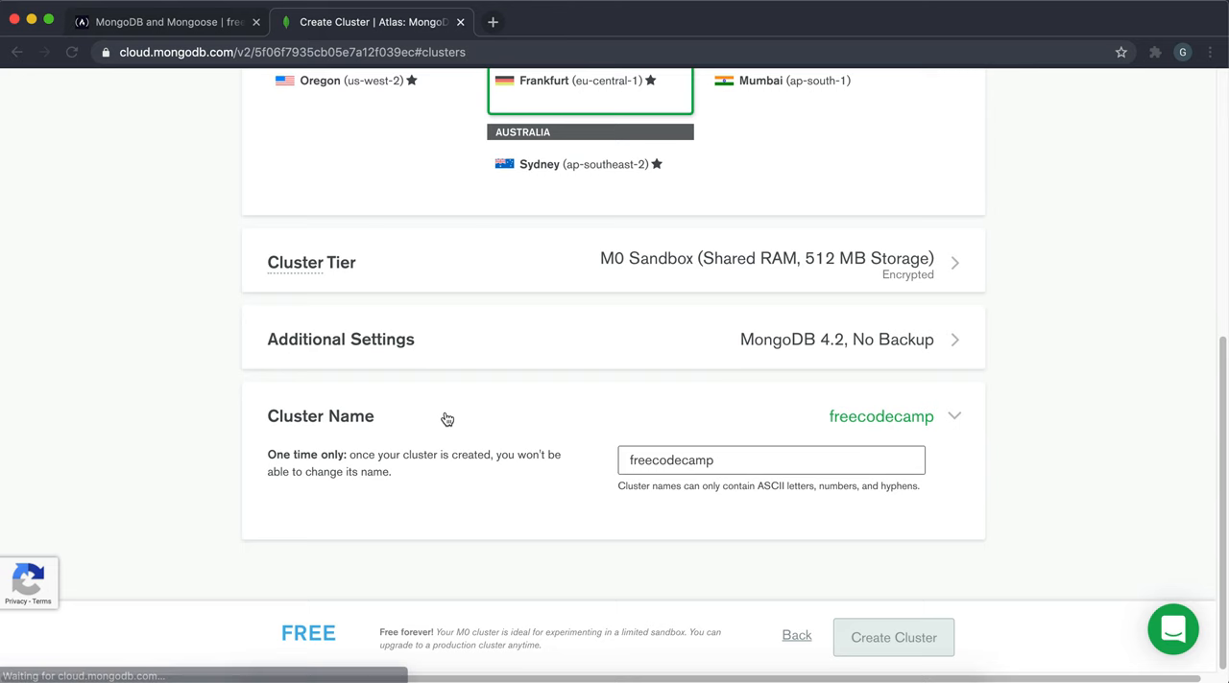
left_click(892, 638)
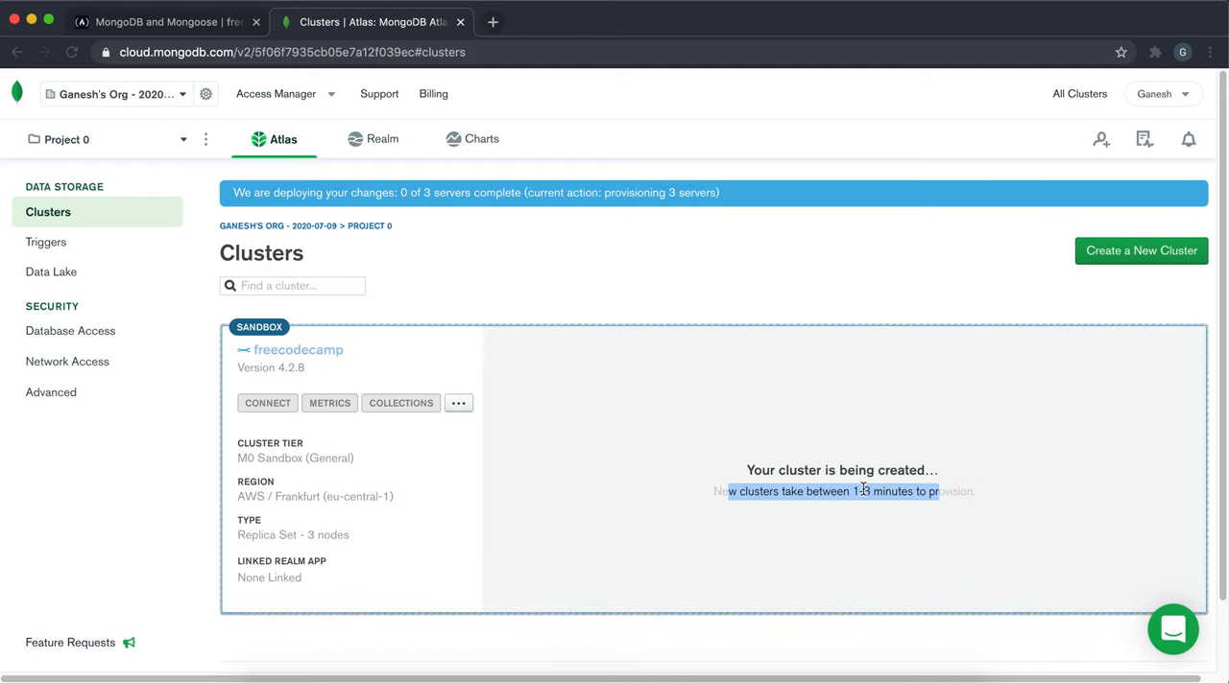
mouse_move(490, 497)
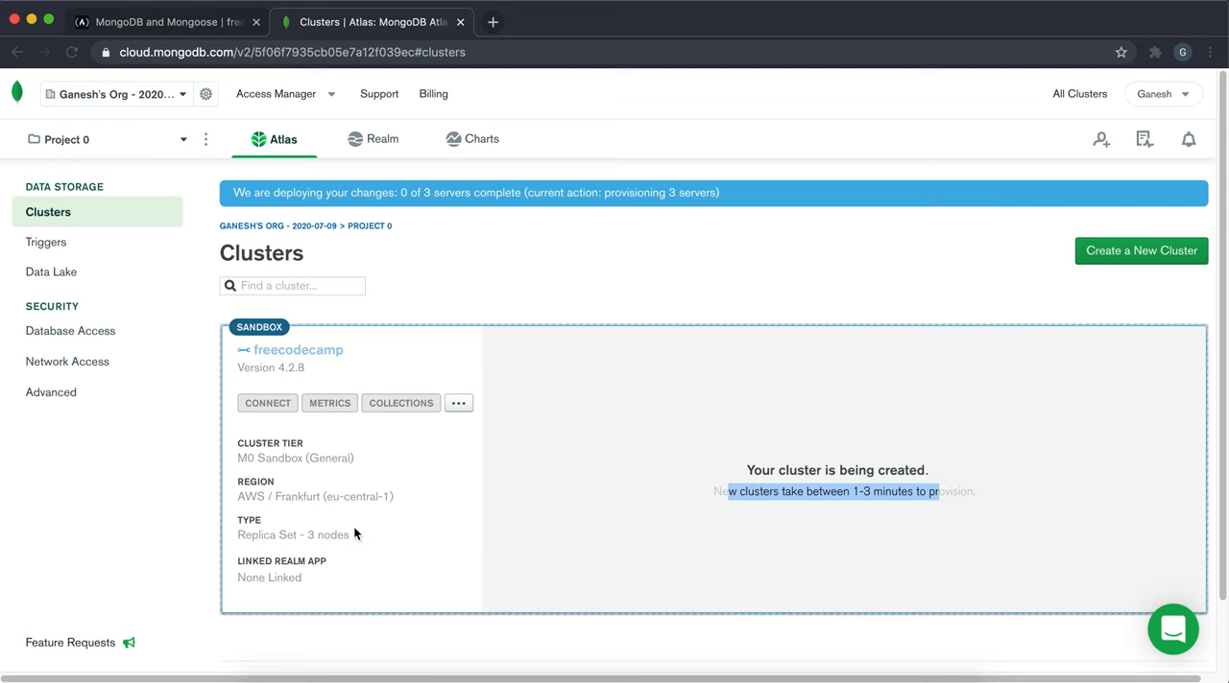
mouse_move(109, 221)
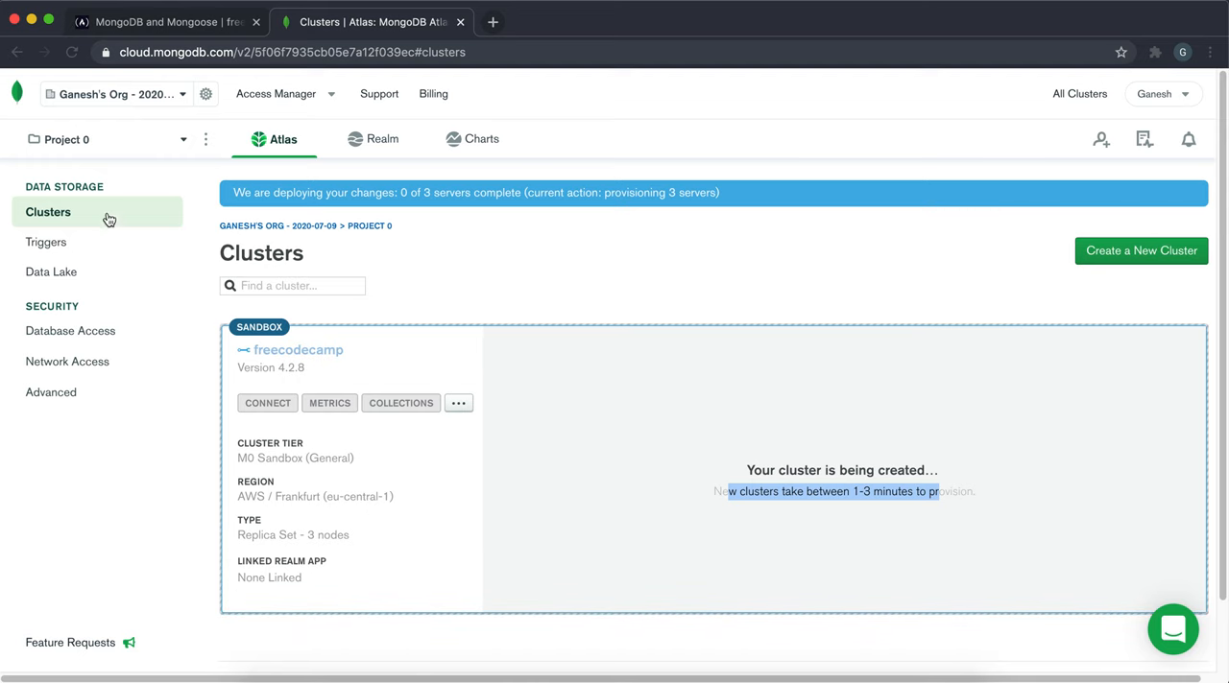
- From the freeCodeCamp article, open the 'this repository' starter repo link in a new tab
left_click(163, 21)
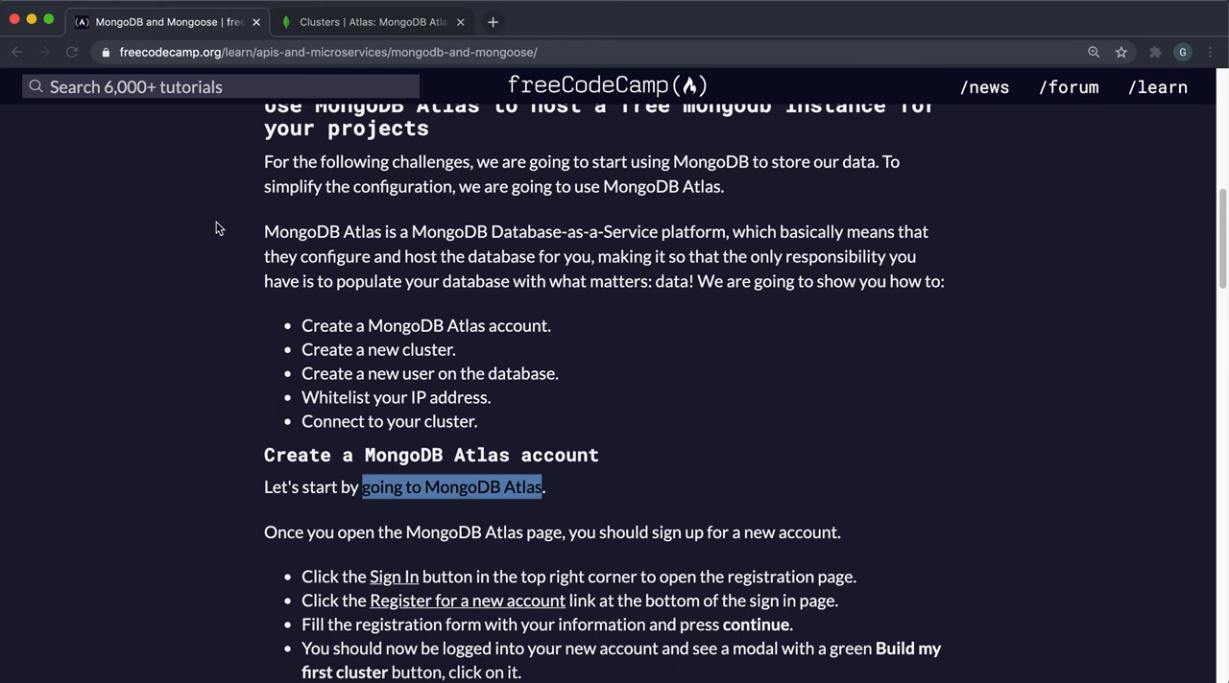
scroll("down", 3)
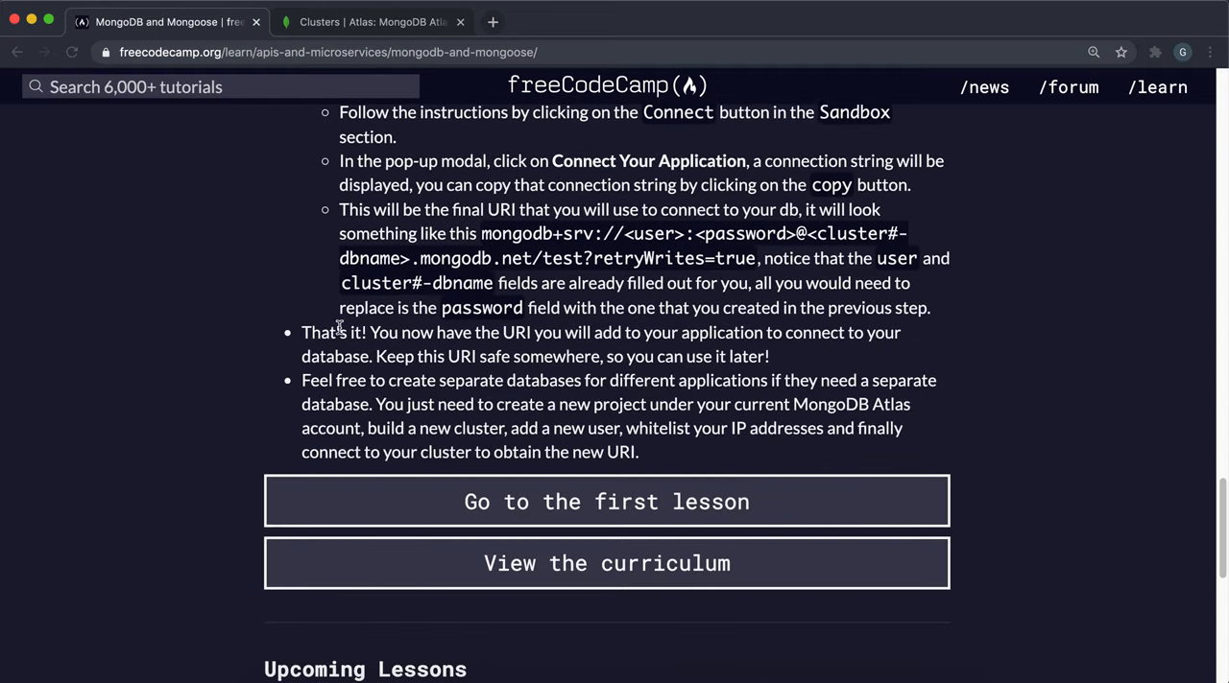
scroll("up", 3)
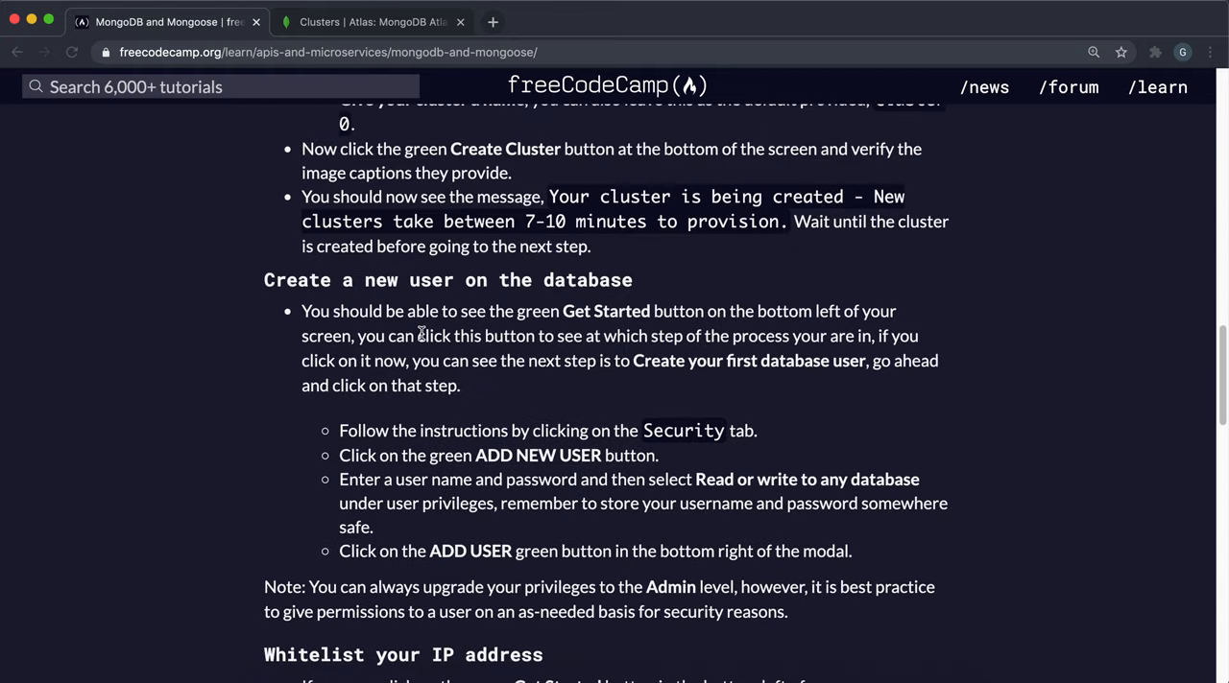
scroll("up", 3)
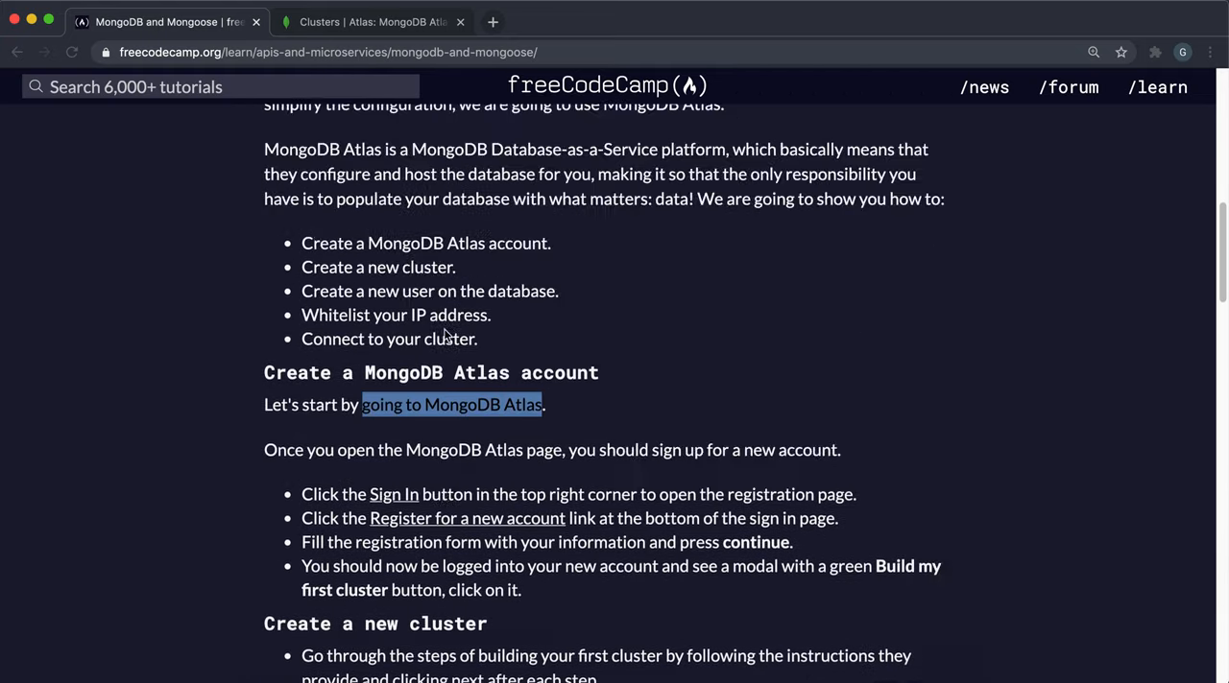
scroll("up", 3)
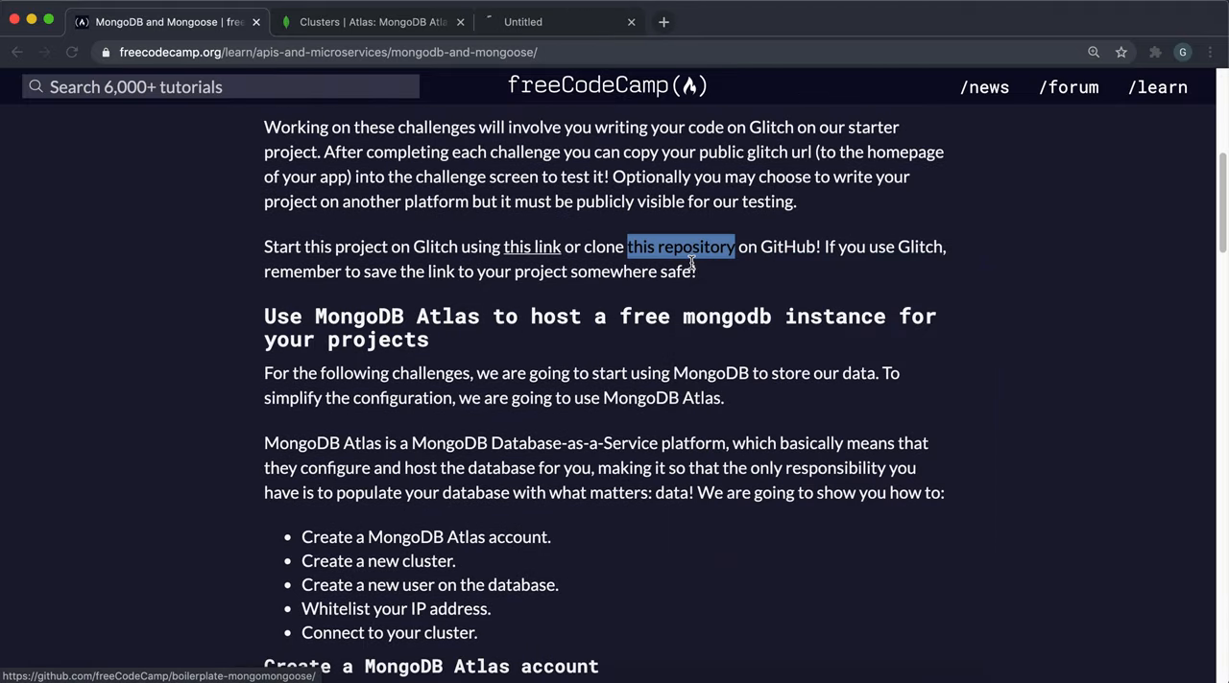
left_click(680, 245)
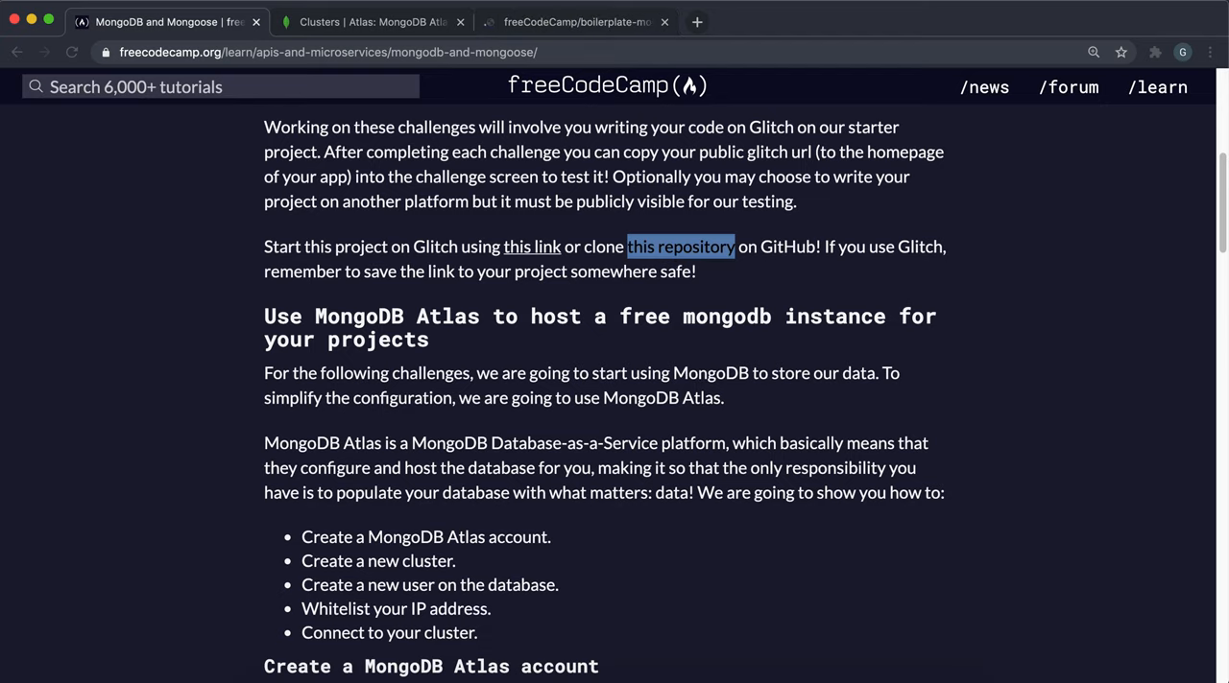
- Get the boilerplate-mongomongoose repository's clone URL from GitHub
left_click(900, 21)
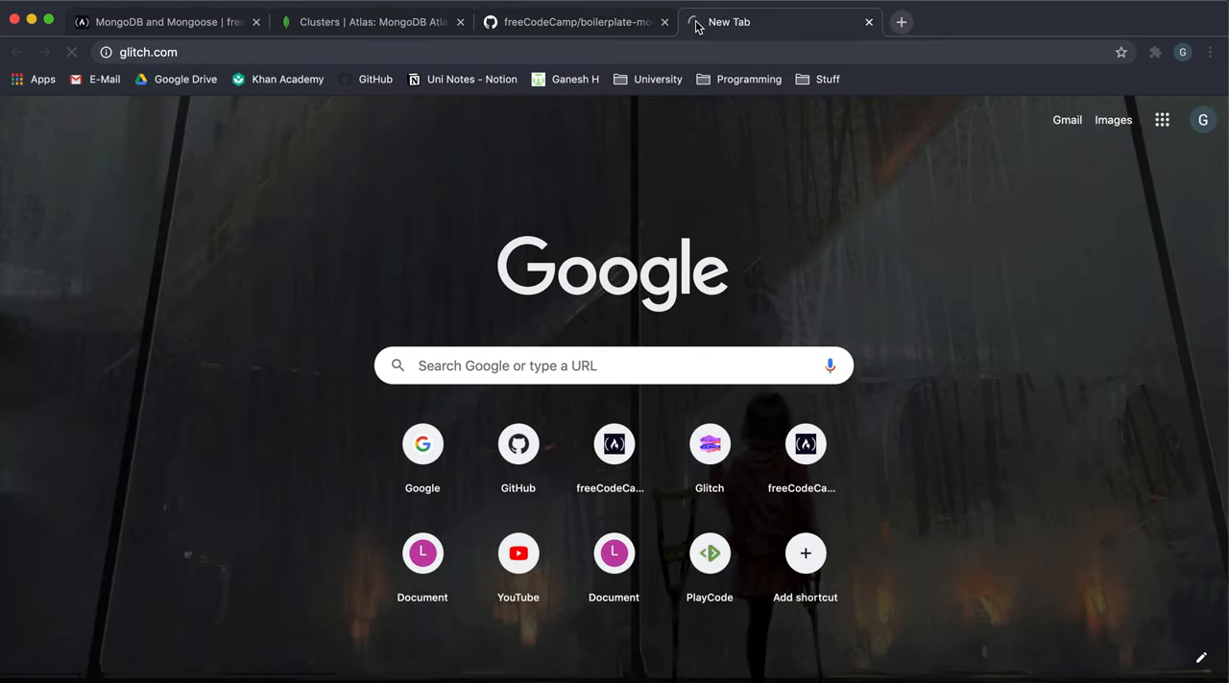
left_click(710, 444)
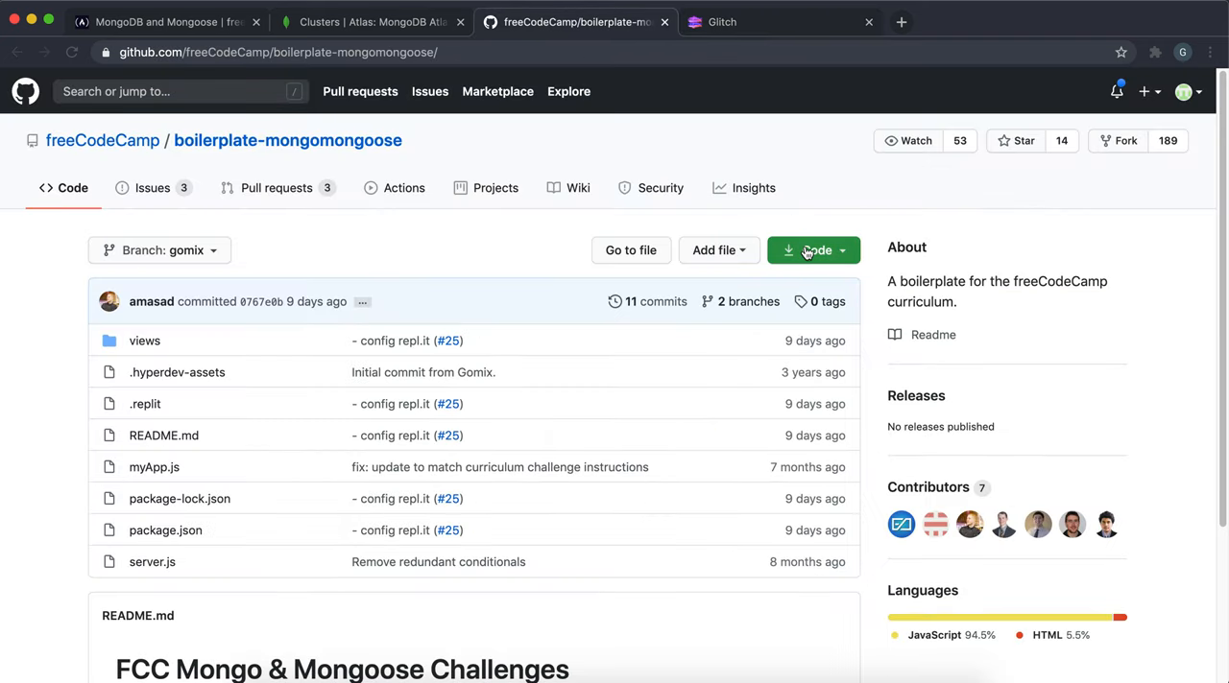
left_click(814, 250)
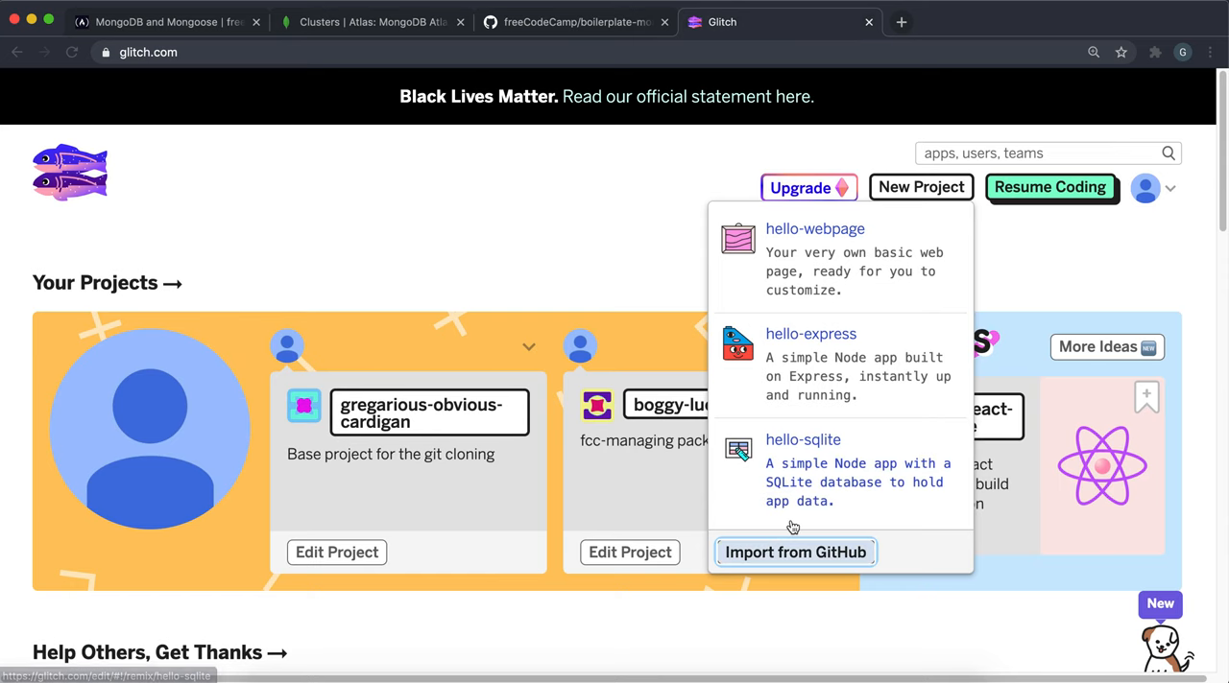
left_click(795, 553)
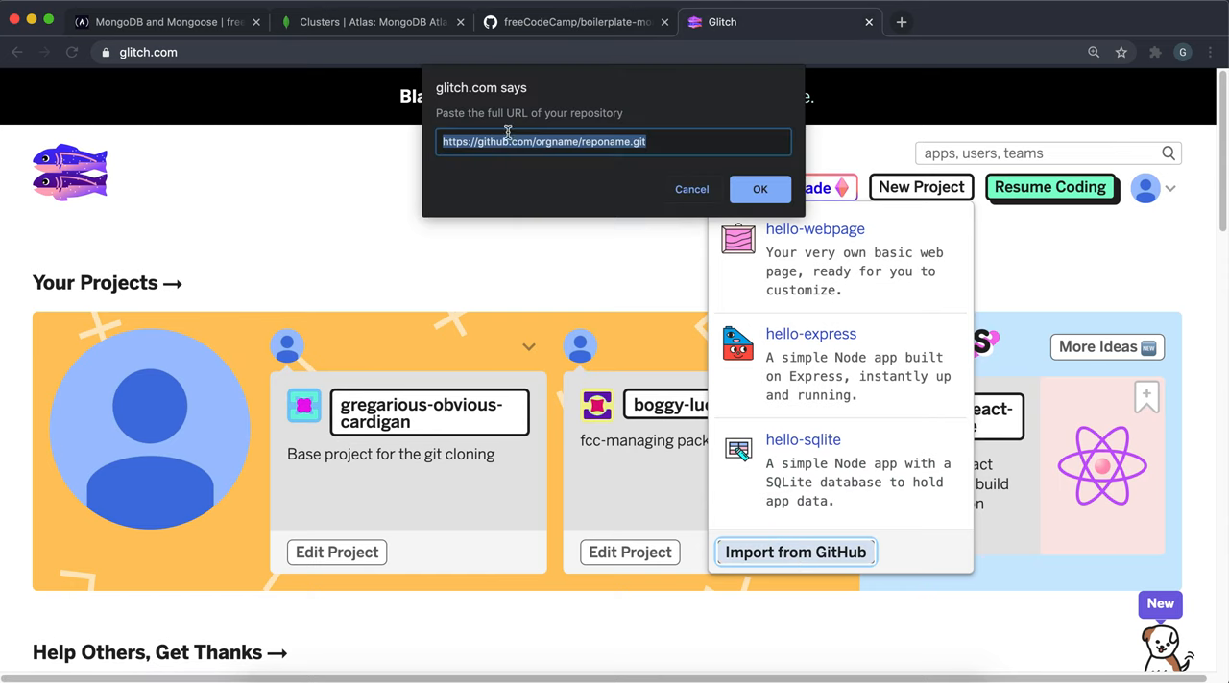
type("https://github.com/freeCodeCamp/boilerplate-mongomongoose.git")
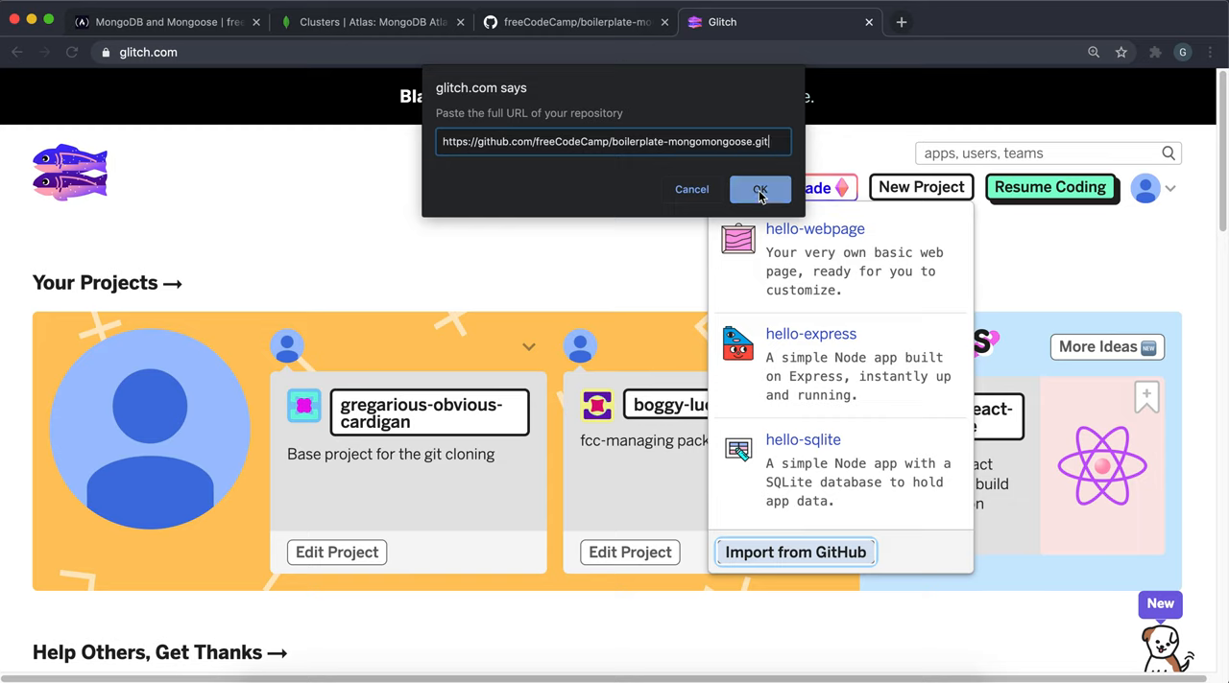
left_click(760, 188)
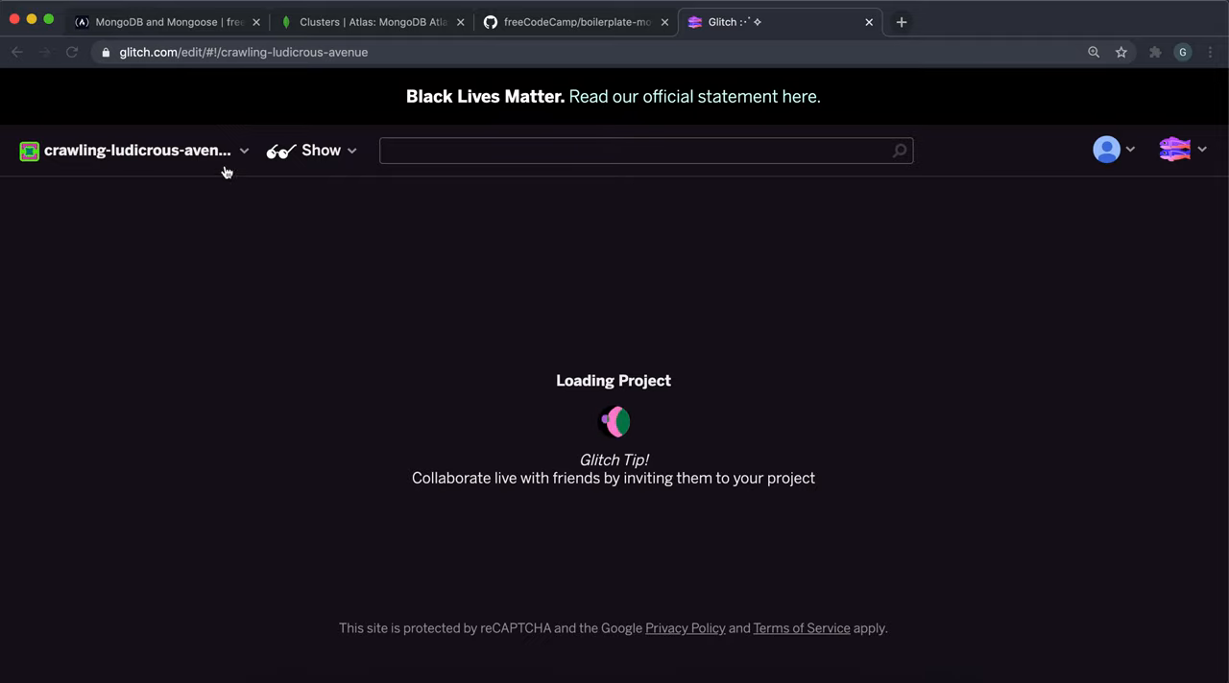
- Give the imported Glitch project a short 'ngo DB' description and return to Atlas
left_click(138, 150)
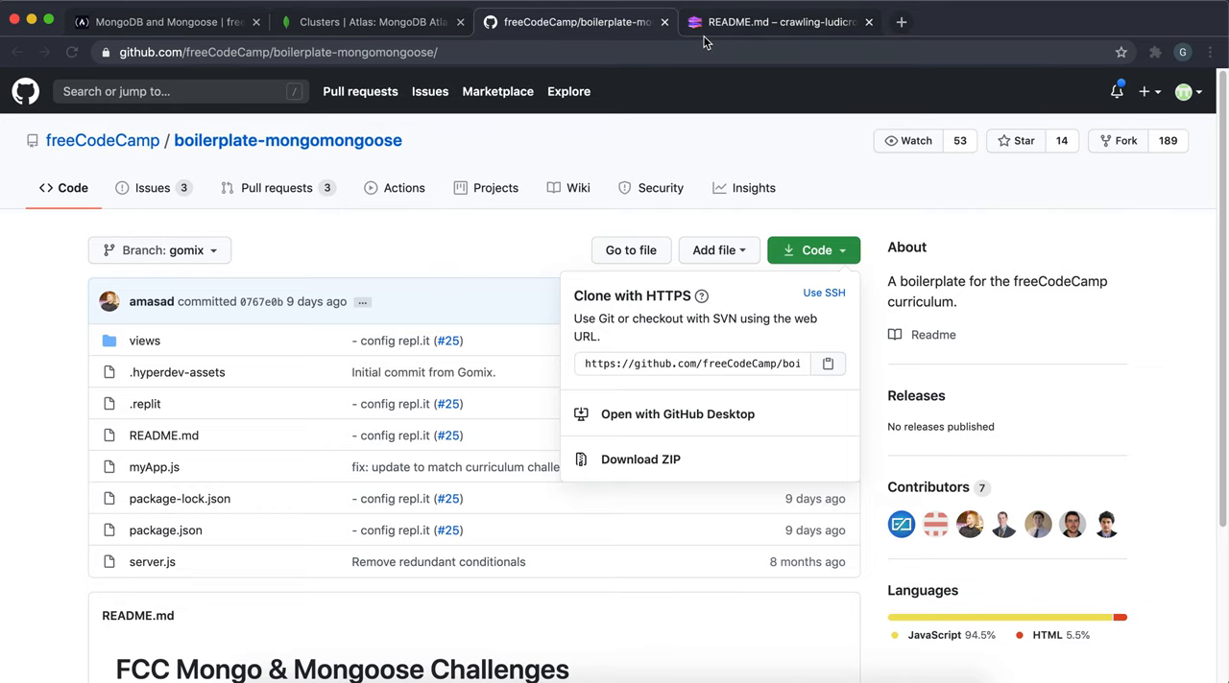
left_click(780, 22)
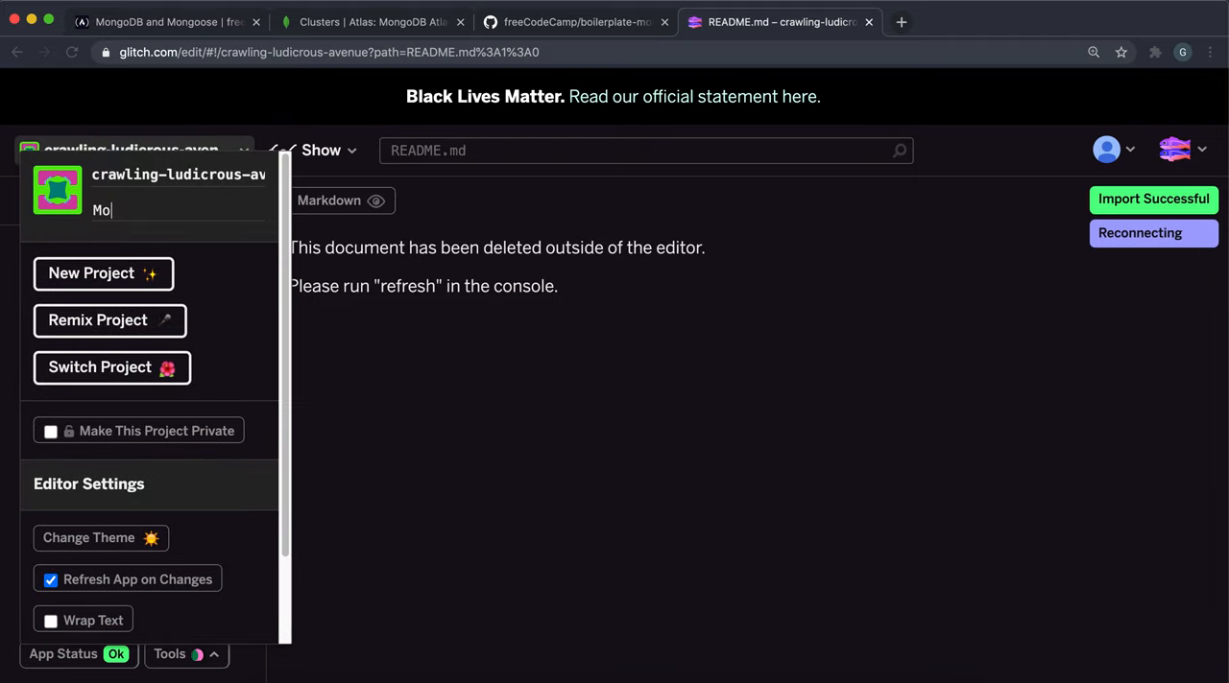
type("ngo DB")
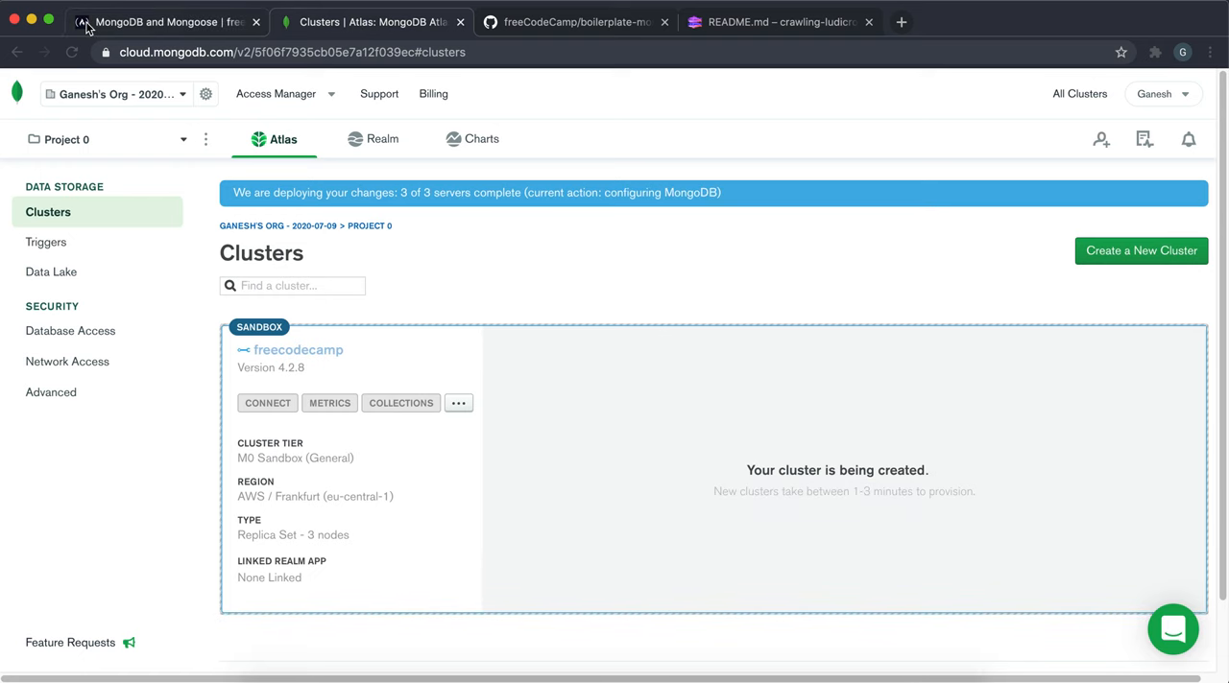
left_click(163, 21)
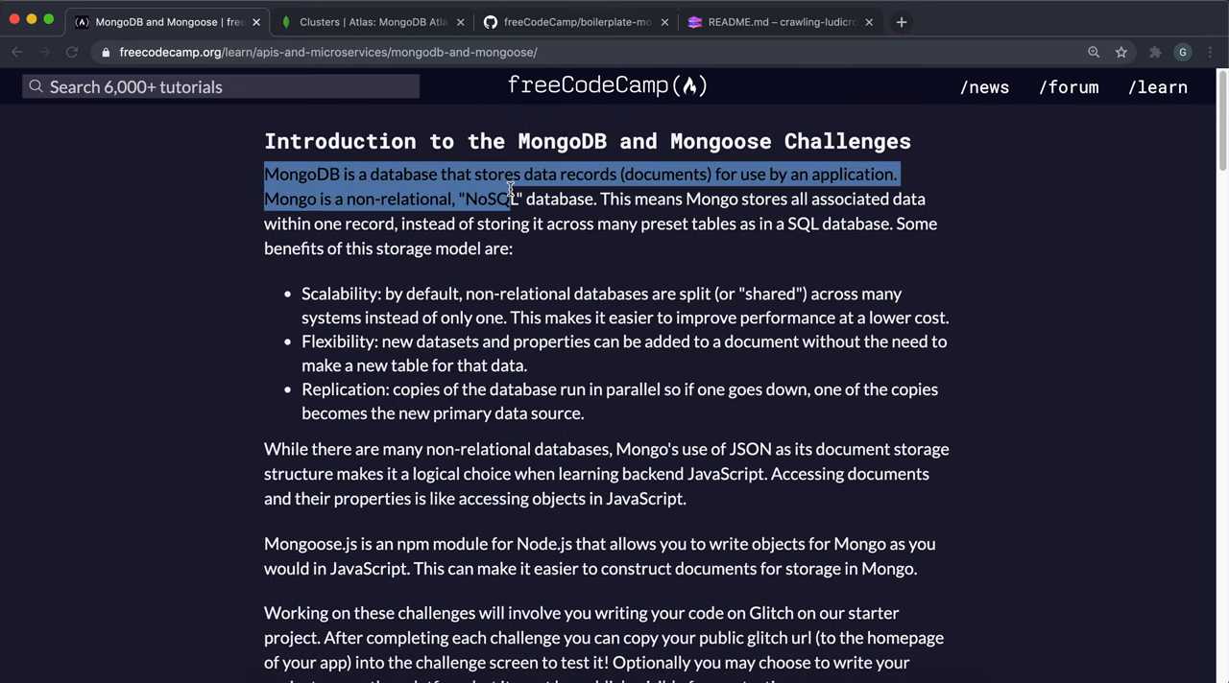
mouse_move(357, 200)
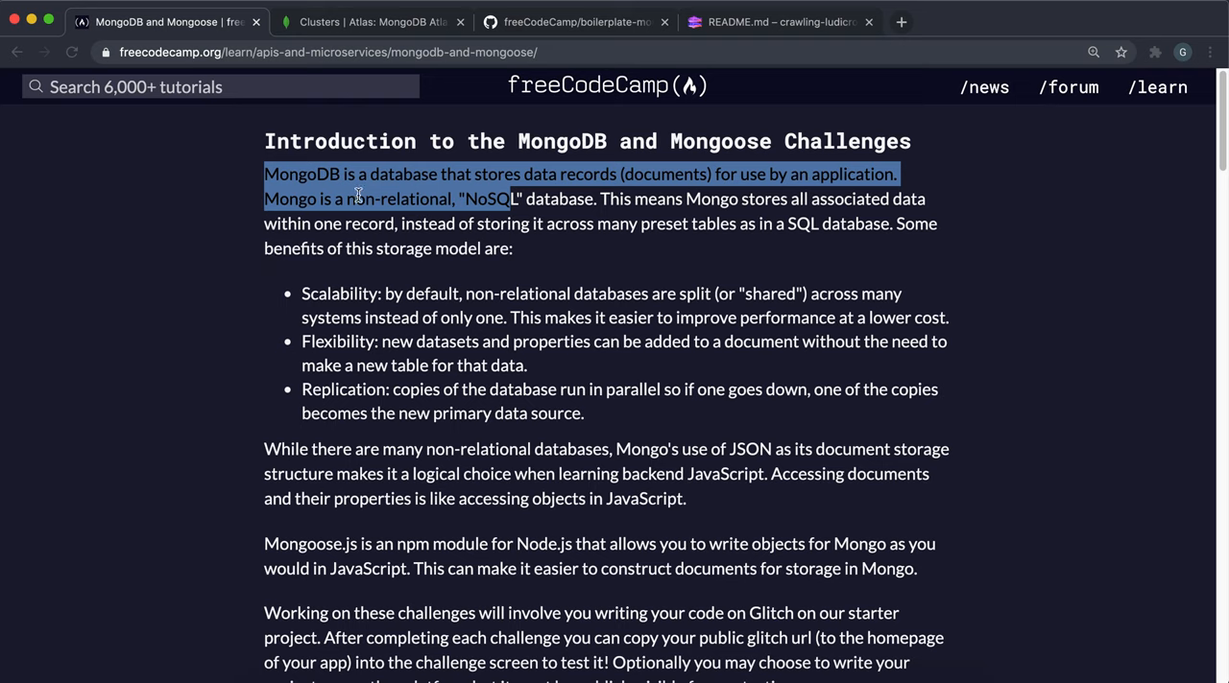
mouse_move(497, 173)
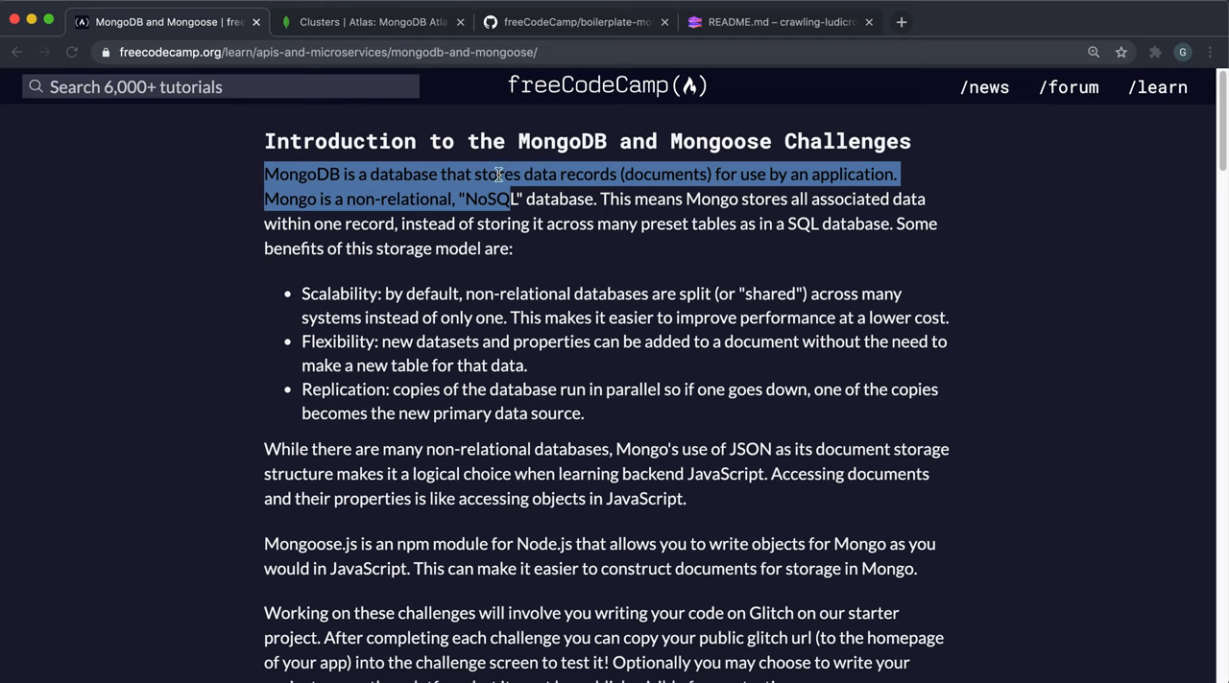
mouse_move(453, 192)
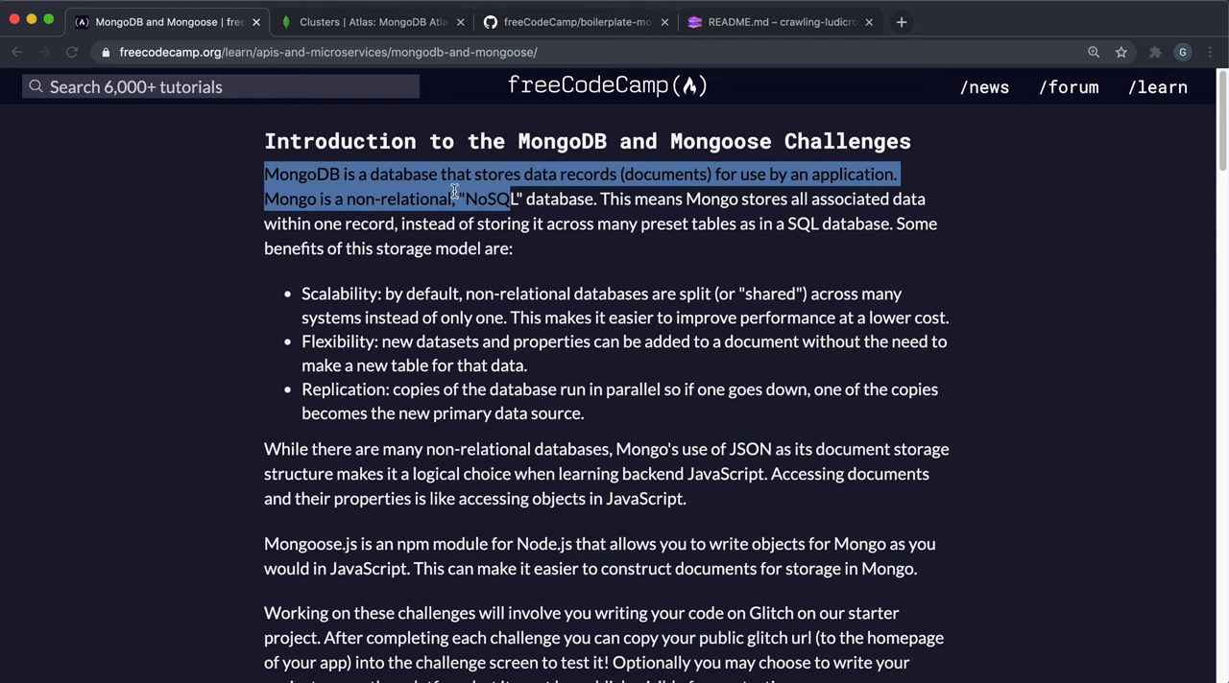
mouse_move(586, 203)
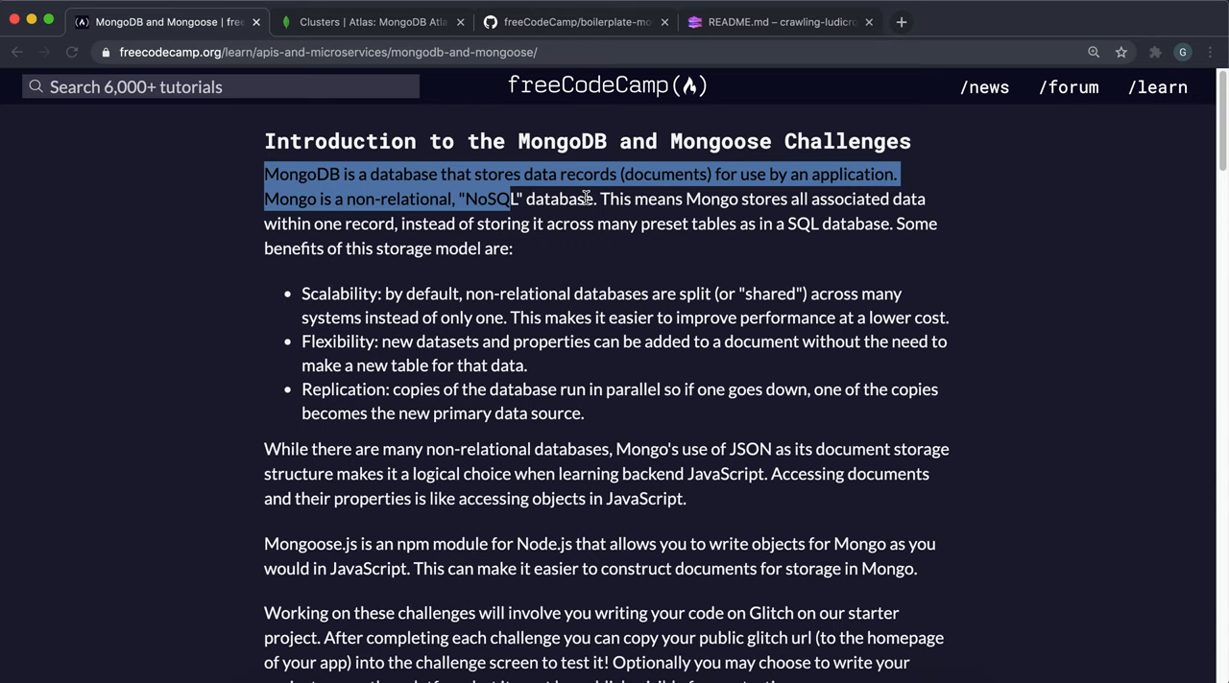
mouse_move(483, 285)
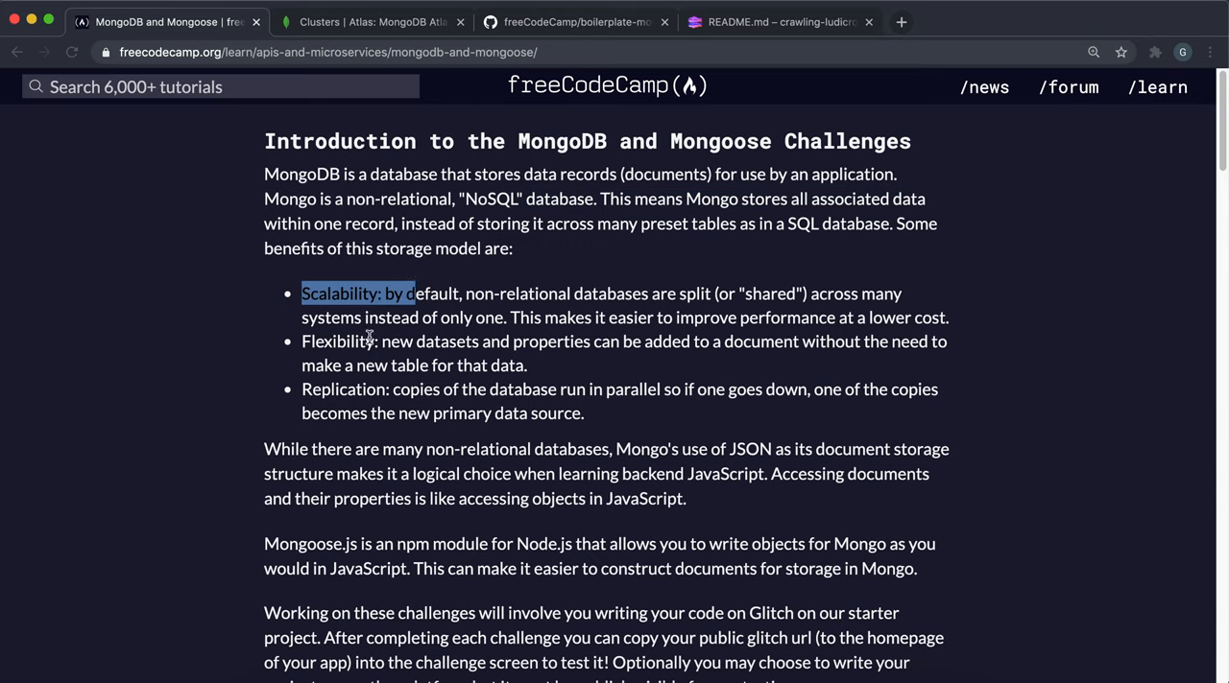
mouse_move(576, 297)
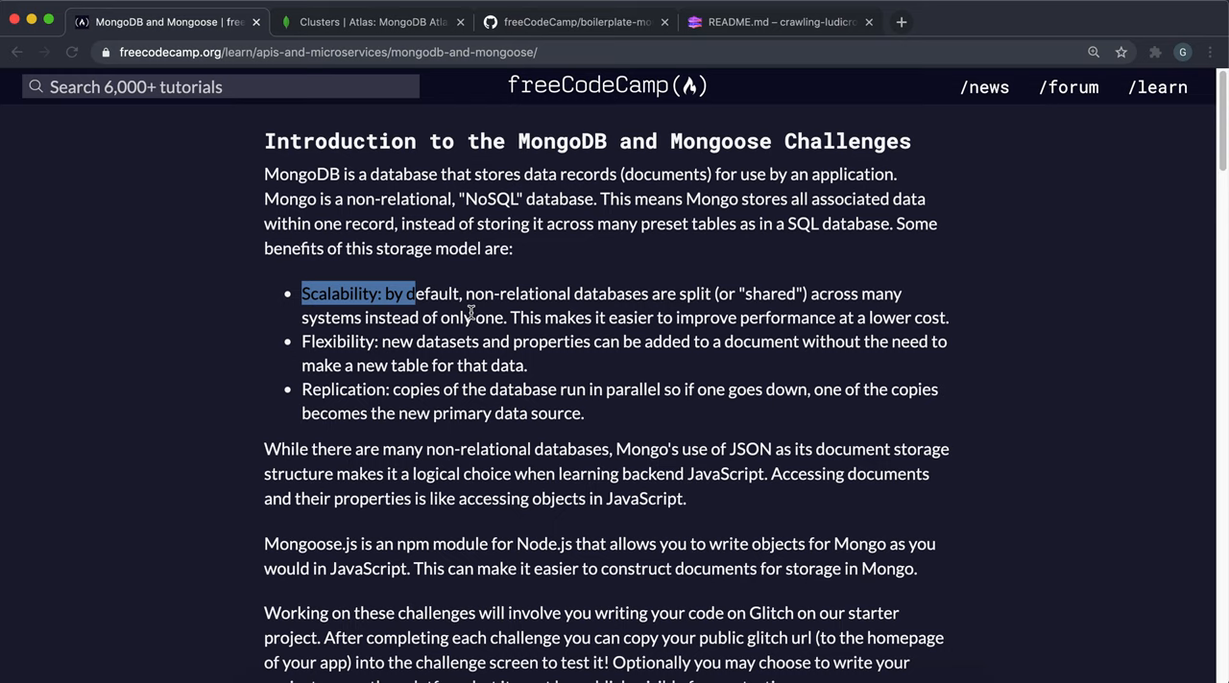
mouse_move(553, 380)
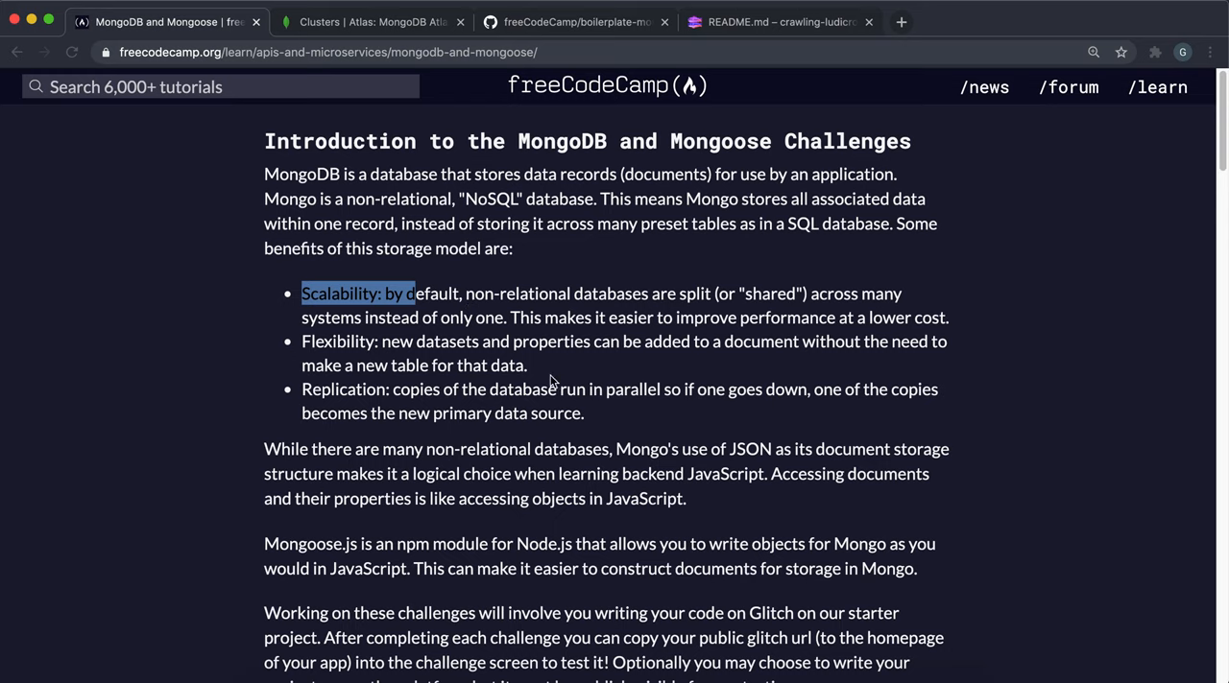
mouse_move(442, 372)
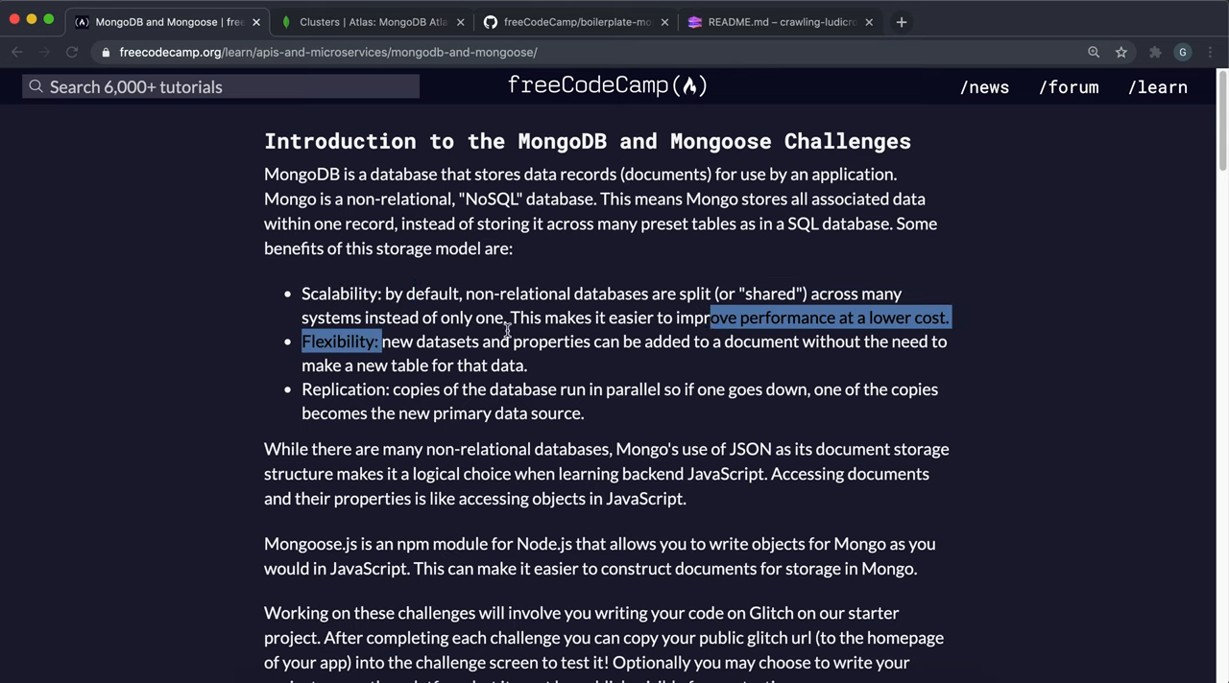
mouse_move(455, 373)
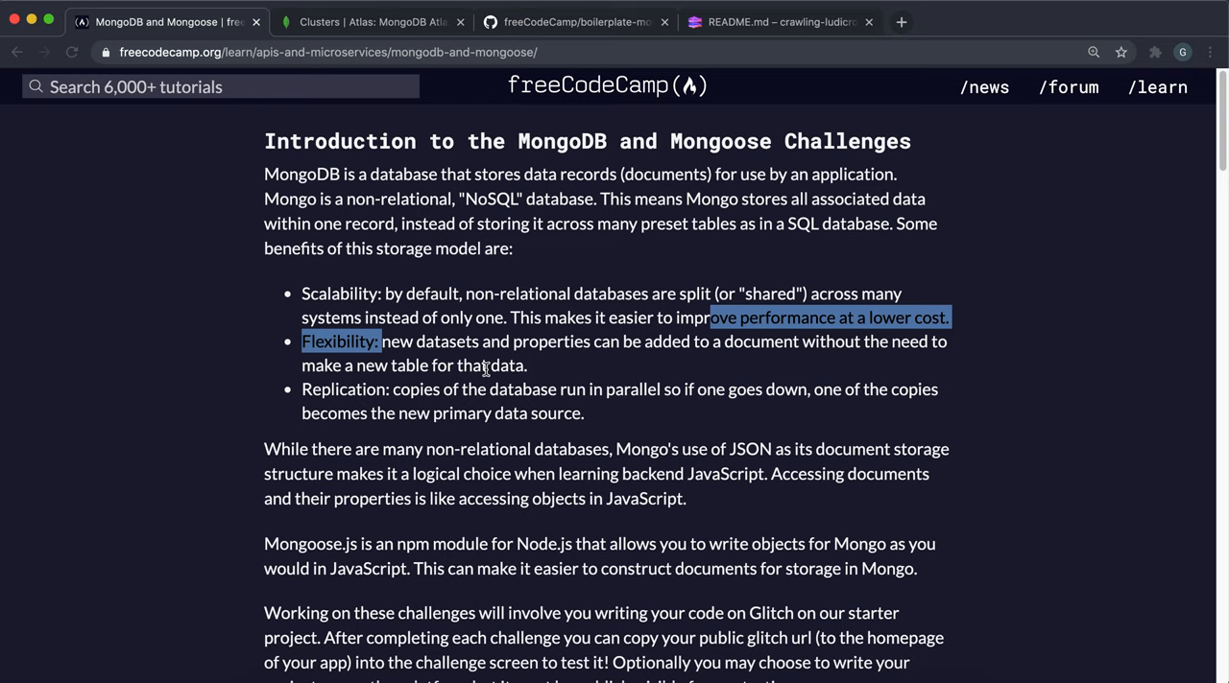
mouse_move(365, 342)
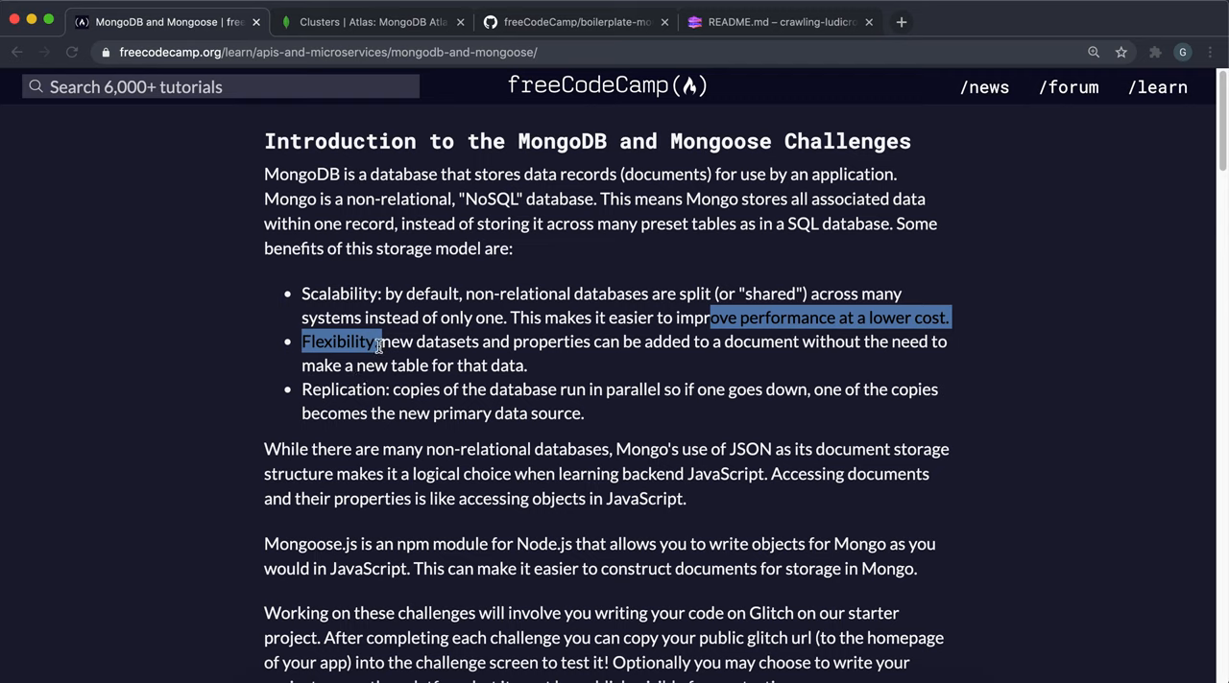
mouse_move(874, 369)
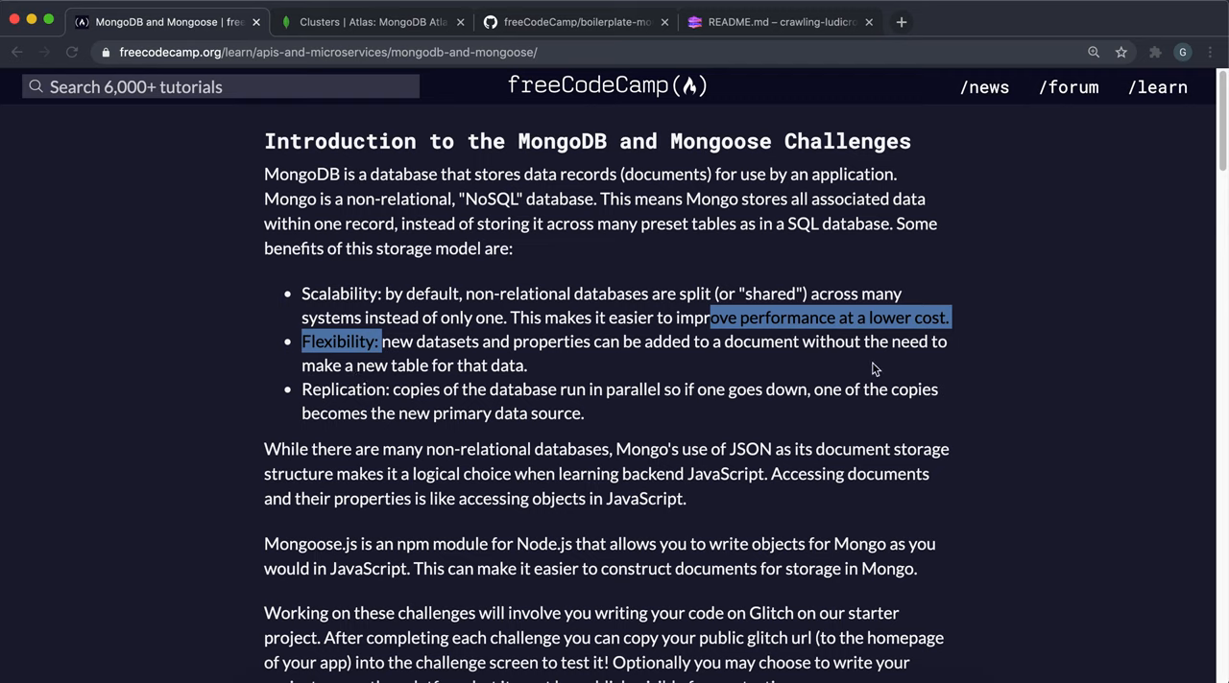
mouse_move(554, 374)
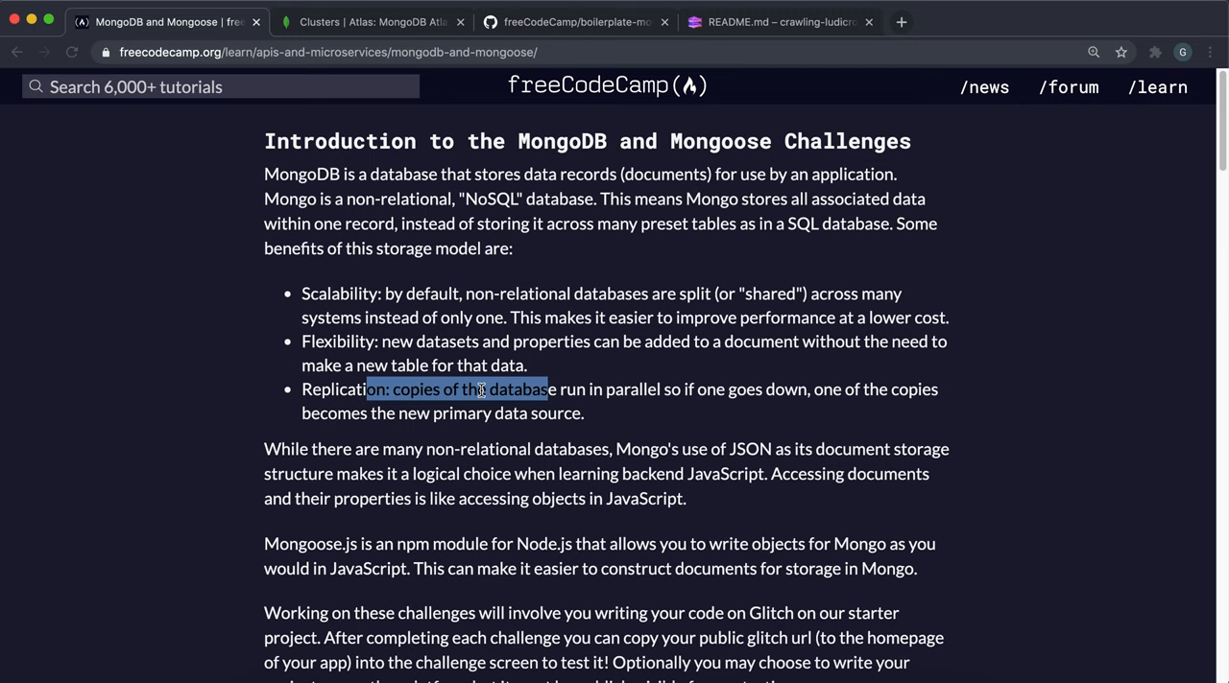
mouse_move(345, 215)
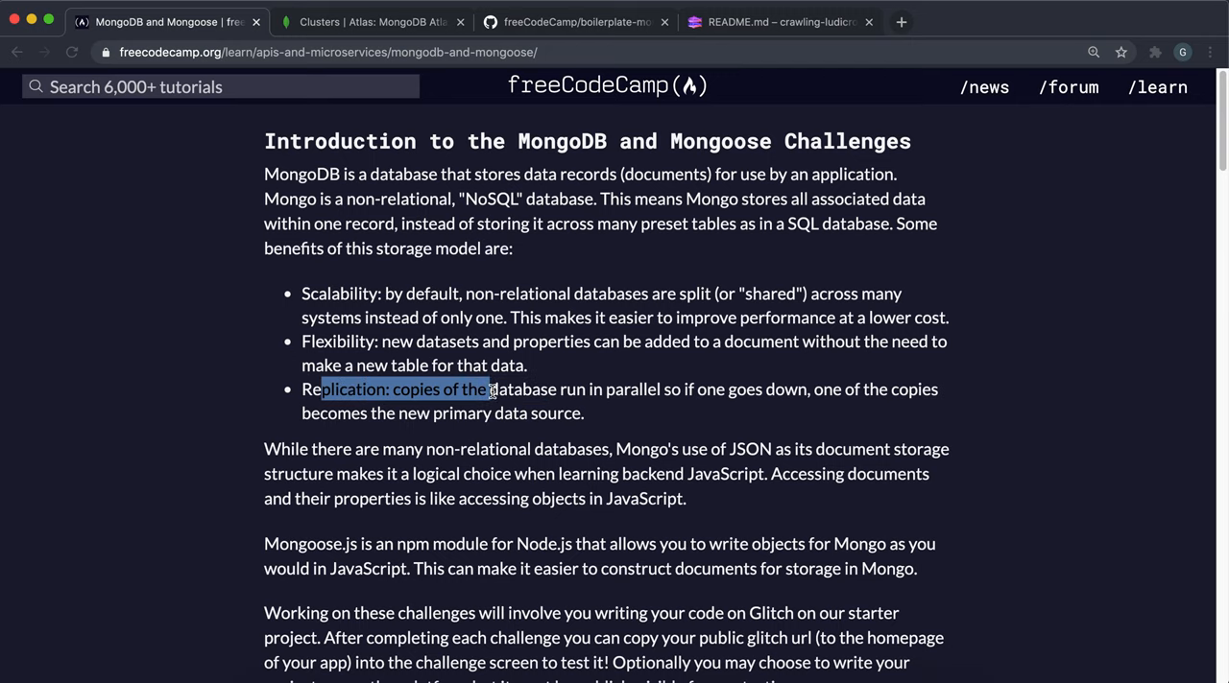
mouse_move(506, 403)
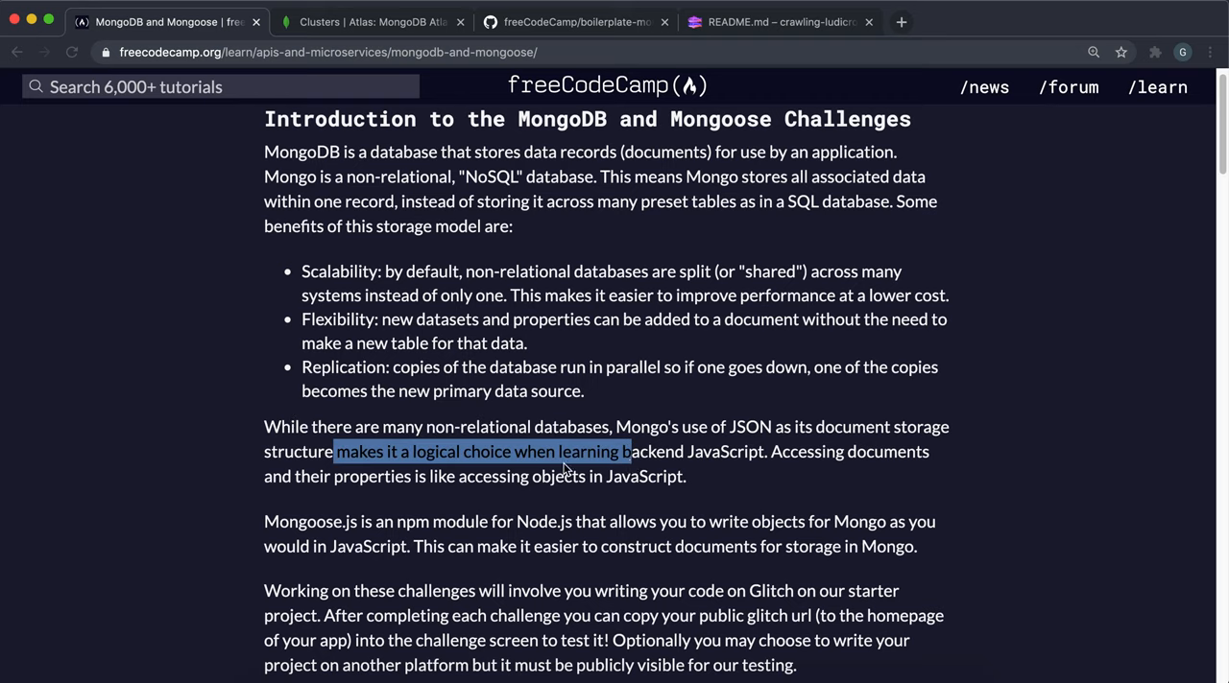
mouse_move(706, 453)
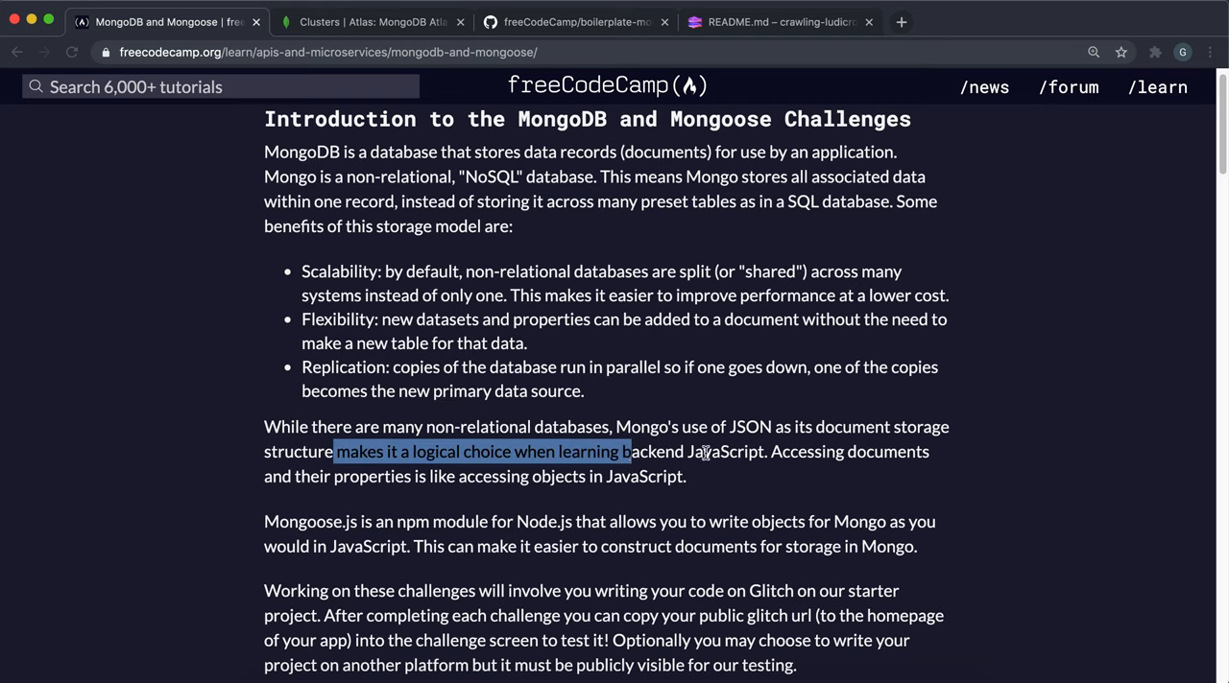
mouse_move(645, 444)
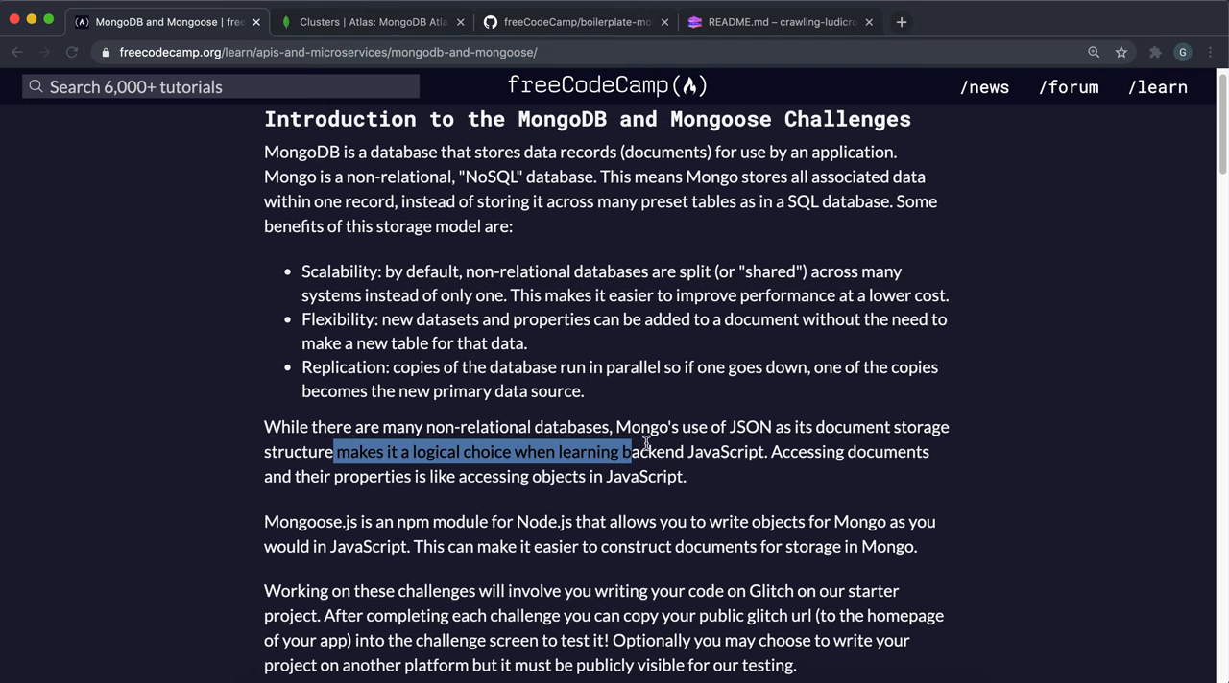
mouse_move(487, 99)
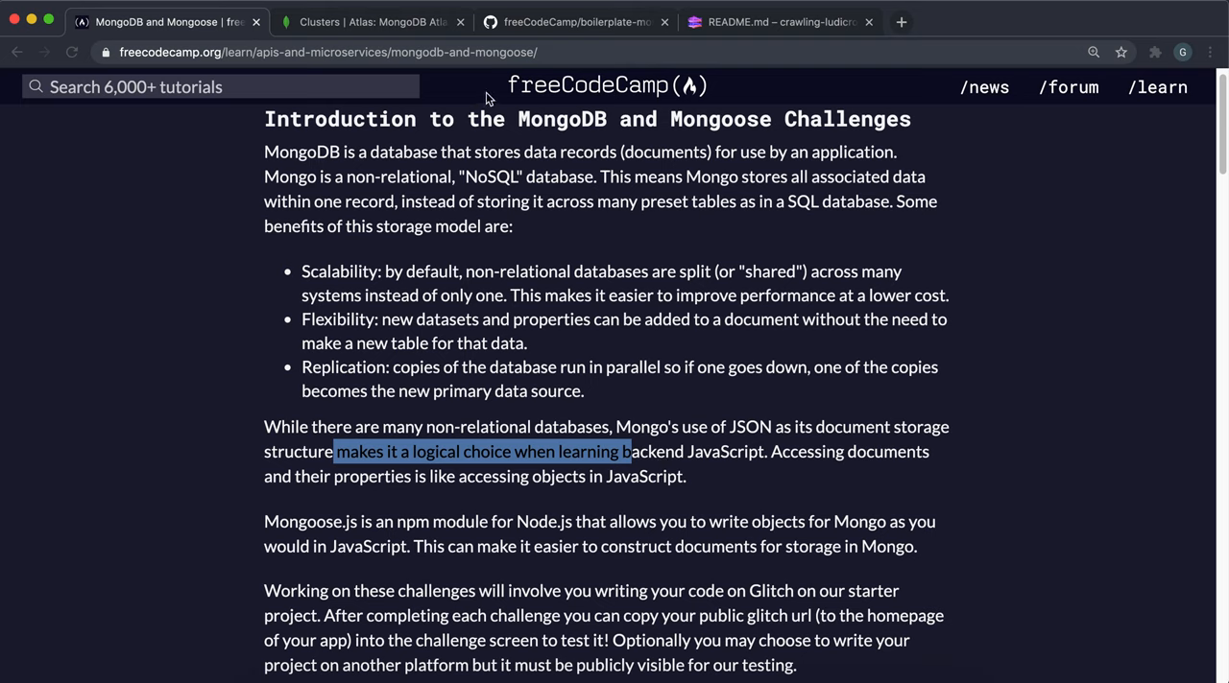
left_click(368, 21)
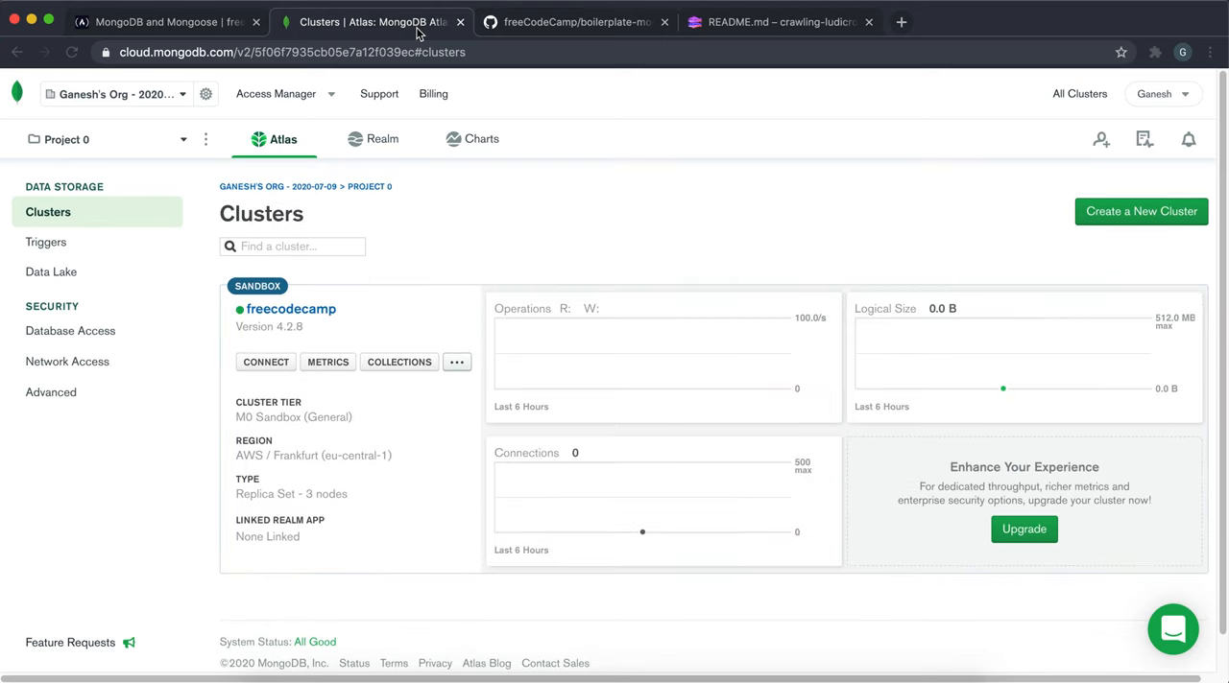
left_click(778, 21)
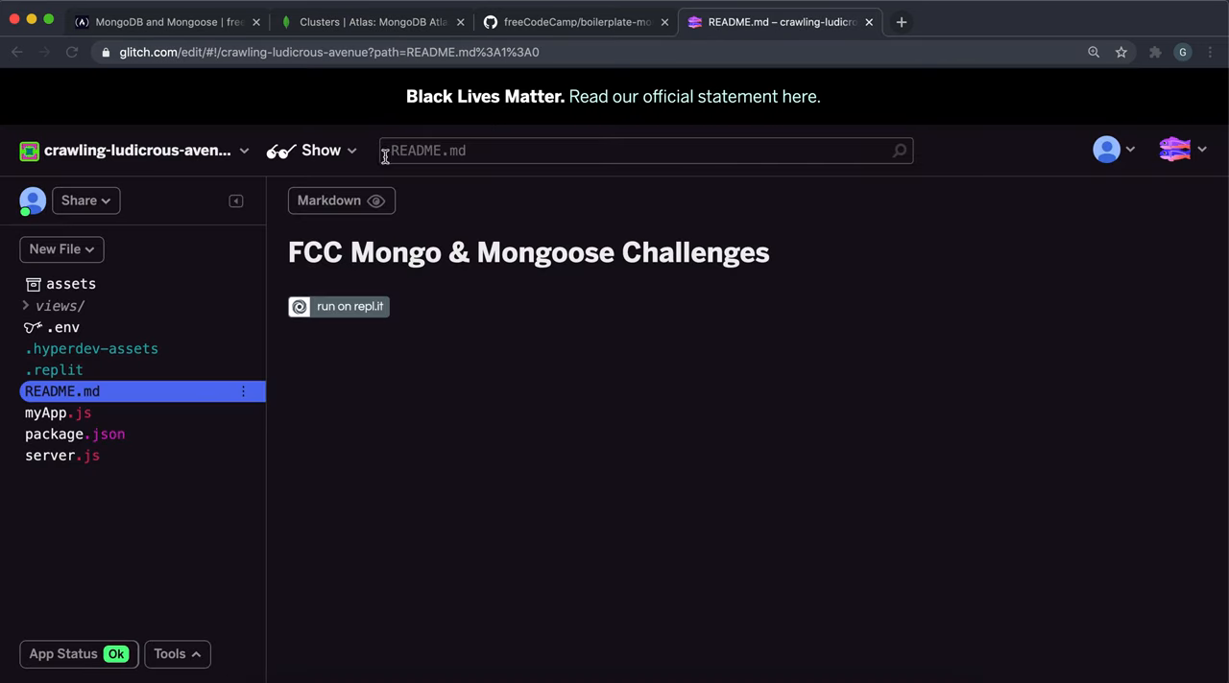
left_click(154, 21)
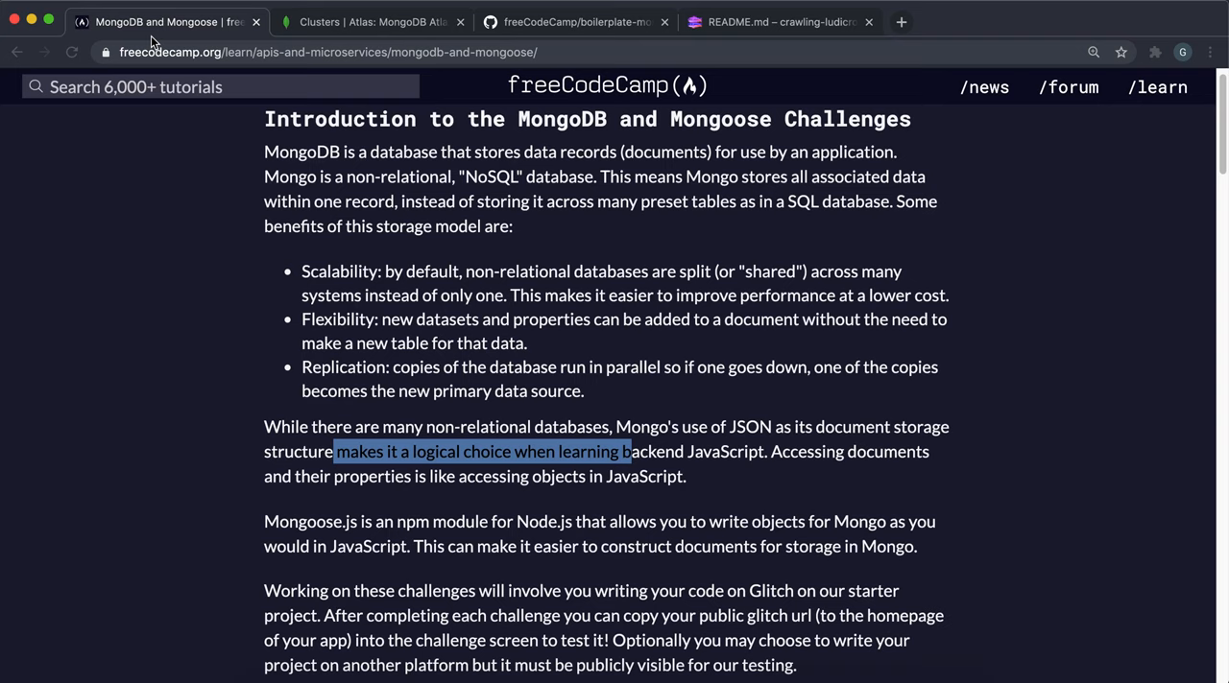
scroll("down", 3)
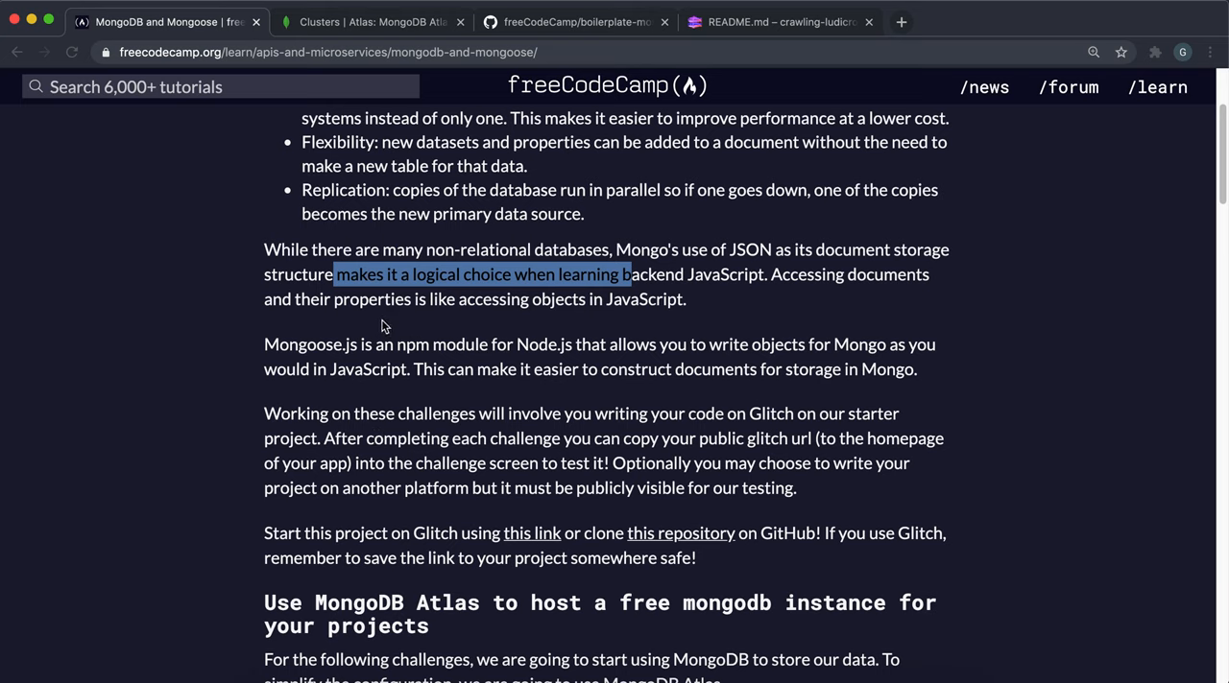
mouse_move(277, 338)
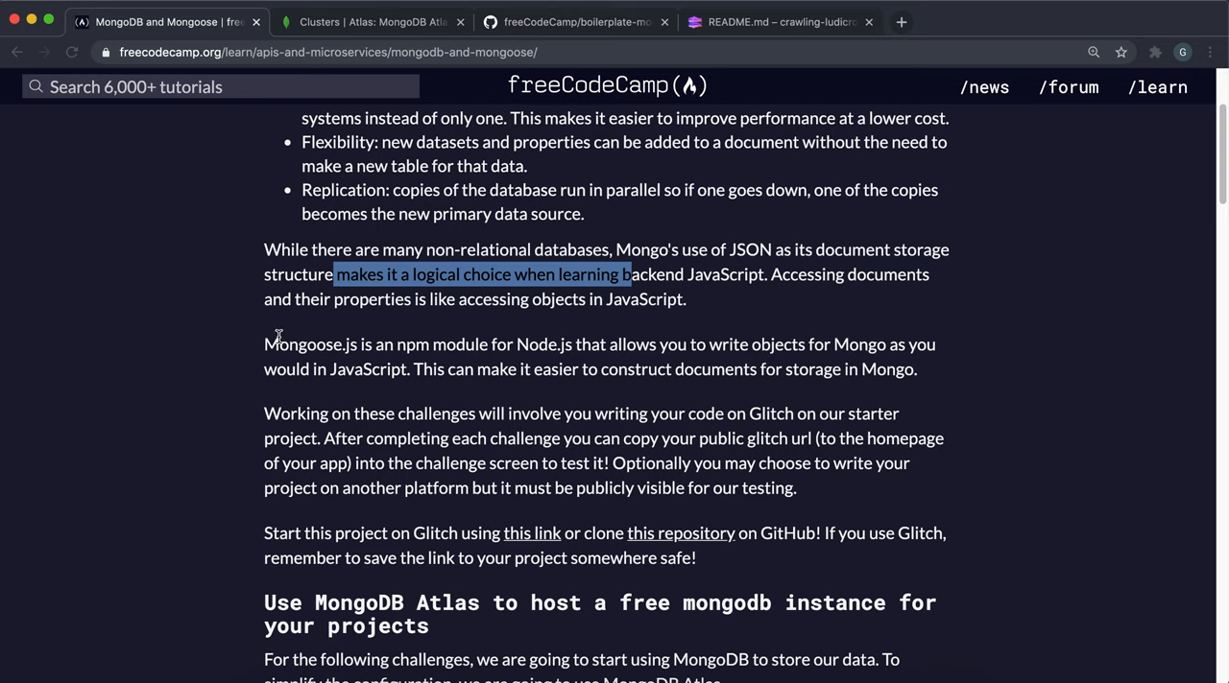
mouse_move(255, 411)
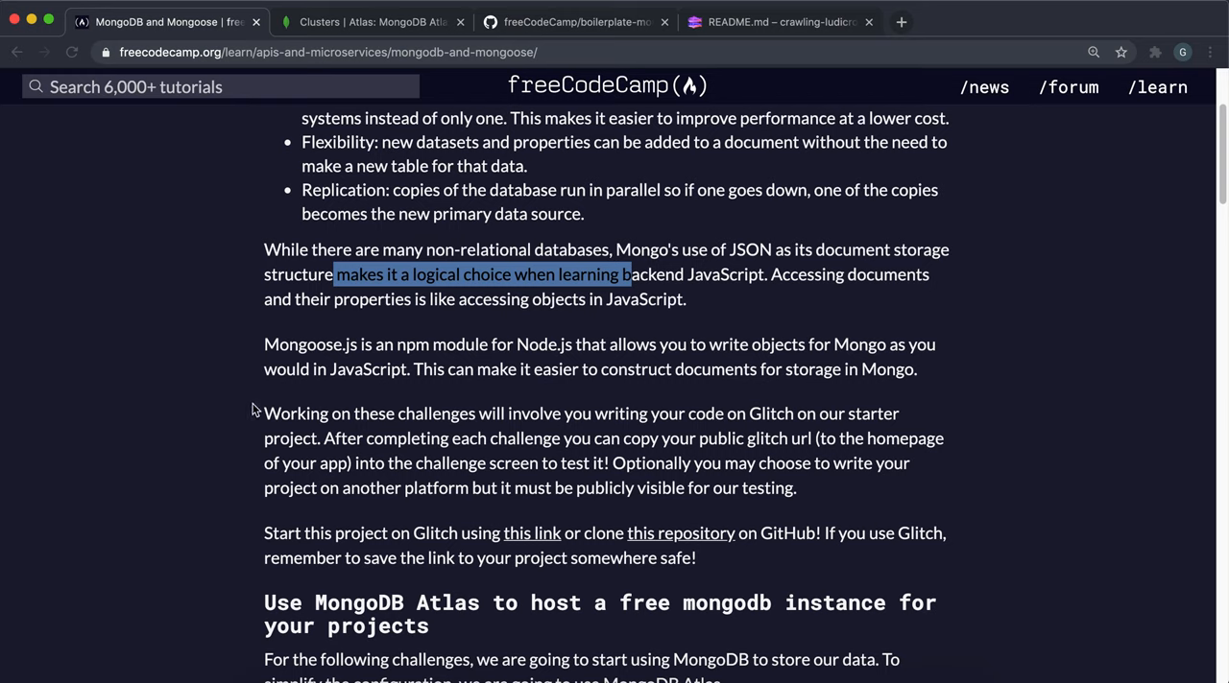
mouse_move(324, 403)
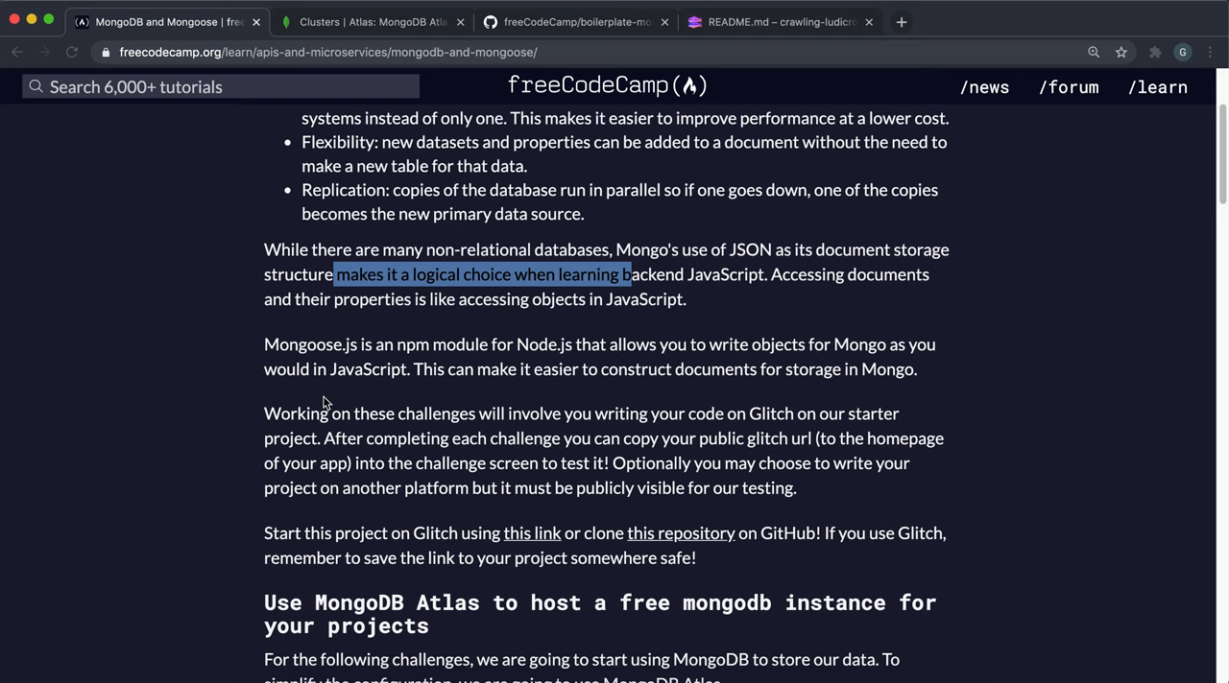
scroll("down", 3)
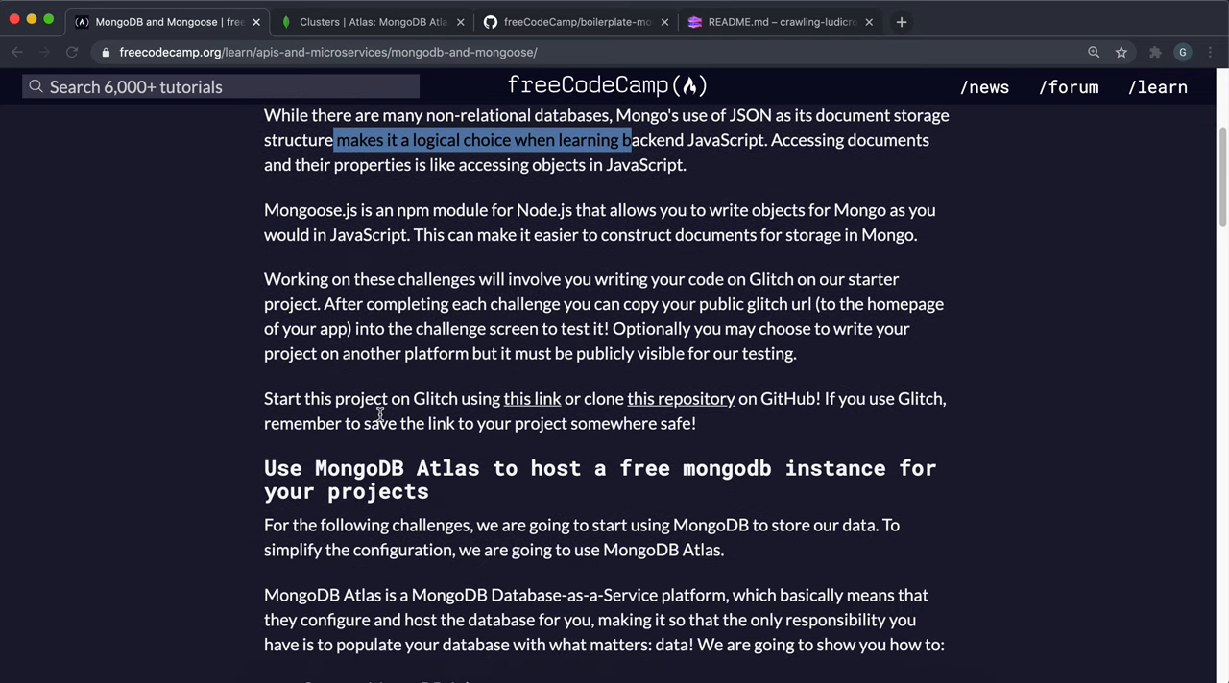
left_click(779, 21)
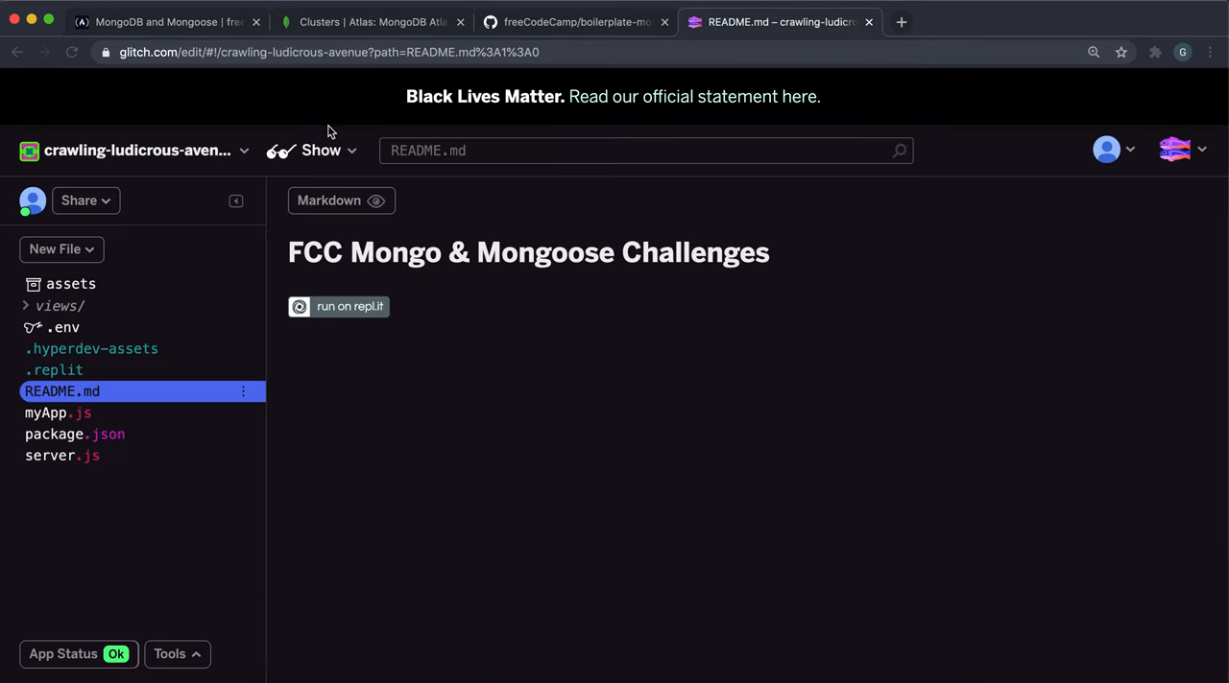
left_click(138, 150)
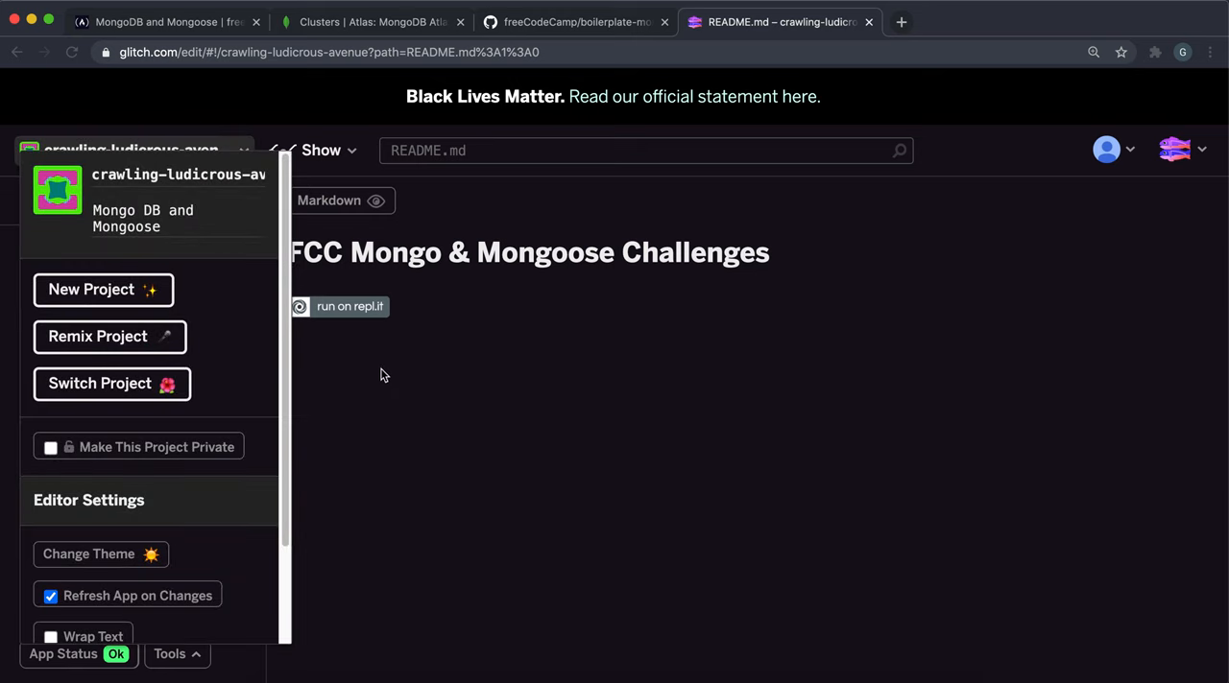
left_click(163, 21)
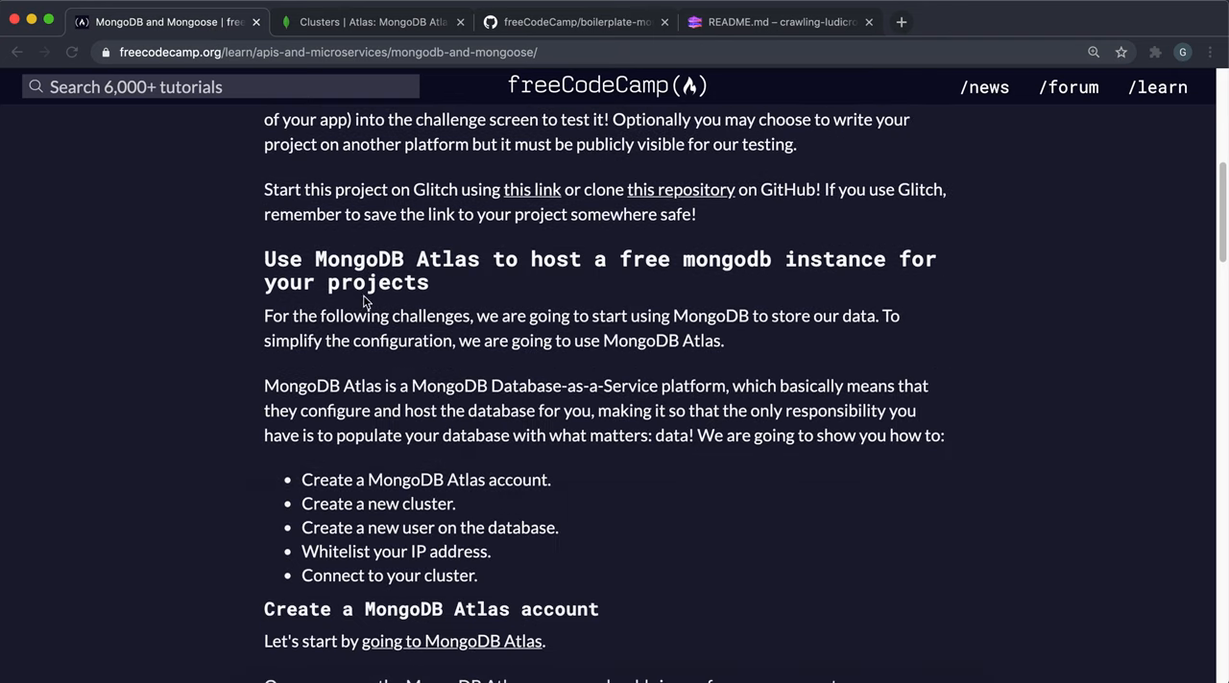
- Highlight the 'Create a new user on the database' heading, then switch to the Atlas clusters tab
scroll("down", 3)
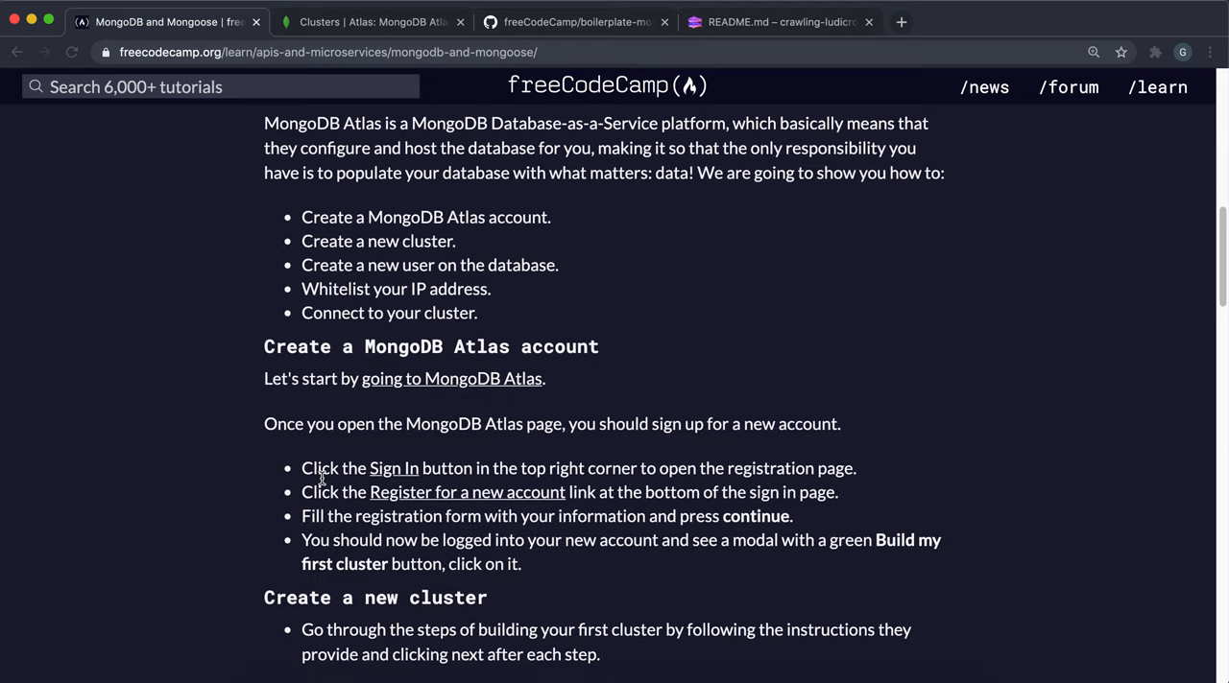
scroll("down", 3)
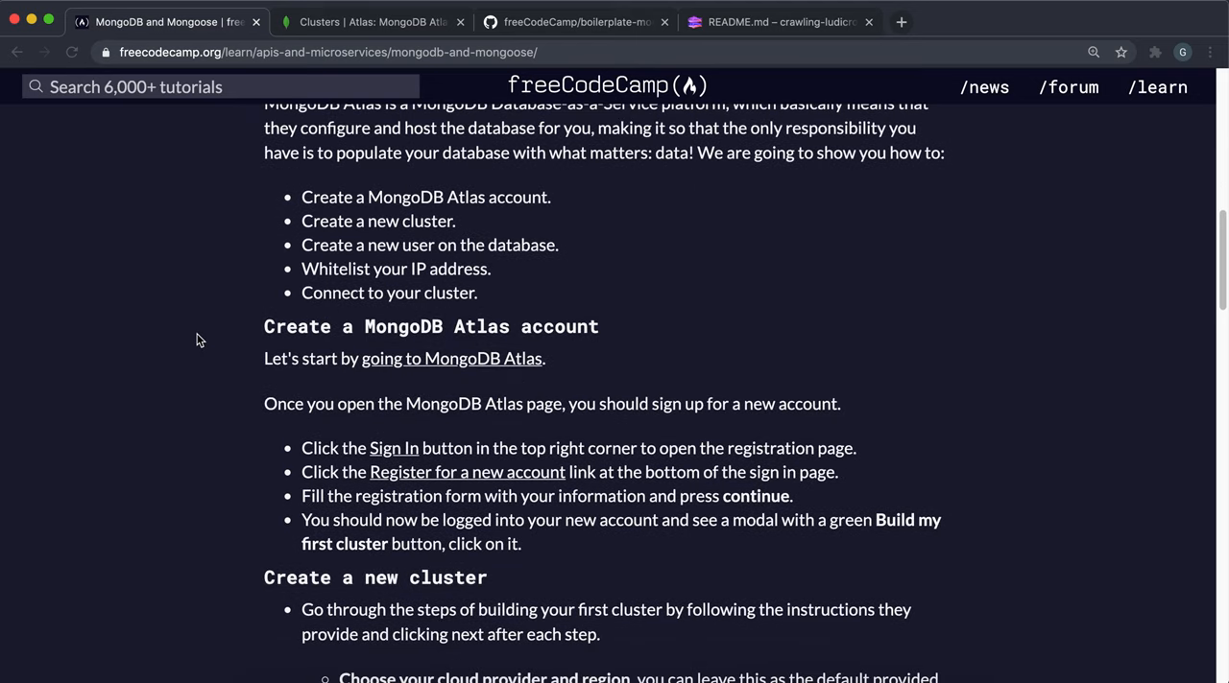
scroll("down", 3)
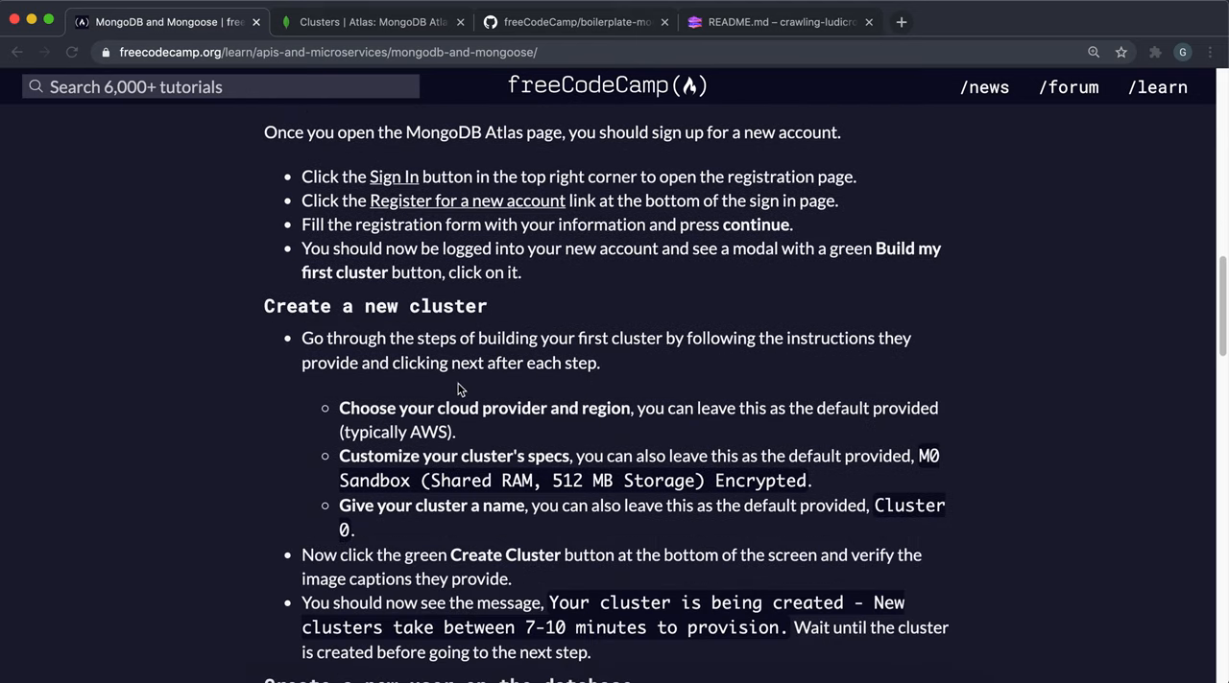
scroll("down", 3)
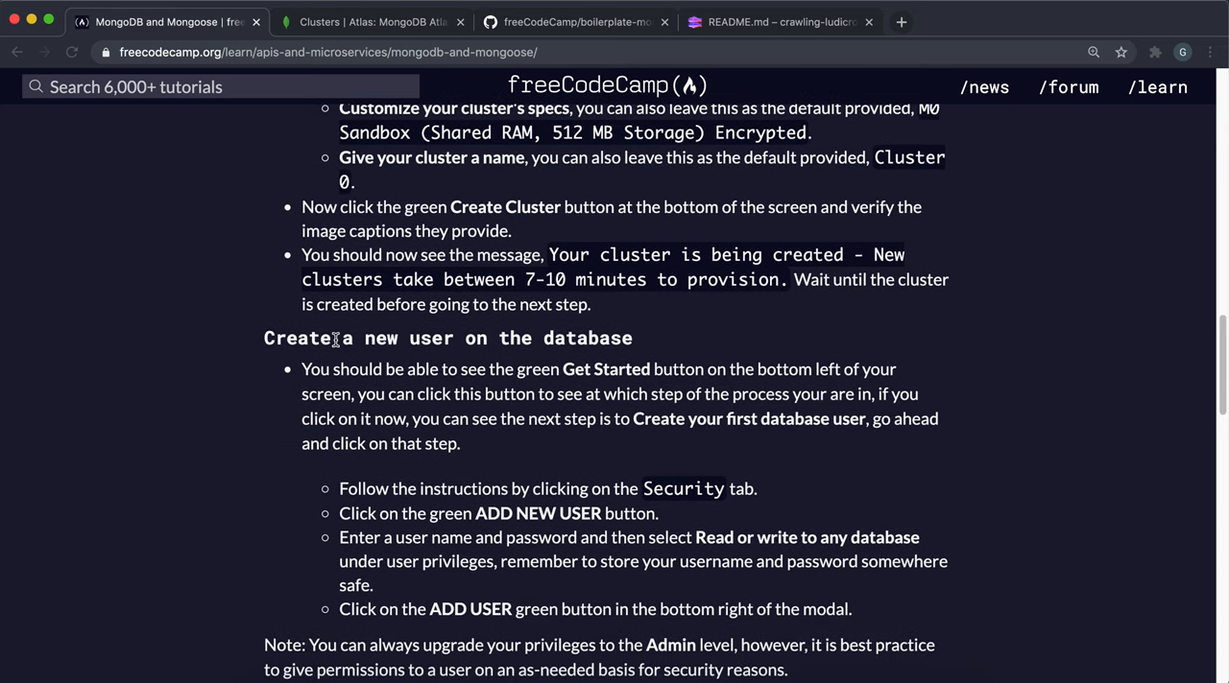
left_click_drag(338, 338, 552, 338)
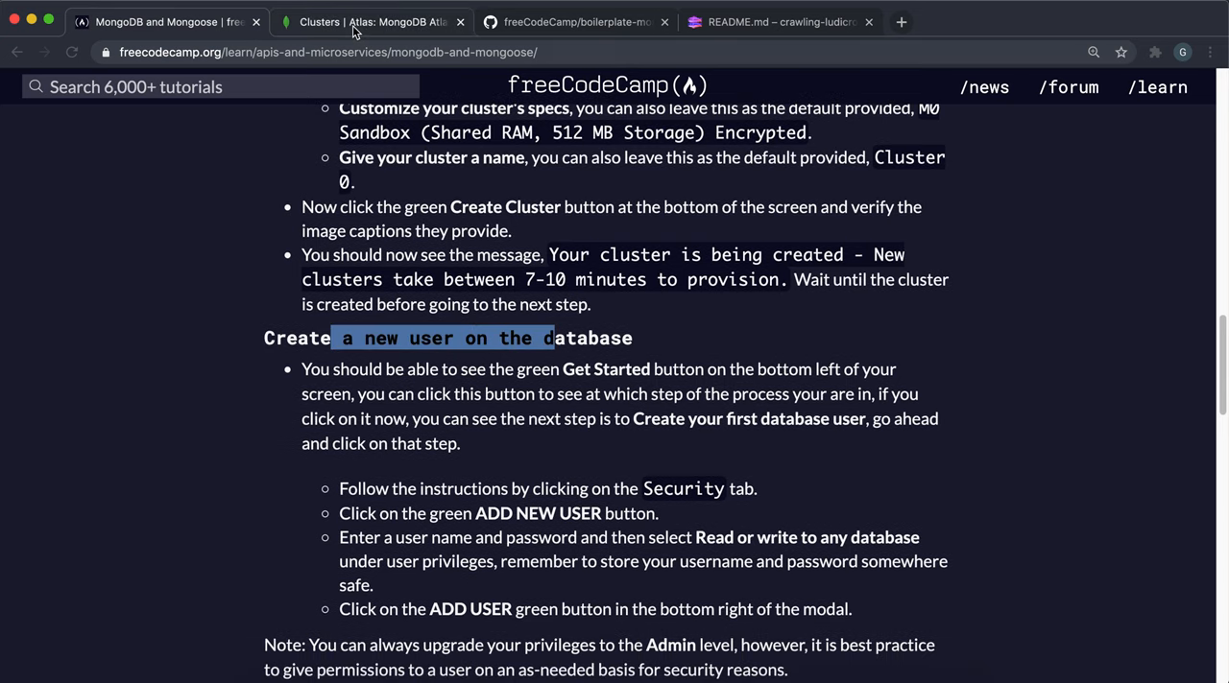
left_click(369, 21)
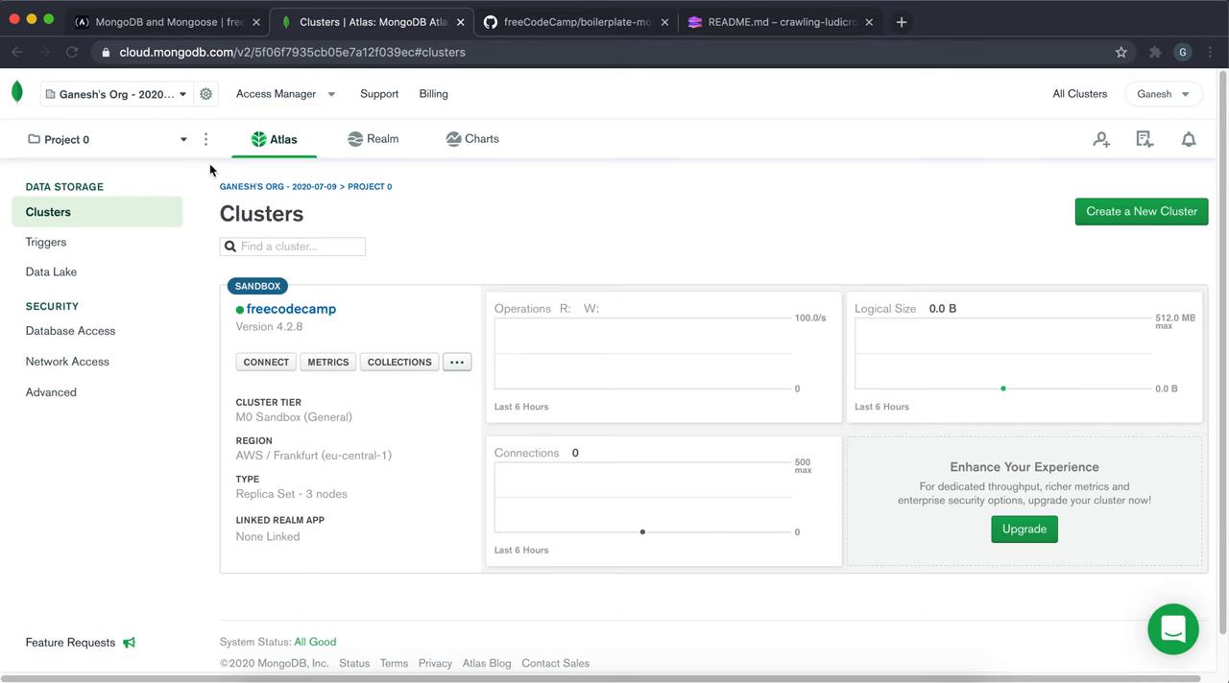
mouse_move(96, 330)
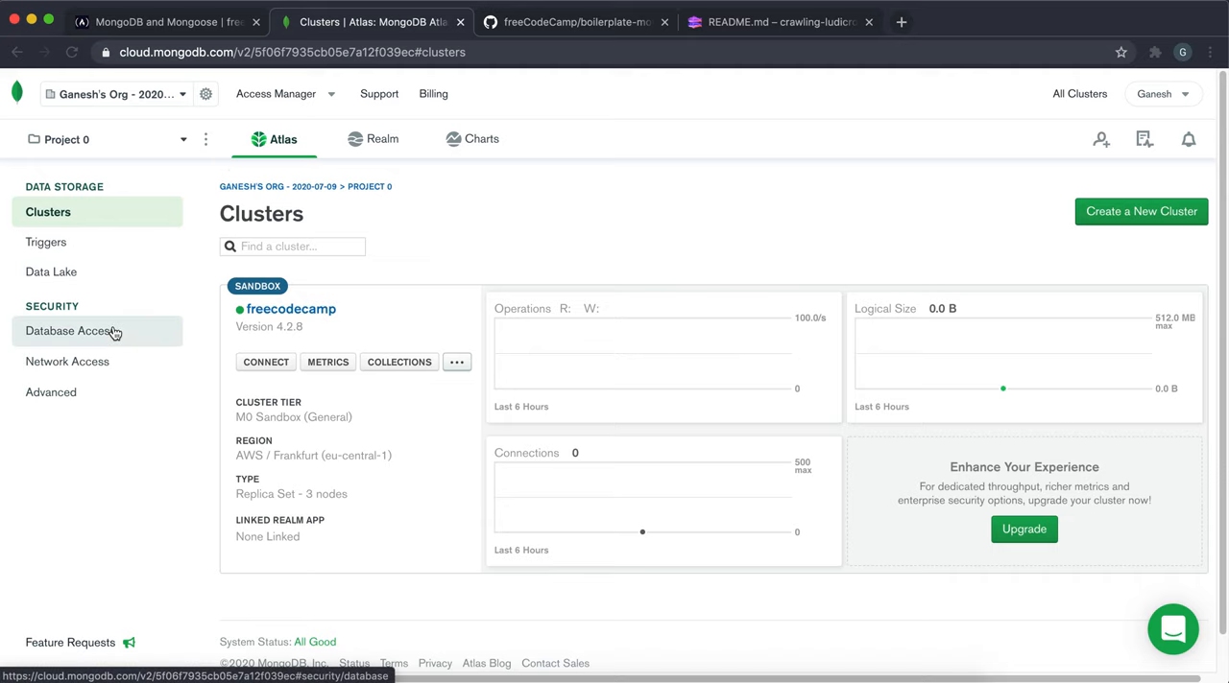
- In Database Access, delete the existing user1 and start adding a new database user
left_click(69, 330)
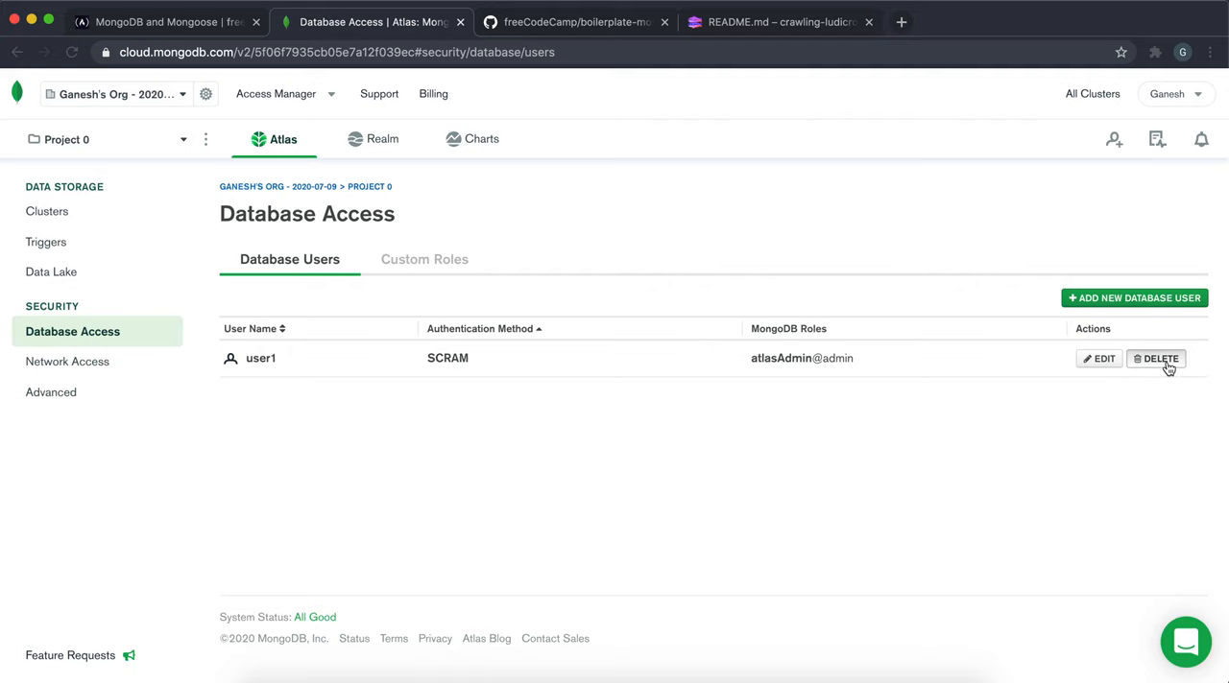
left_click(1156, 358)
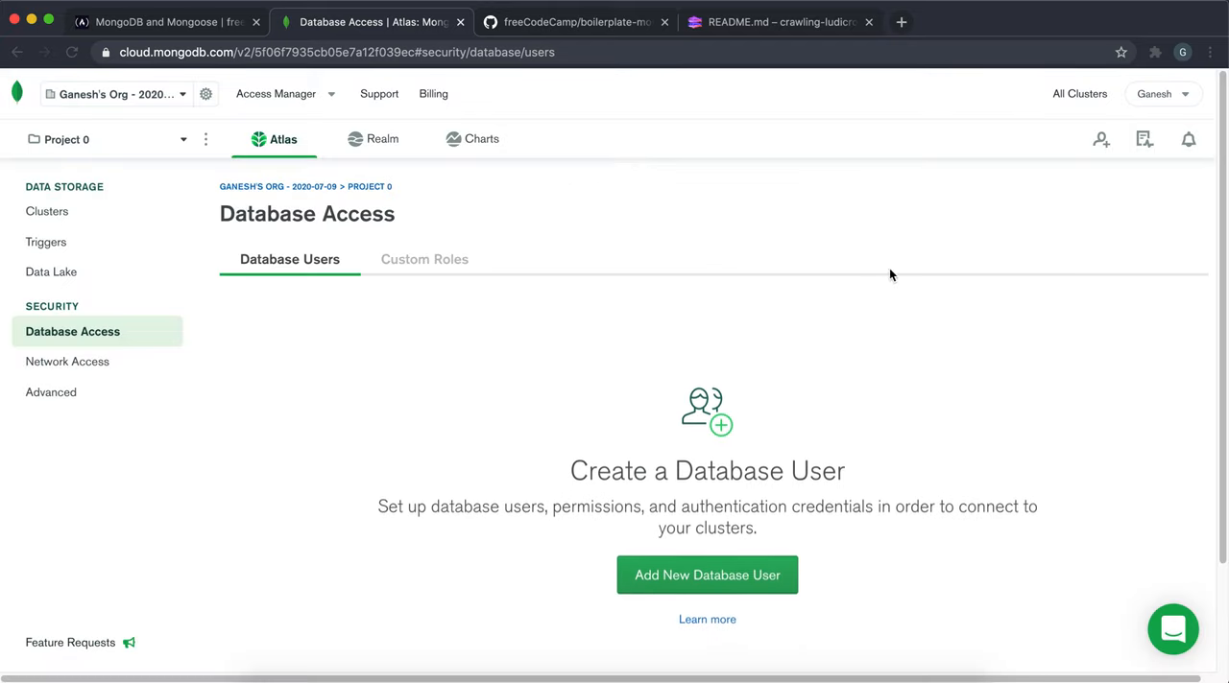
left_click(706, 576)
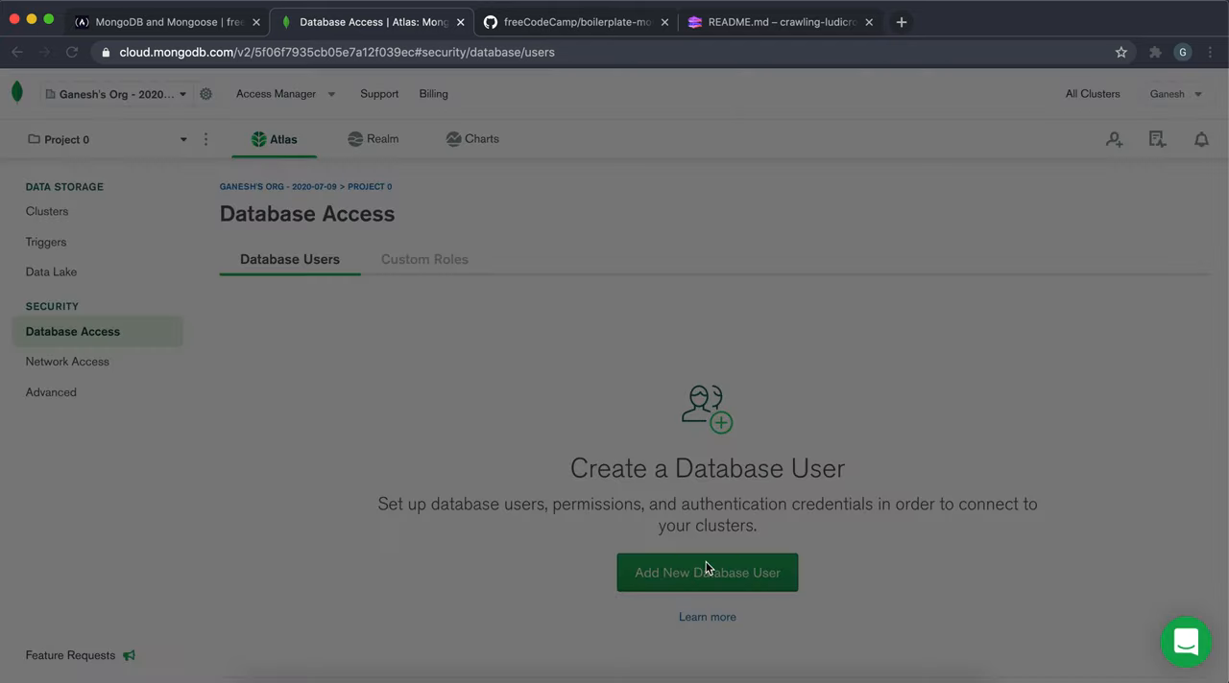
left_click(707, 572)
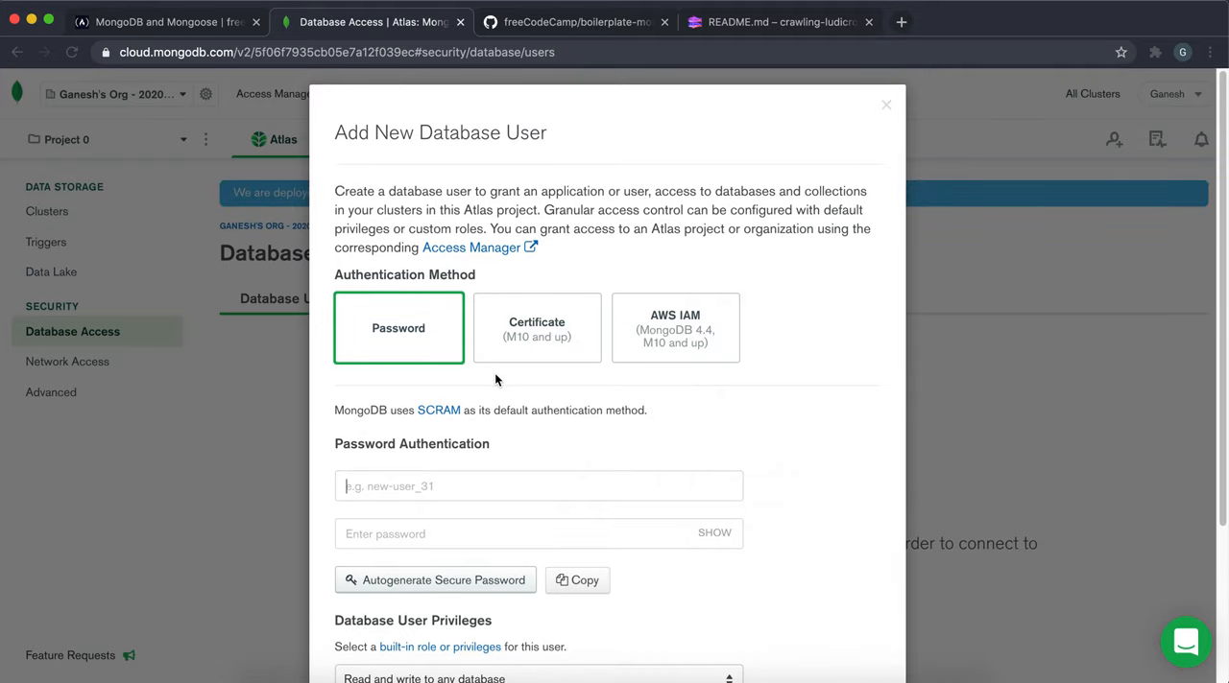
mouse_move(430, 351)
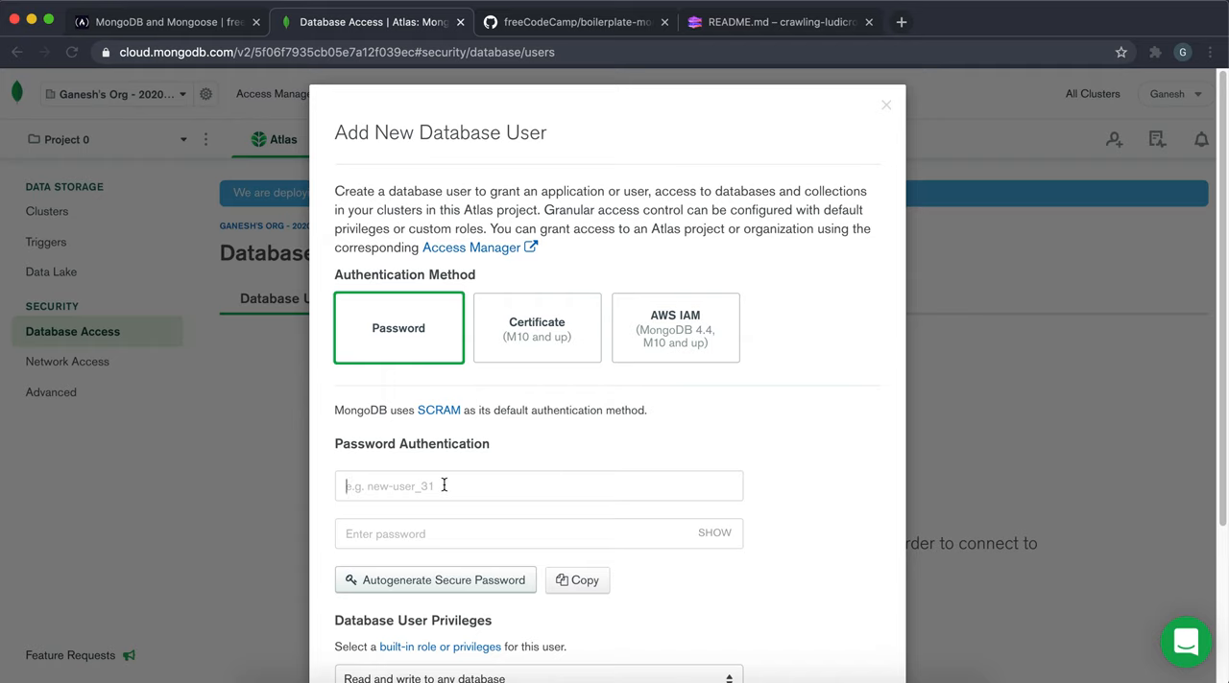
- Enter username user1 and autogenerate a secure password for the new database user
type("user")
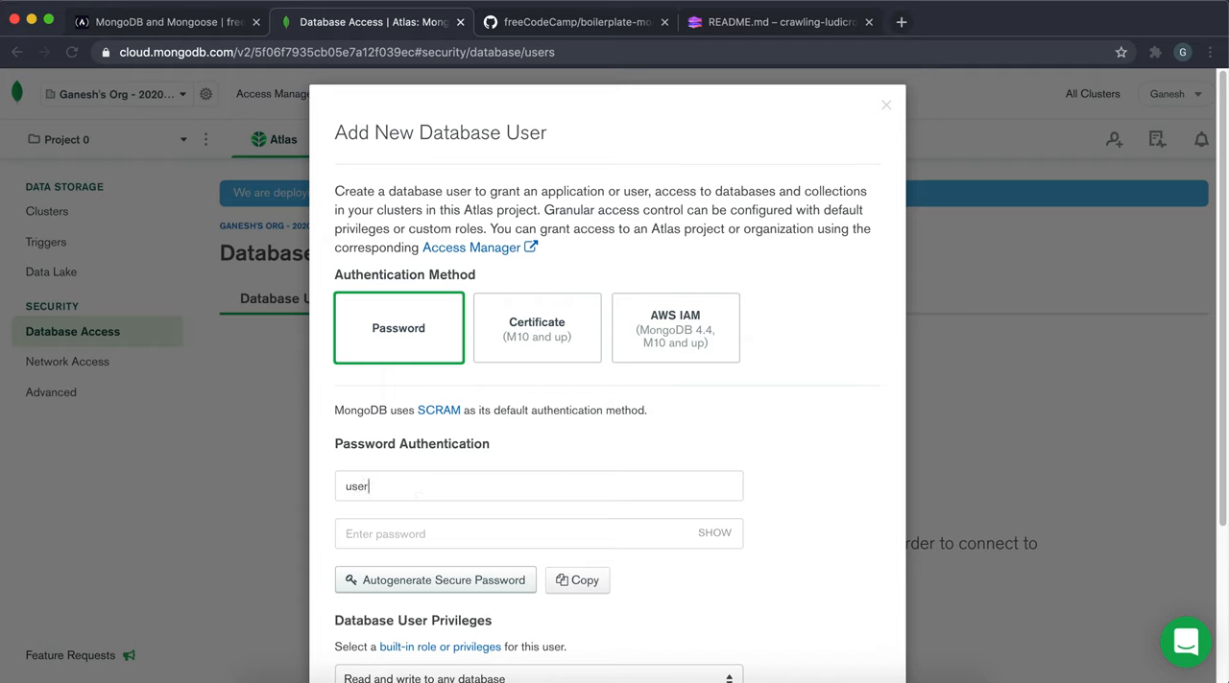
type("1")
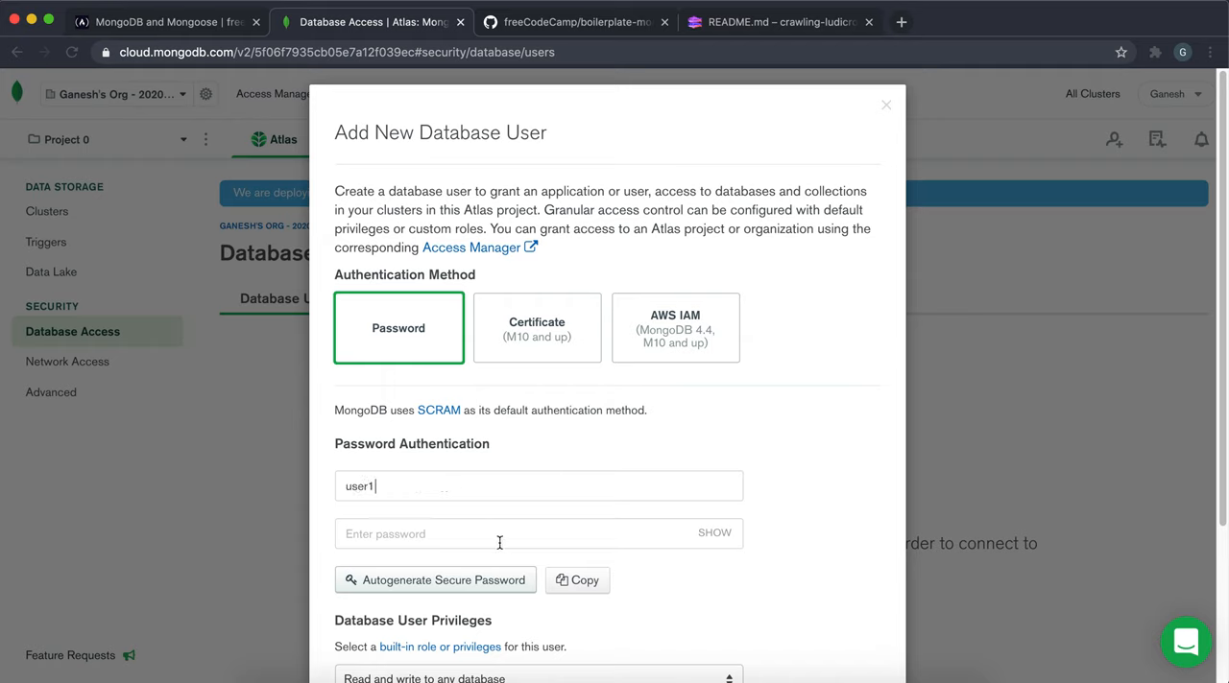
mouse_move(434, 579)
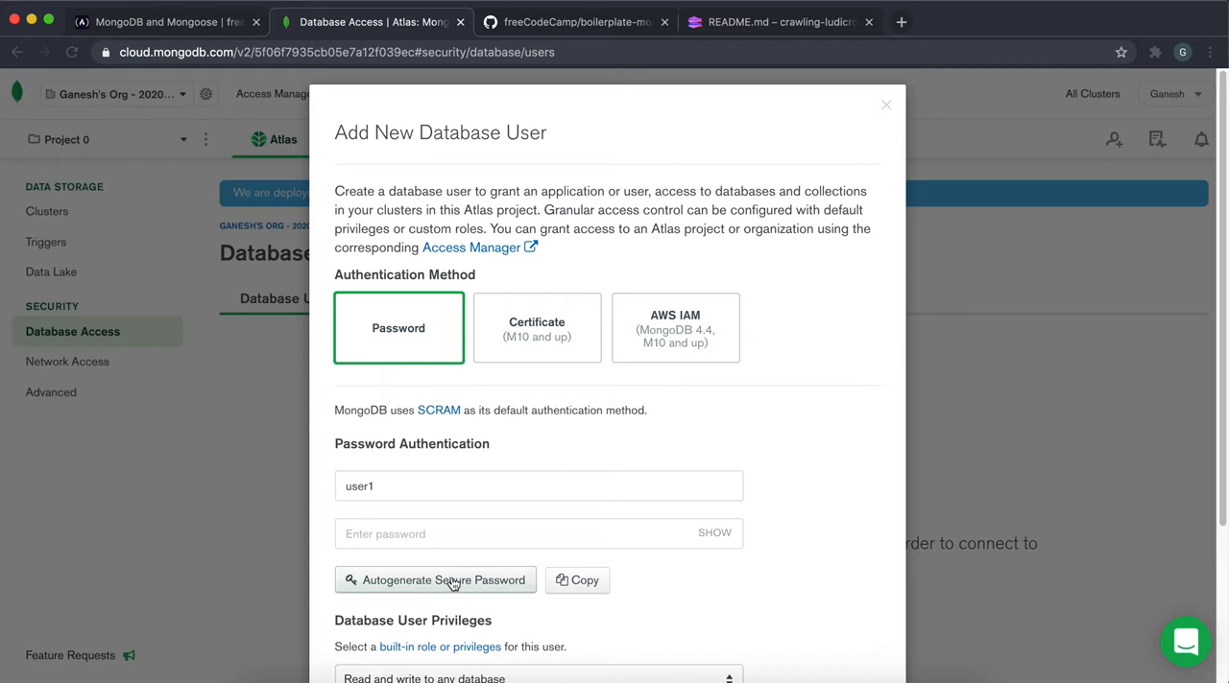
left_click(434, 580)
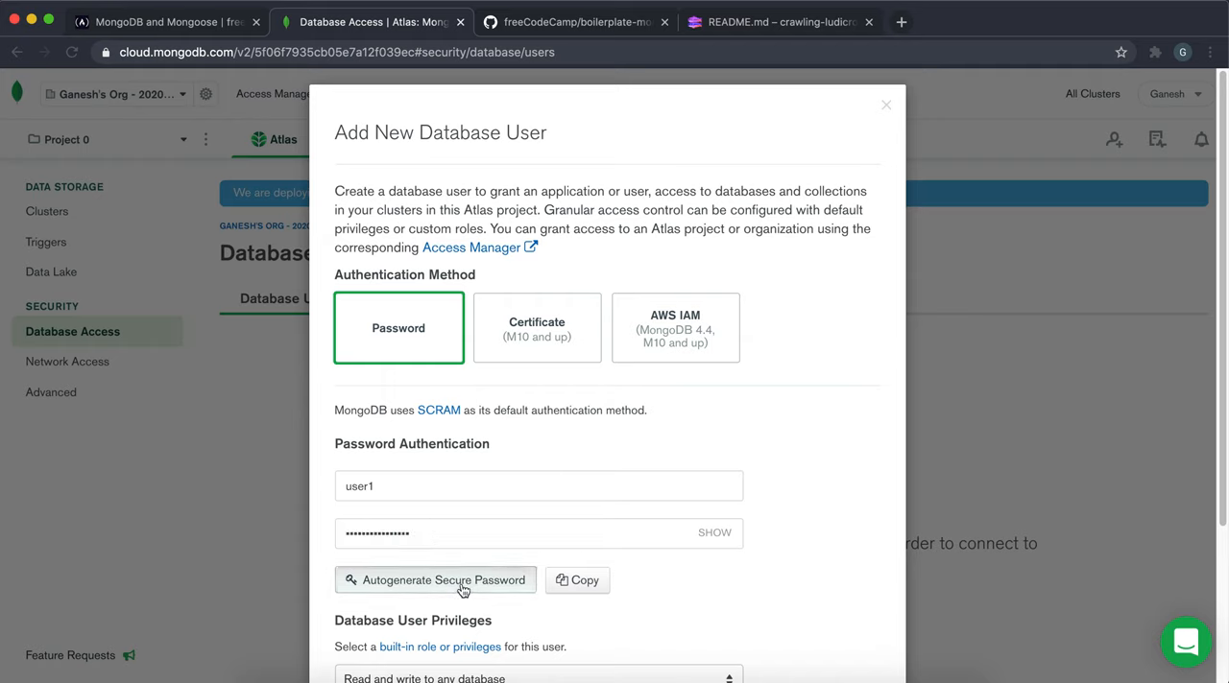
mouse_move(576, 580)
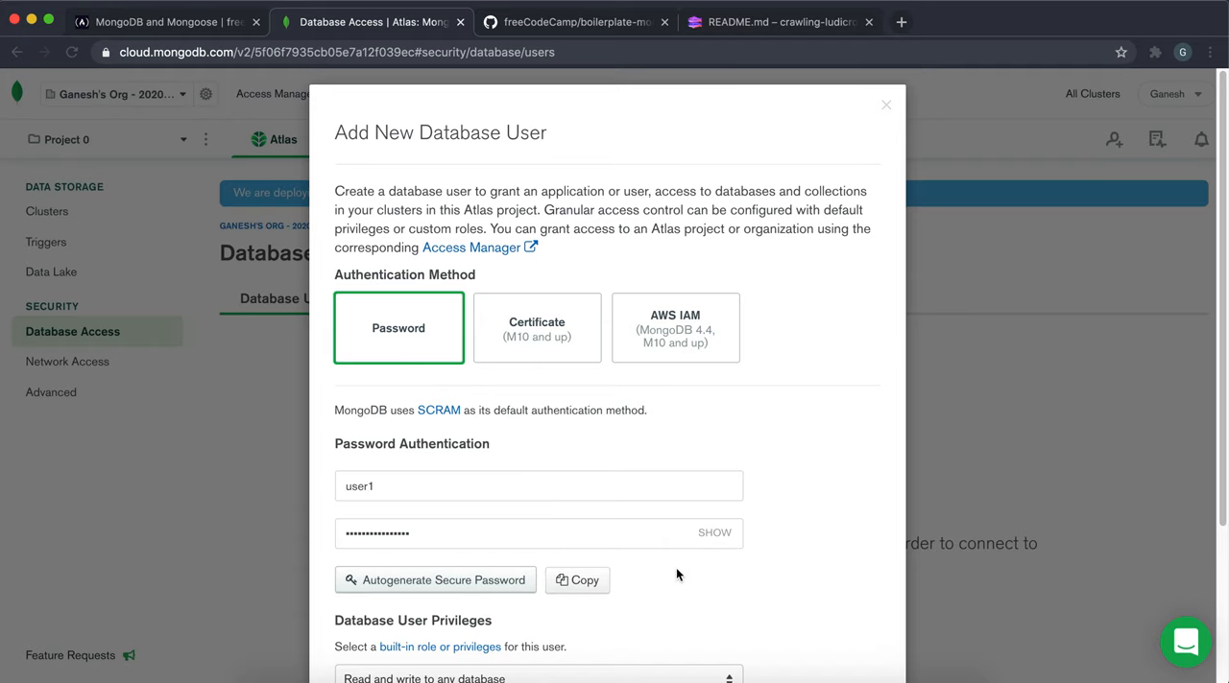
scroll("down", 3)
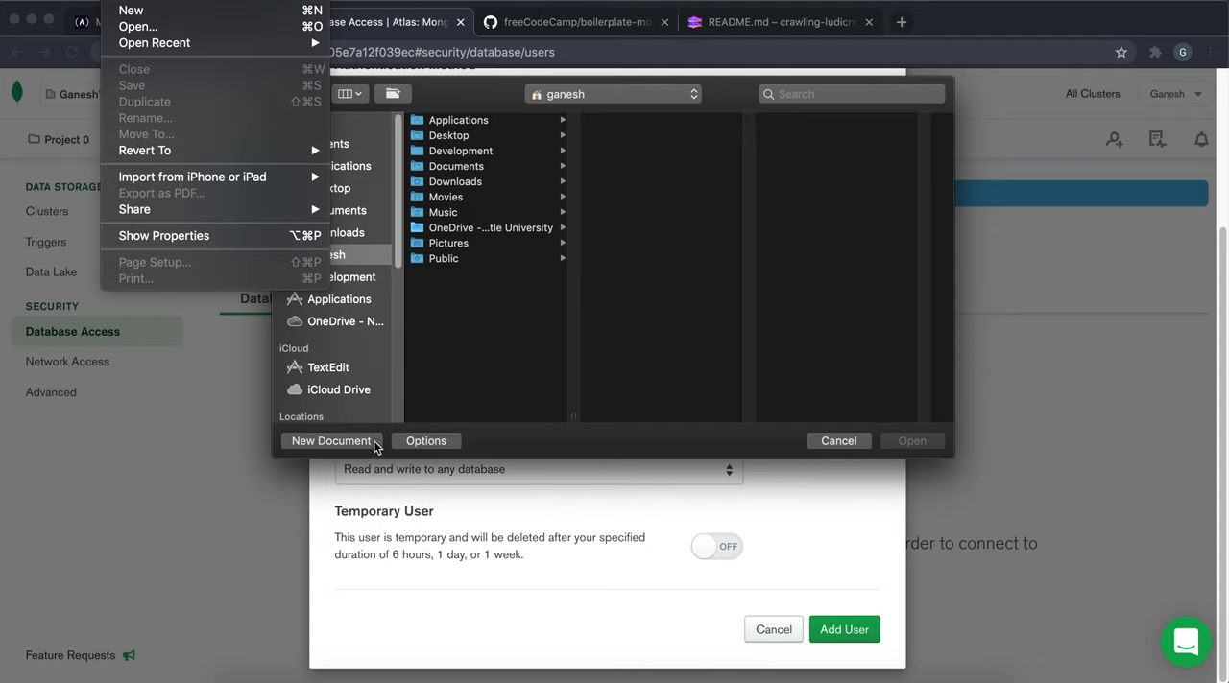
left_click(331, 442)
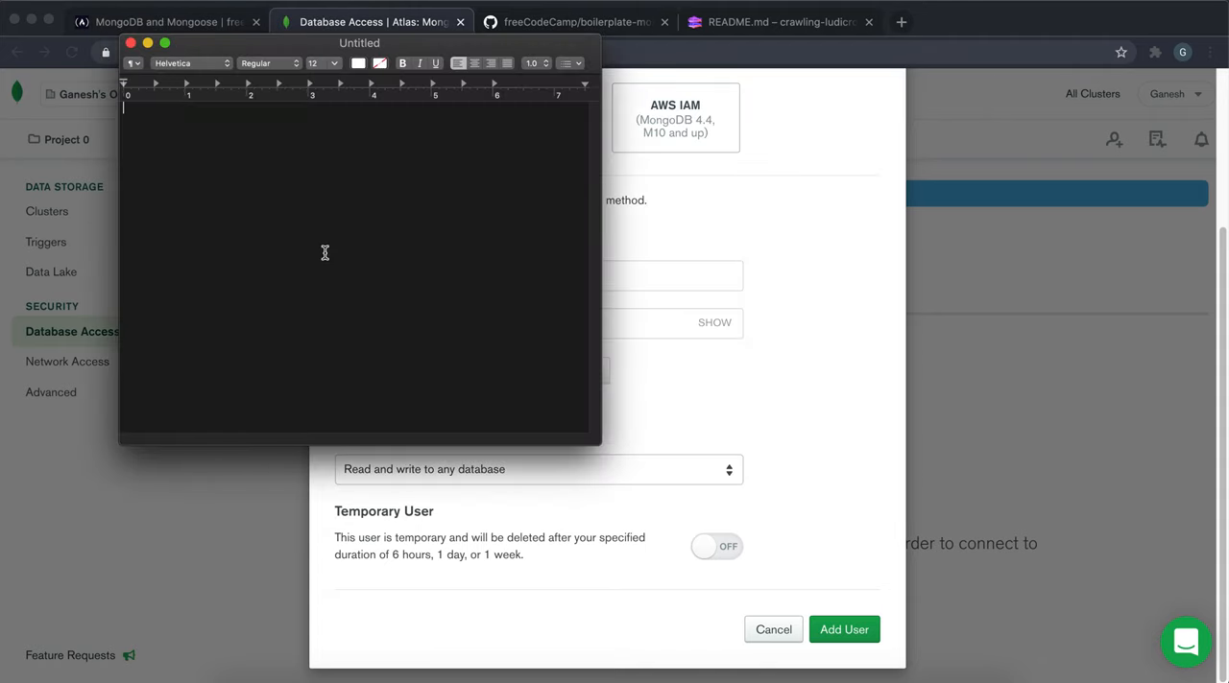
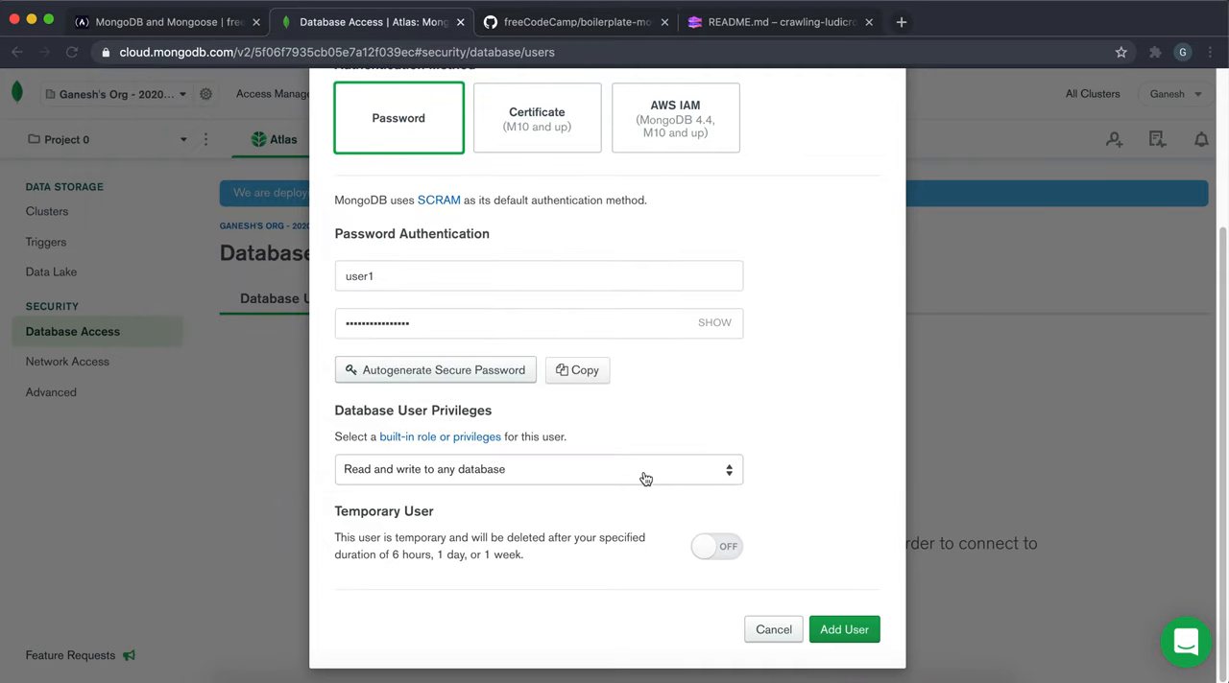
- Grant user1 the 'Read and write to any database' role and add the user
left_click(537, 468)
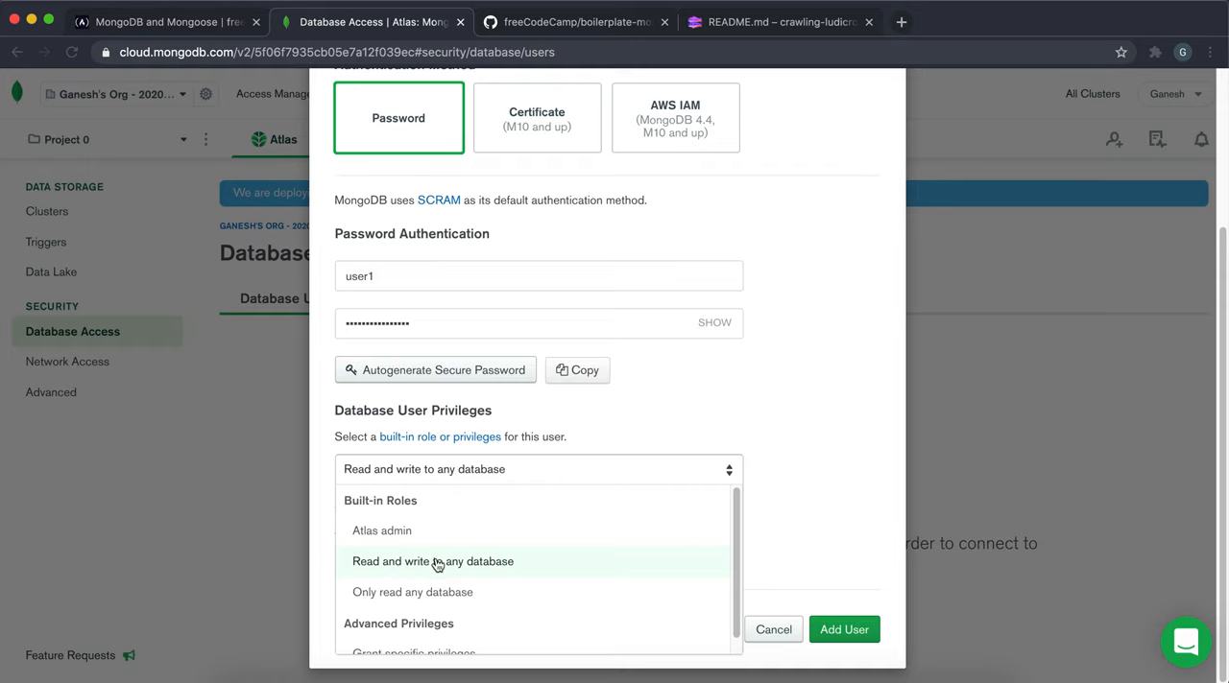
mouse_move(382, 536)
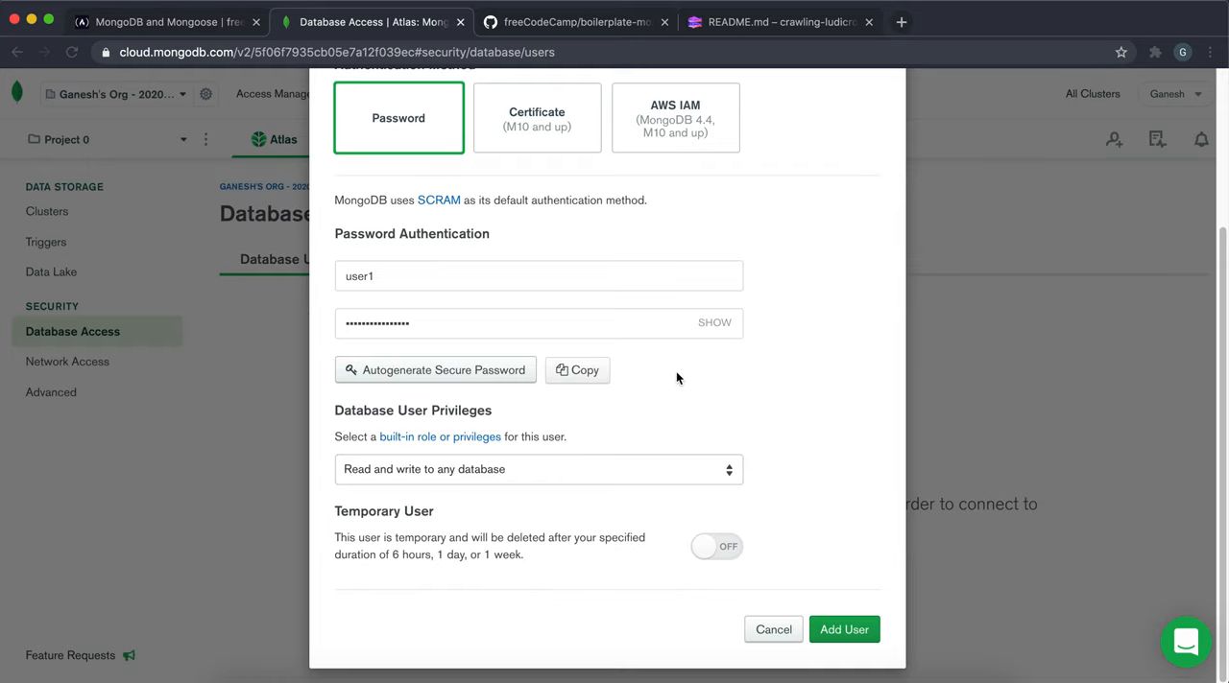
left_click(843, 630)
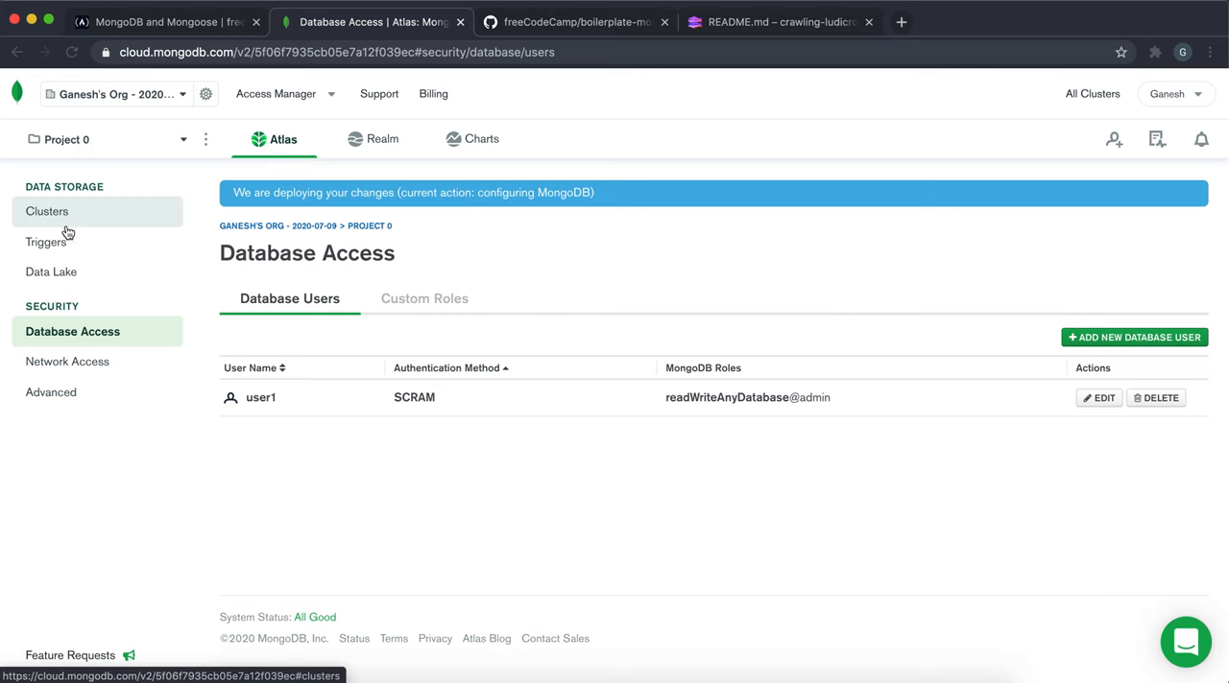
- Go to the freecodecamp cluster's Collections page and start Add My Own Data
left_click(46, 211)
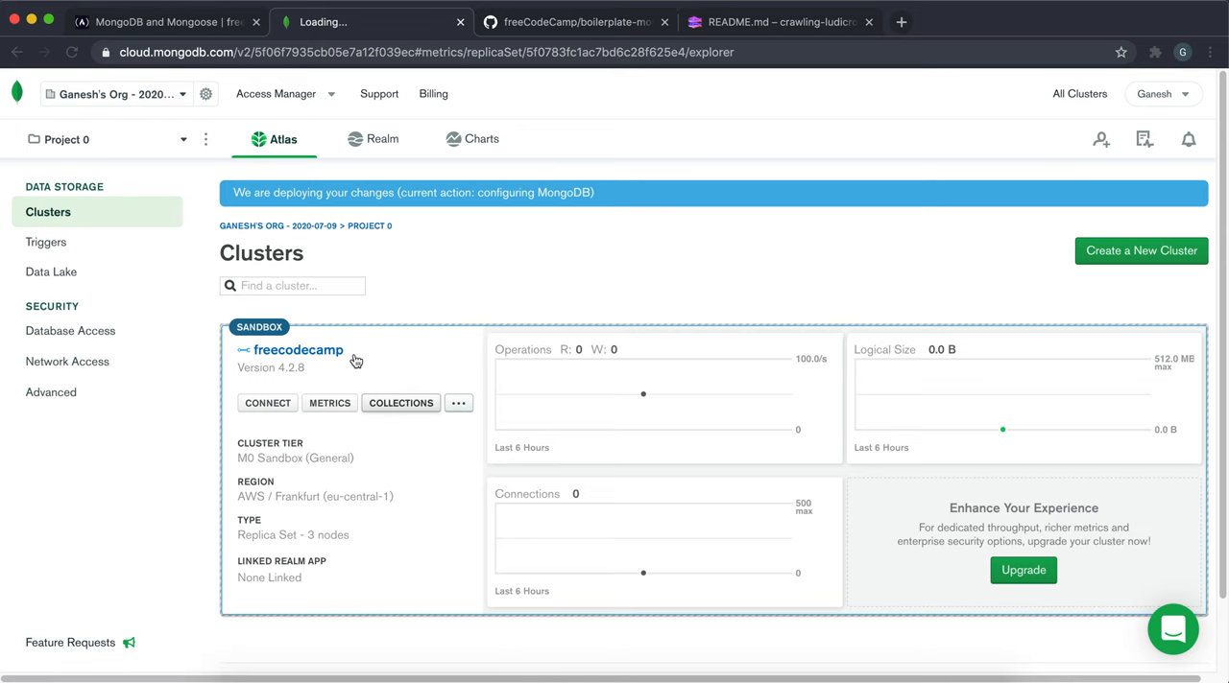
left_click(400, 403)
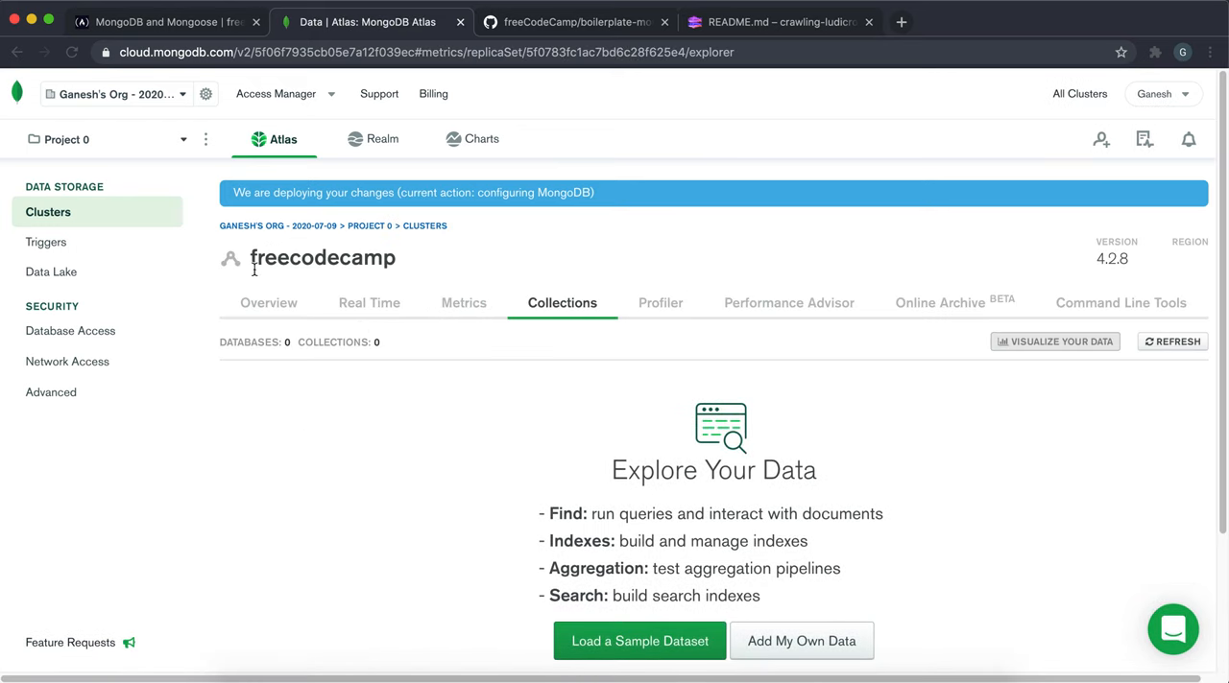
mouse_move(599, 472)
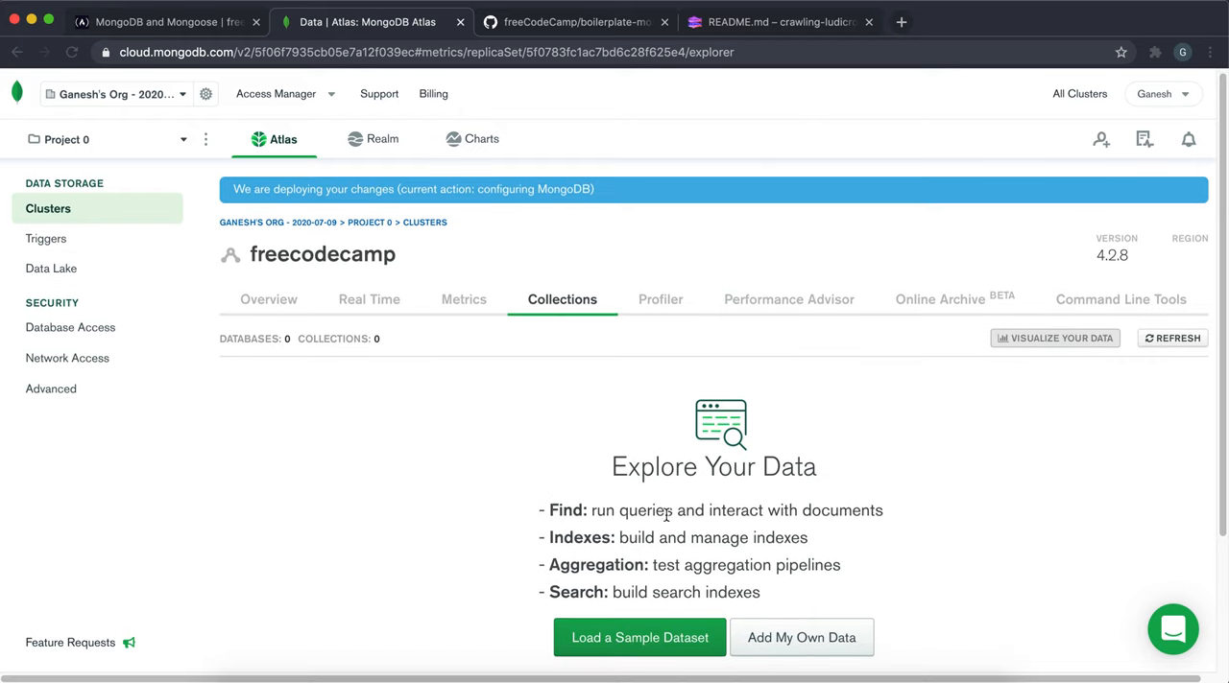
left_click(801, 638)
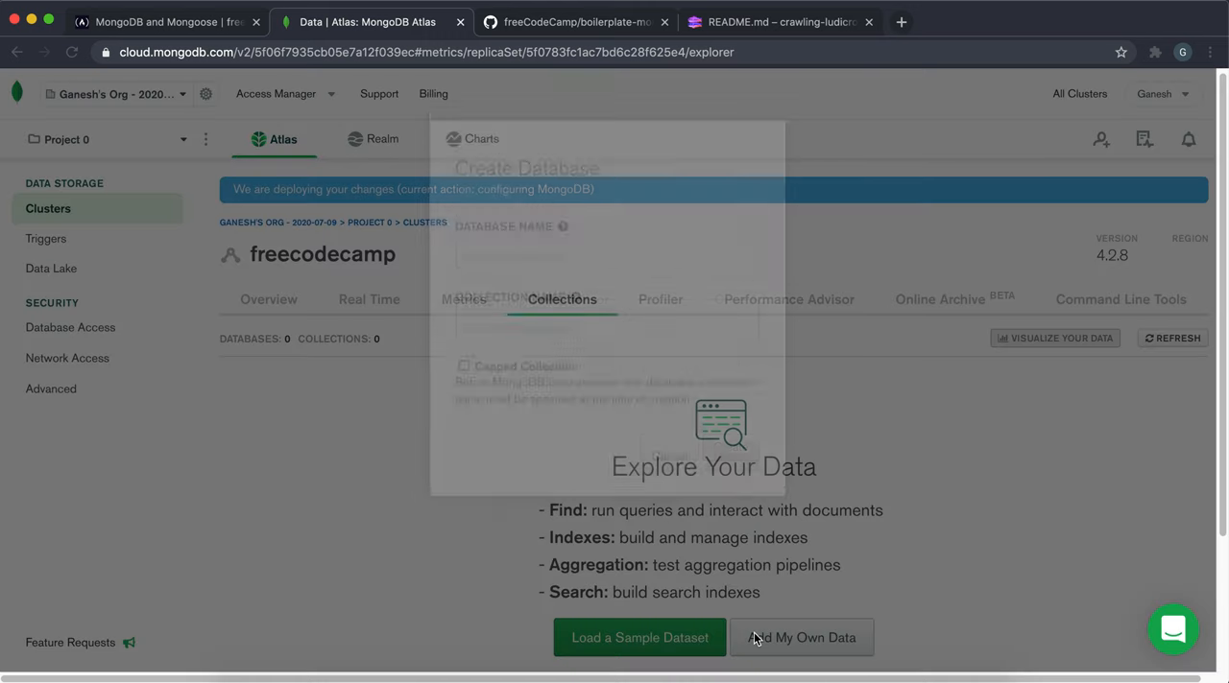
- Create database db1 with collection collection1, correcting the mistyped name first
left_click(800, 638)
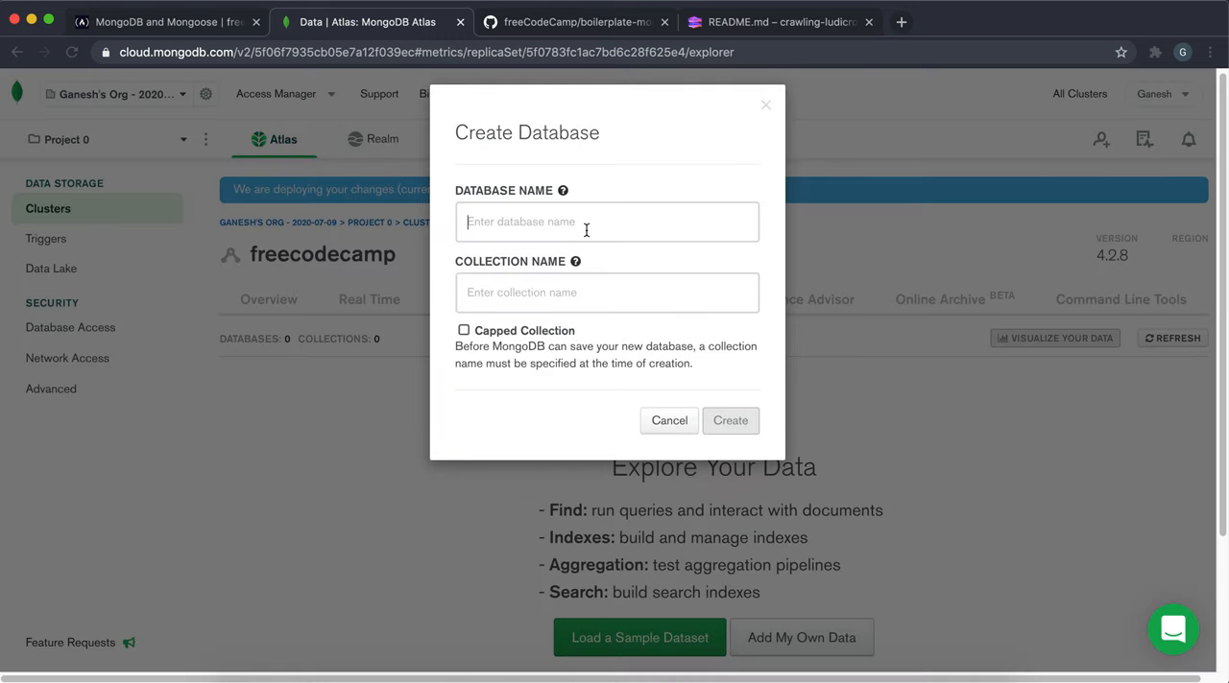
type("freecodecam")
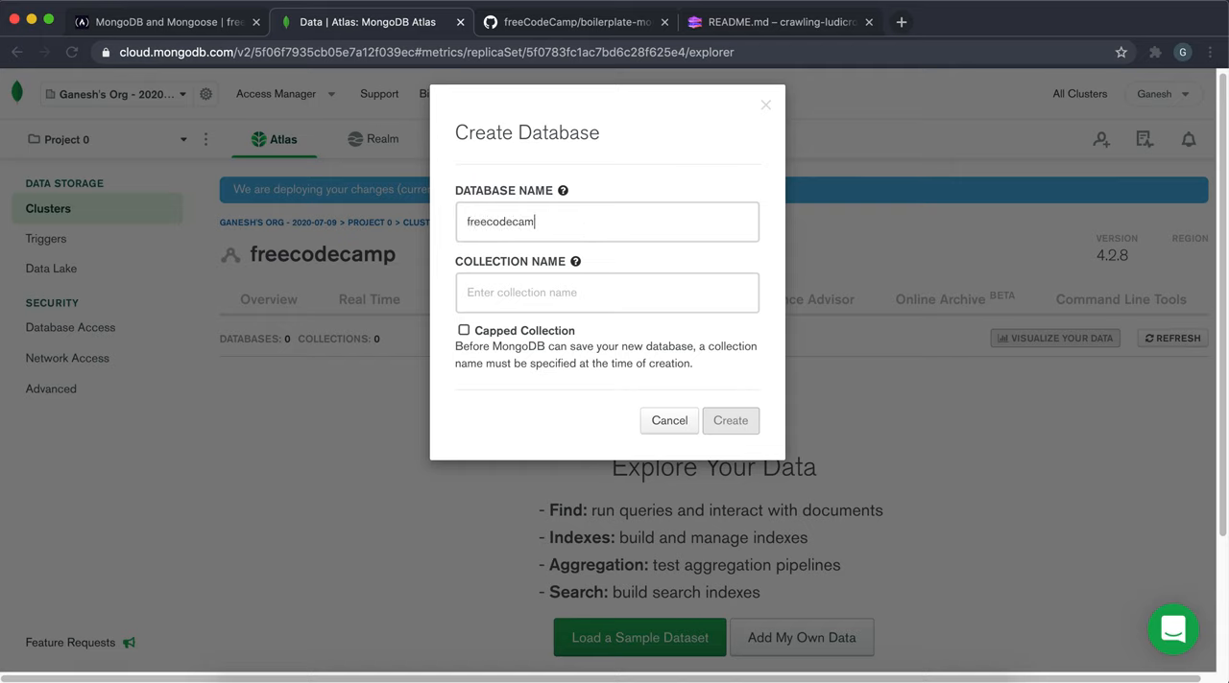
key("ctrl+a")
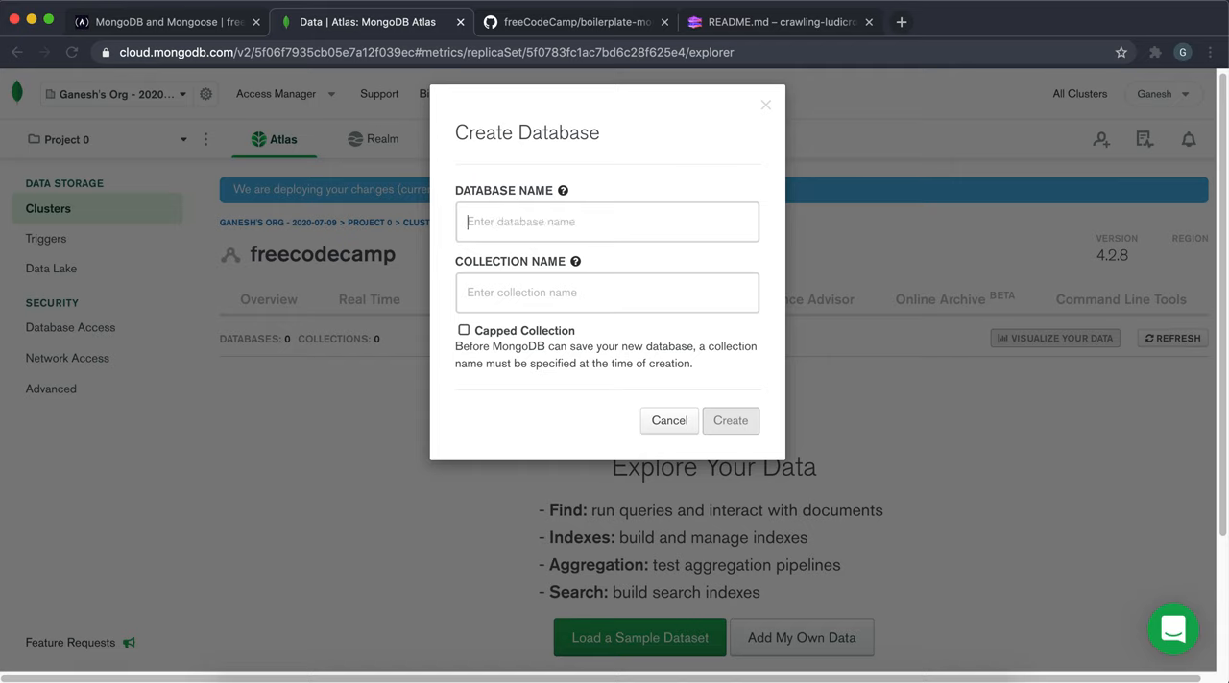
type("db1")
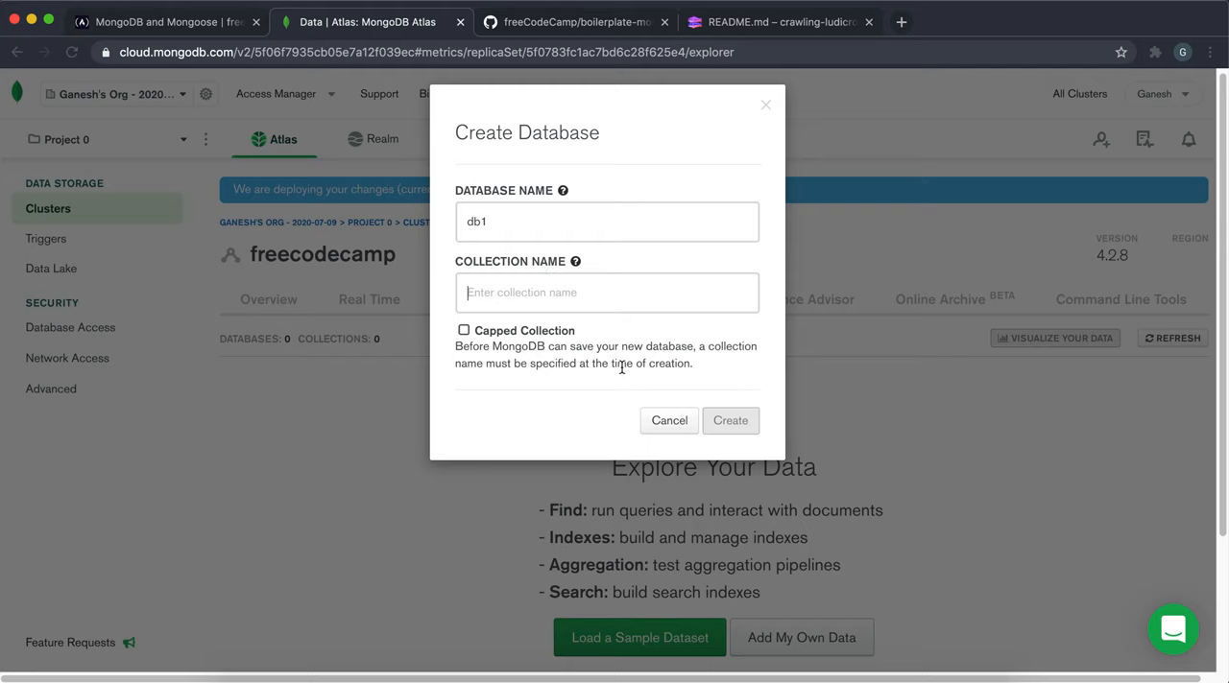
mouse_move(662, 365)
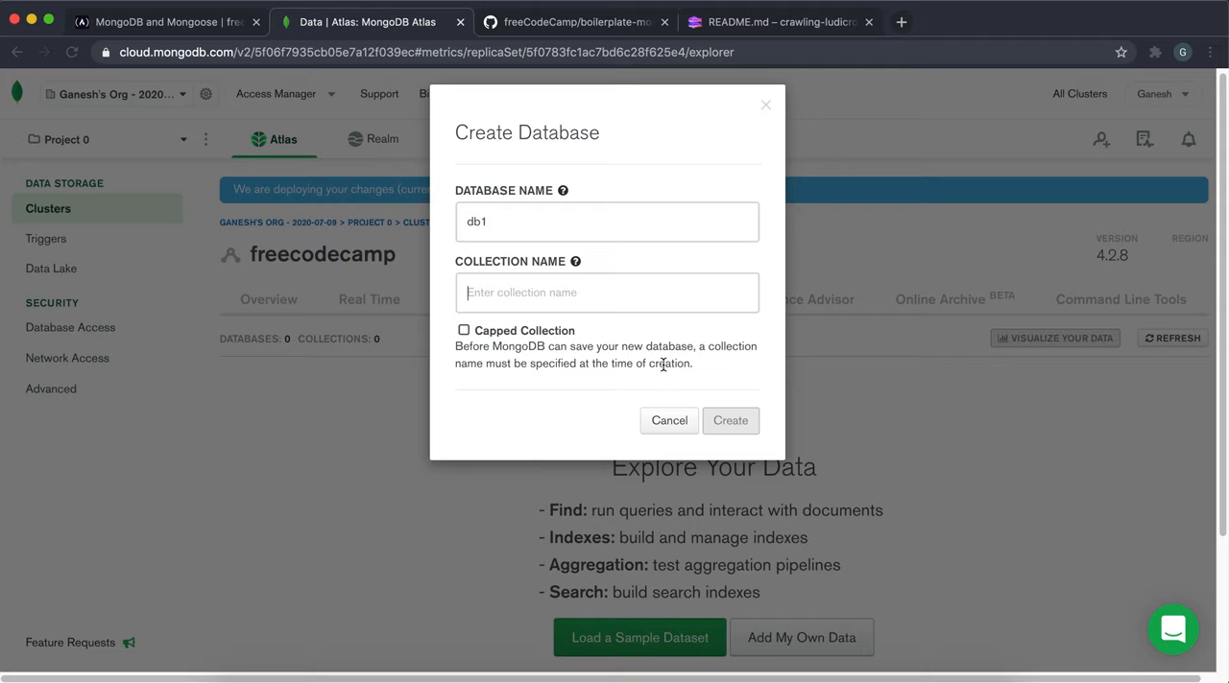
type("collection1")
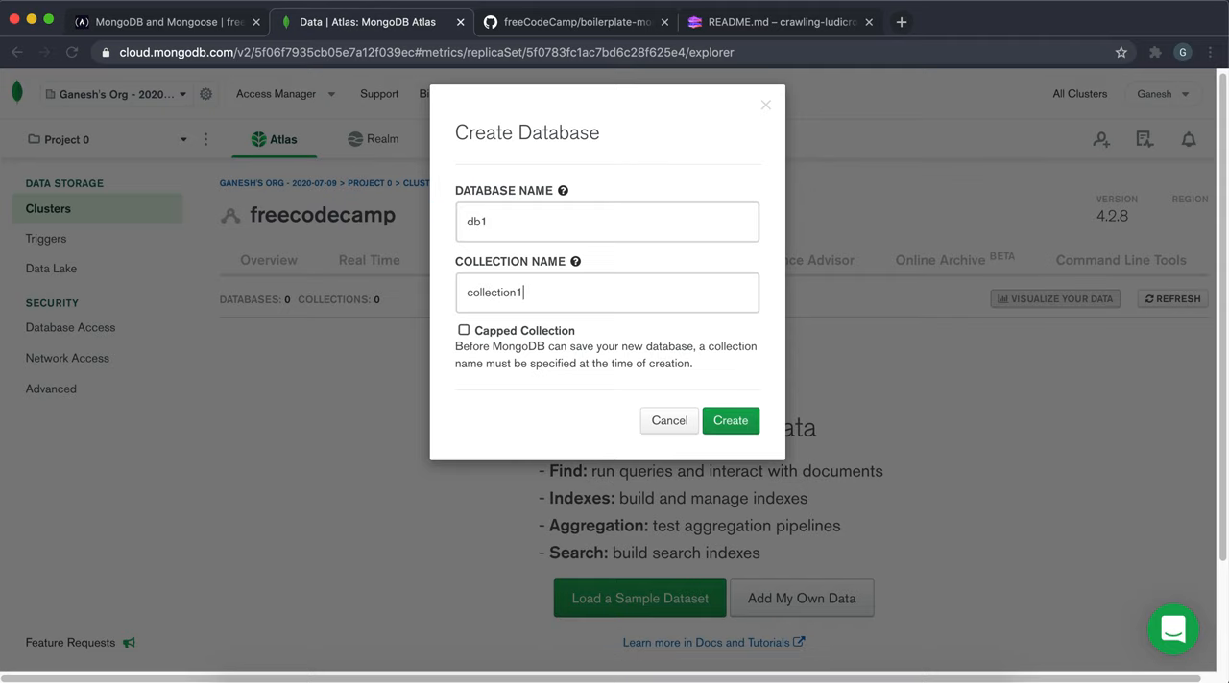
left_click(729, 421)
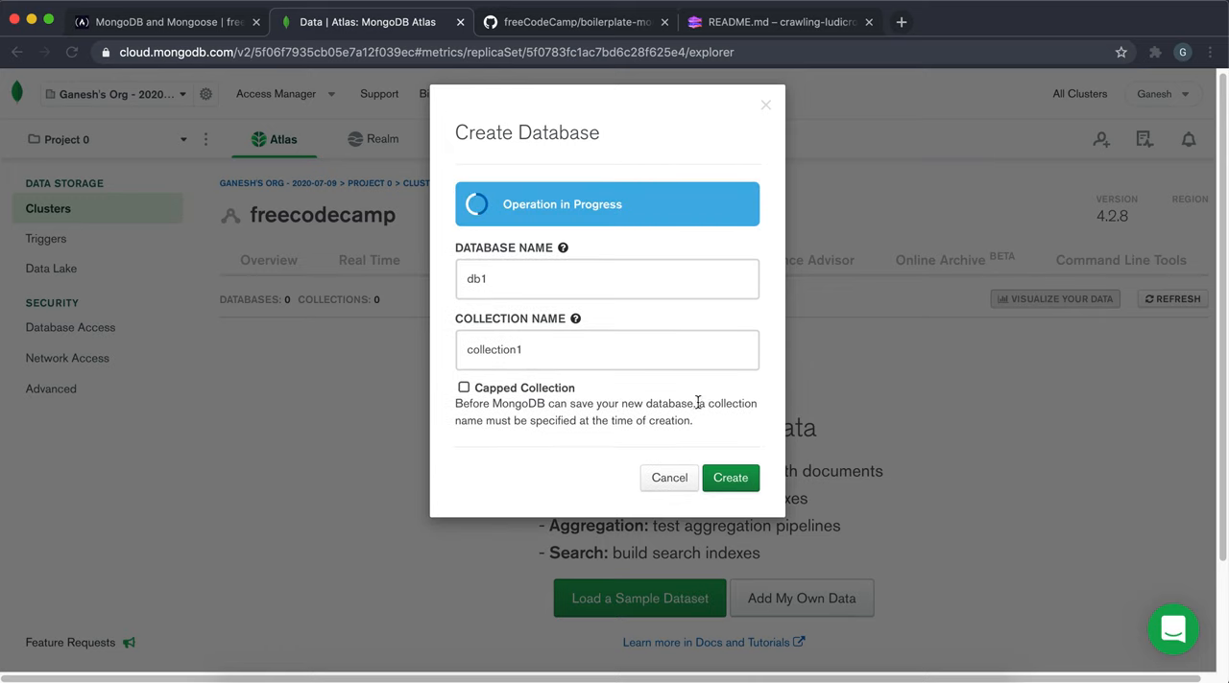
left_click(730, 478)
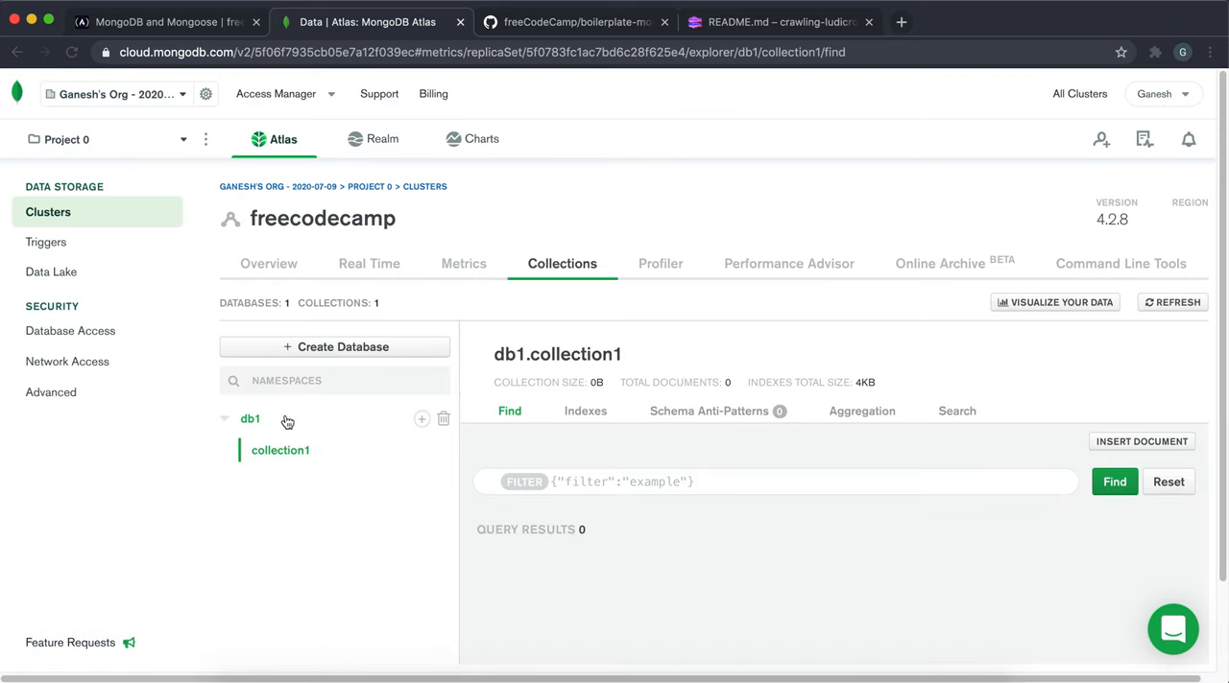
mouse_move(280, 450)
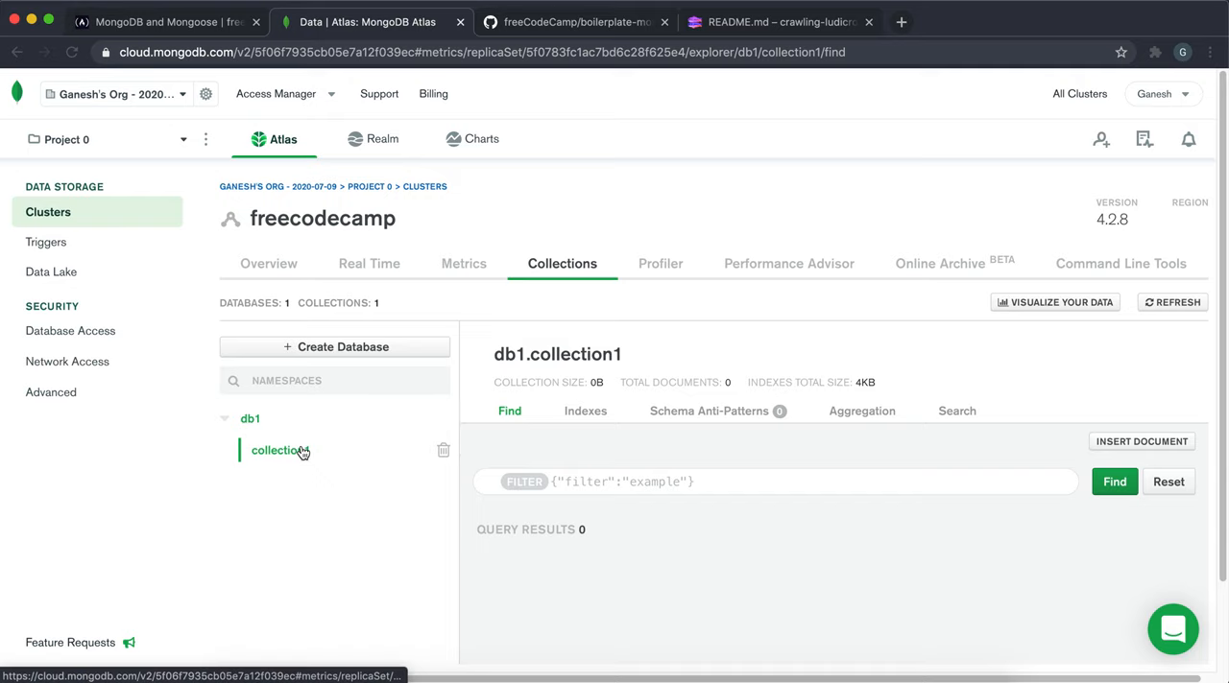
- Review collection1 and db1, then visit the Database Access and Network Access pages
left_click(583, 411)
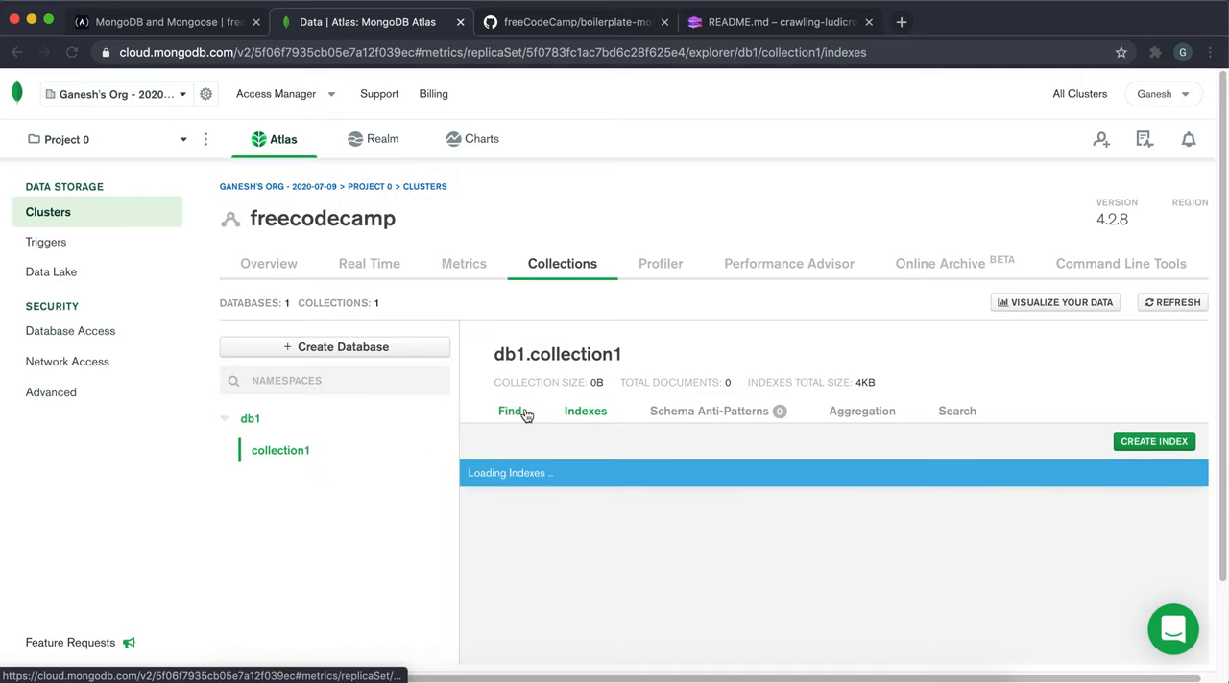
left_click(509, 411)
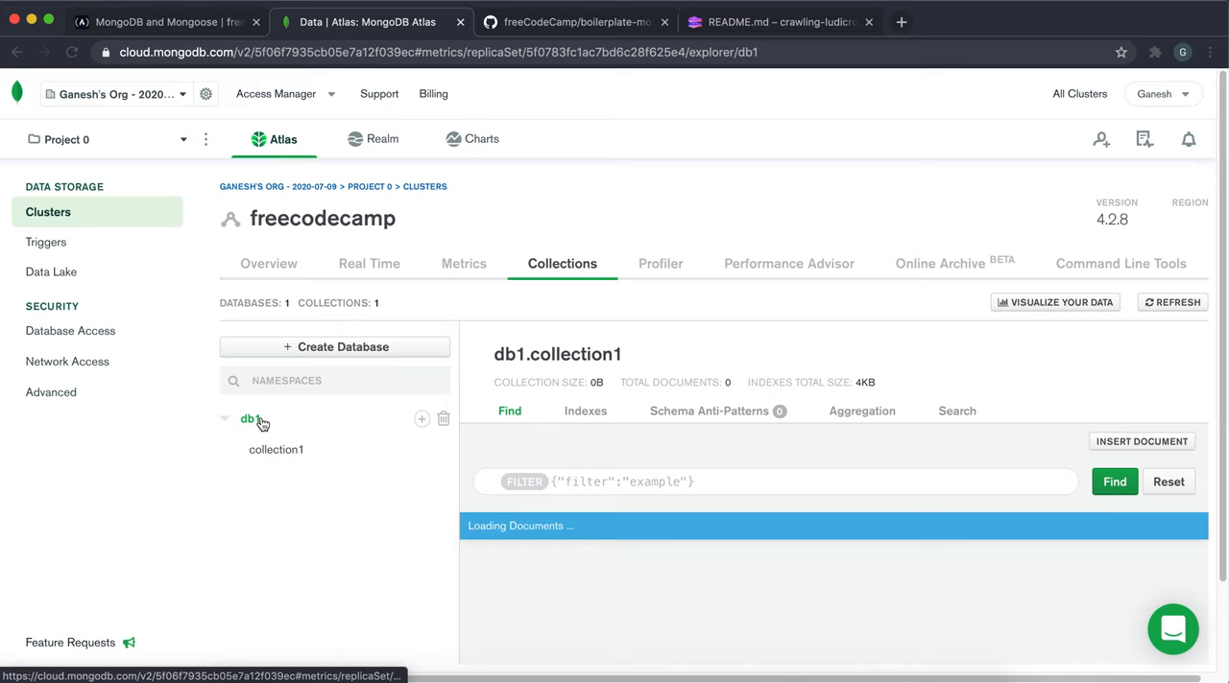
left_click(249, 418)
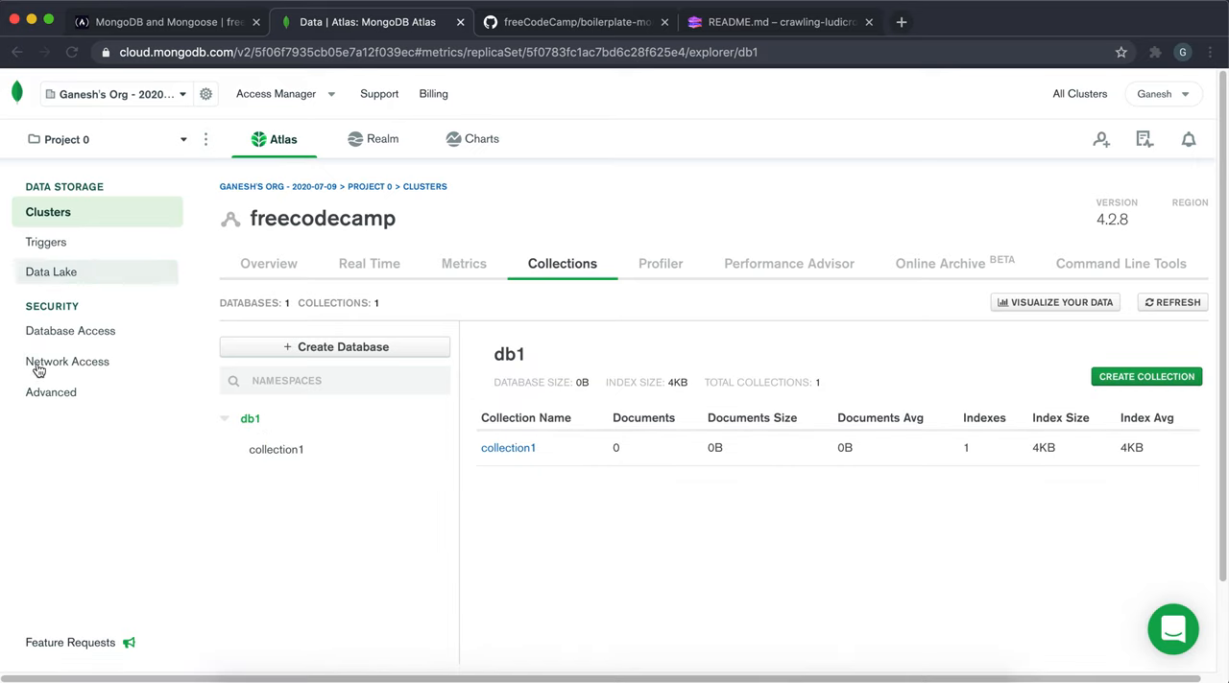
mouse_move(69, 330)
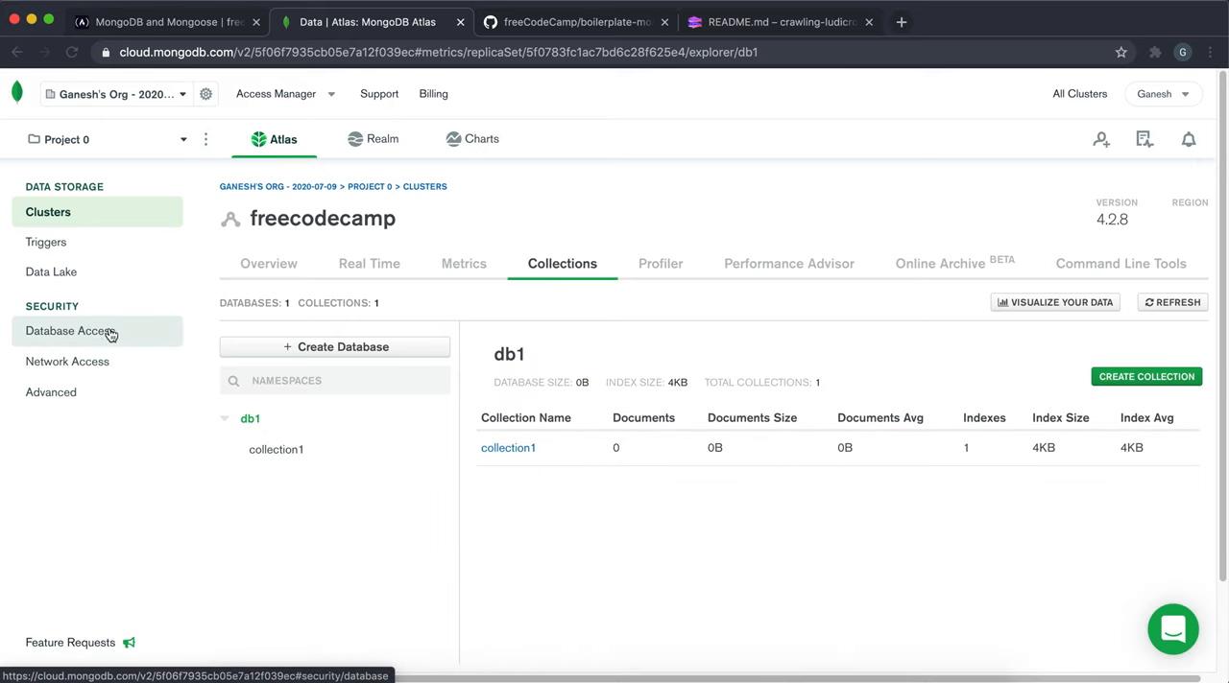
left_click(73, 330)
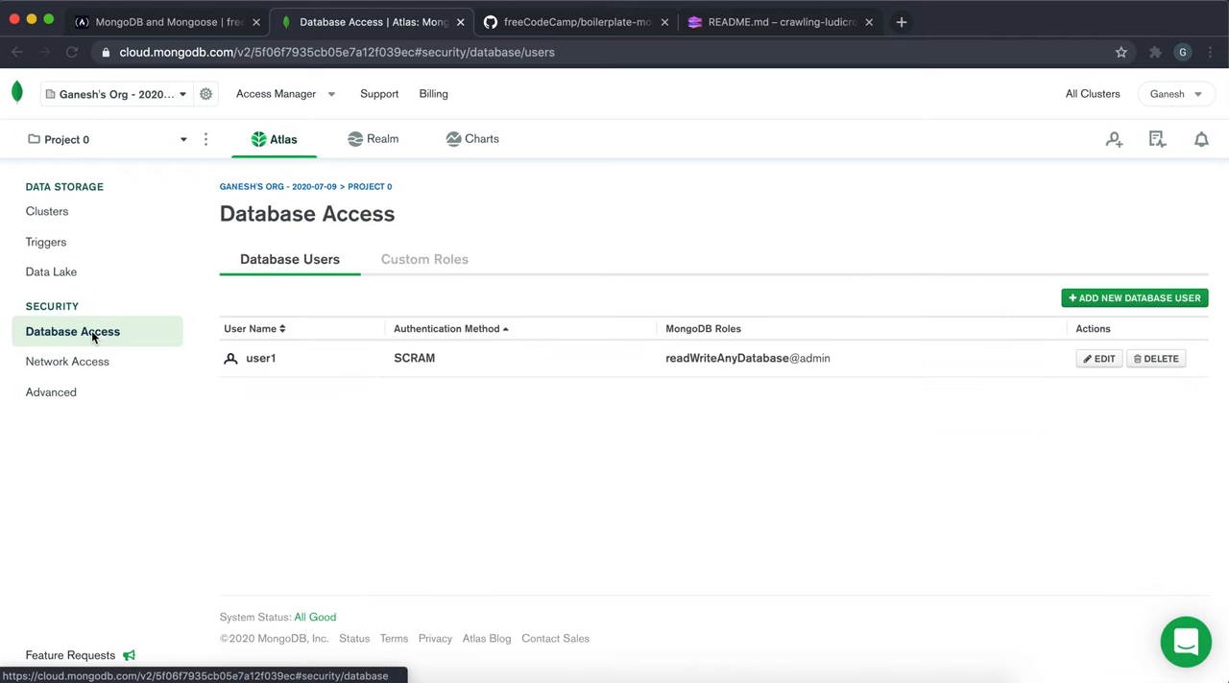
left_click(69, 361)
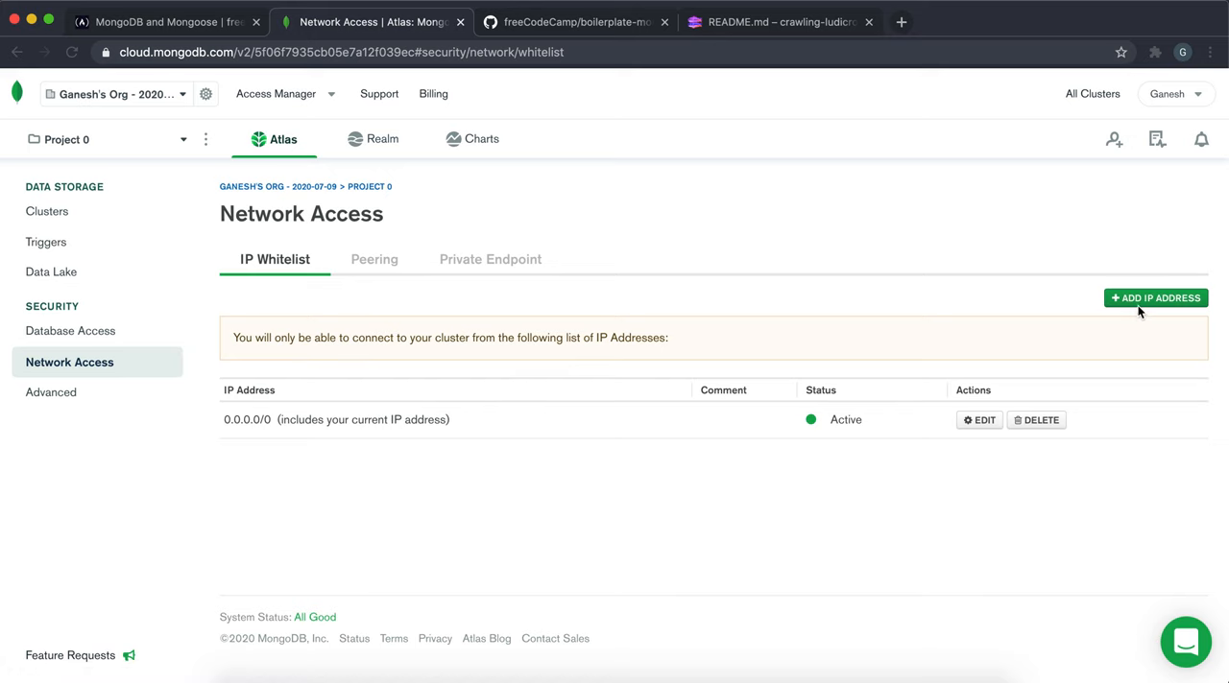
- Delete the existing 0.0.0.0/0 whitelist entry and start adding a new IP address
left_click(1037, 418)
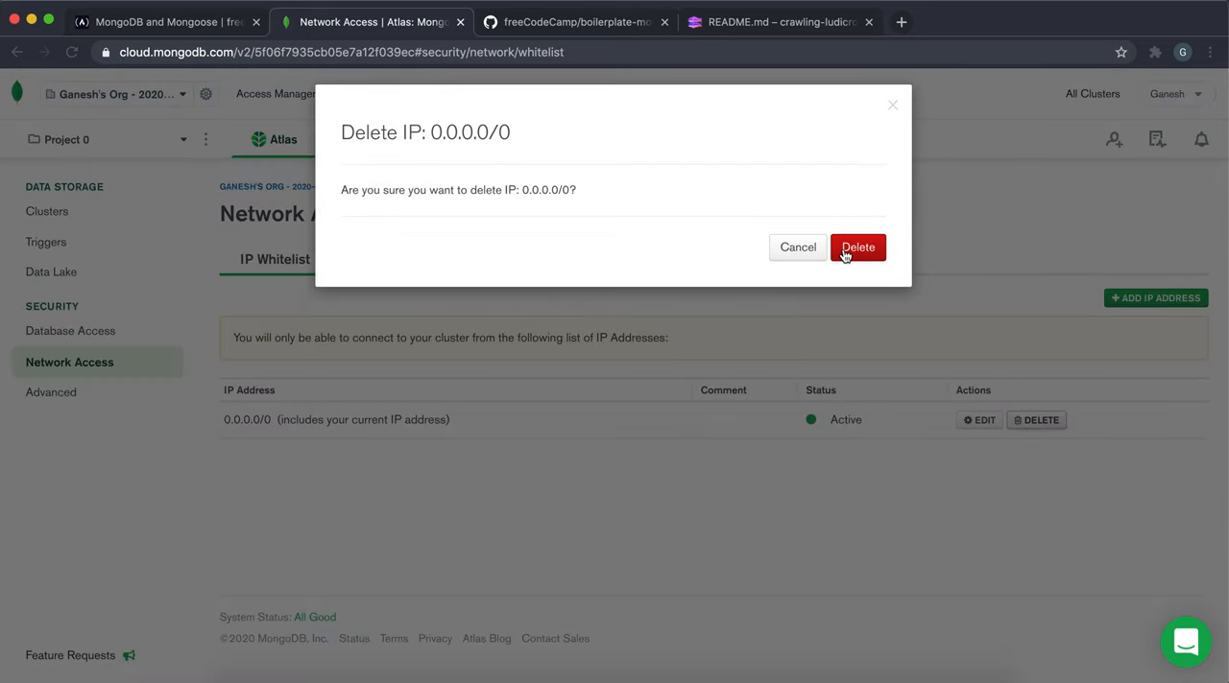
left_click(856, 246)
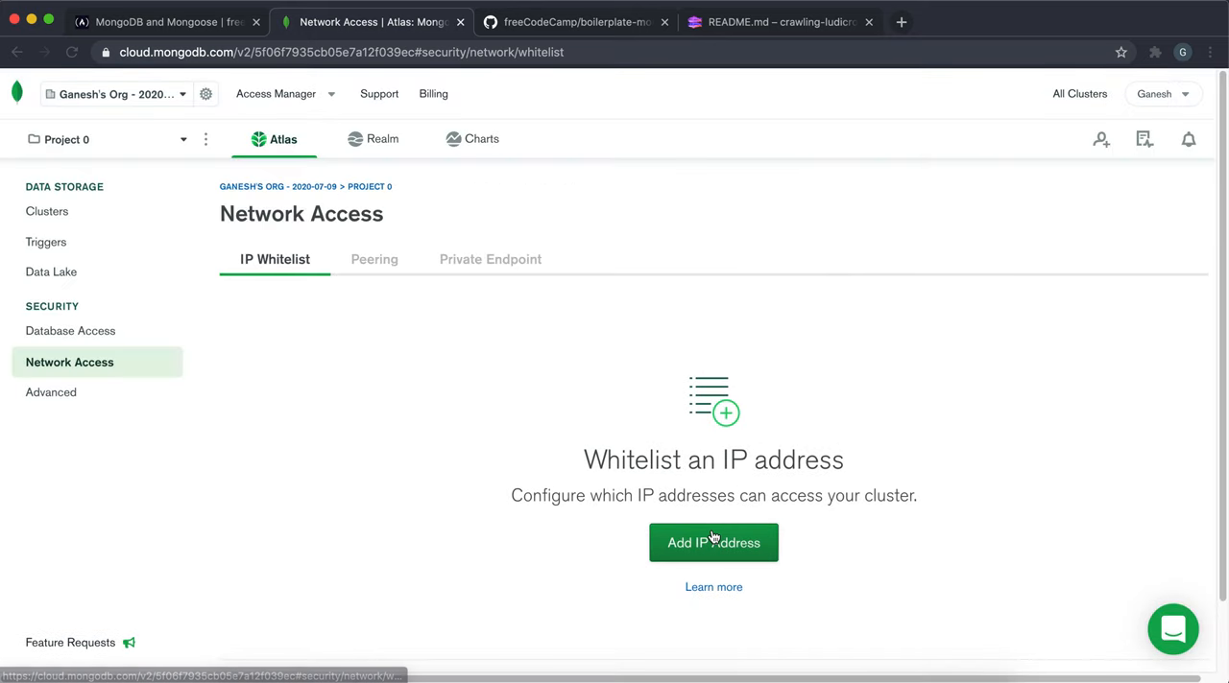
left_click(714, 541)
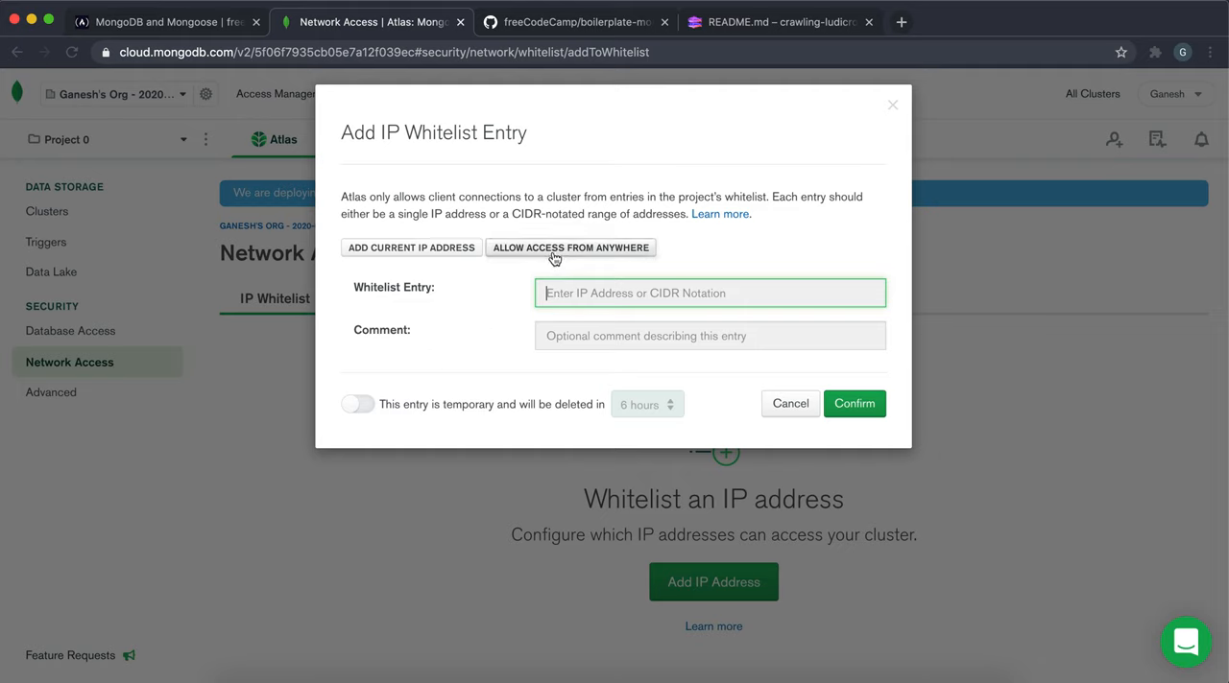
- Add a permanent Allow Access From Anywhere (0.0.0.0/0) whitelist entry and confirm it
left_click(568, 247)
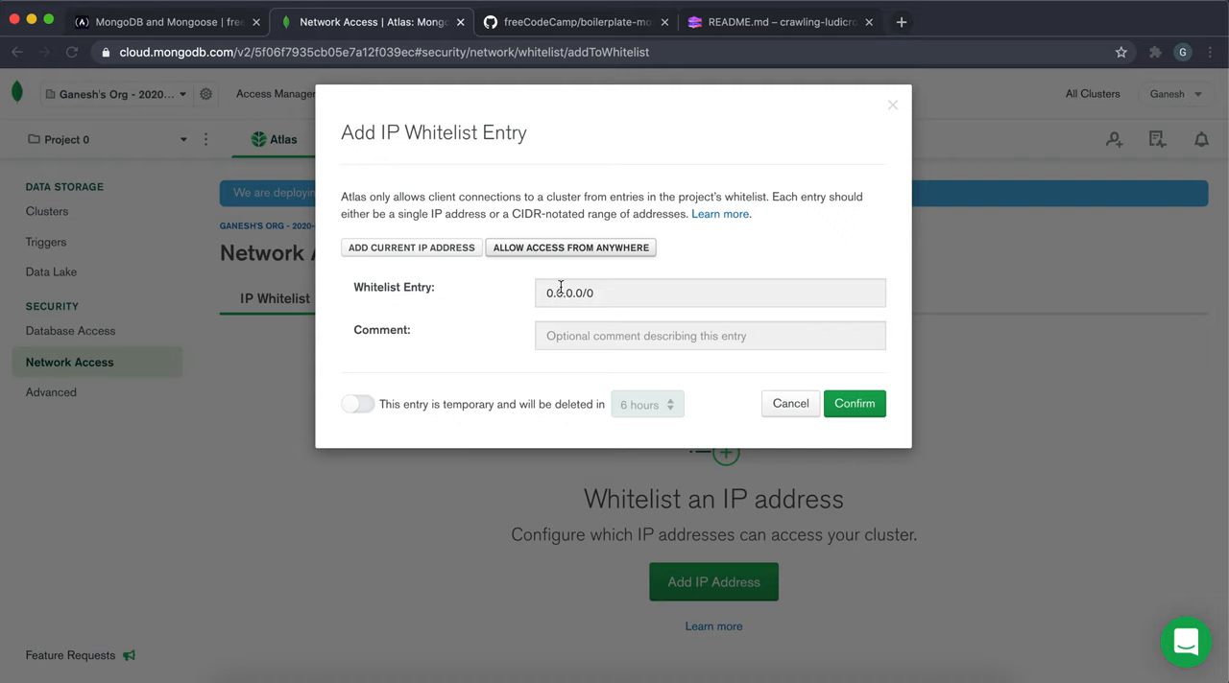
mouse_move(561, 286)
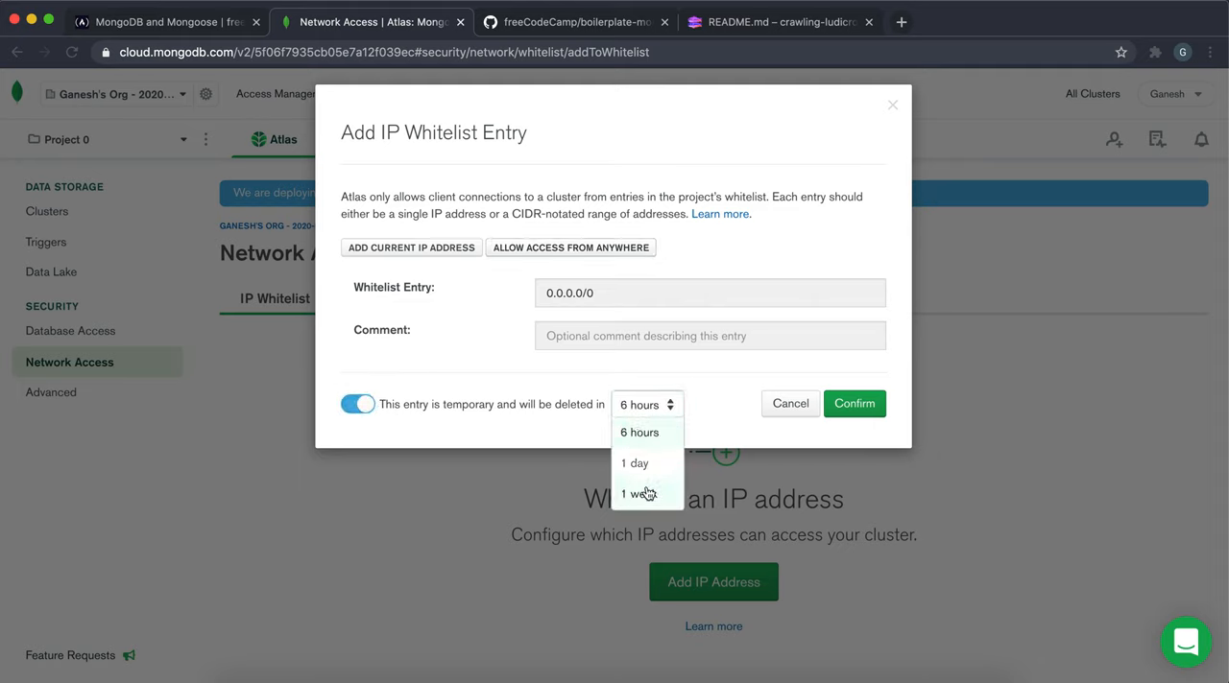
left_click(357, 403)
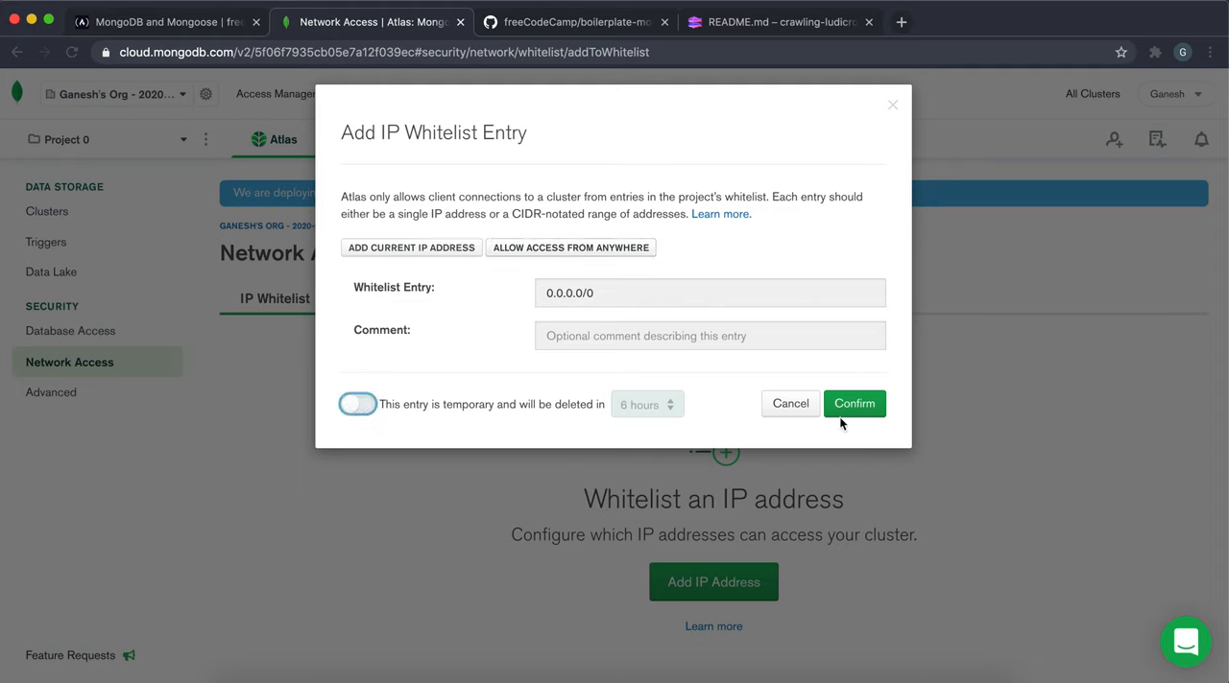
left_click(852, 404)
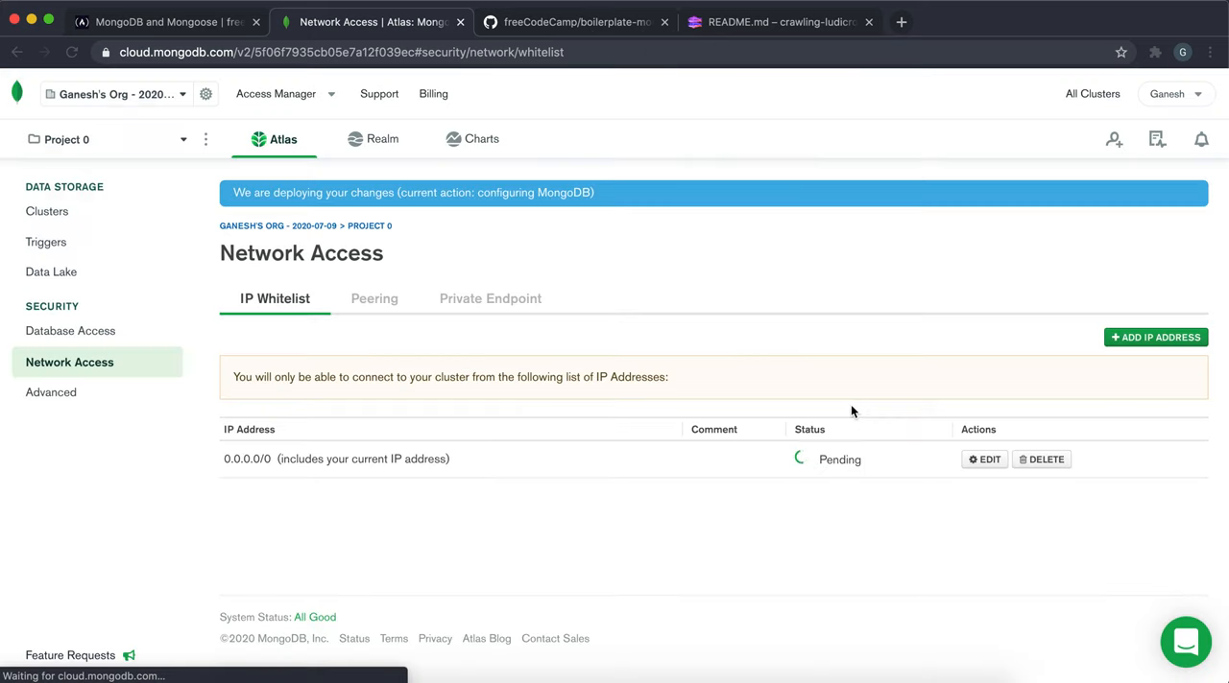
mouse_move(622, 428)
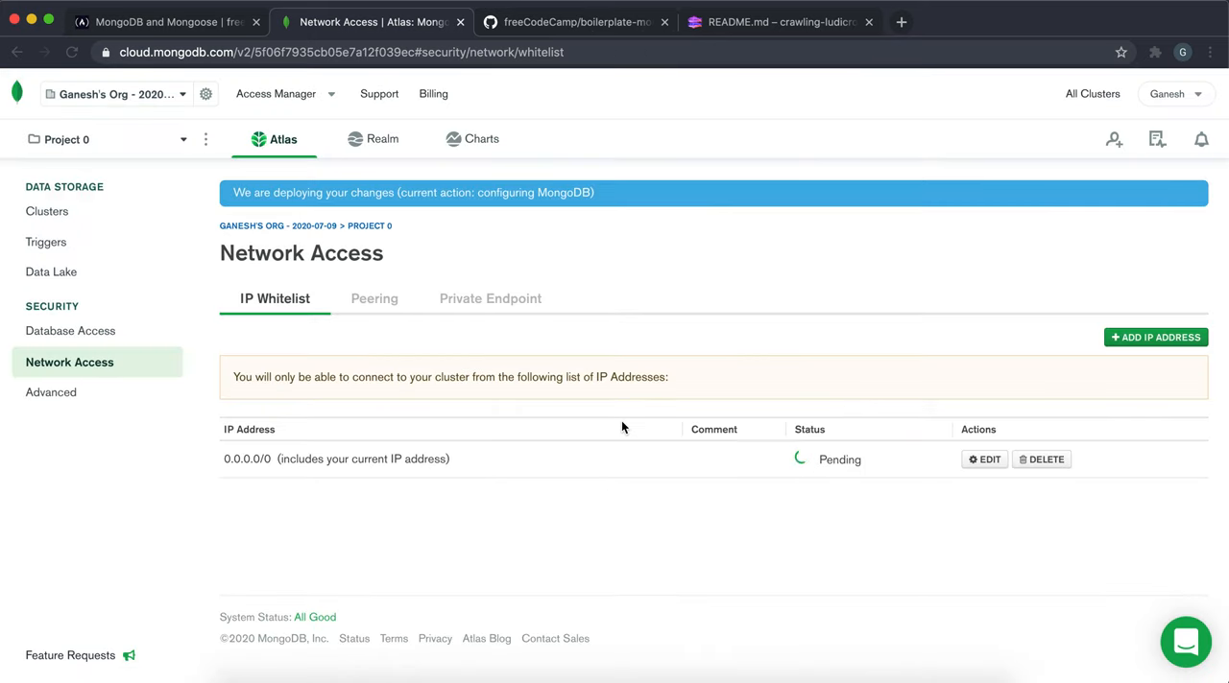
mouse_move(789, 451)
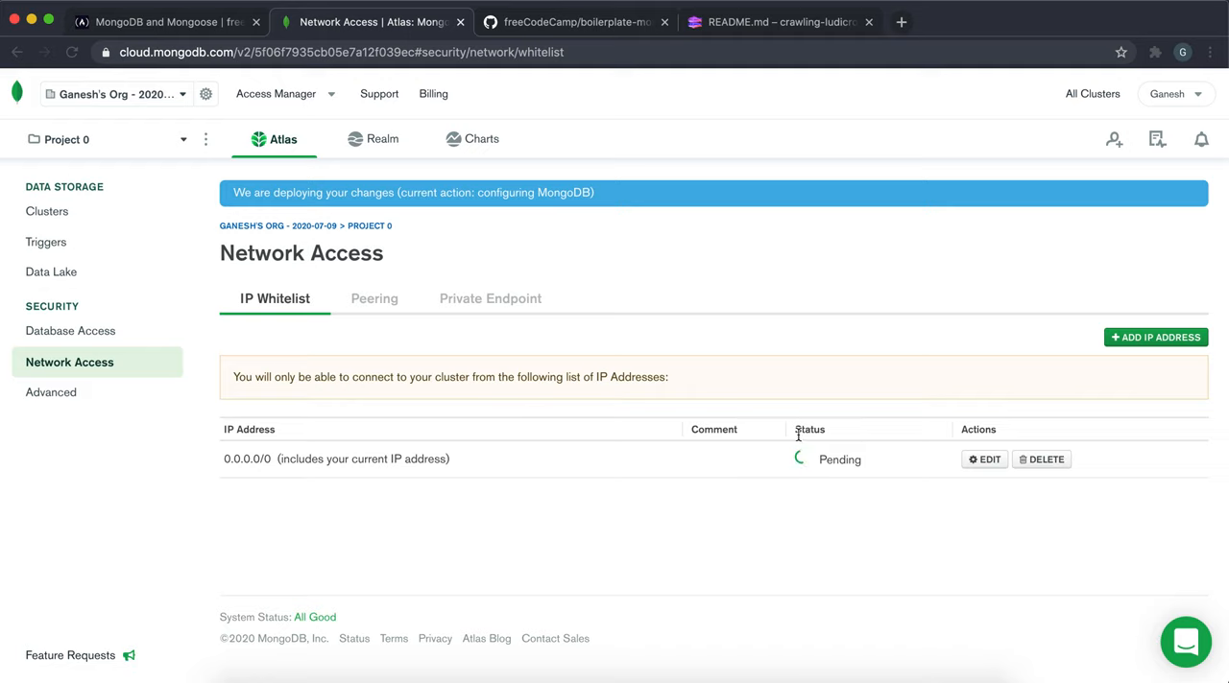
mouse_move(802, 480)
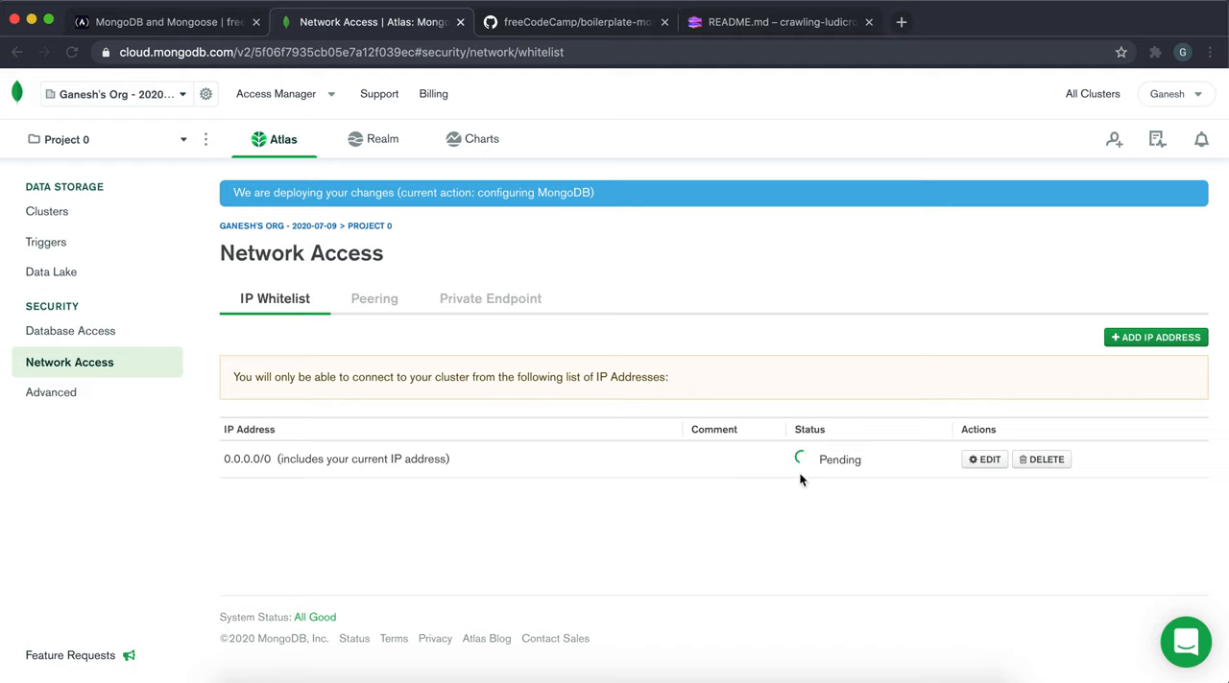
mouse_move(241, 280)
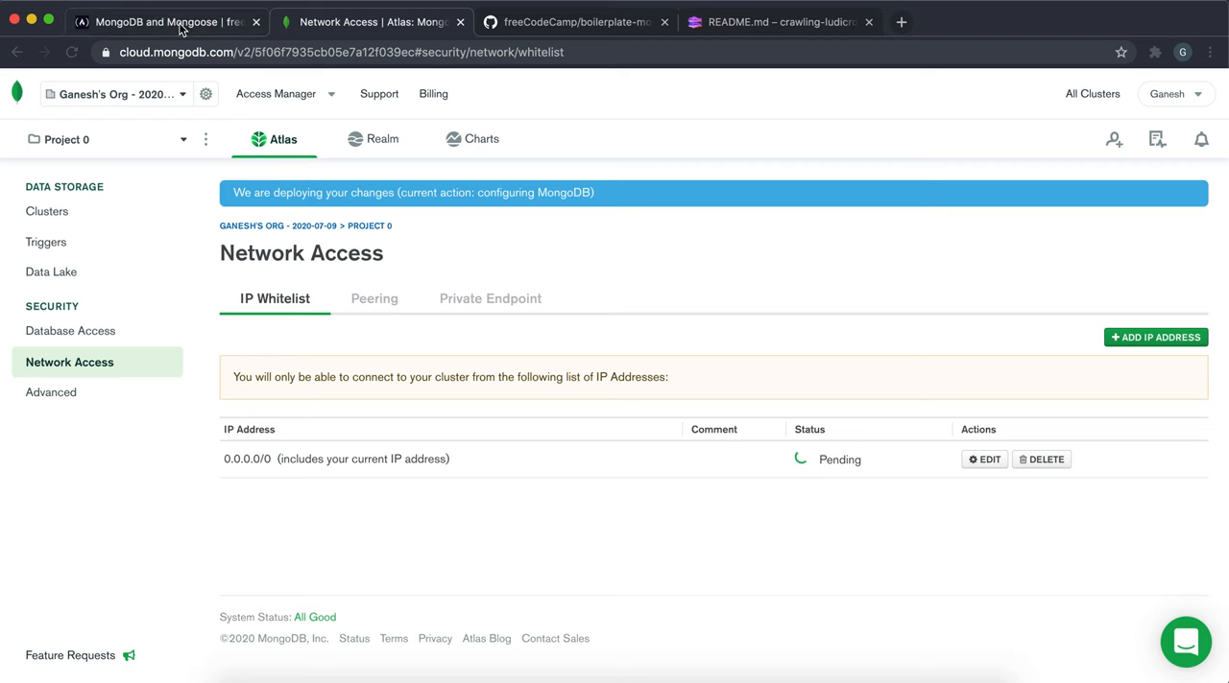
- Reread the lesson's Whitelist and Connect sections, then return to Atlas
left_click(163, 23)
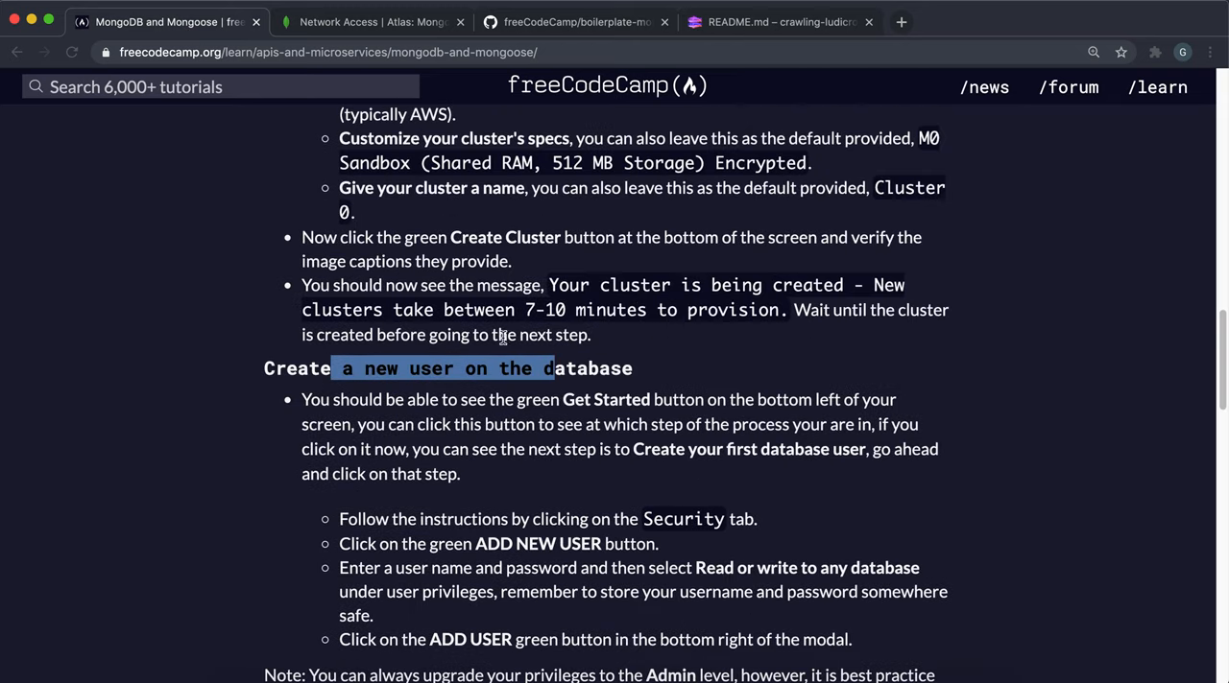
scroll("down", 3)
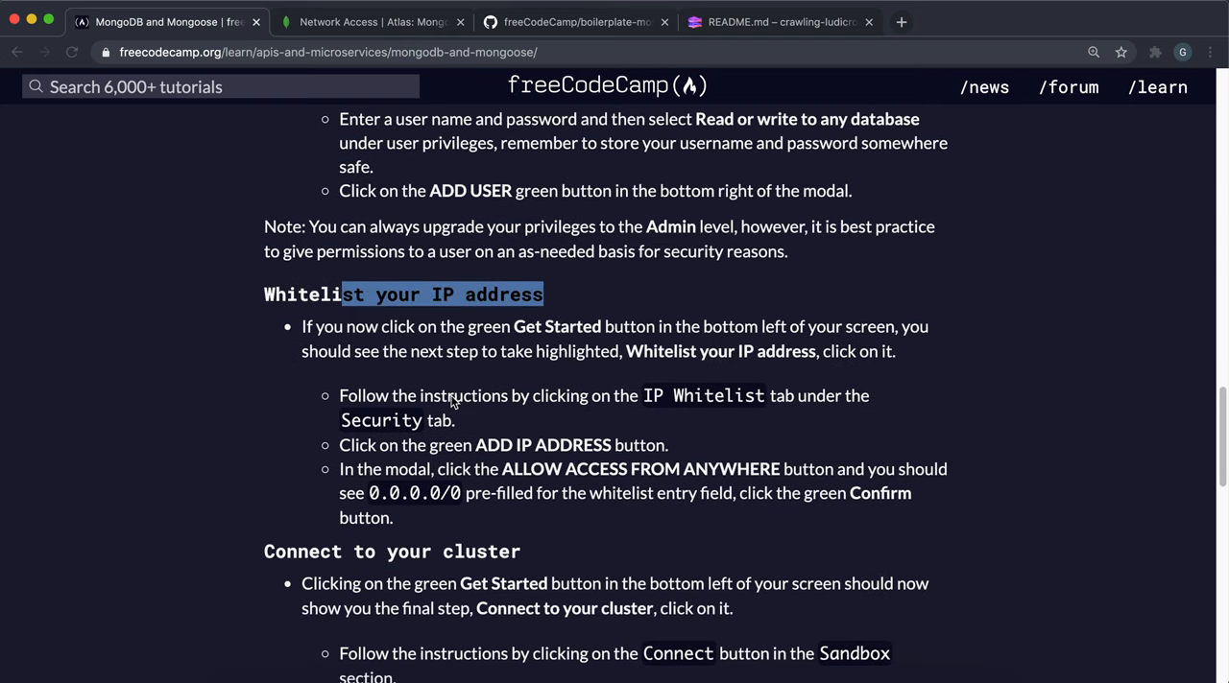
scroll("down", 3)
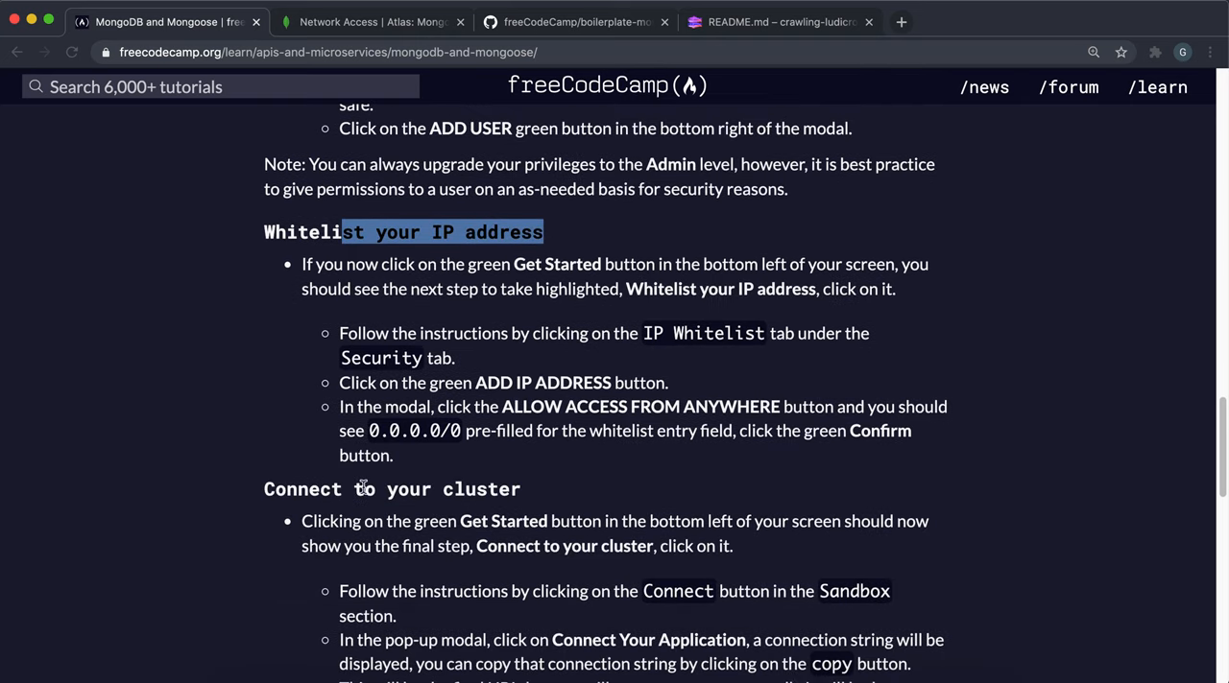
scroll("down", 3)
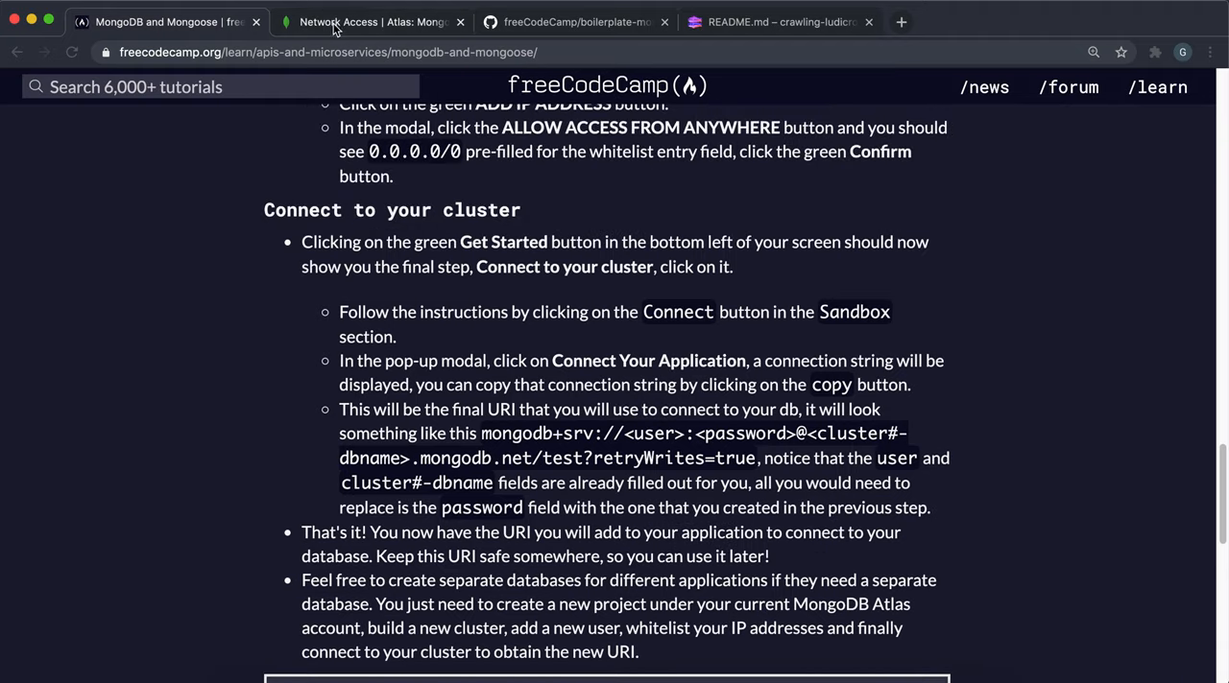
left_click(373, 21)
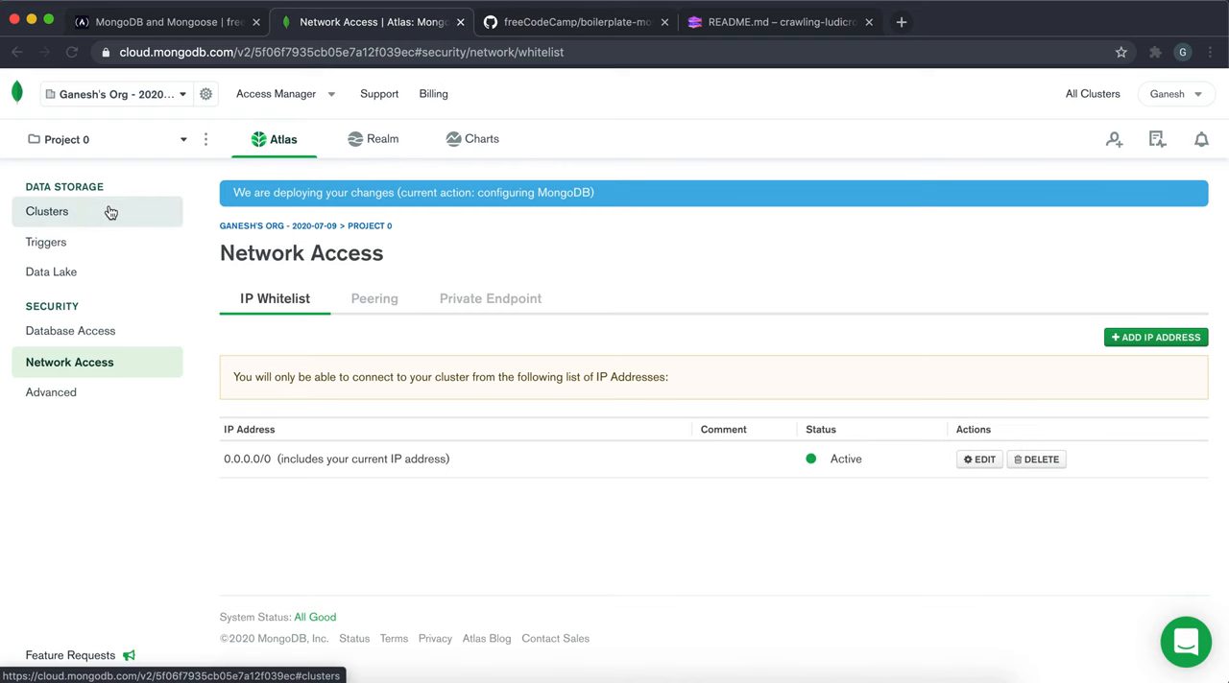
- Get the freecodecamp cluster's Connect-your-application string for Node.js 3.6 or later, then bring up TextEdit
left_click(47, 211)
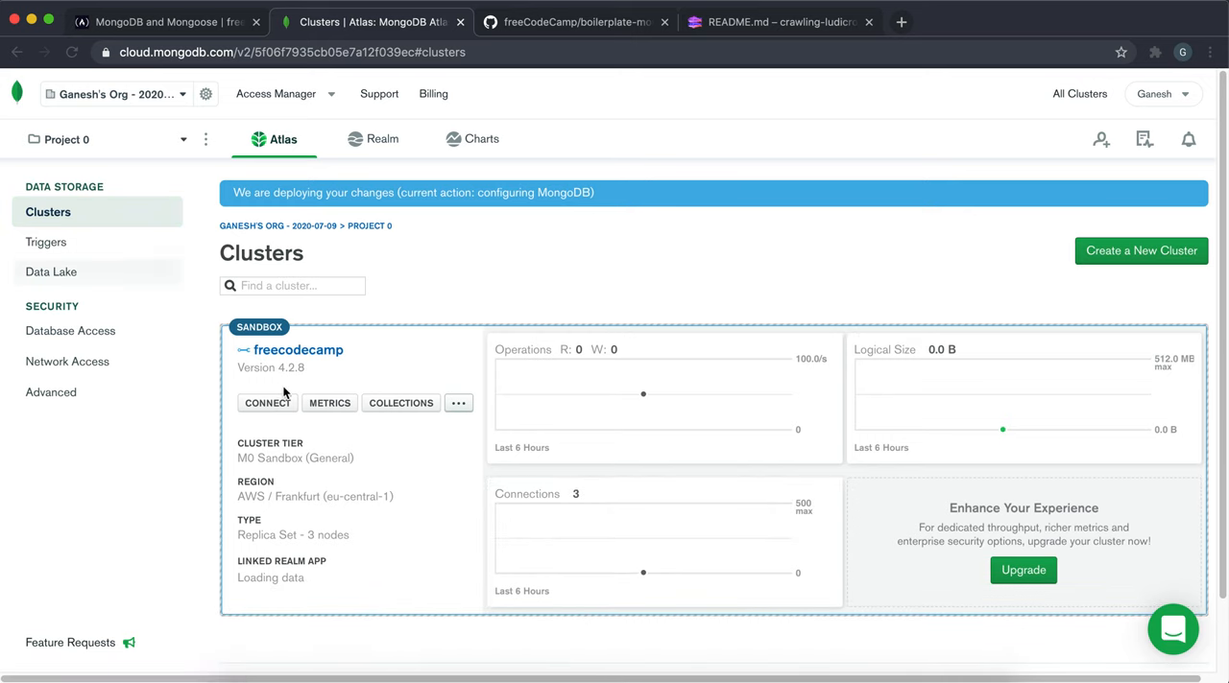
left_click(266, 403)
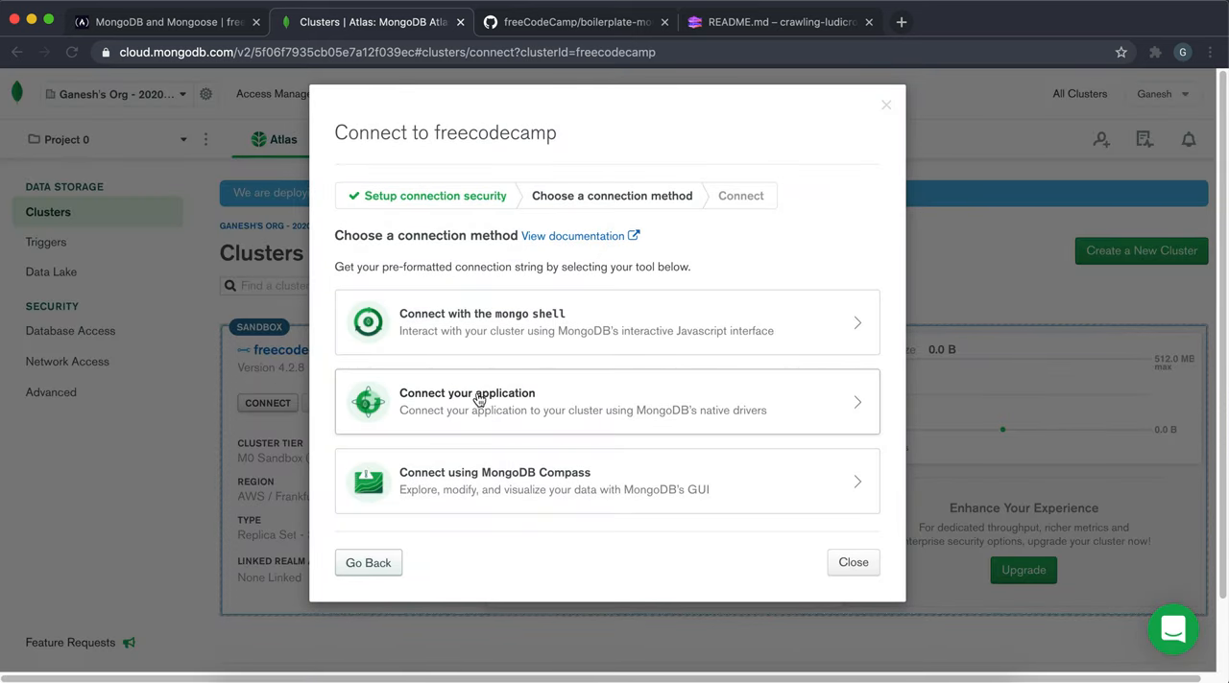
left_click(606, 402)
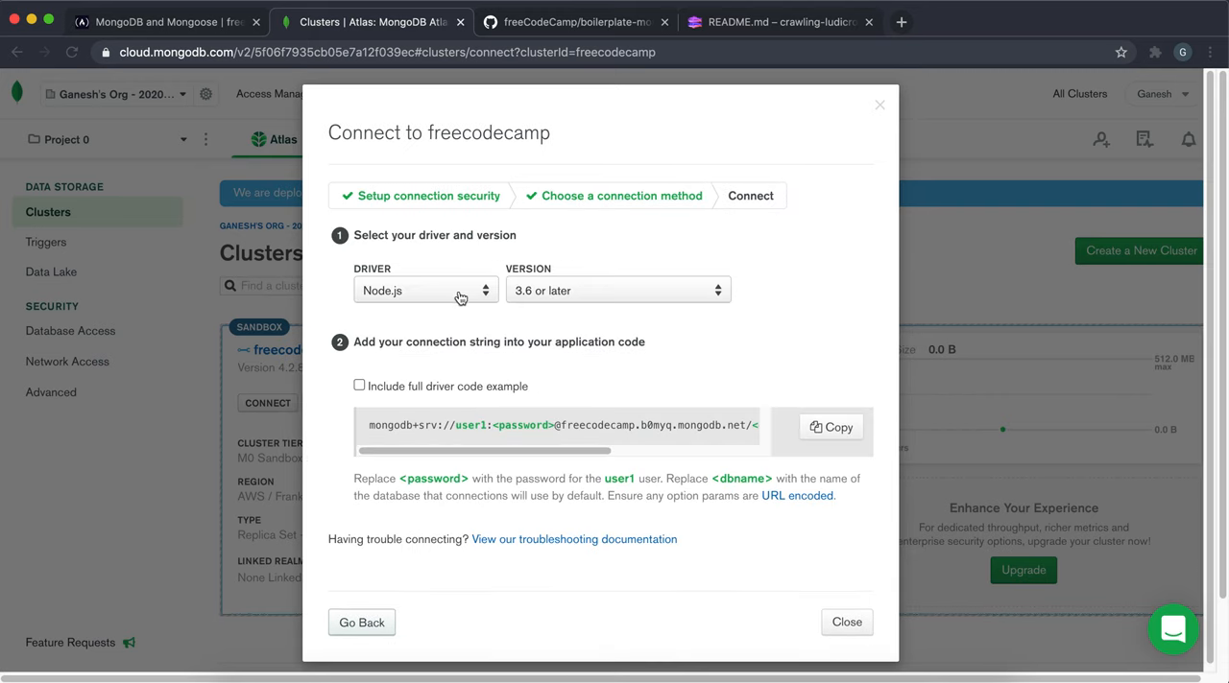
left_click(426, 290)
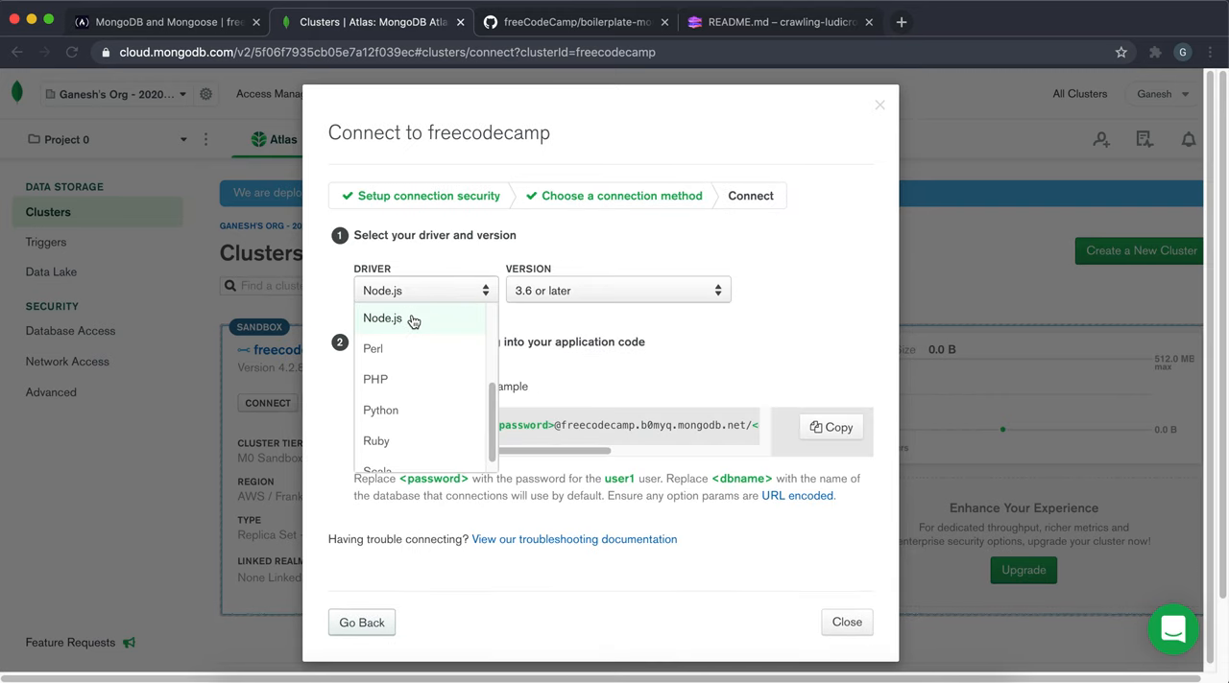
left_click(614, 290)
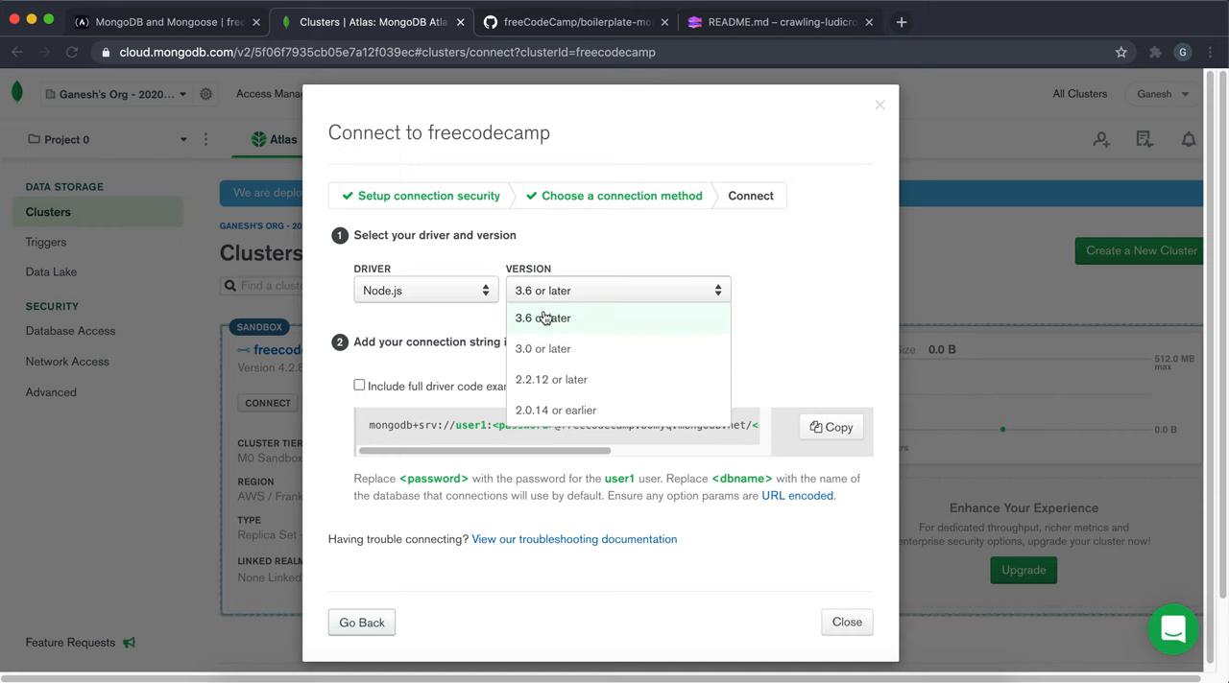
left_click(542, 318)
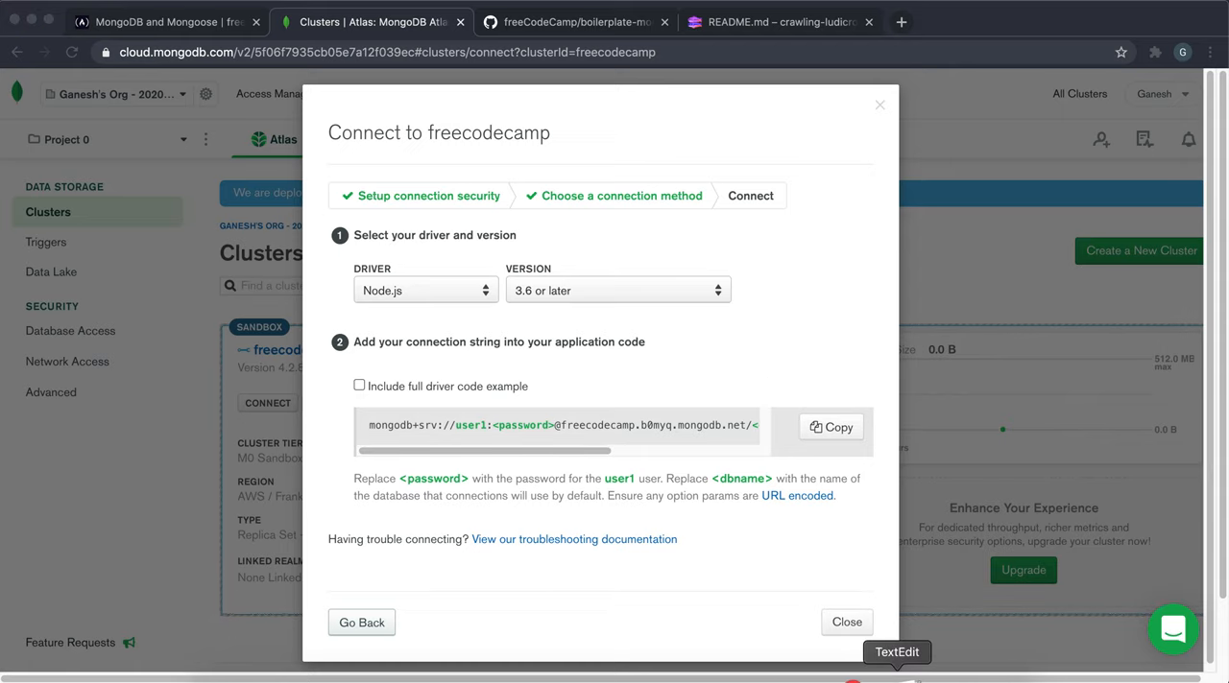
left_click(897, 653)
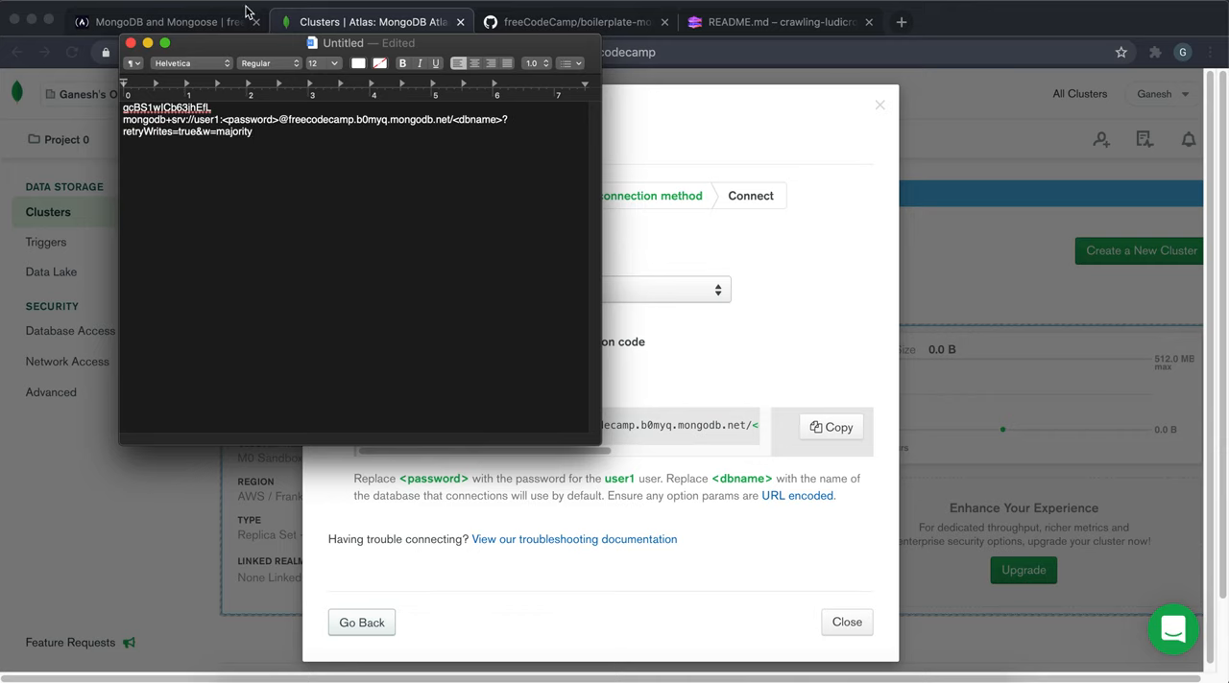
mouse_move(215, 105)
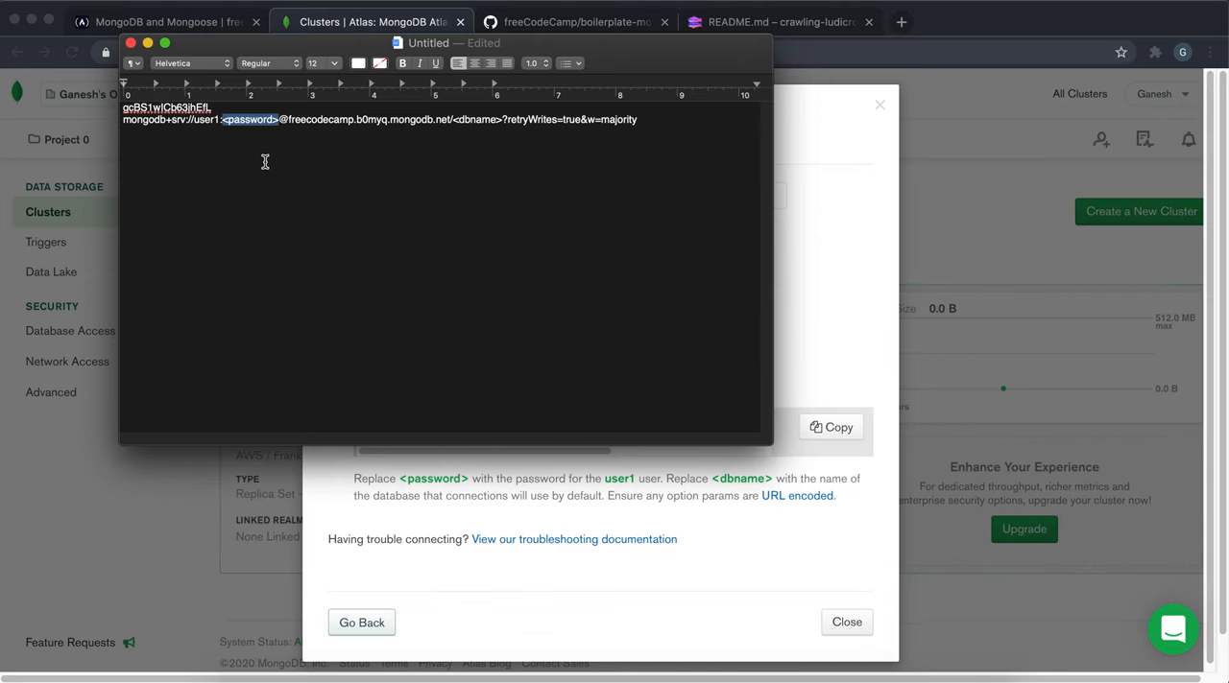
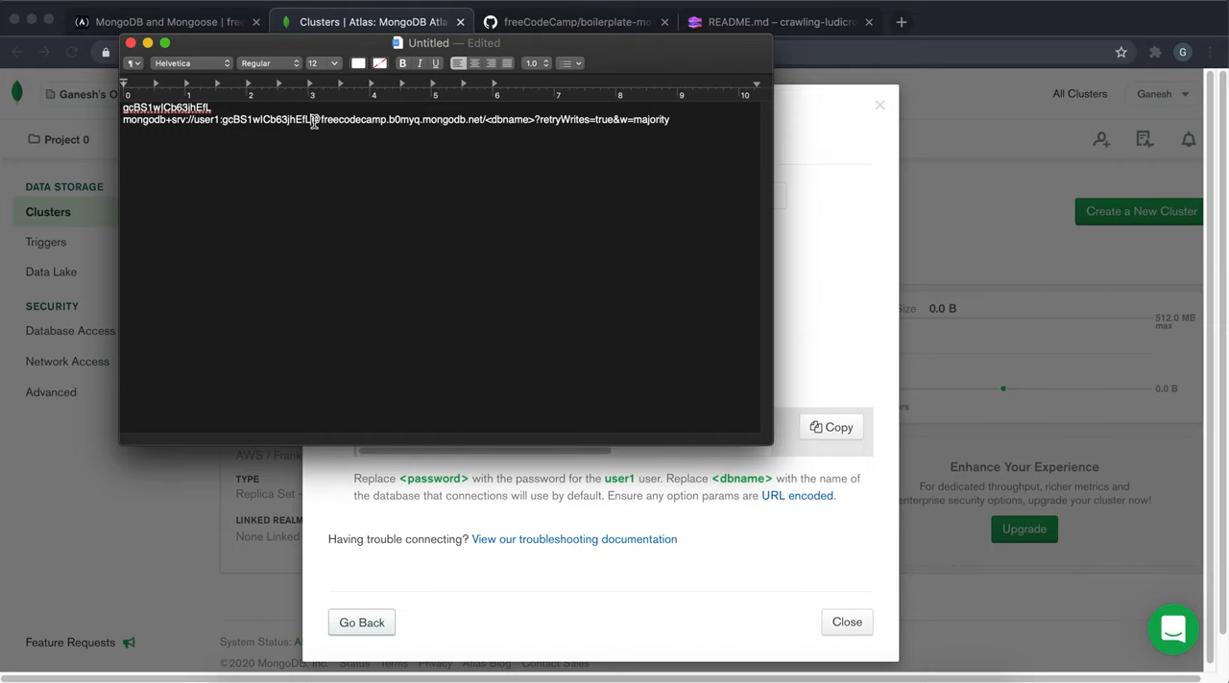
mouse_move(457, 132)
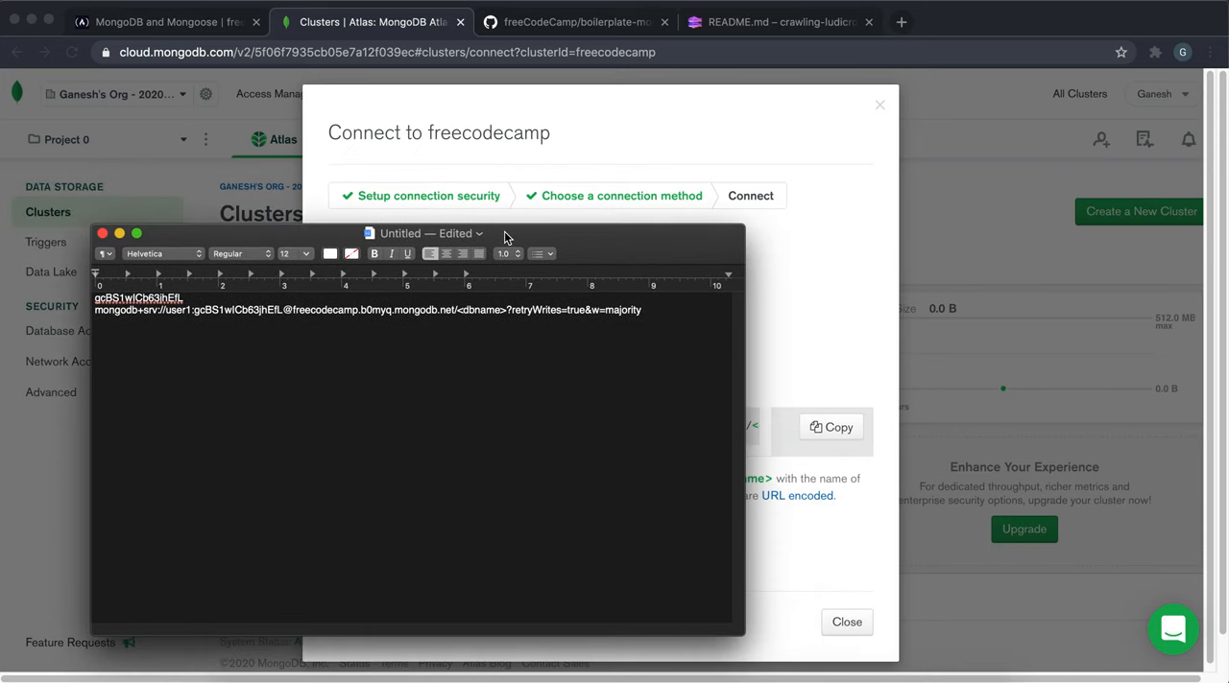
- Reread the lesson's Connect to your cluster step, then return to the Atlas connection dialog
left_click(163, 21)
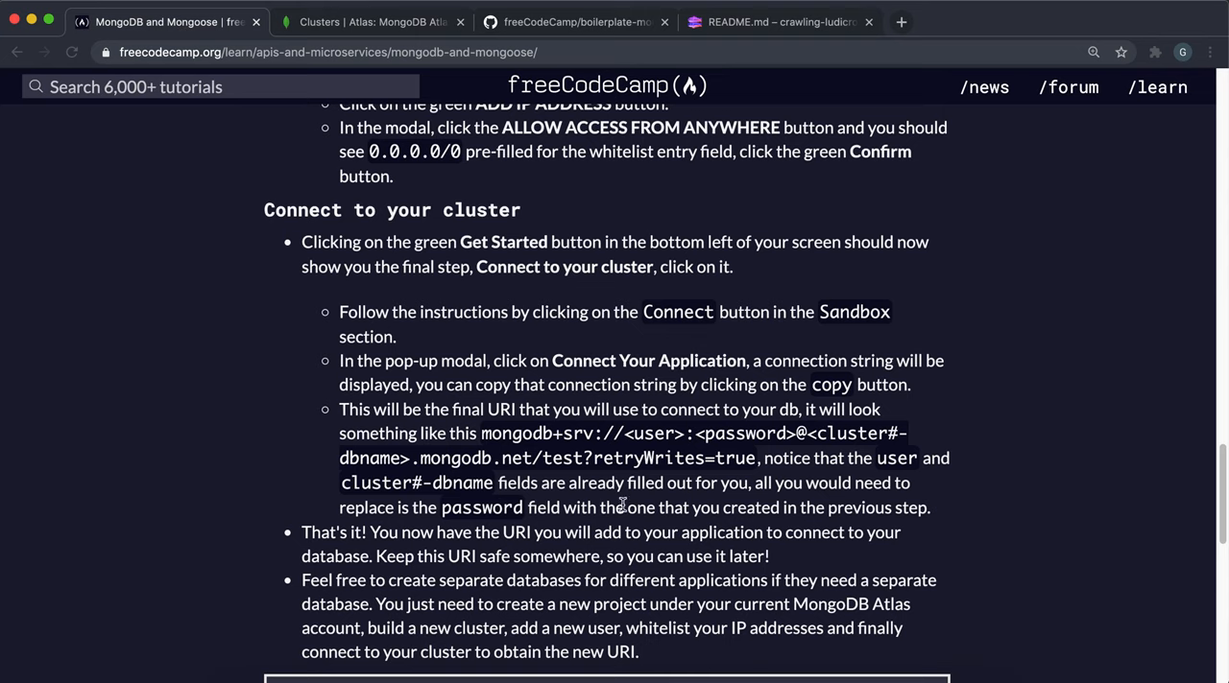
scroll("down", 3)
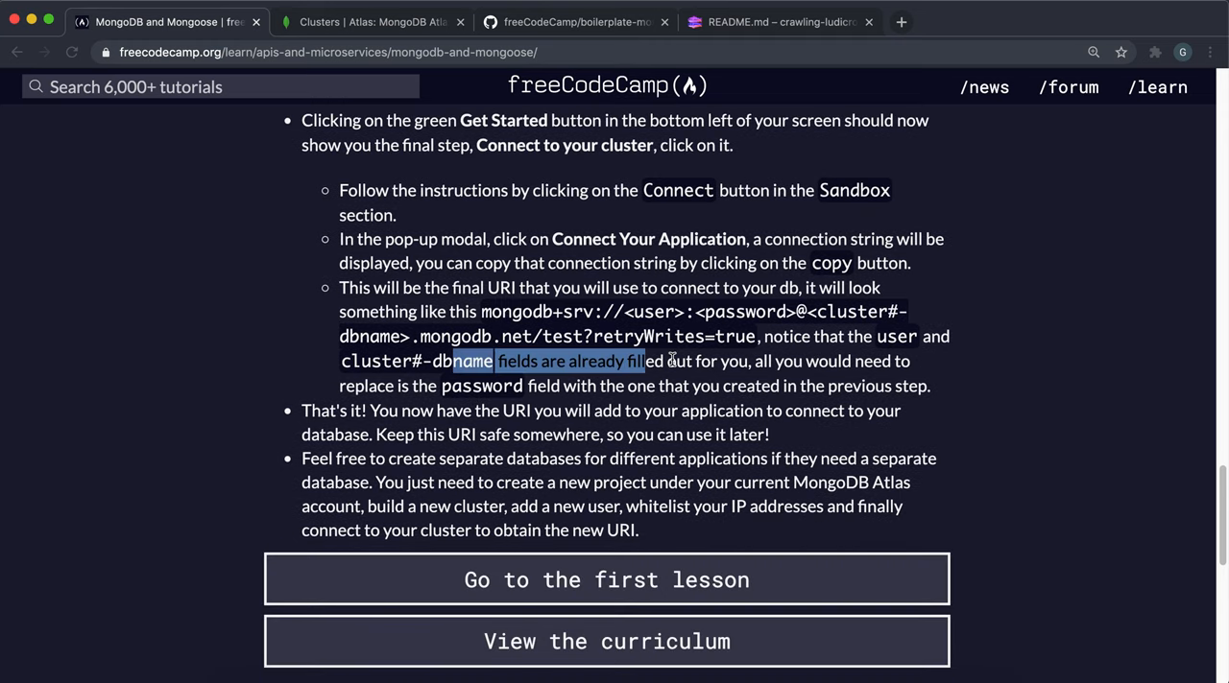
mouse_move(309, 13)
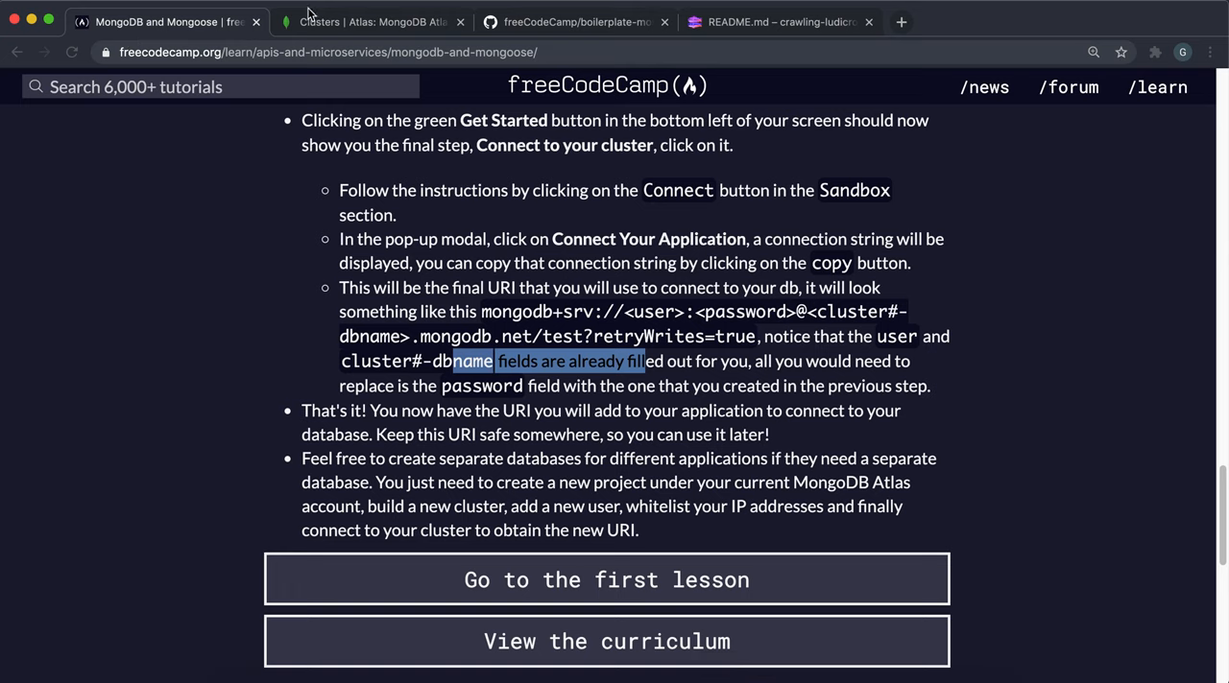
left_click(369, 21)
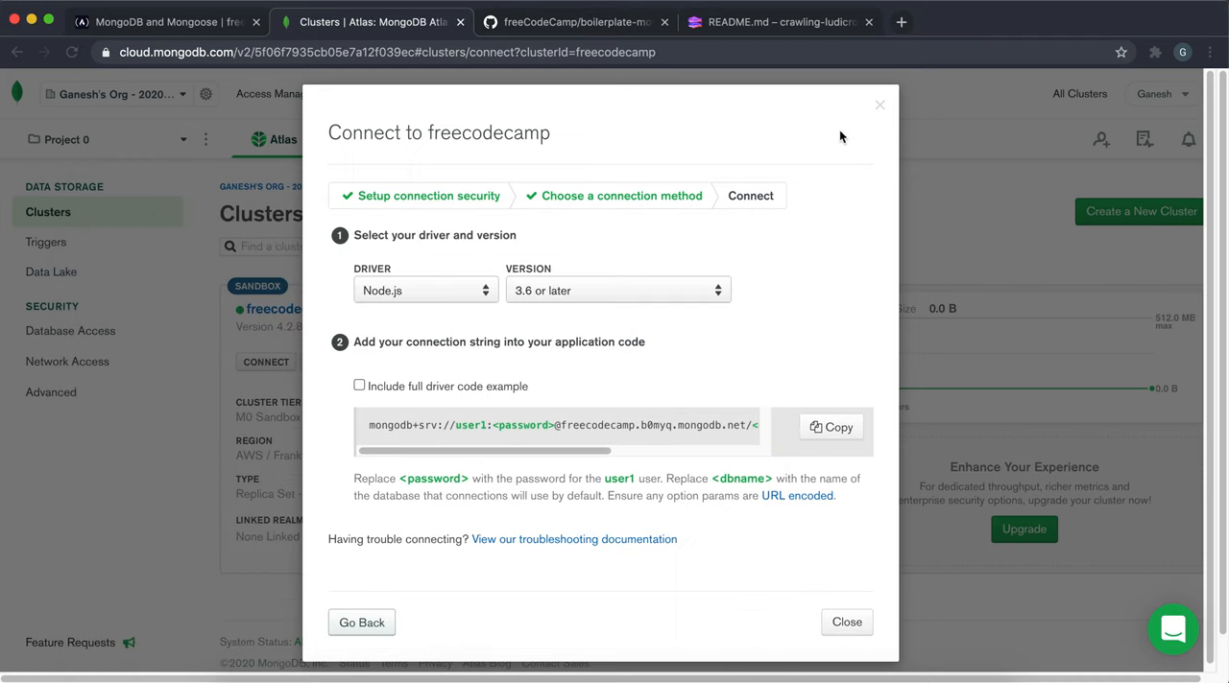
- Replace the <dbname> placeholder in the connection string with db, cancelling the save sheet
left_click(845, 622)
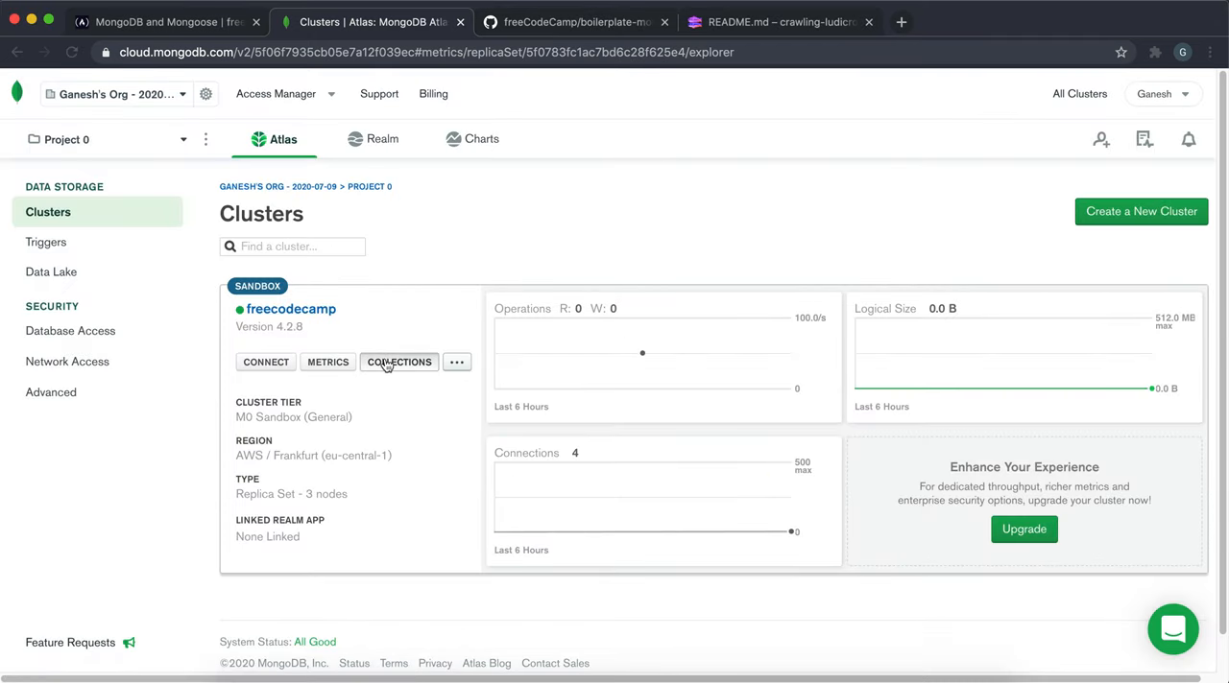
left_click(399, 361)
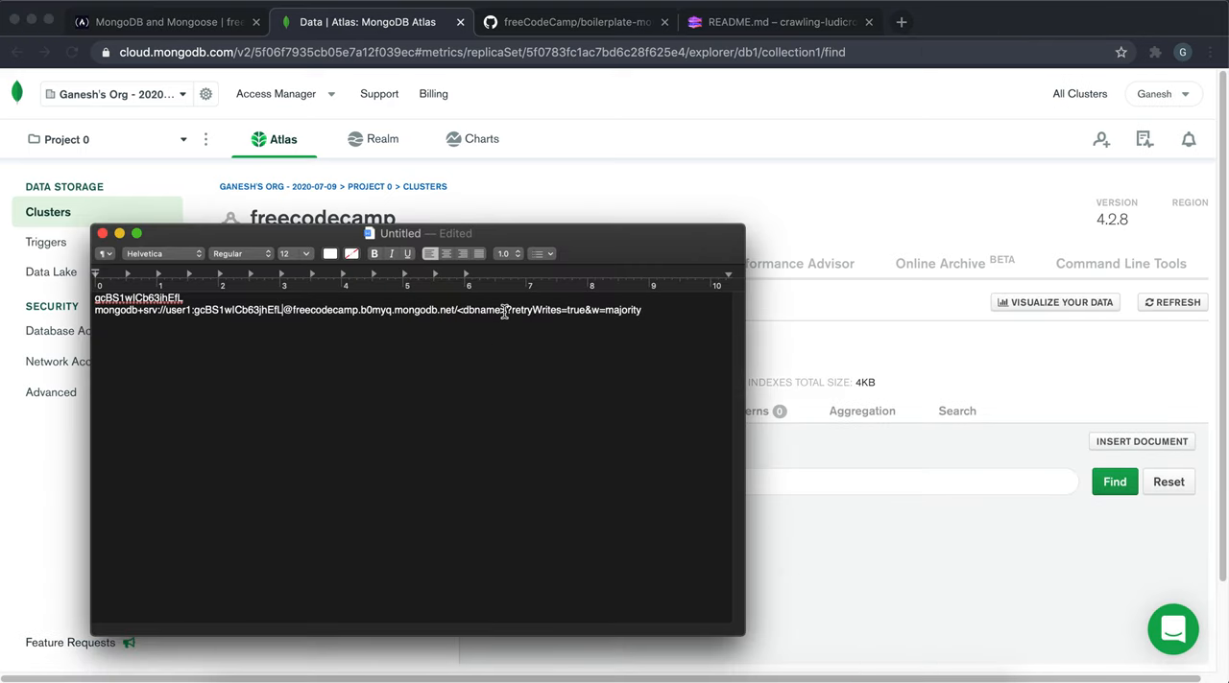
double_click(480, 311)
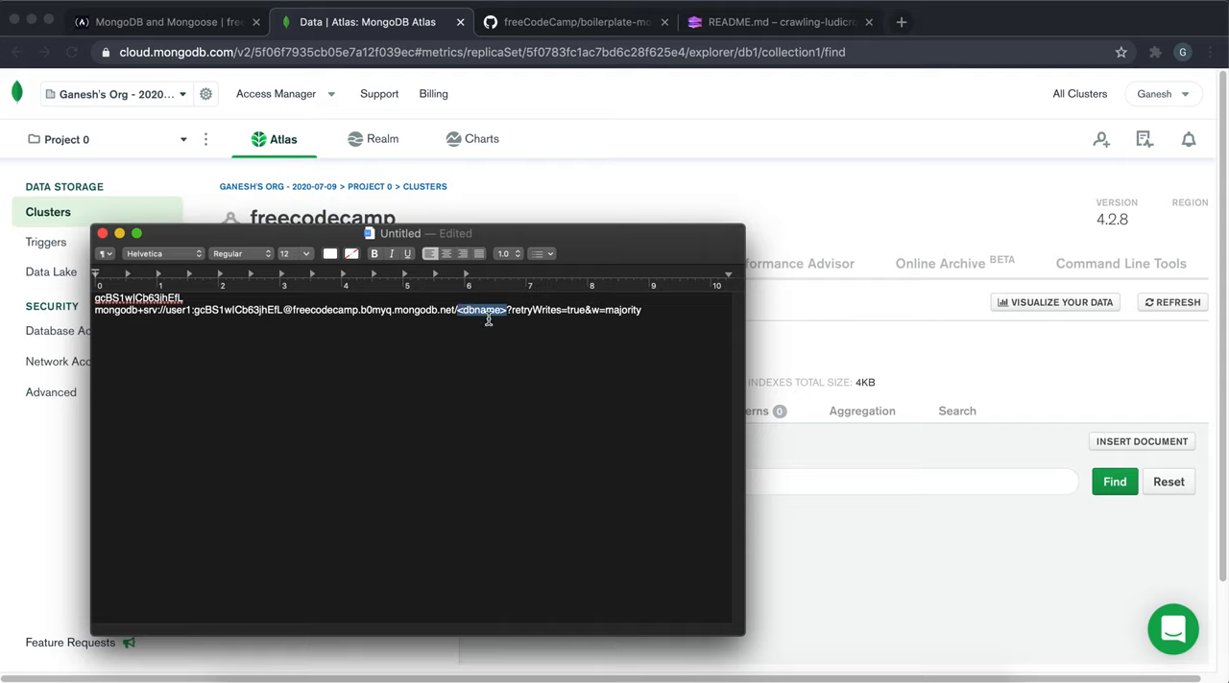
type("db")
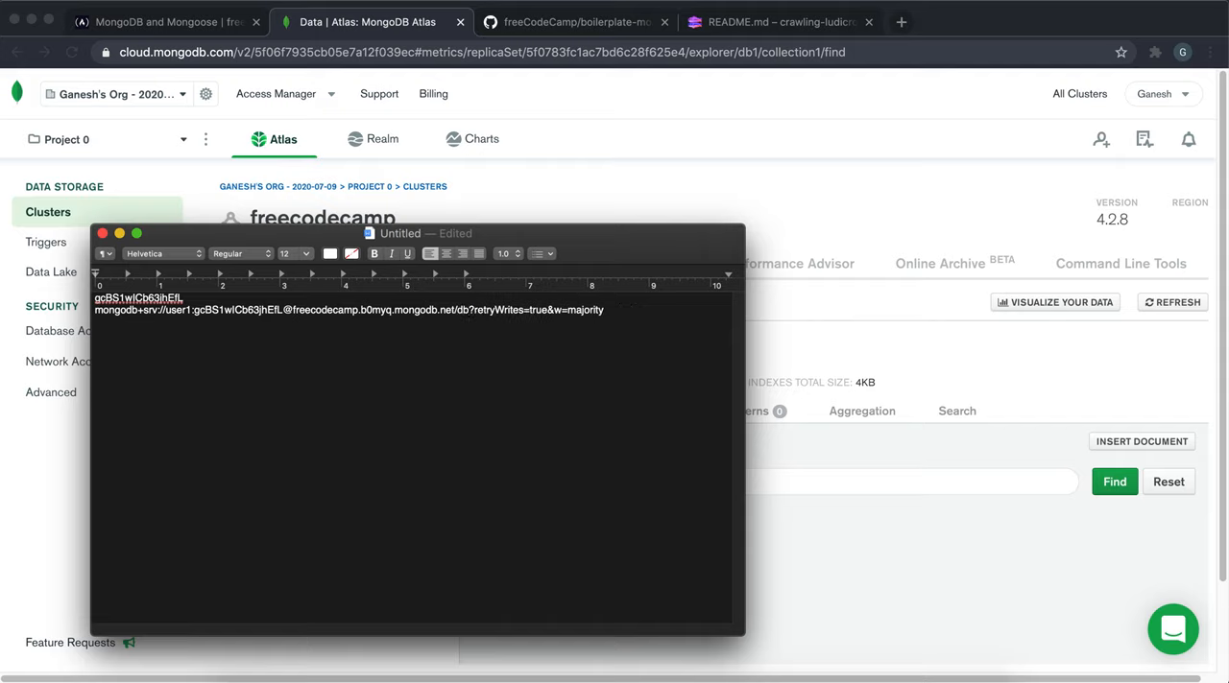
key("cmd+s")
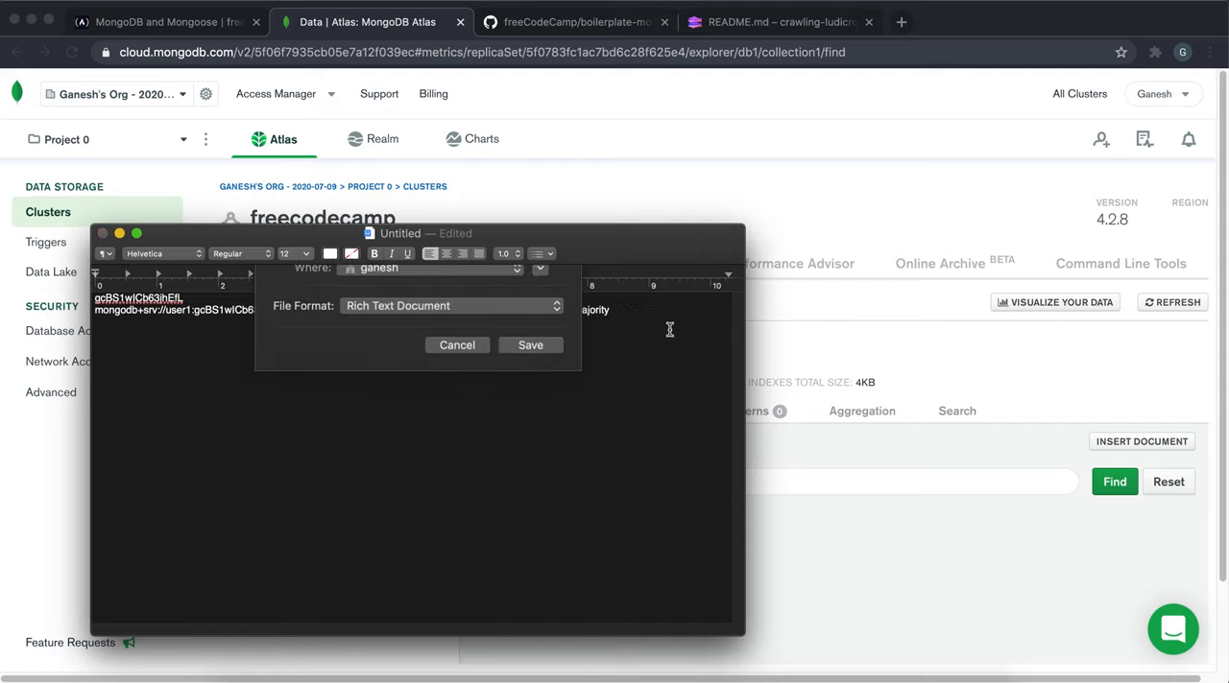
left_click(457, 346)
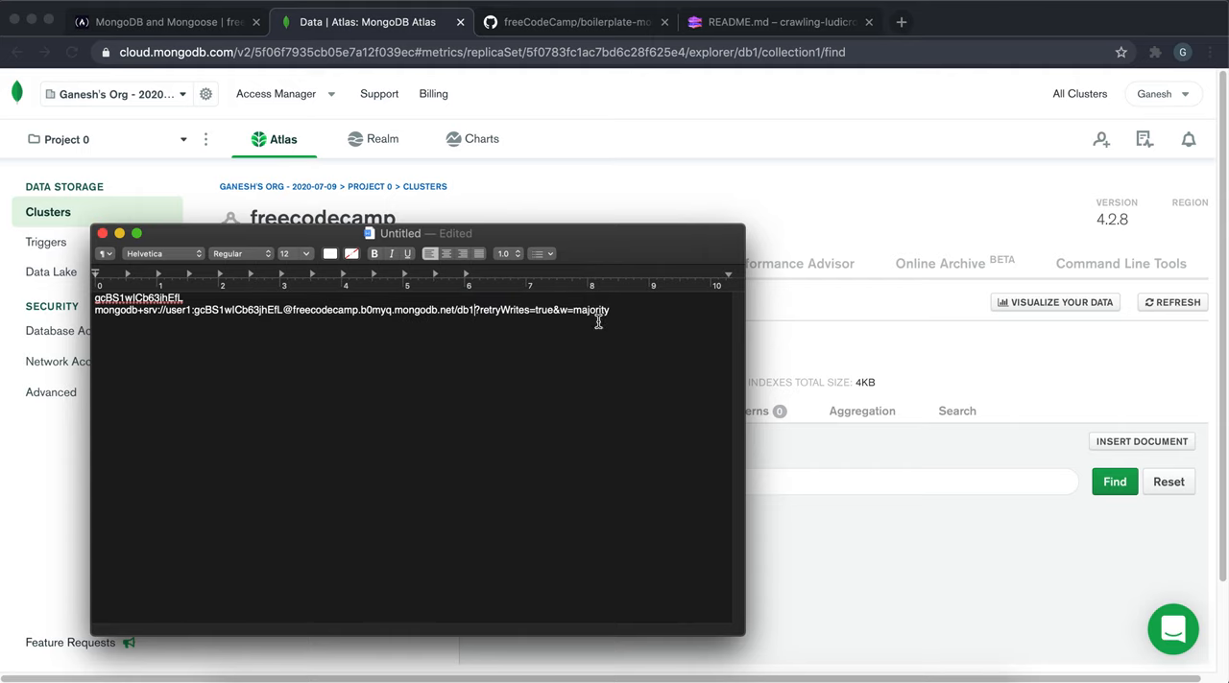
mouse_move(538, 186)
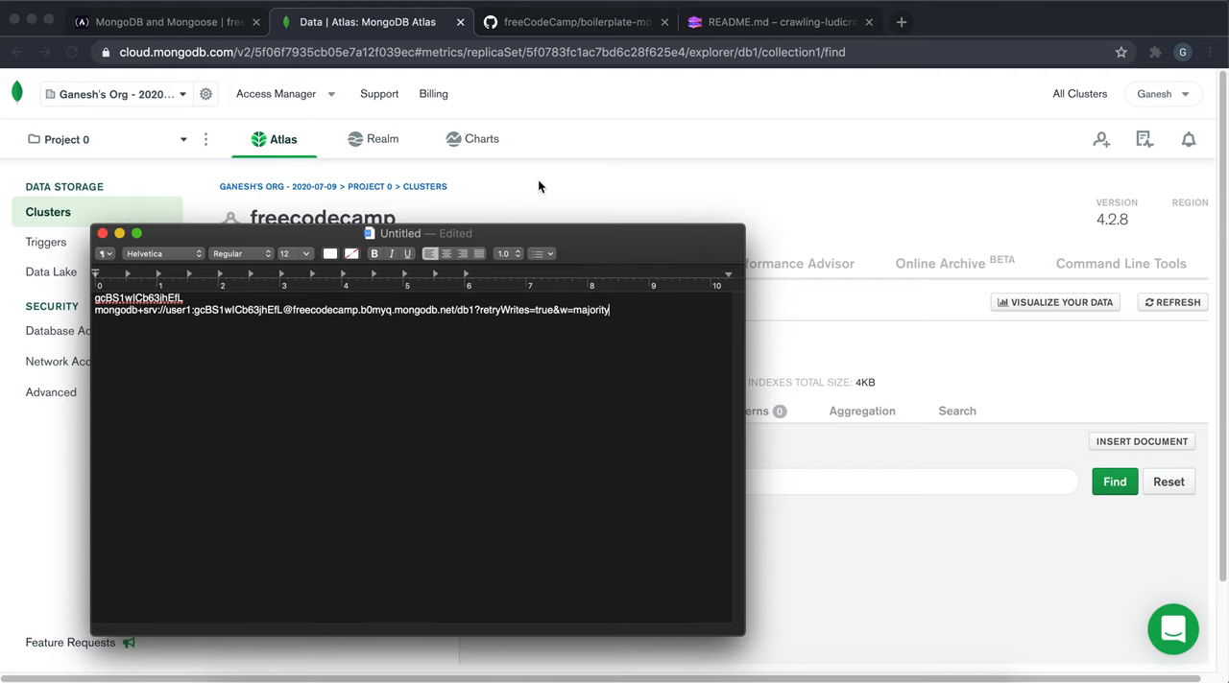
- Compare the string with the freeCodeCamp URI example and append 1 to make the database name db1
left_click(169, 21)
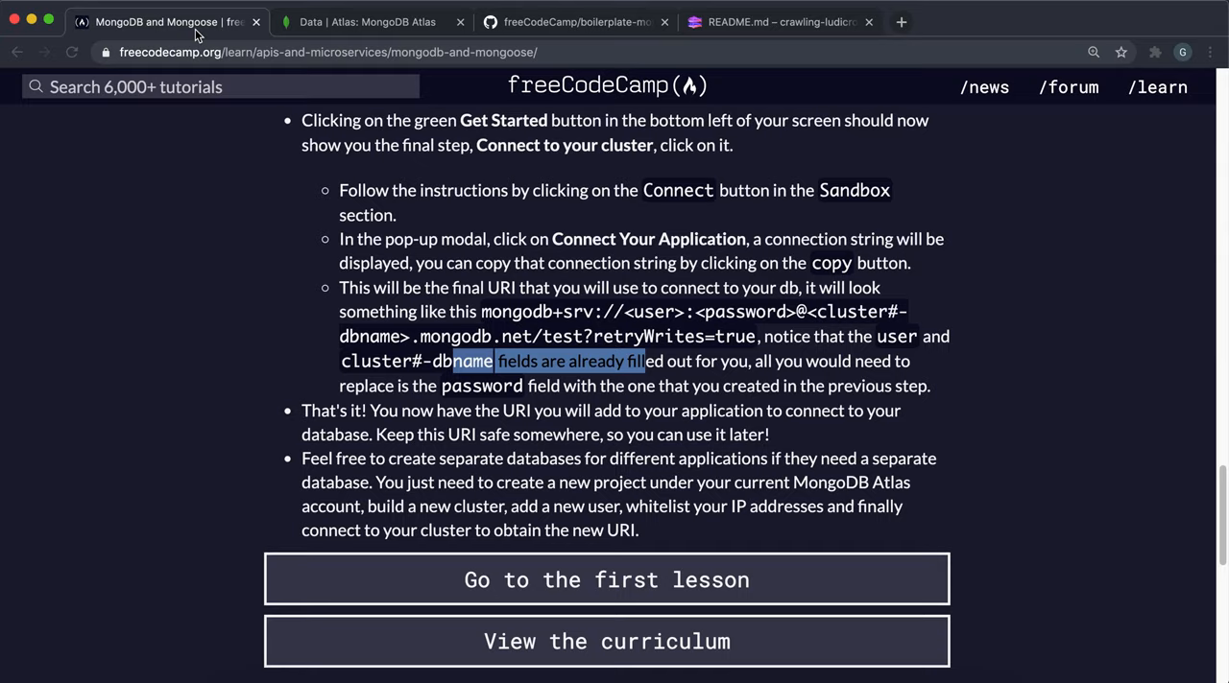
scroll("down", 3)
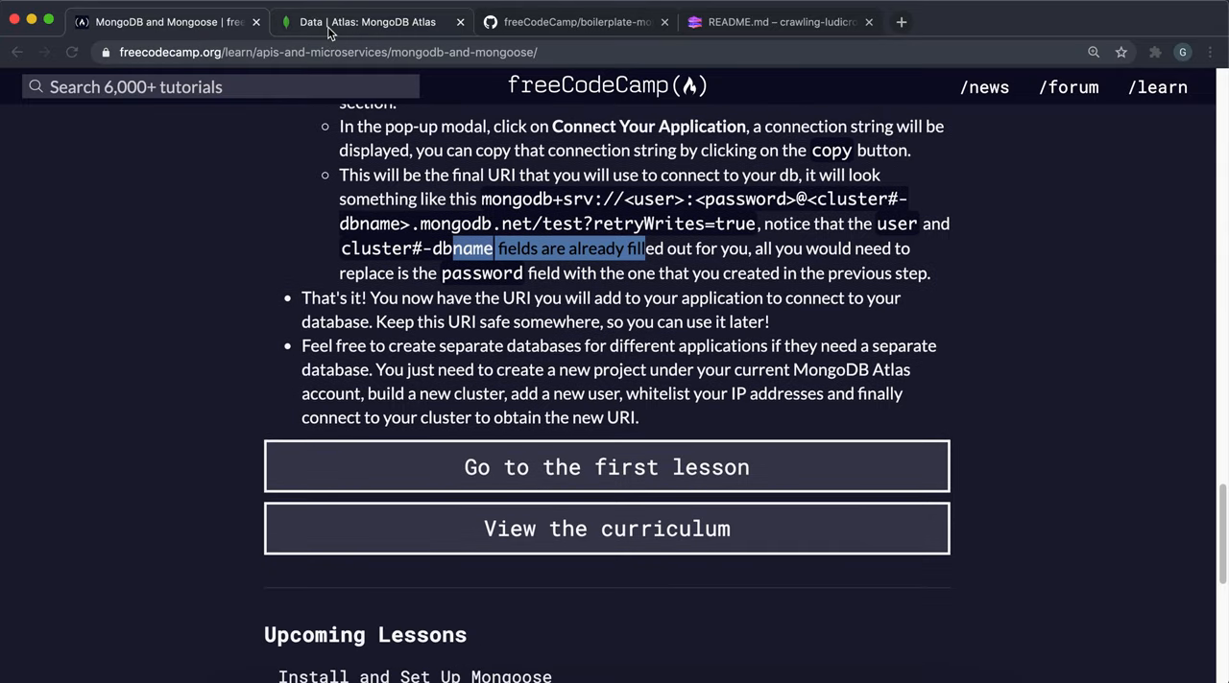
left_click(365, 21)
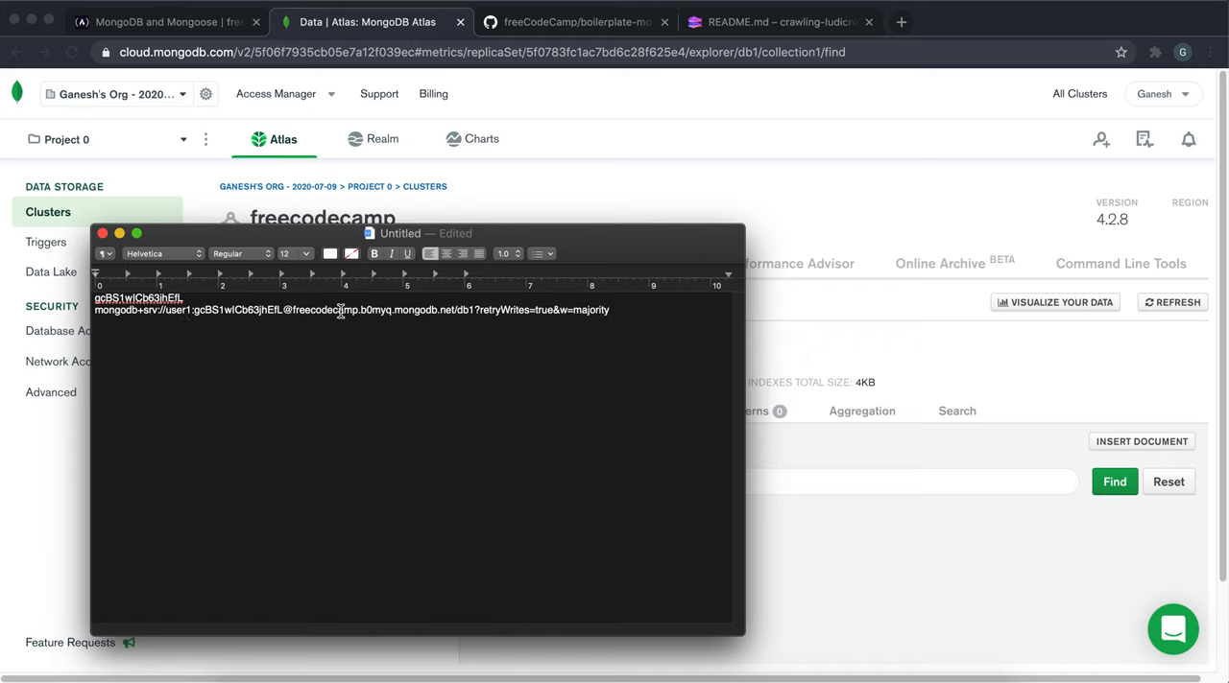
double_click(374, 311)
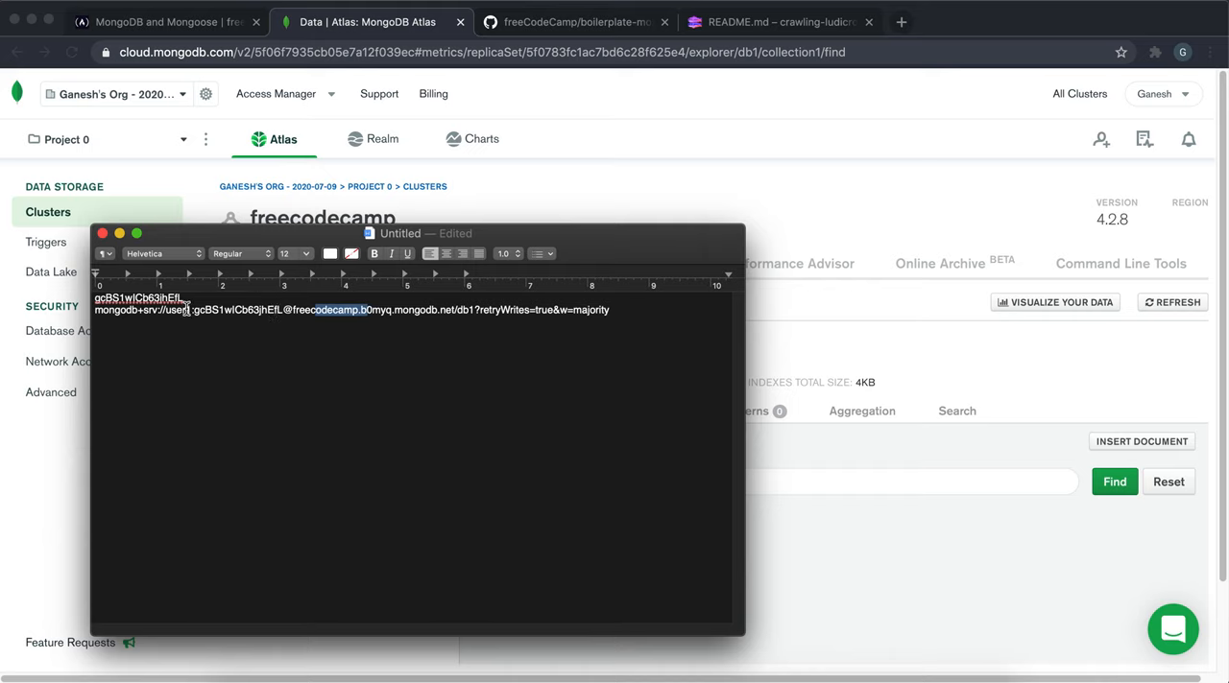
type("1")
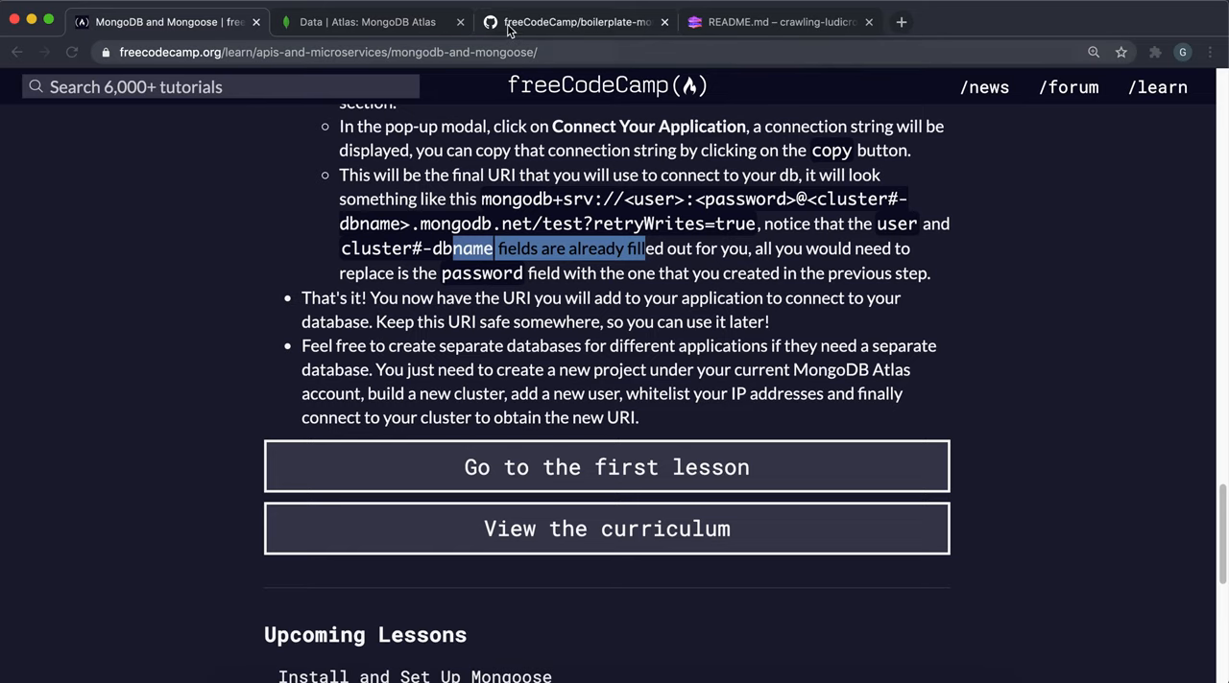
- Add a MONGODB_URI variable in the Glitch project's .env holding the mongodb+srv connection string
left_click(780, 21)
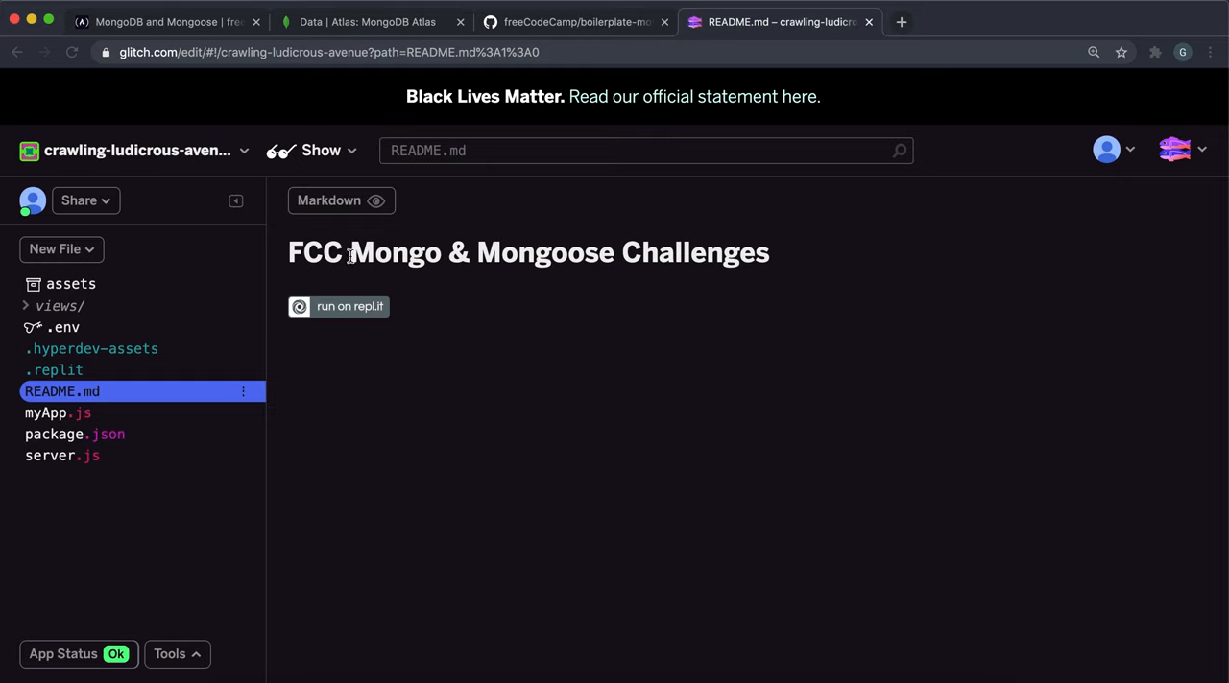
mouse_move(273, 272)
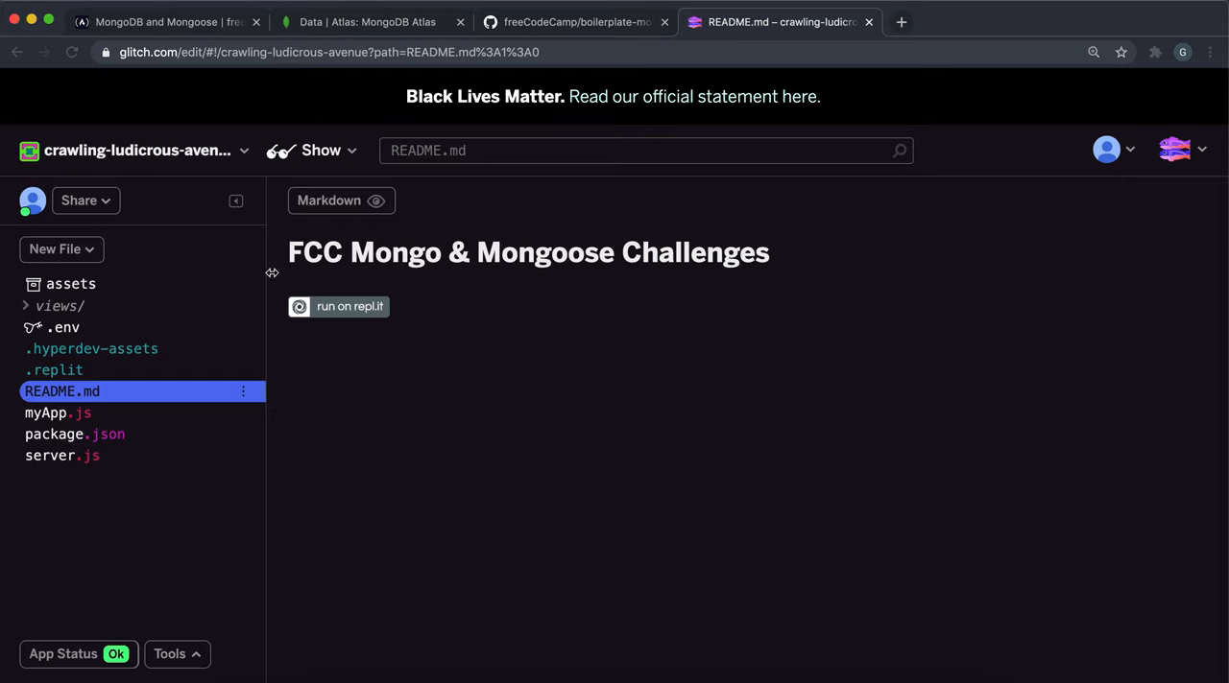
left_click(64, 327)
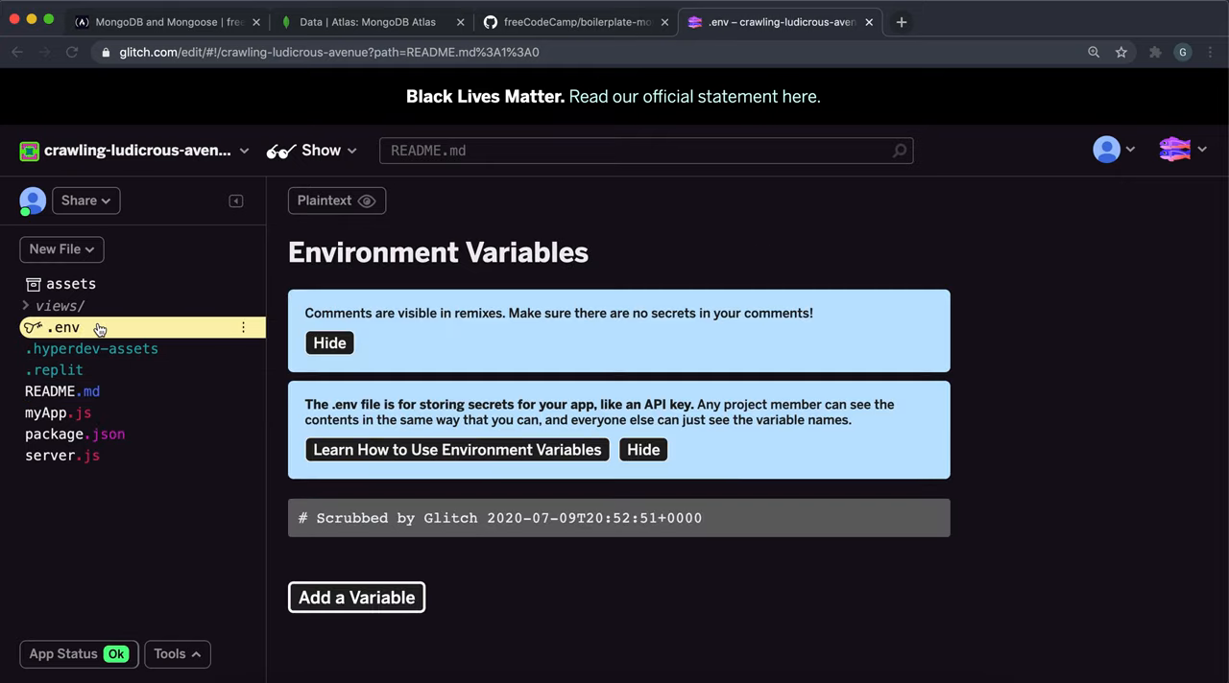
mouse_move(357, 597)
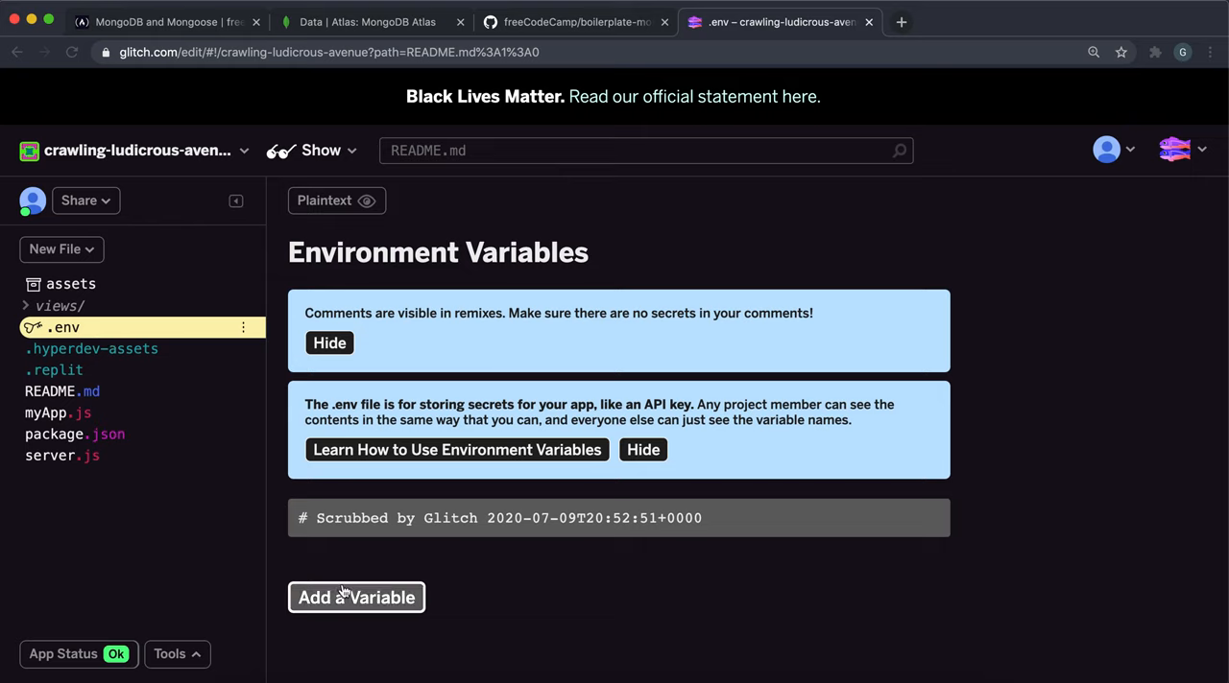
left_click(357, 597)
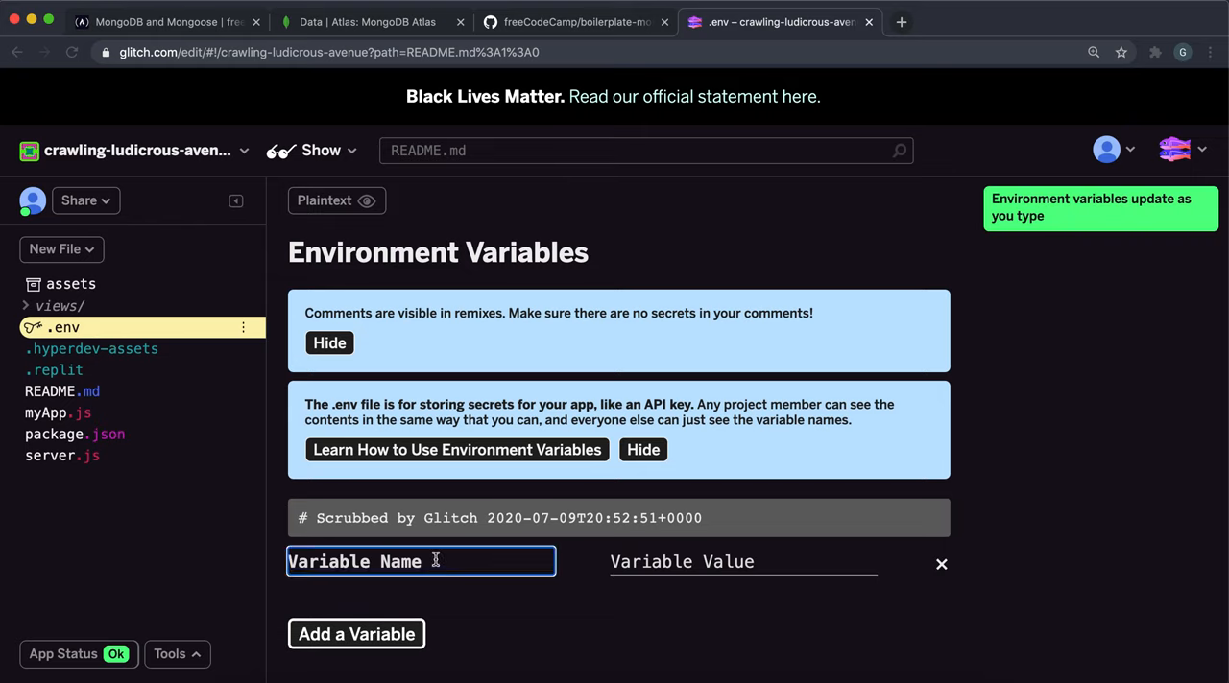
type("MONGO")
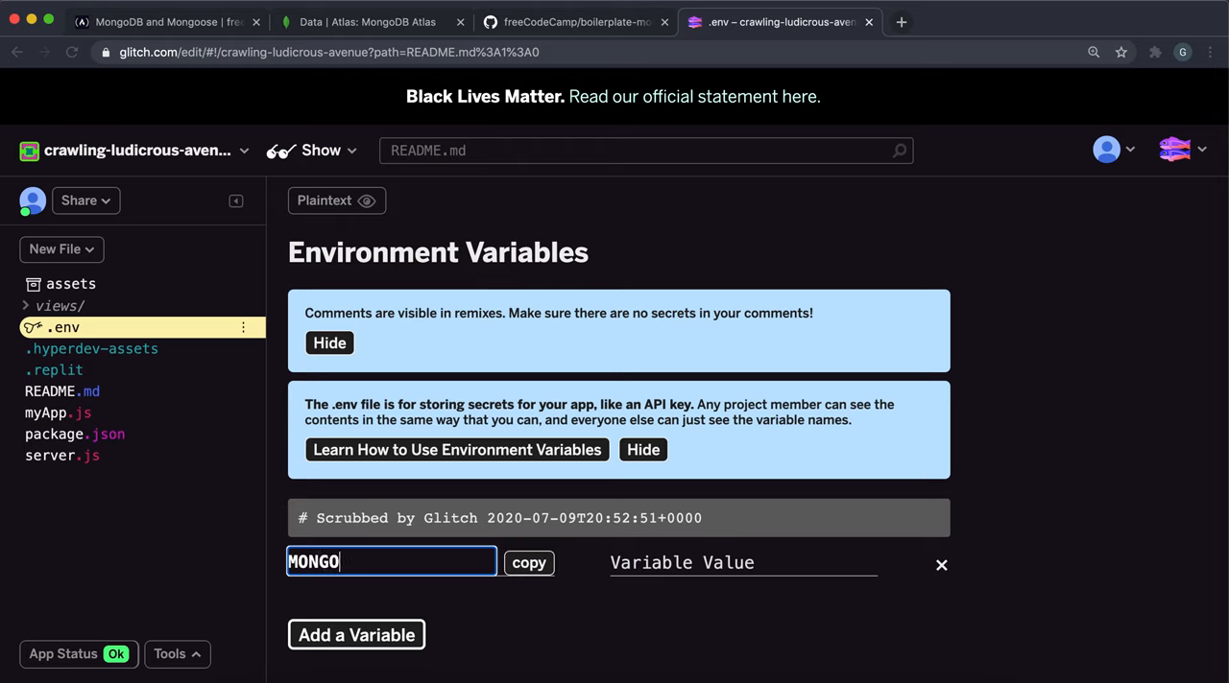
type("DB")
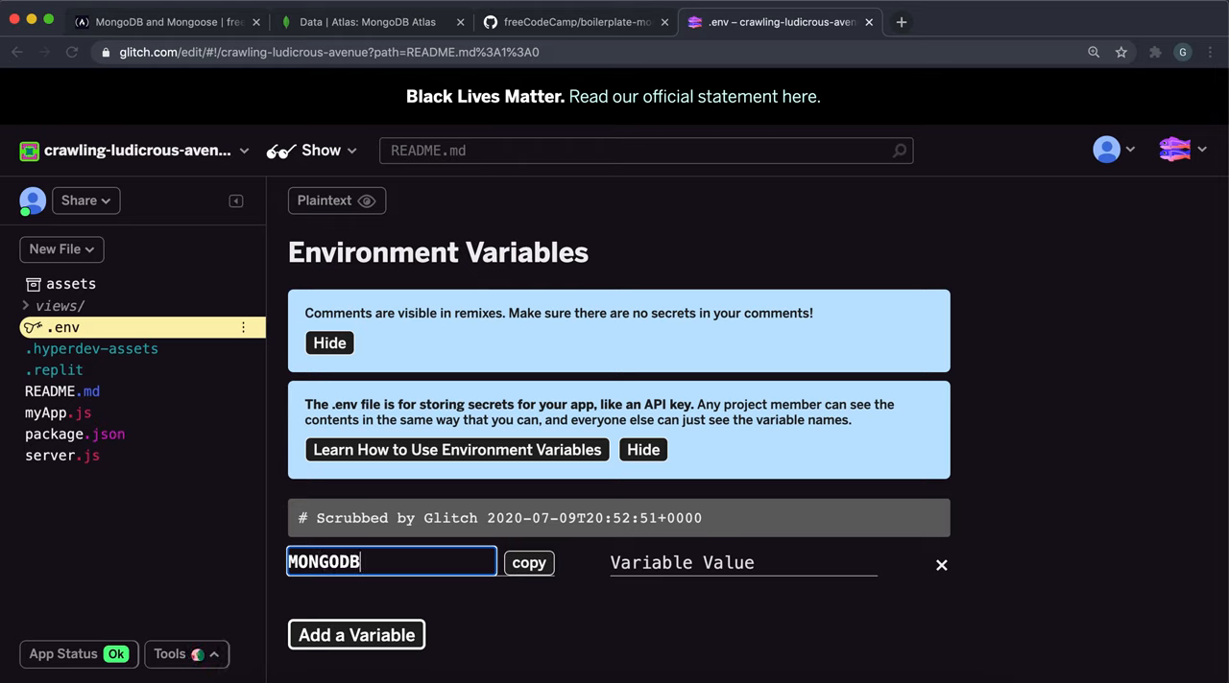
key("Backspace")
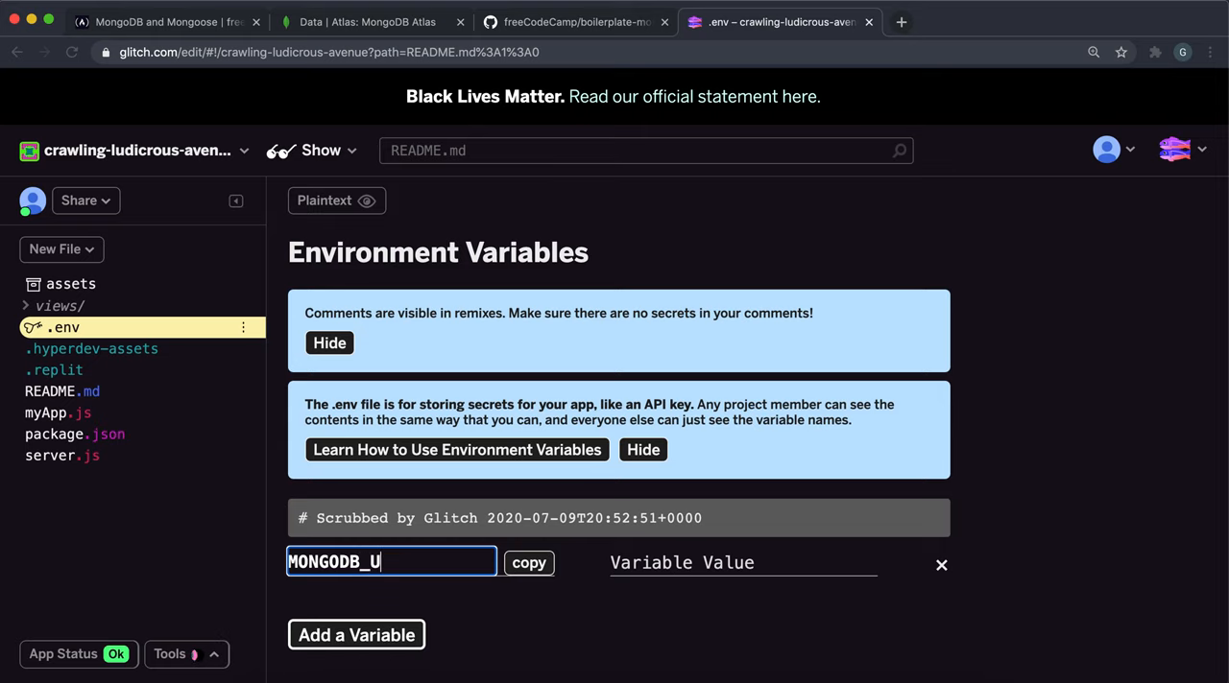
type("RI")
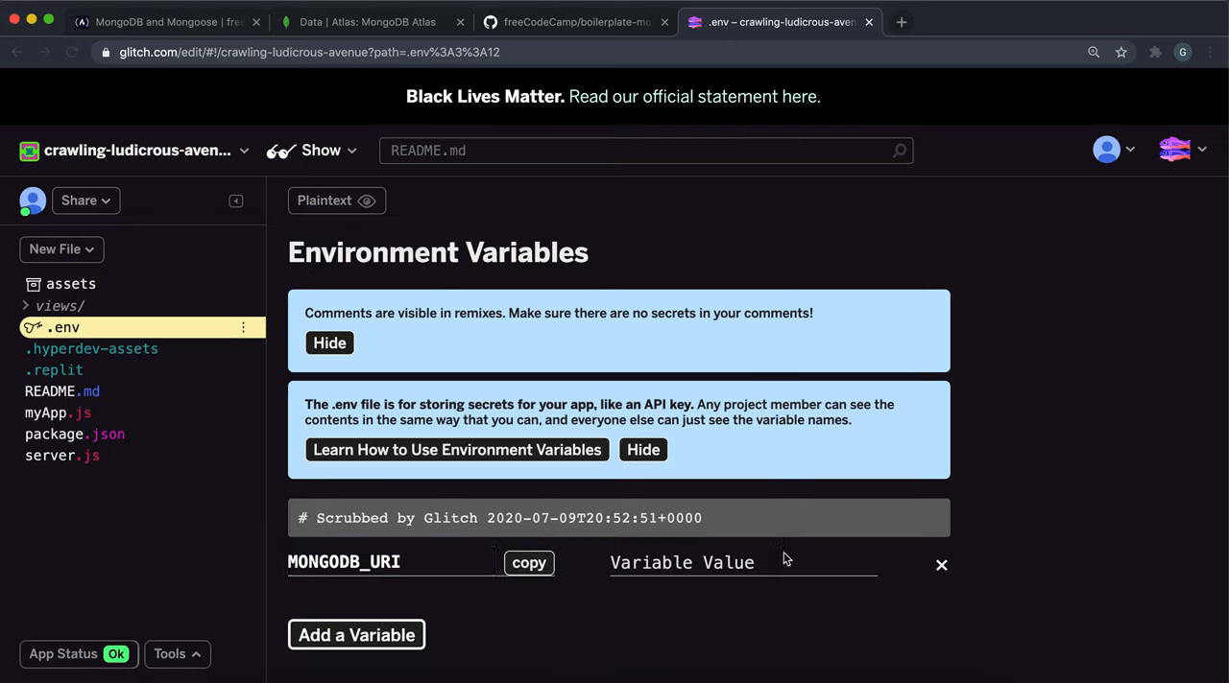
left_click(743, 562)
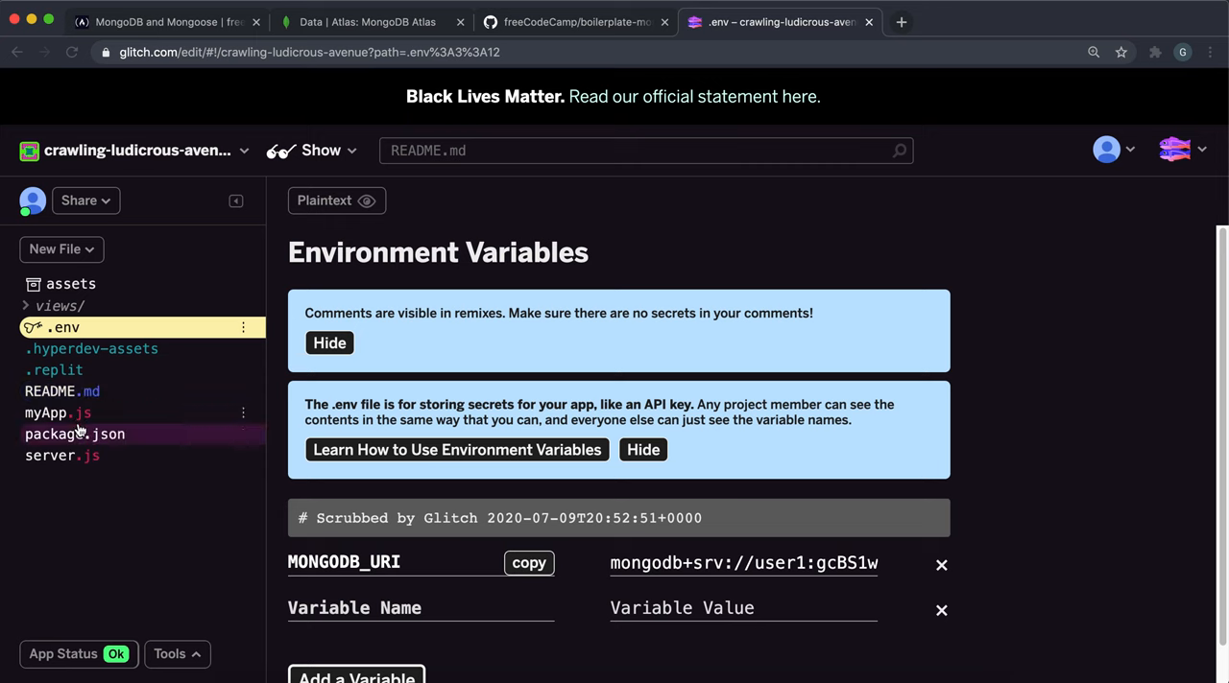
- Add console.log(process.env.MONGODB_URI) to myApp.js, checking the variable name in .env
left_click(53, 413)
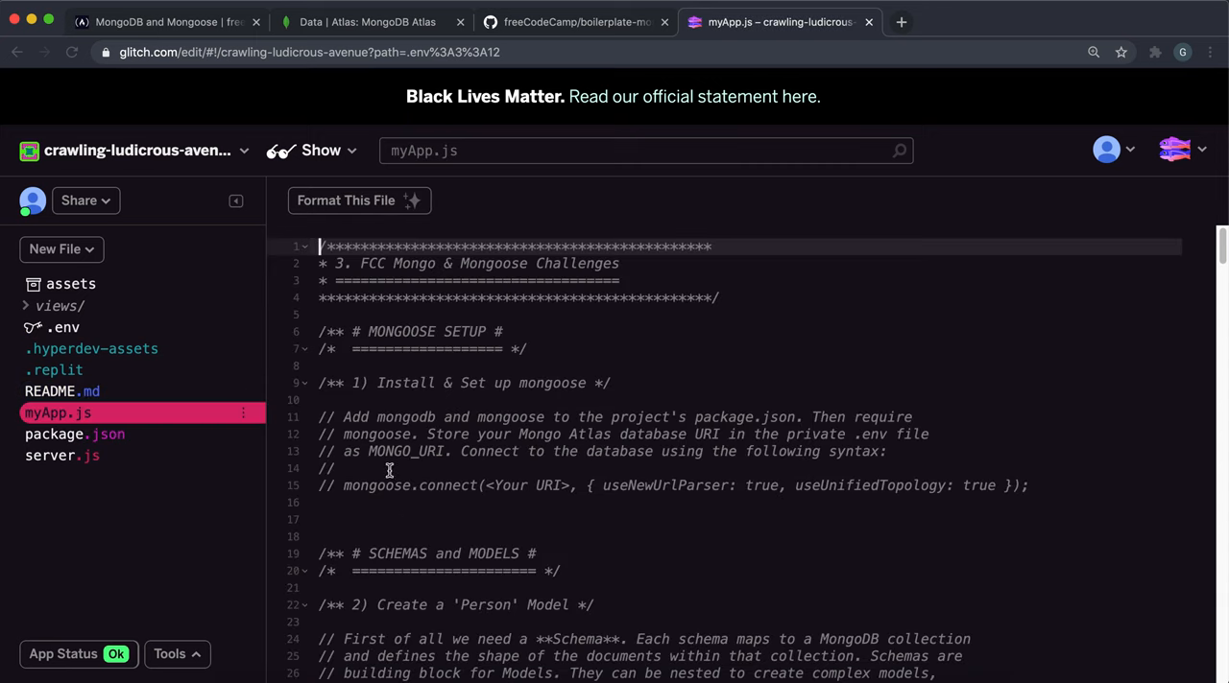
type("co")
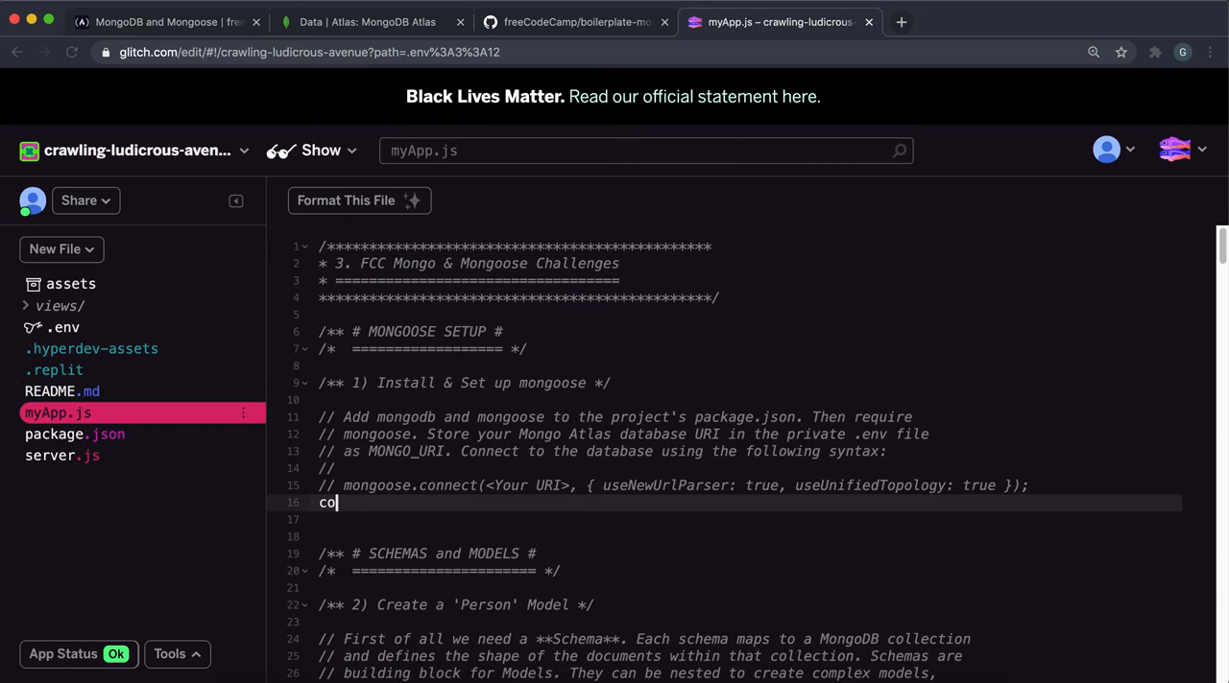
type("nsole.log(")
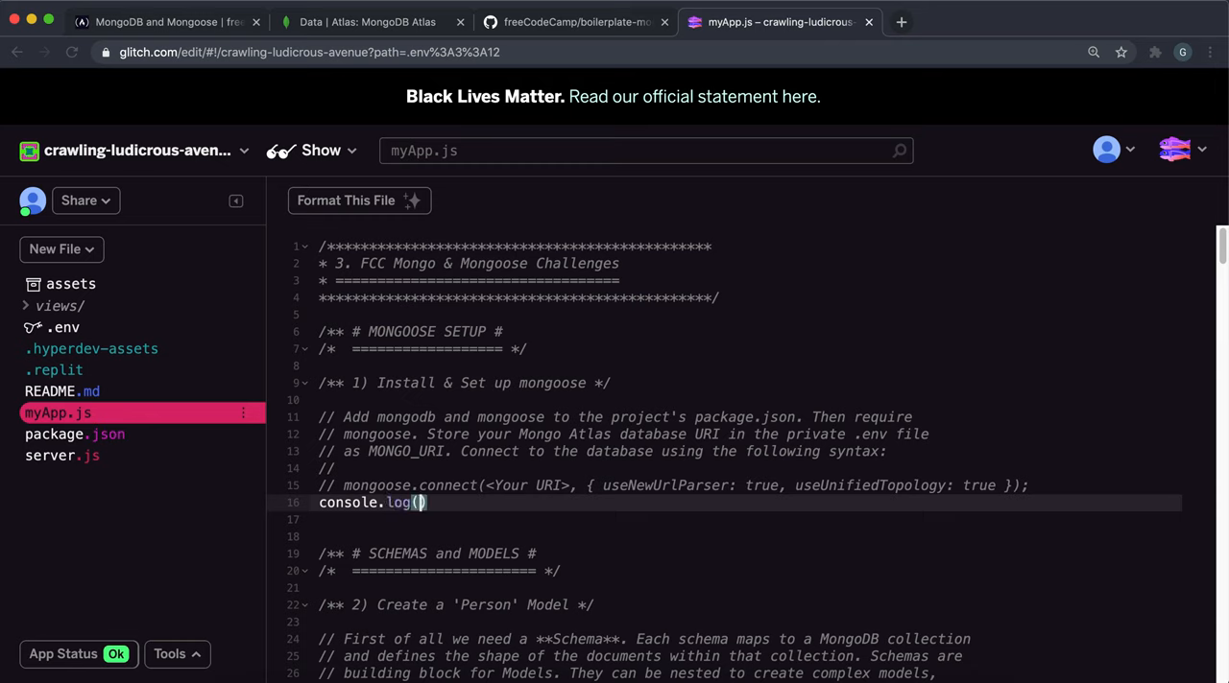
type("process.")
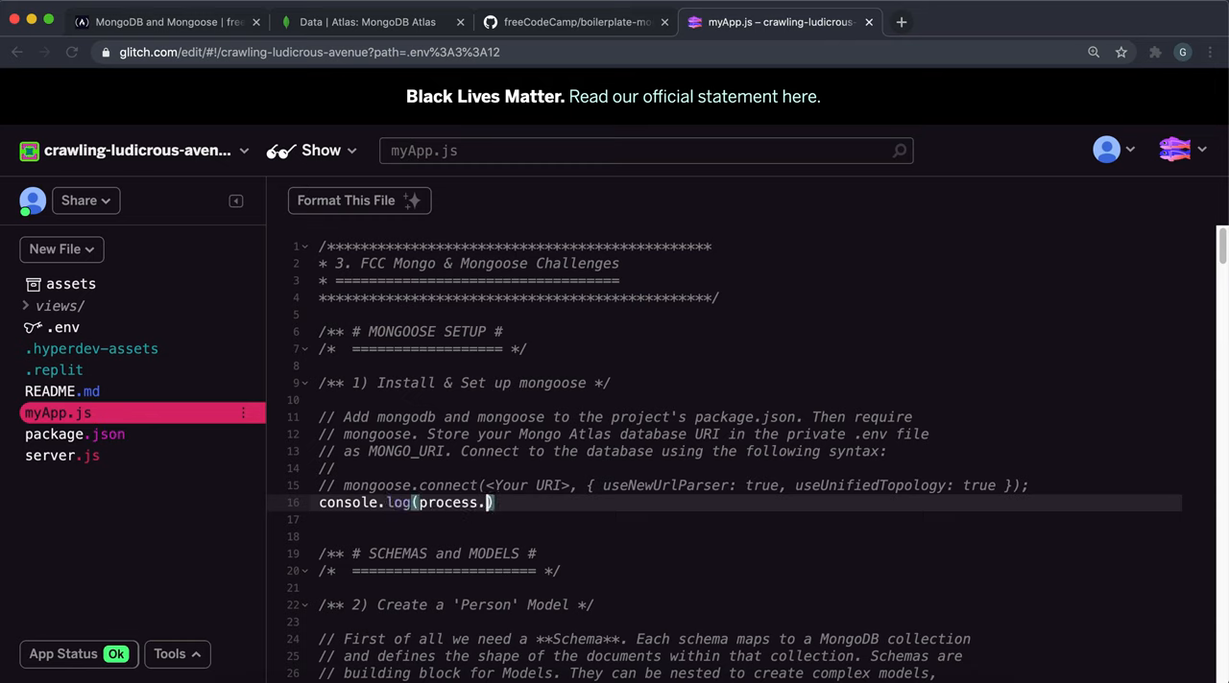
type("env.")
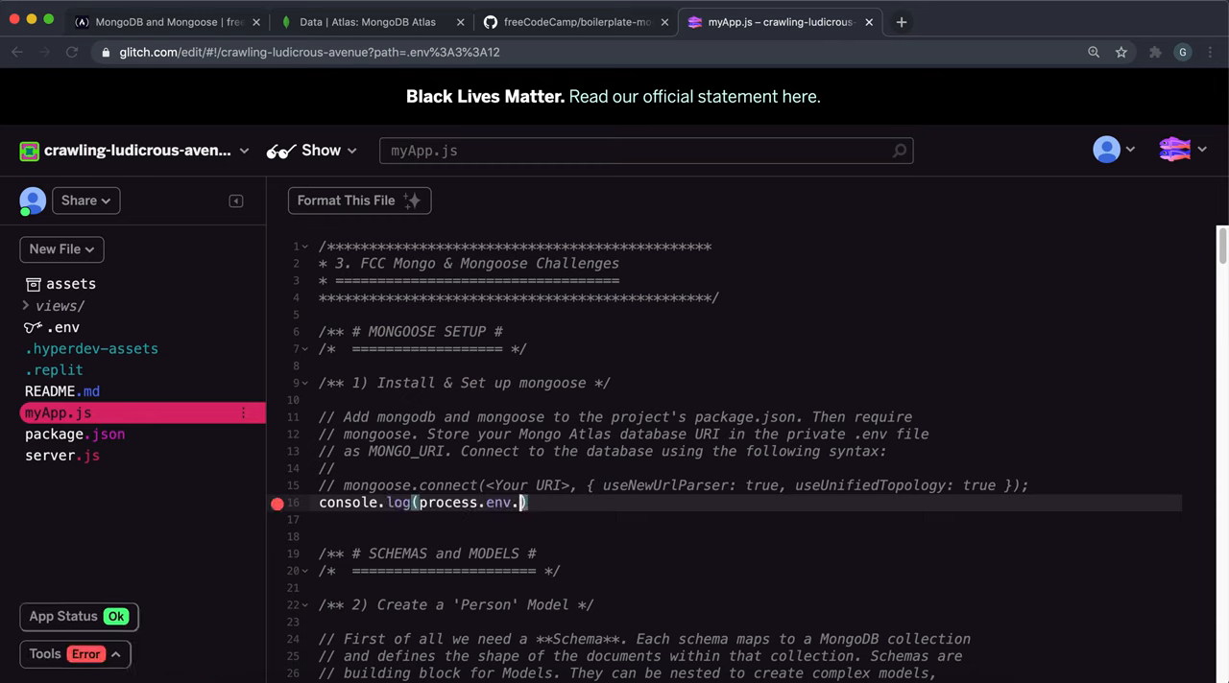
type("MONGODB")
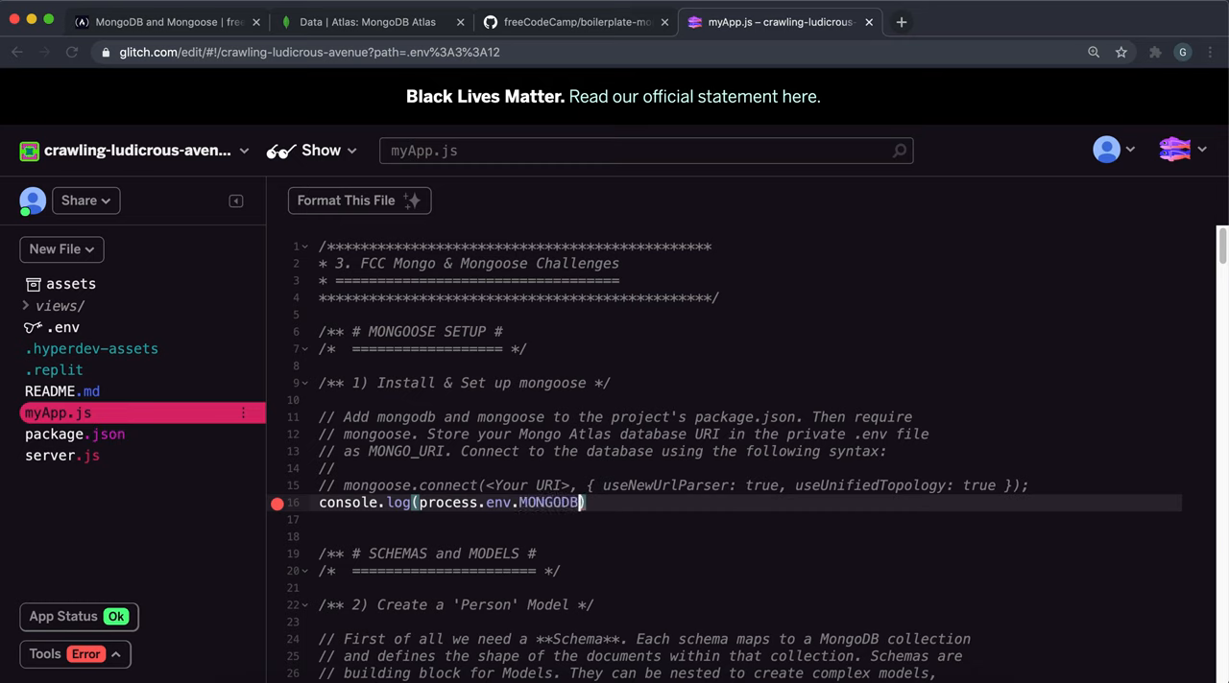
type("_URI")
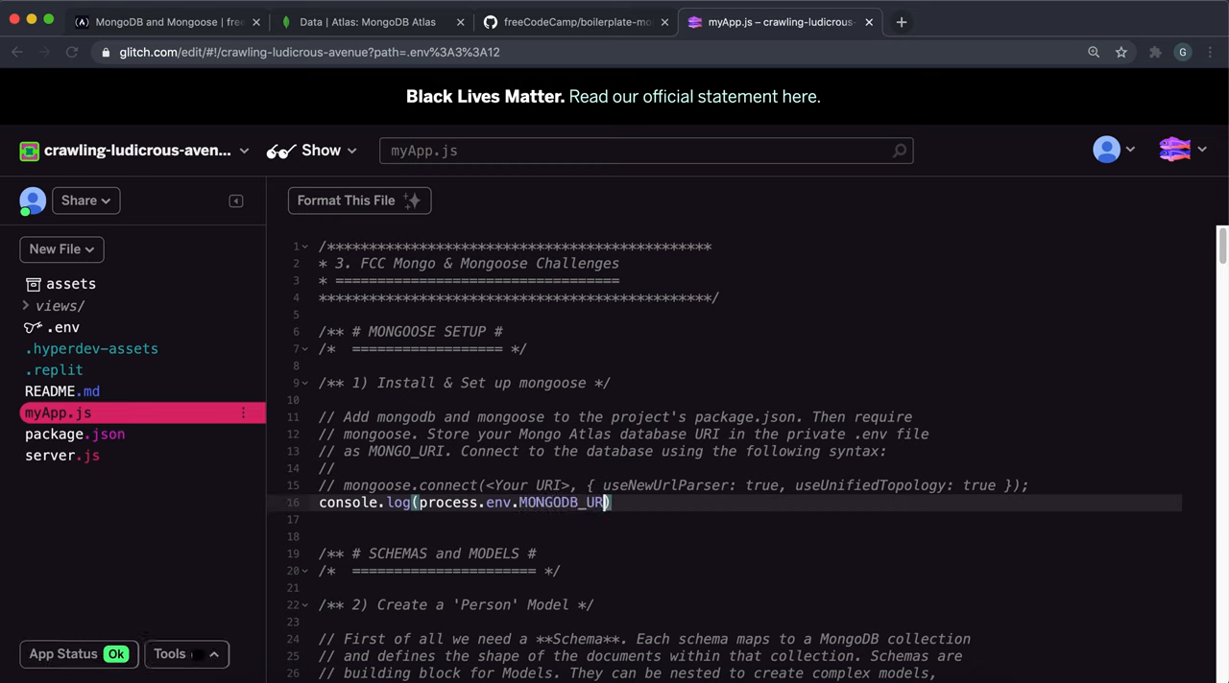
left_click(64, 326)
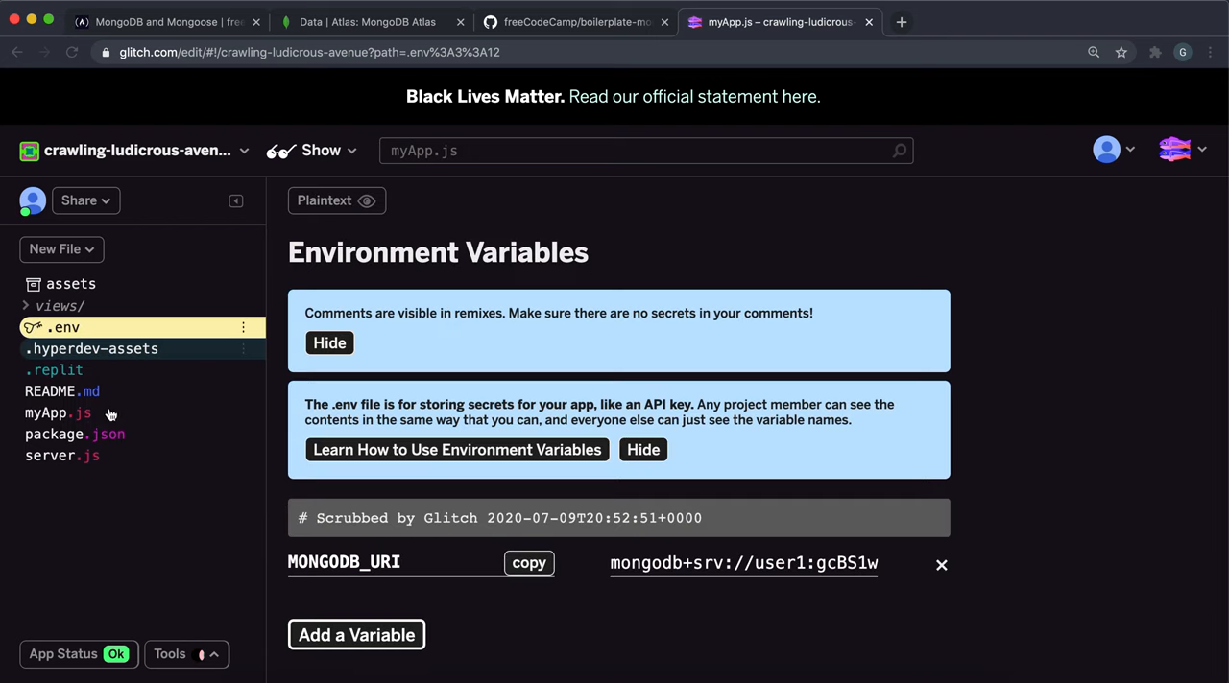
left_click(58, 413)
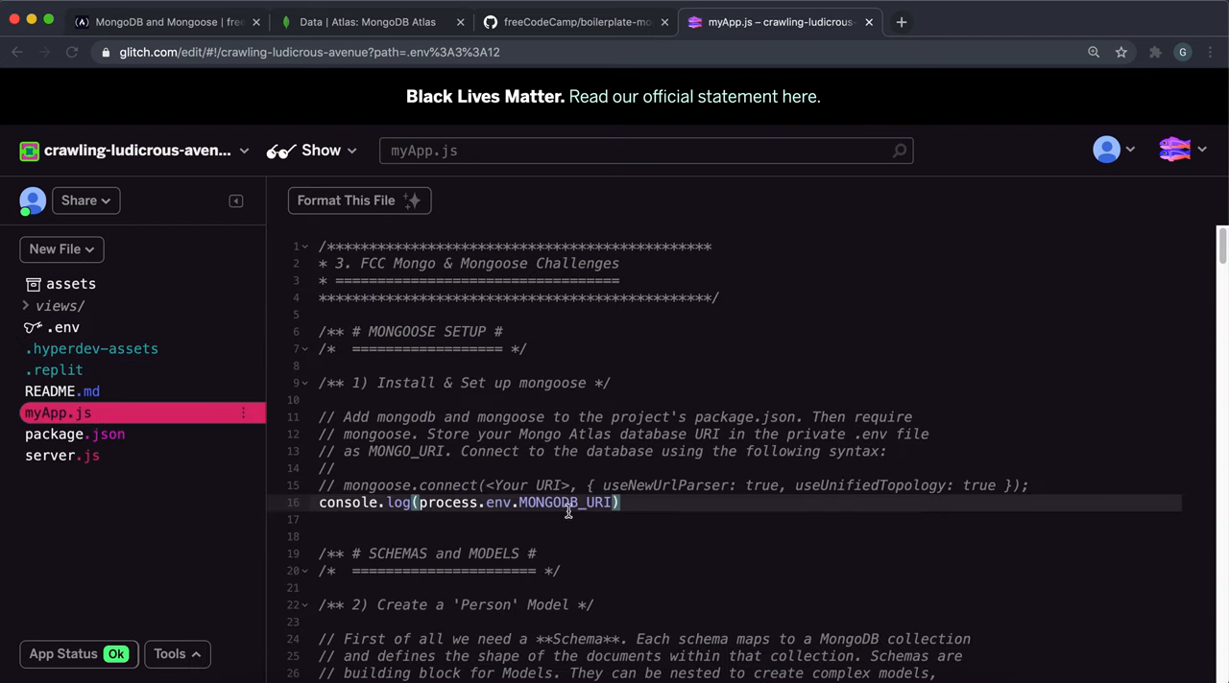
left_click(177, 653)
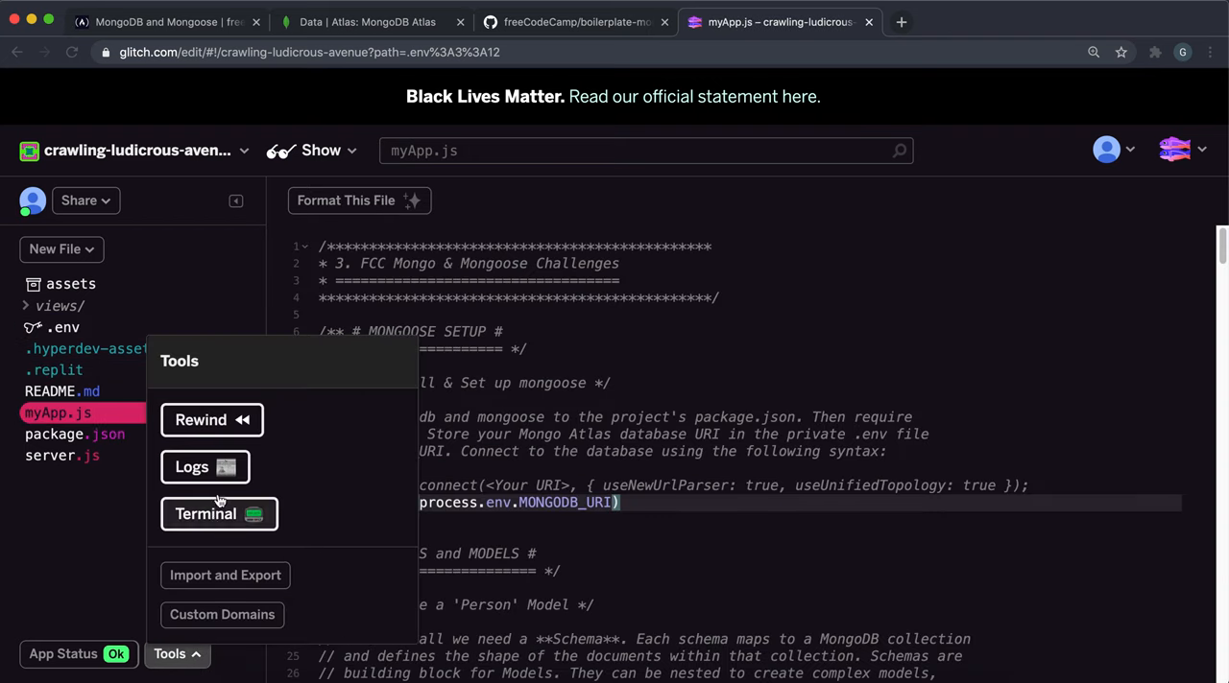
left_click(206, 514)
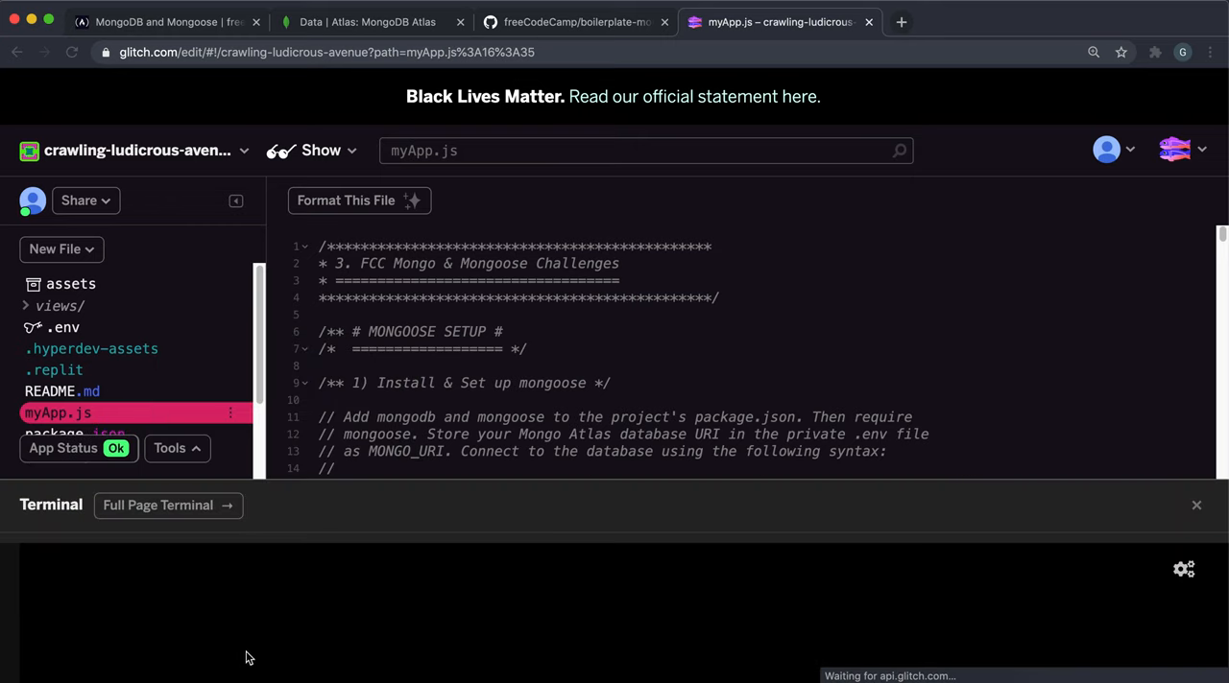
mouse_move(238, 641)
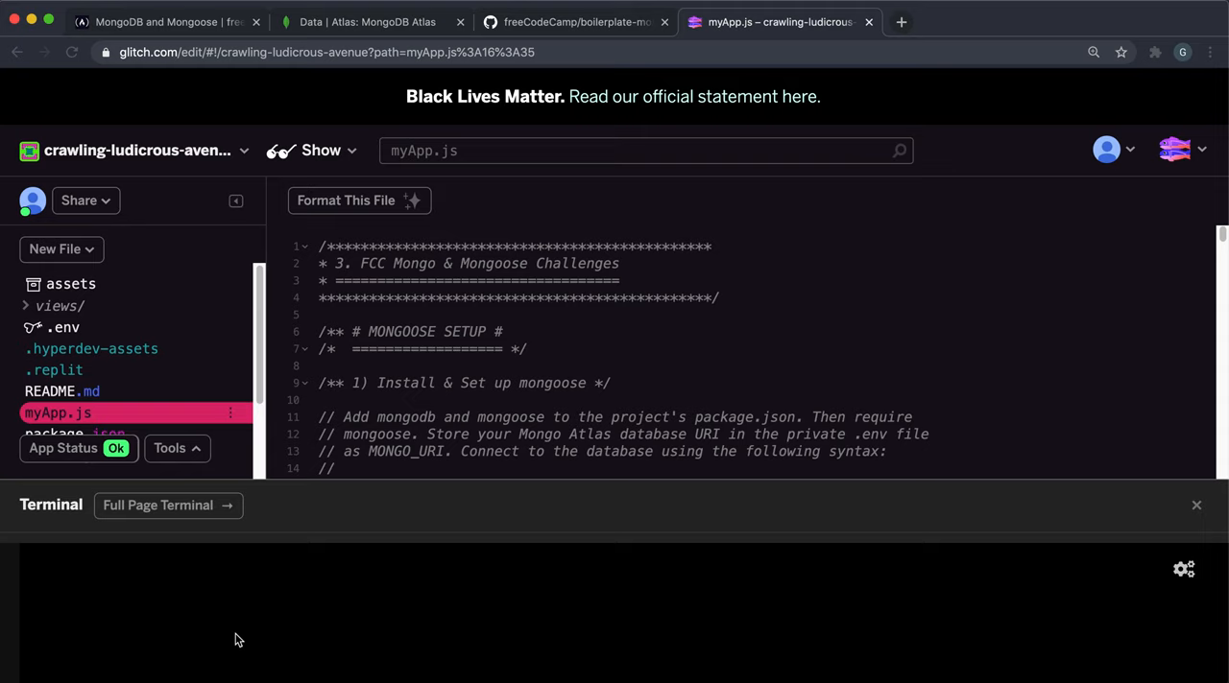
mouse_move(250, 661)
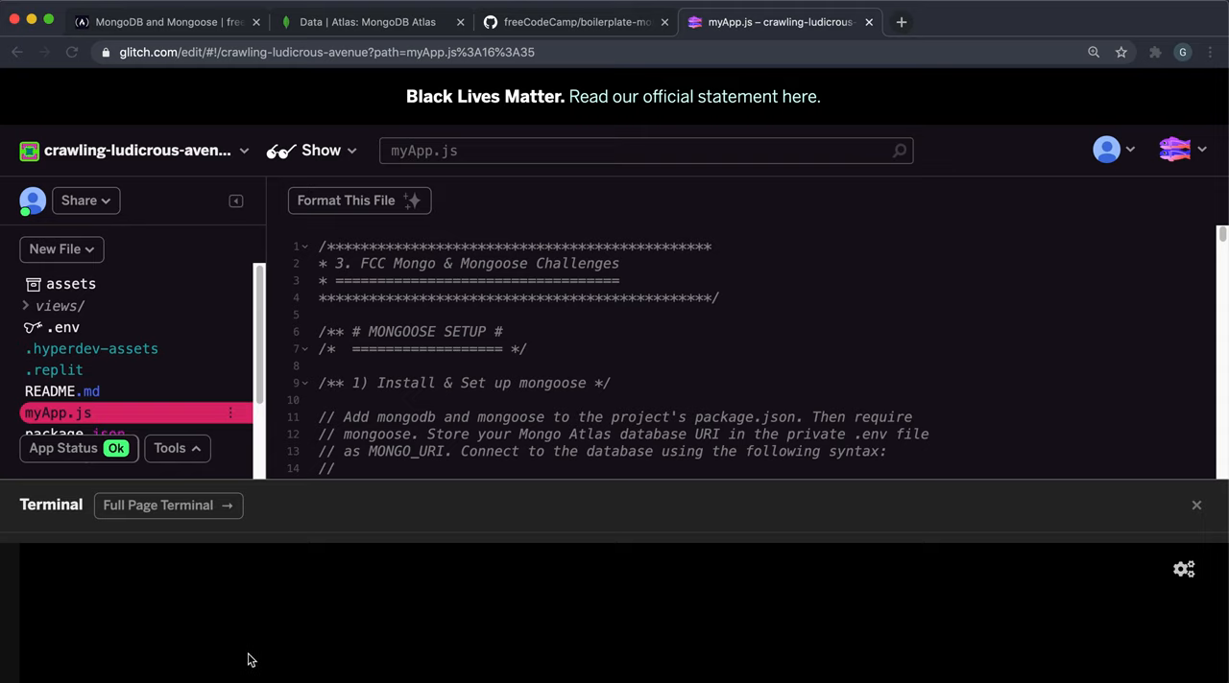
mouse_move(595, 641)
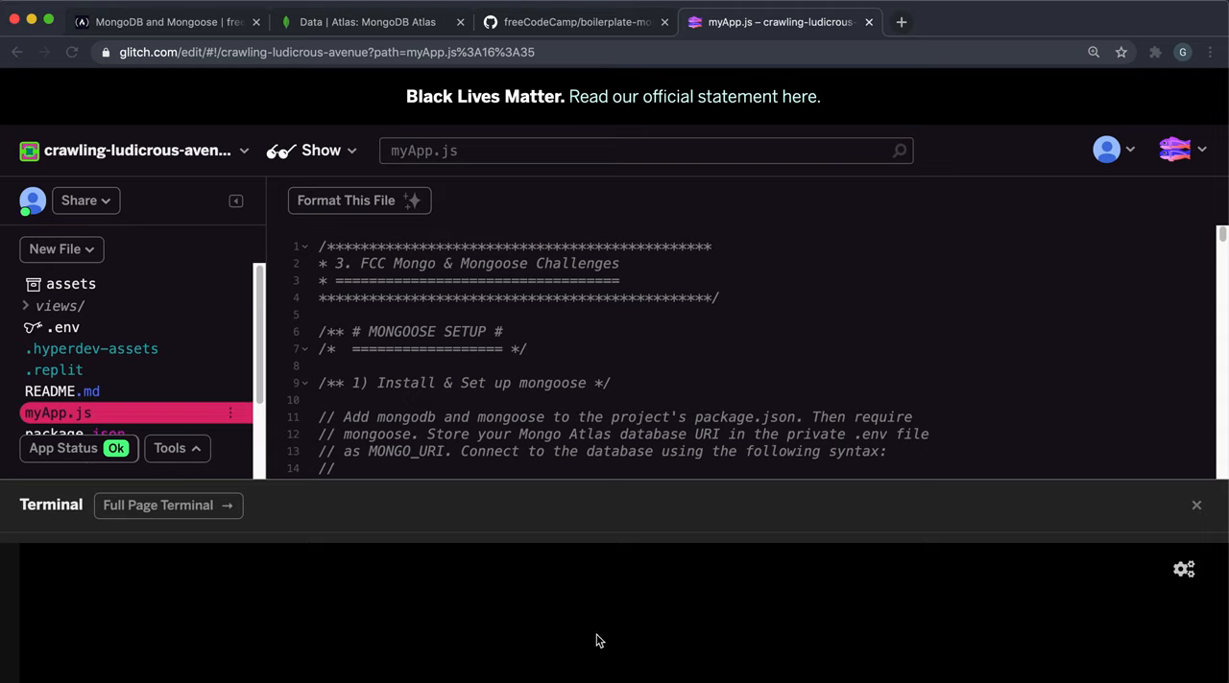
mouse_move(439, 303)
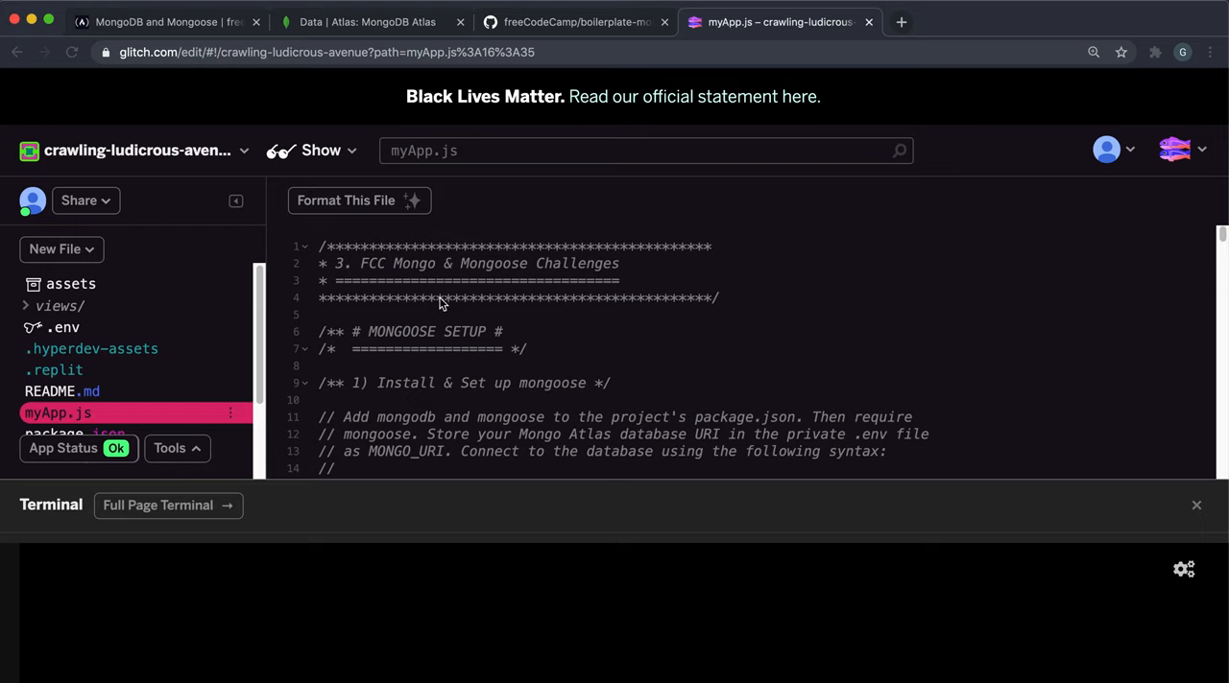
mouse_move(1209, 276)
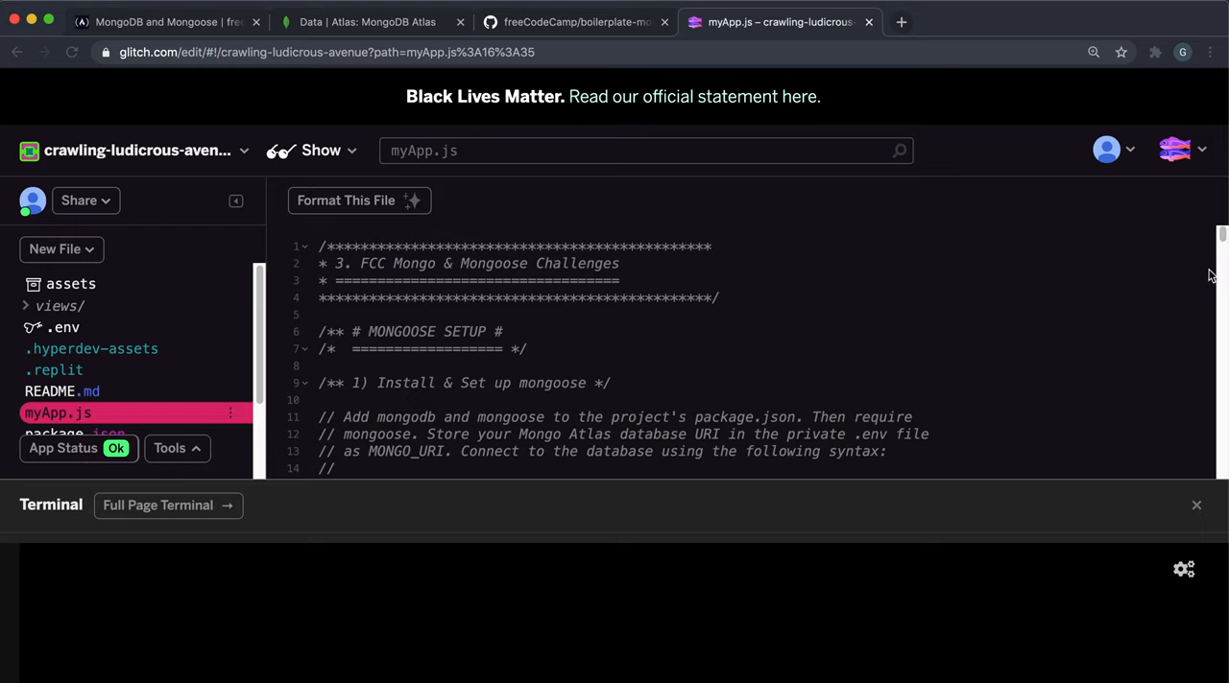
mouse_move(1029, 299)
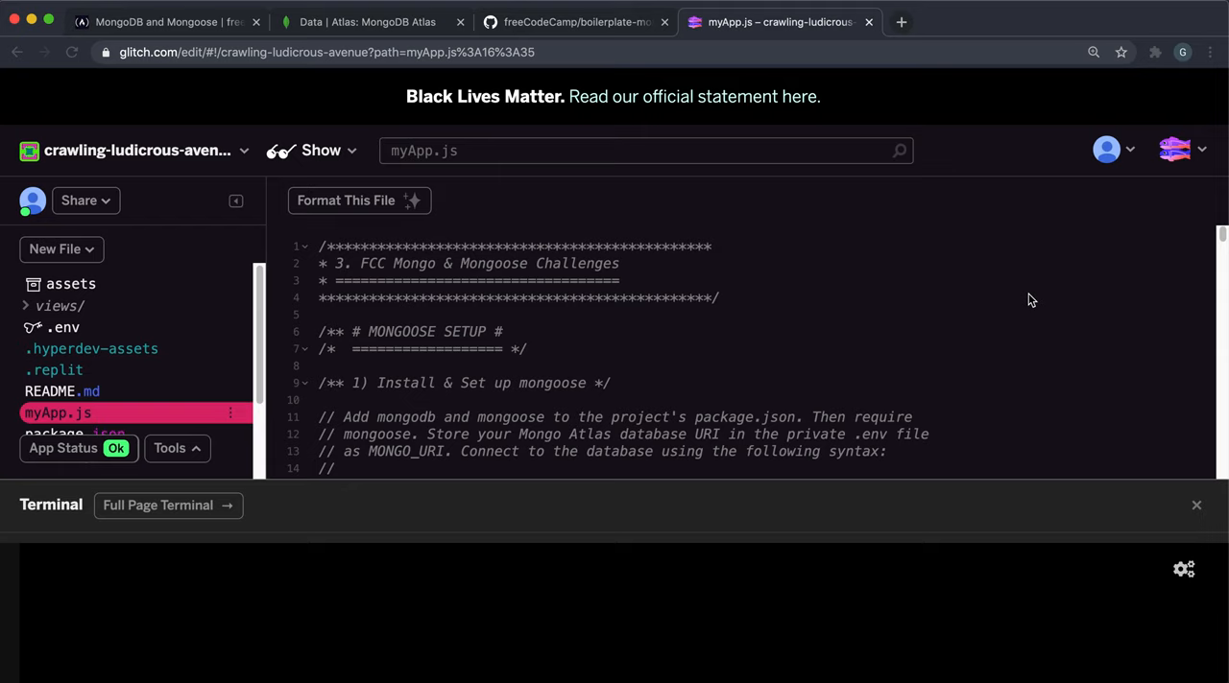
mouse_move(327, 568)
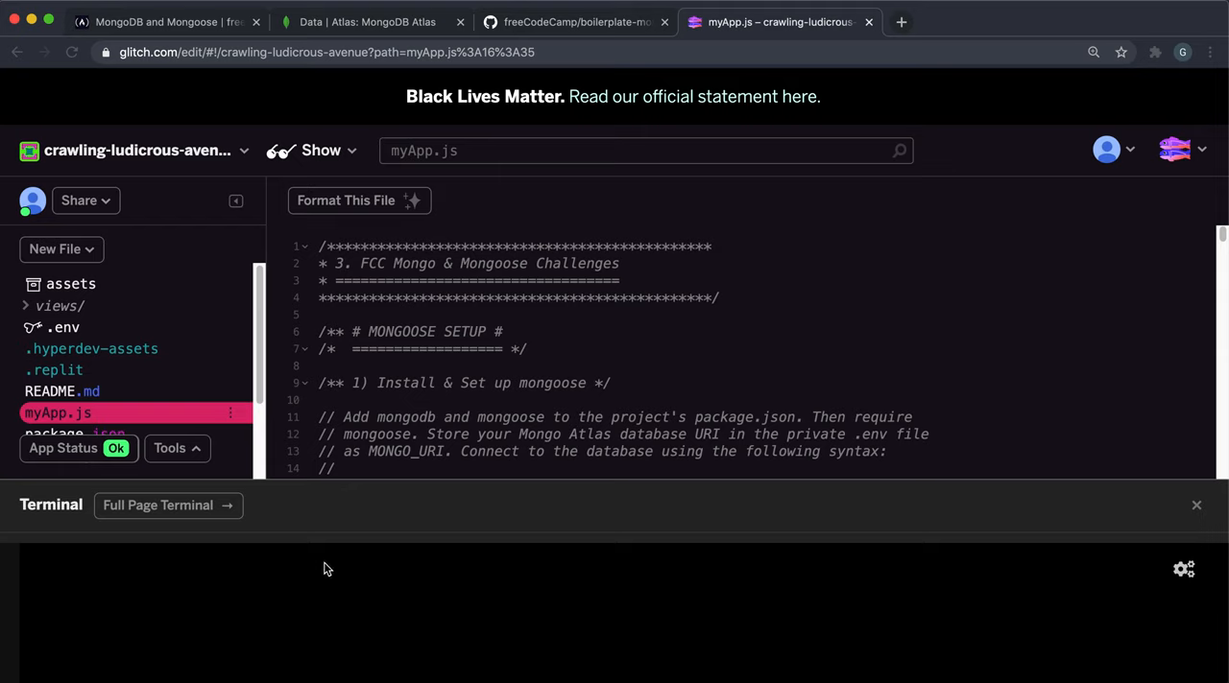
mouse_move(1029, 495)
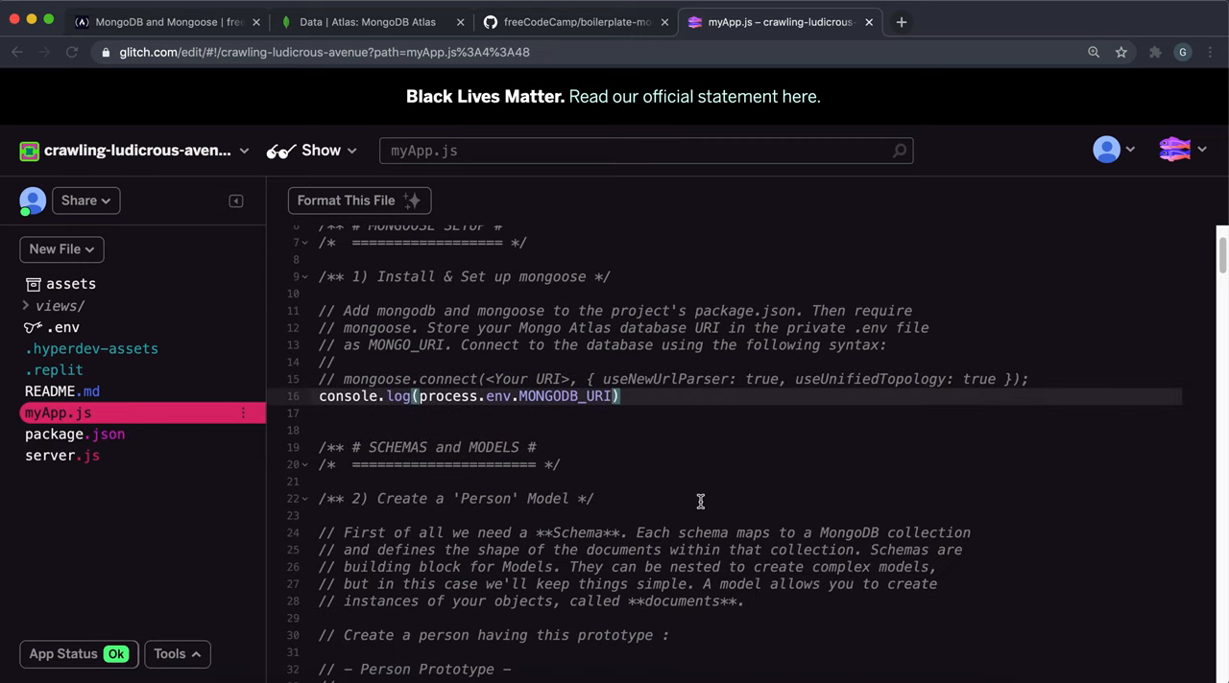
left_click(169, 653)
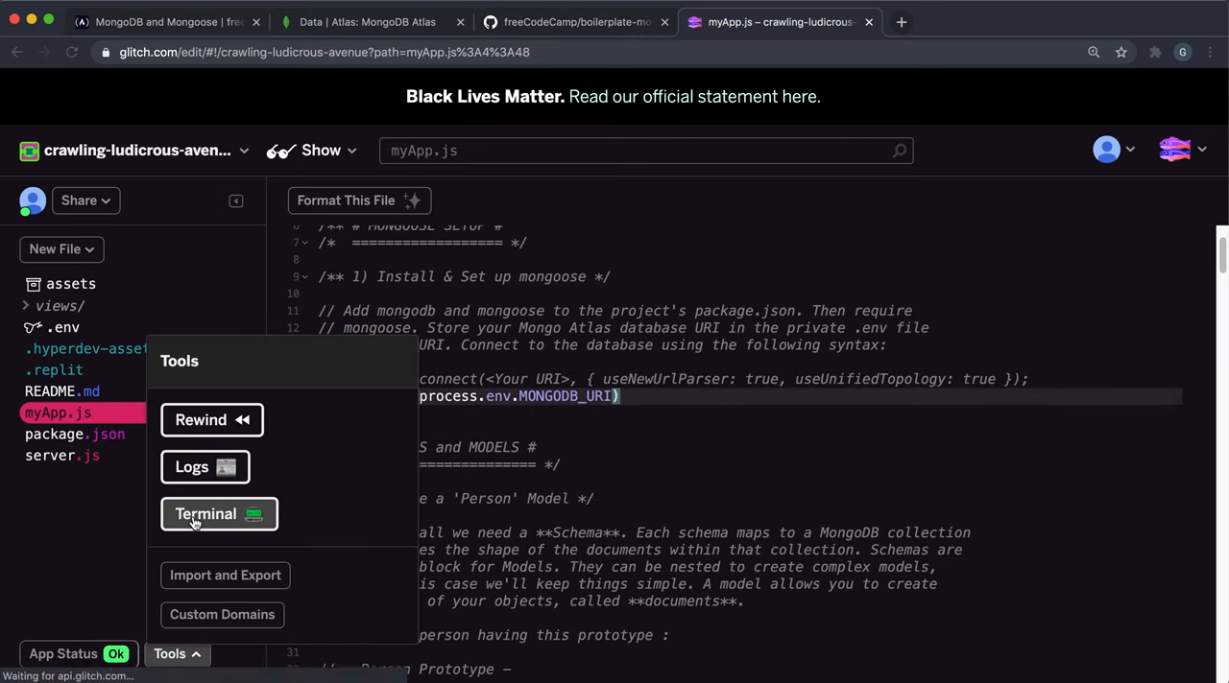
- Run node server.js in the terminal, which prints undefined and an address-in-use error
left_click(208, 515)
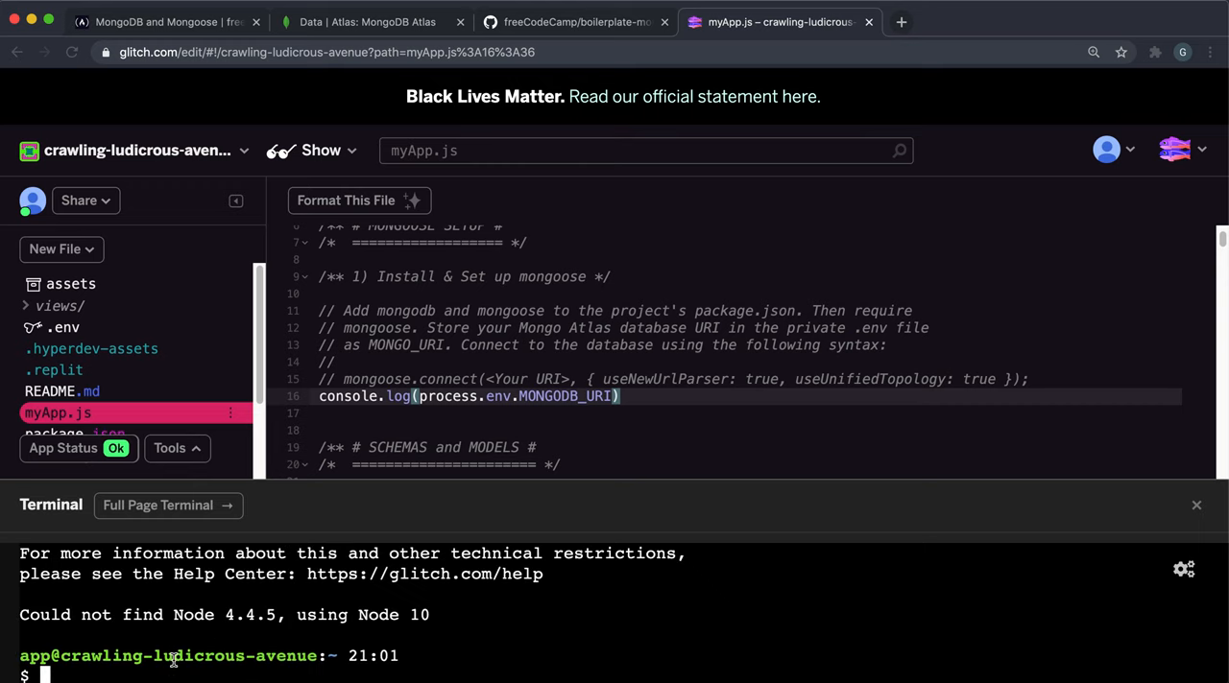
type("node")
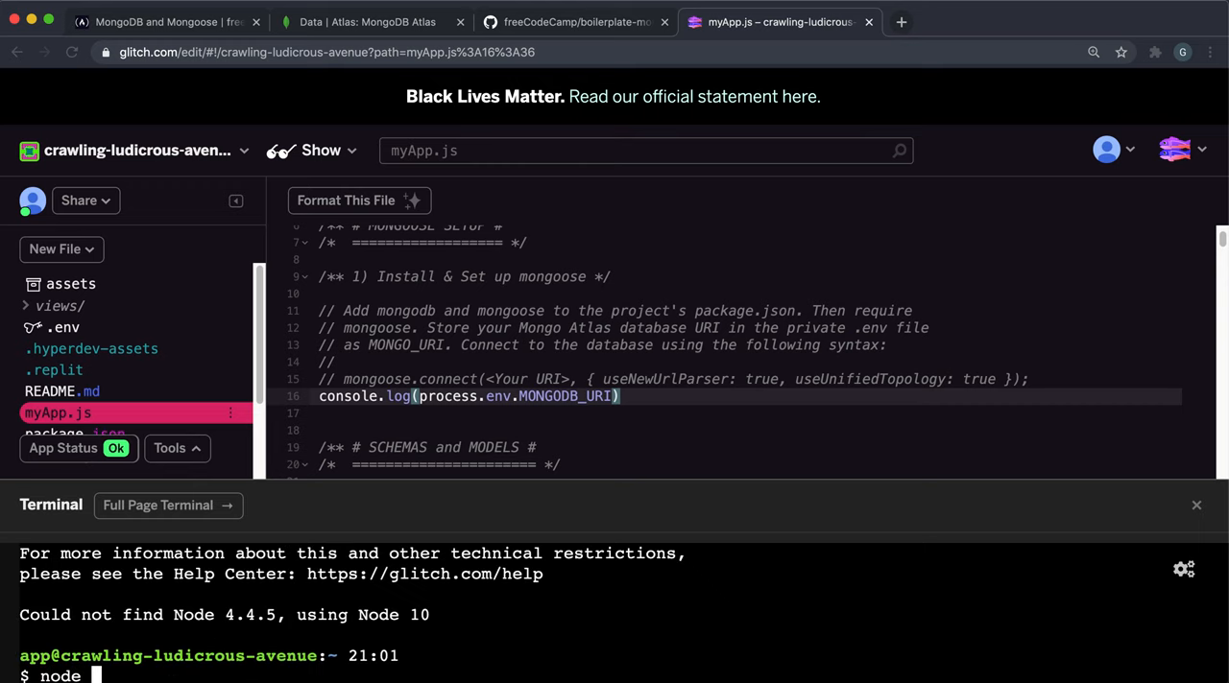
type("myApp.js")
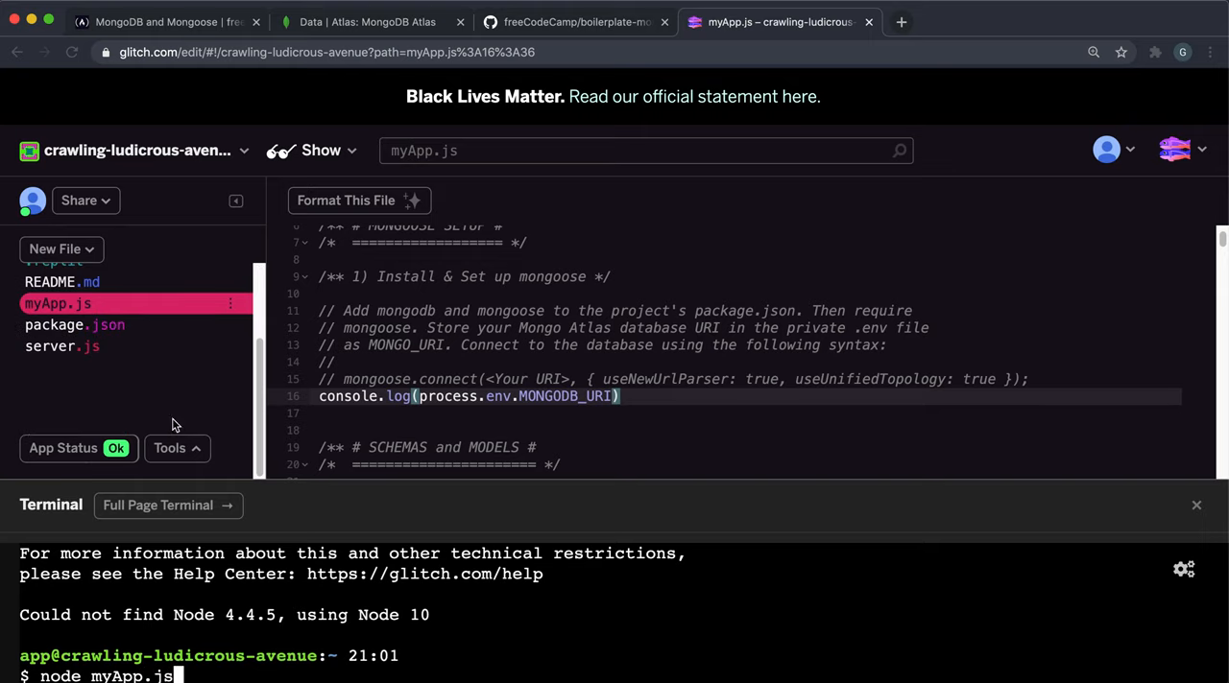
key("Backspace")
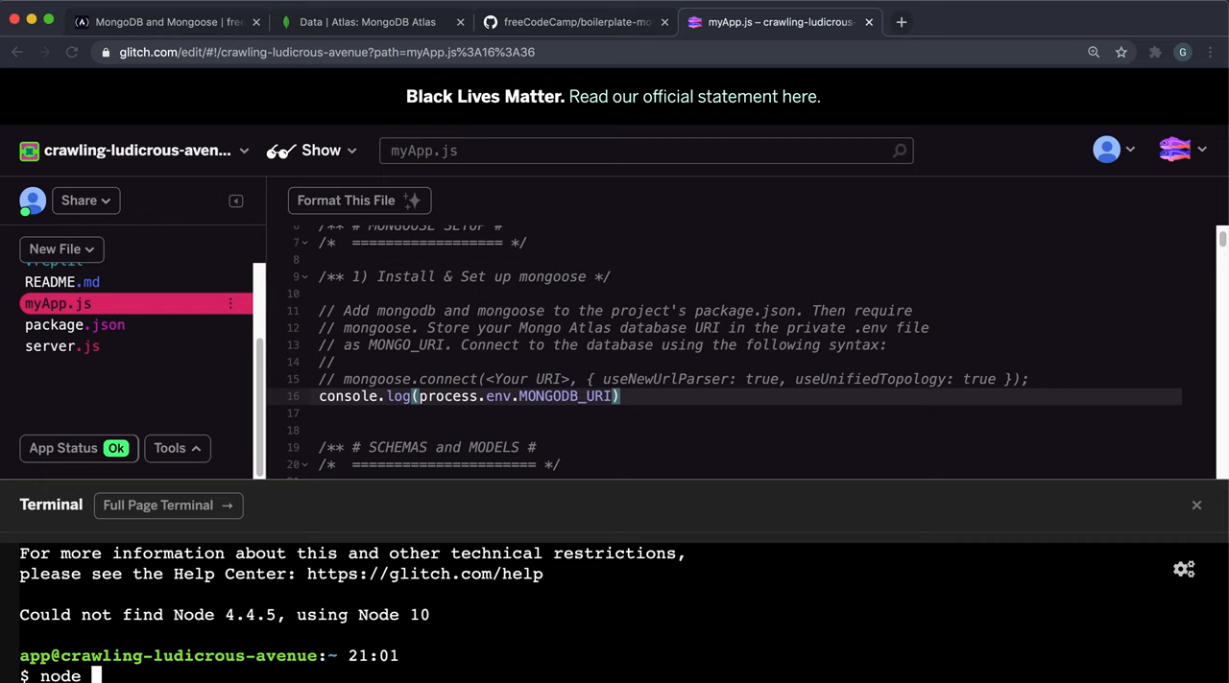
type("server.js")
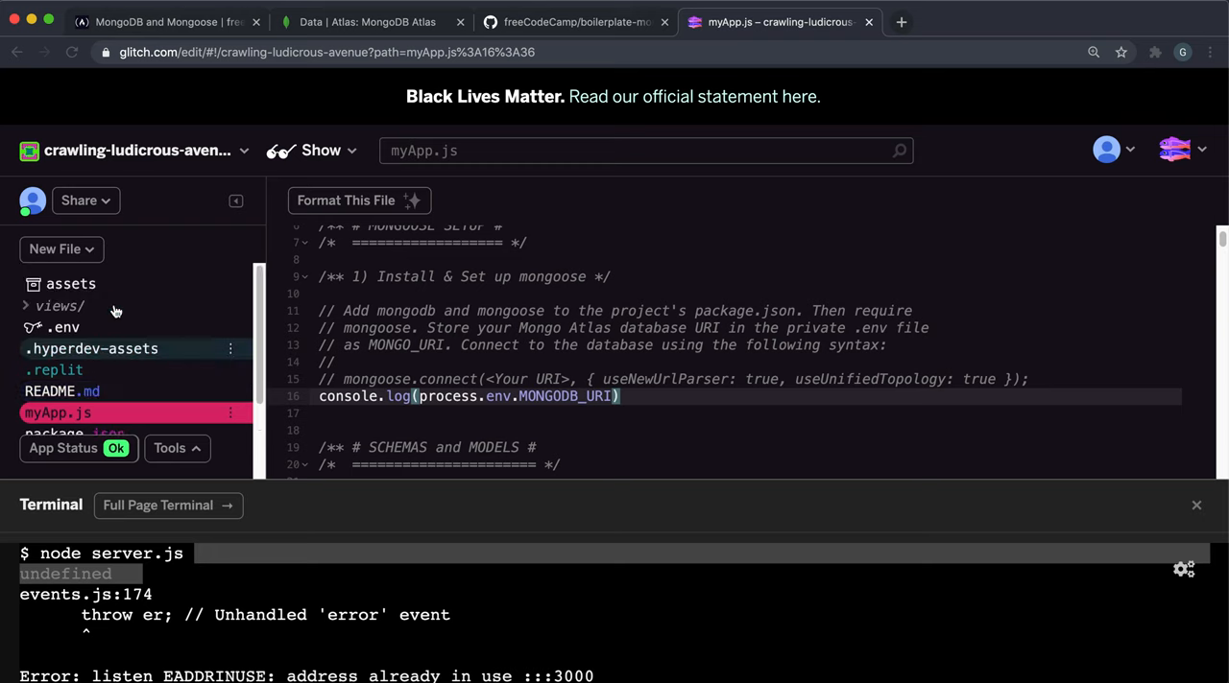
left_click(63, 326)
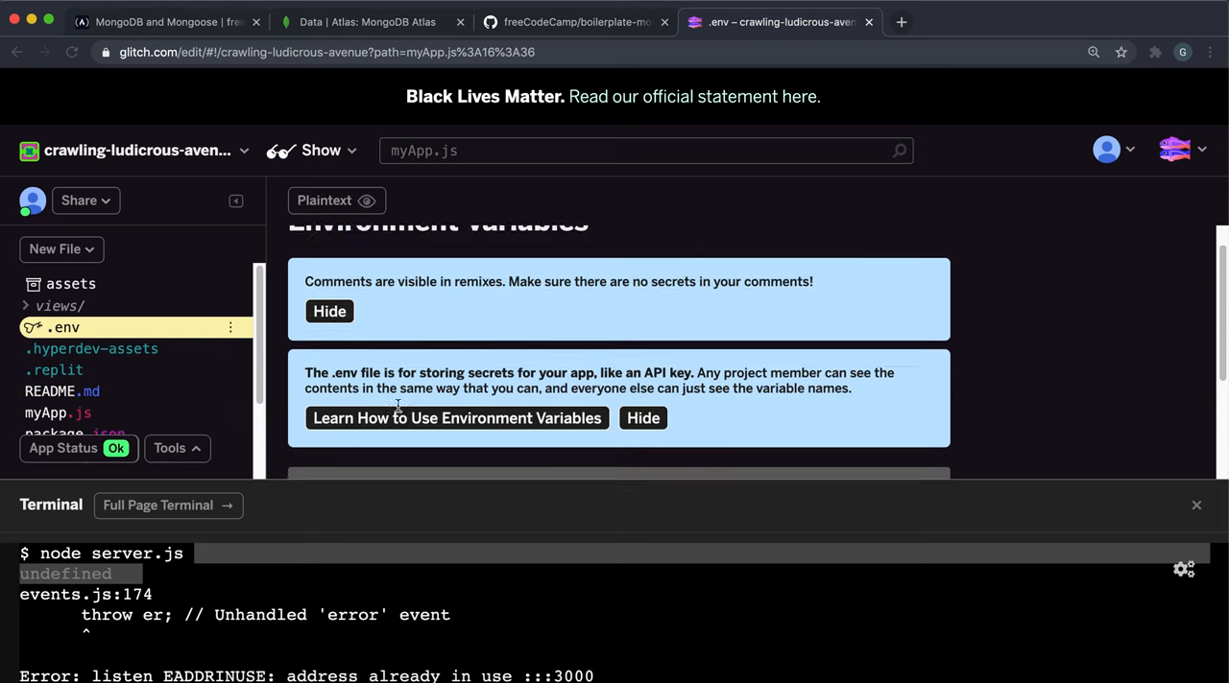
- Review the MONGODB_URI entry in .env, then return to myApp.js for editing
scroll("down", 3)
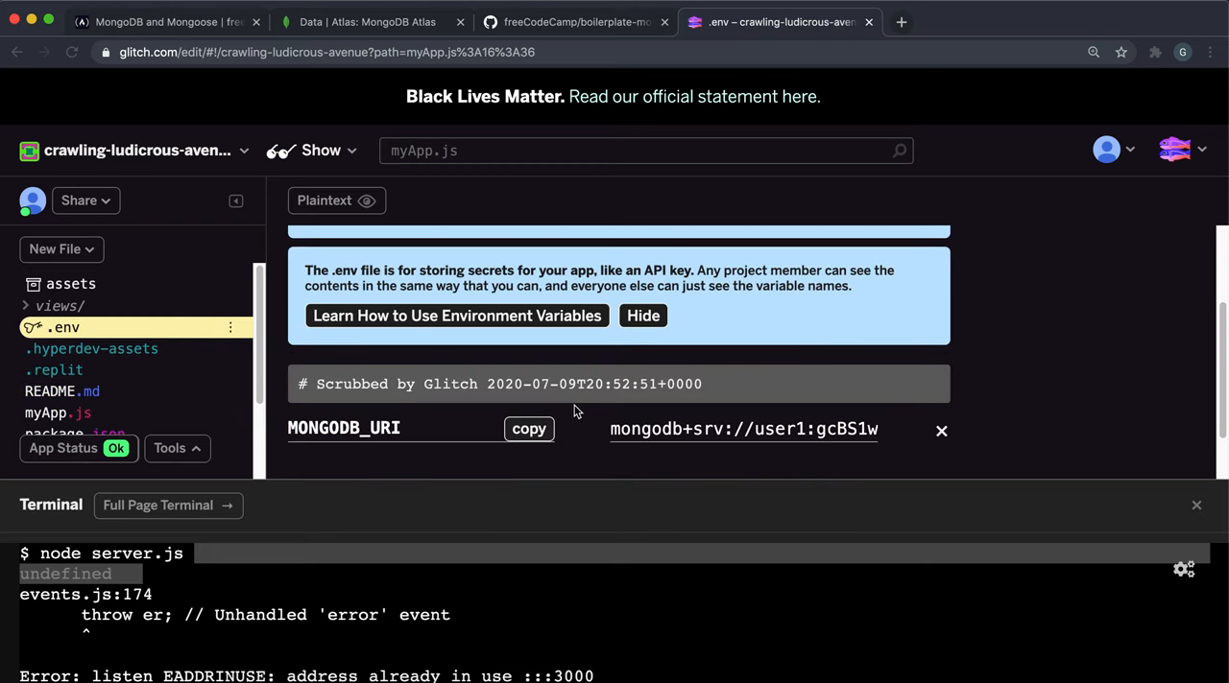
mouse_move(560, 412)
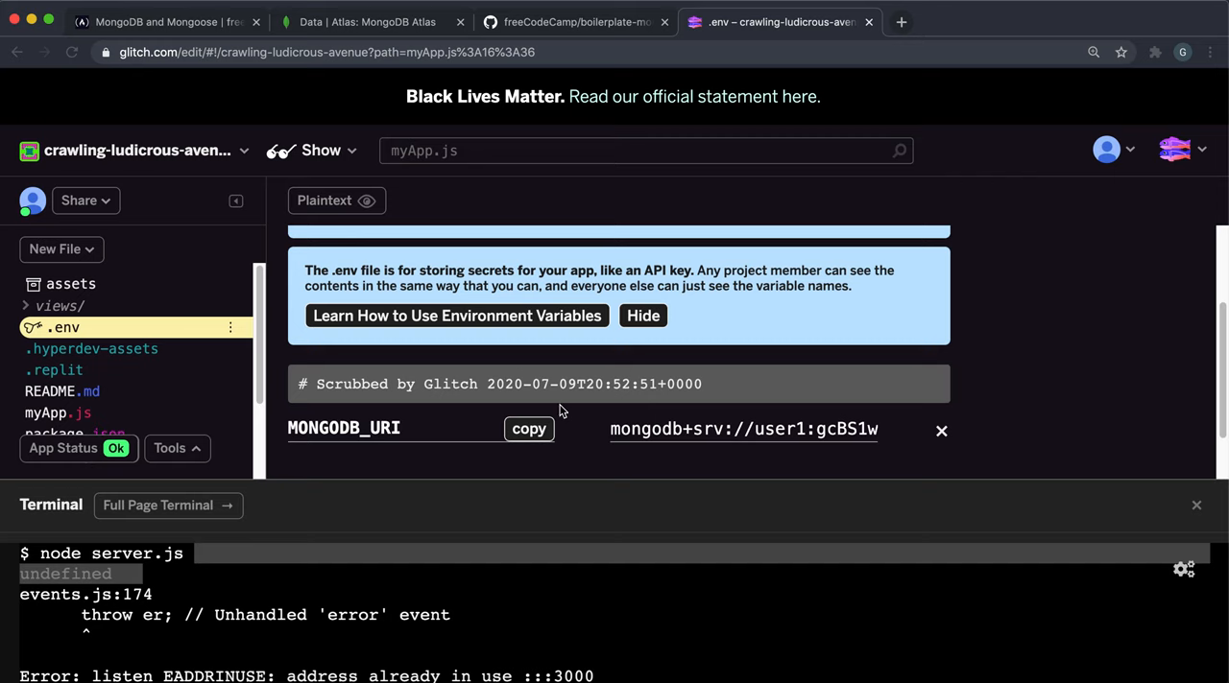
scroll("up", 3)
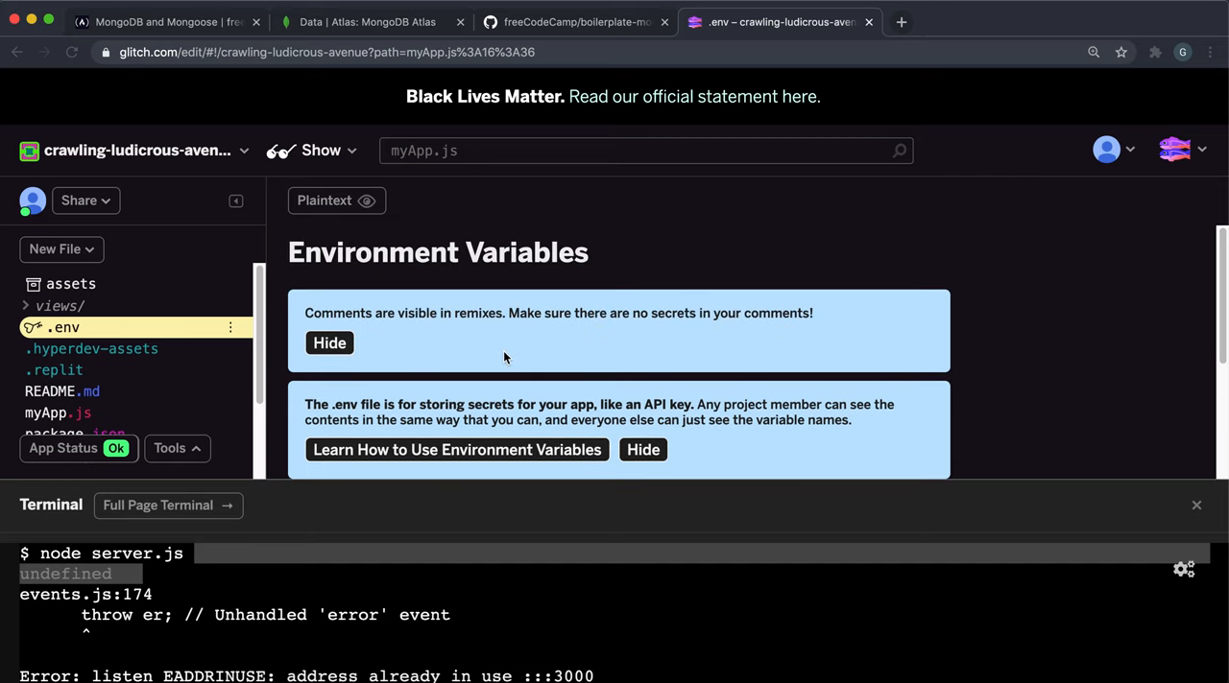
scroll("down", 3)
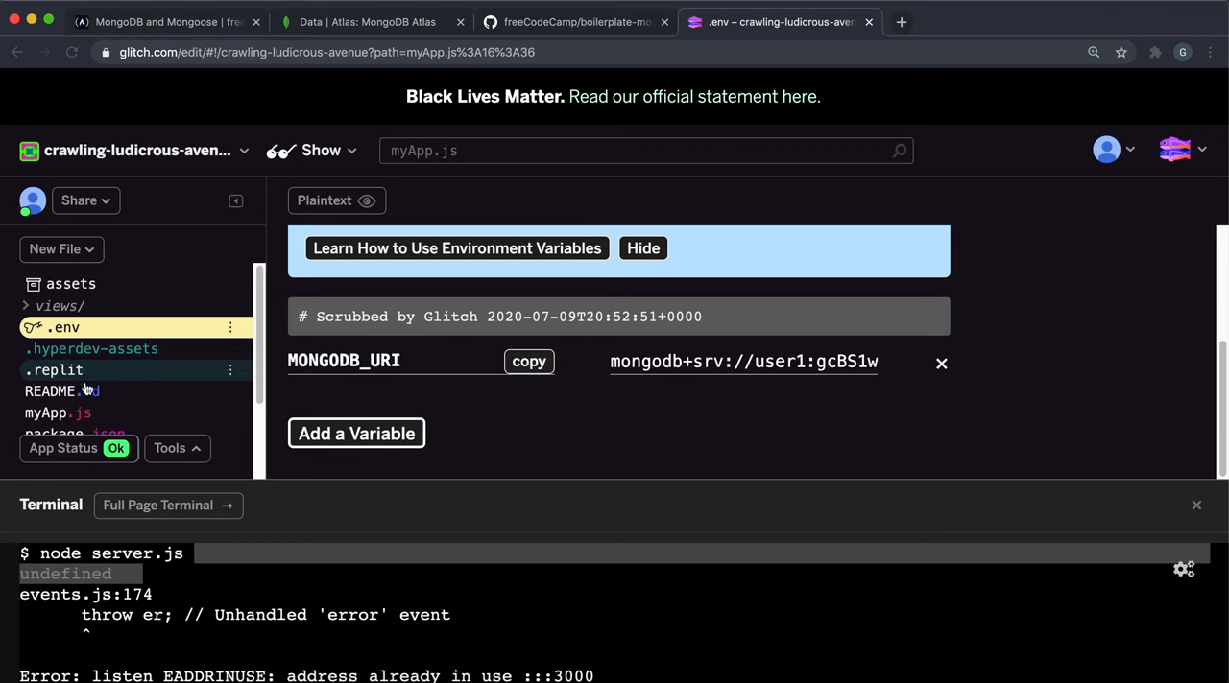
left_click(46, 410)
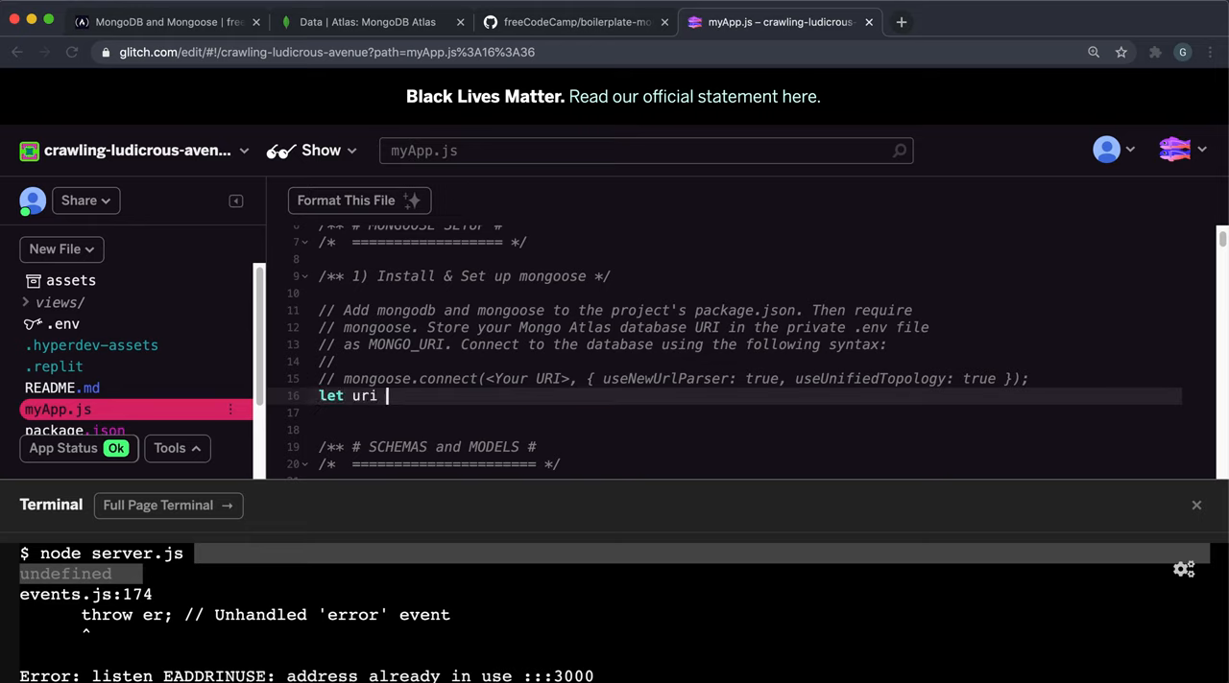
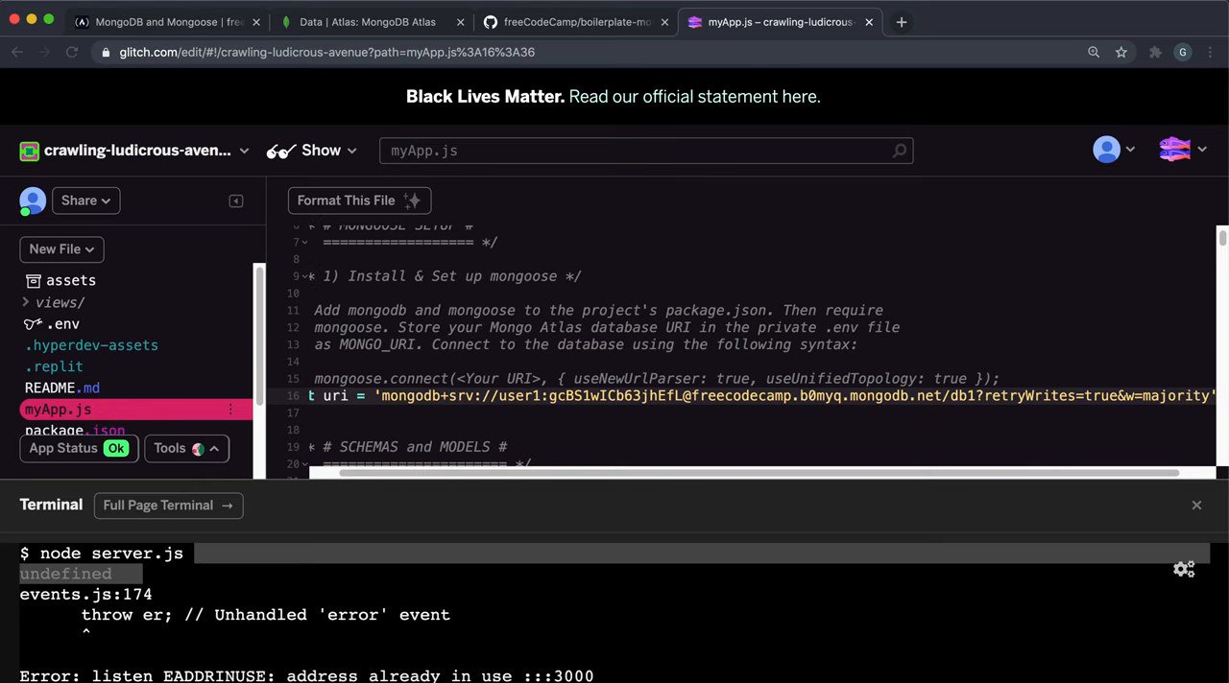
- Assign uri the hardcoded mongodb+srv connection string for db1 and close the terminal
left_click(346, 199)
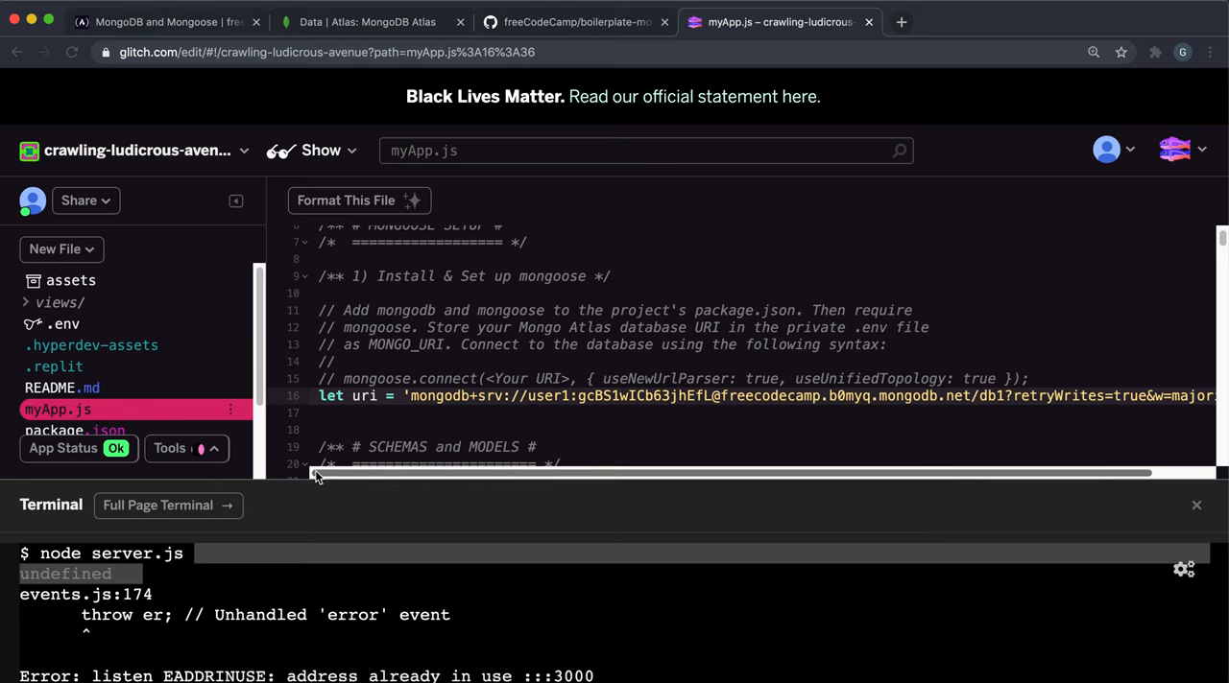
left_click(1196, 505)
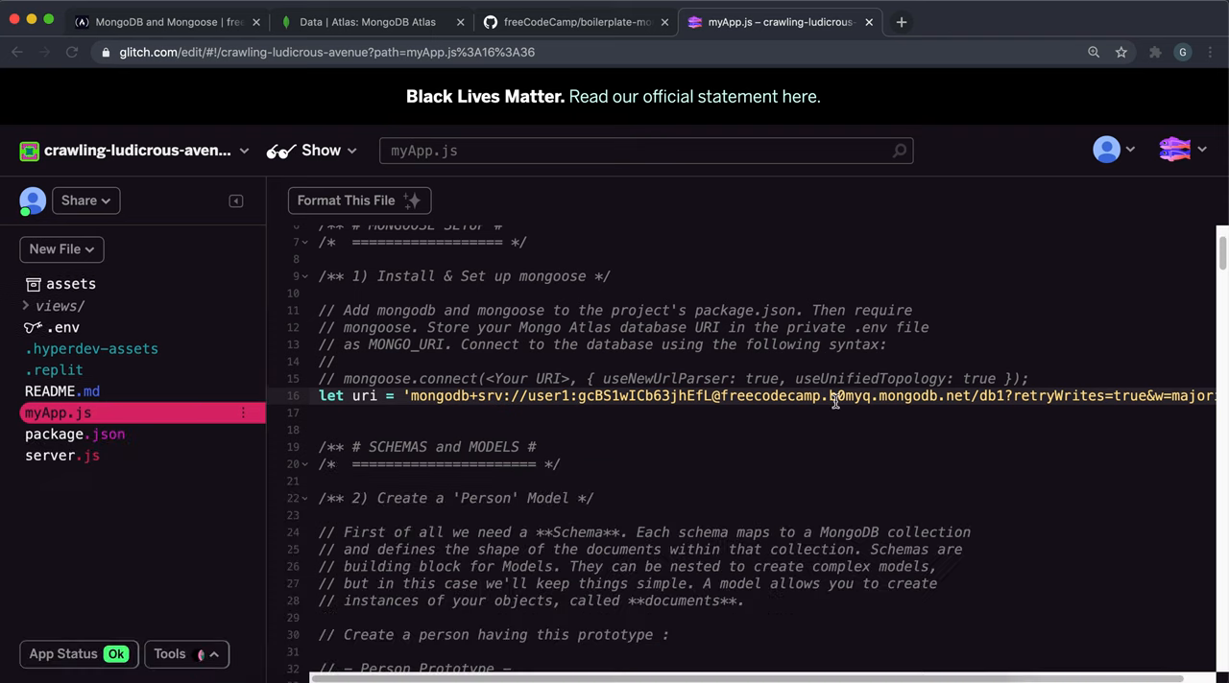